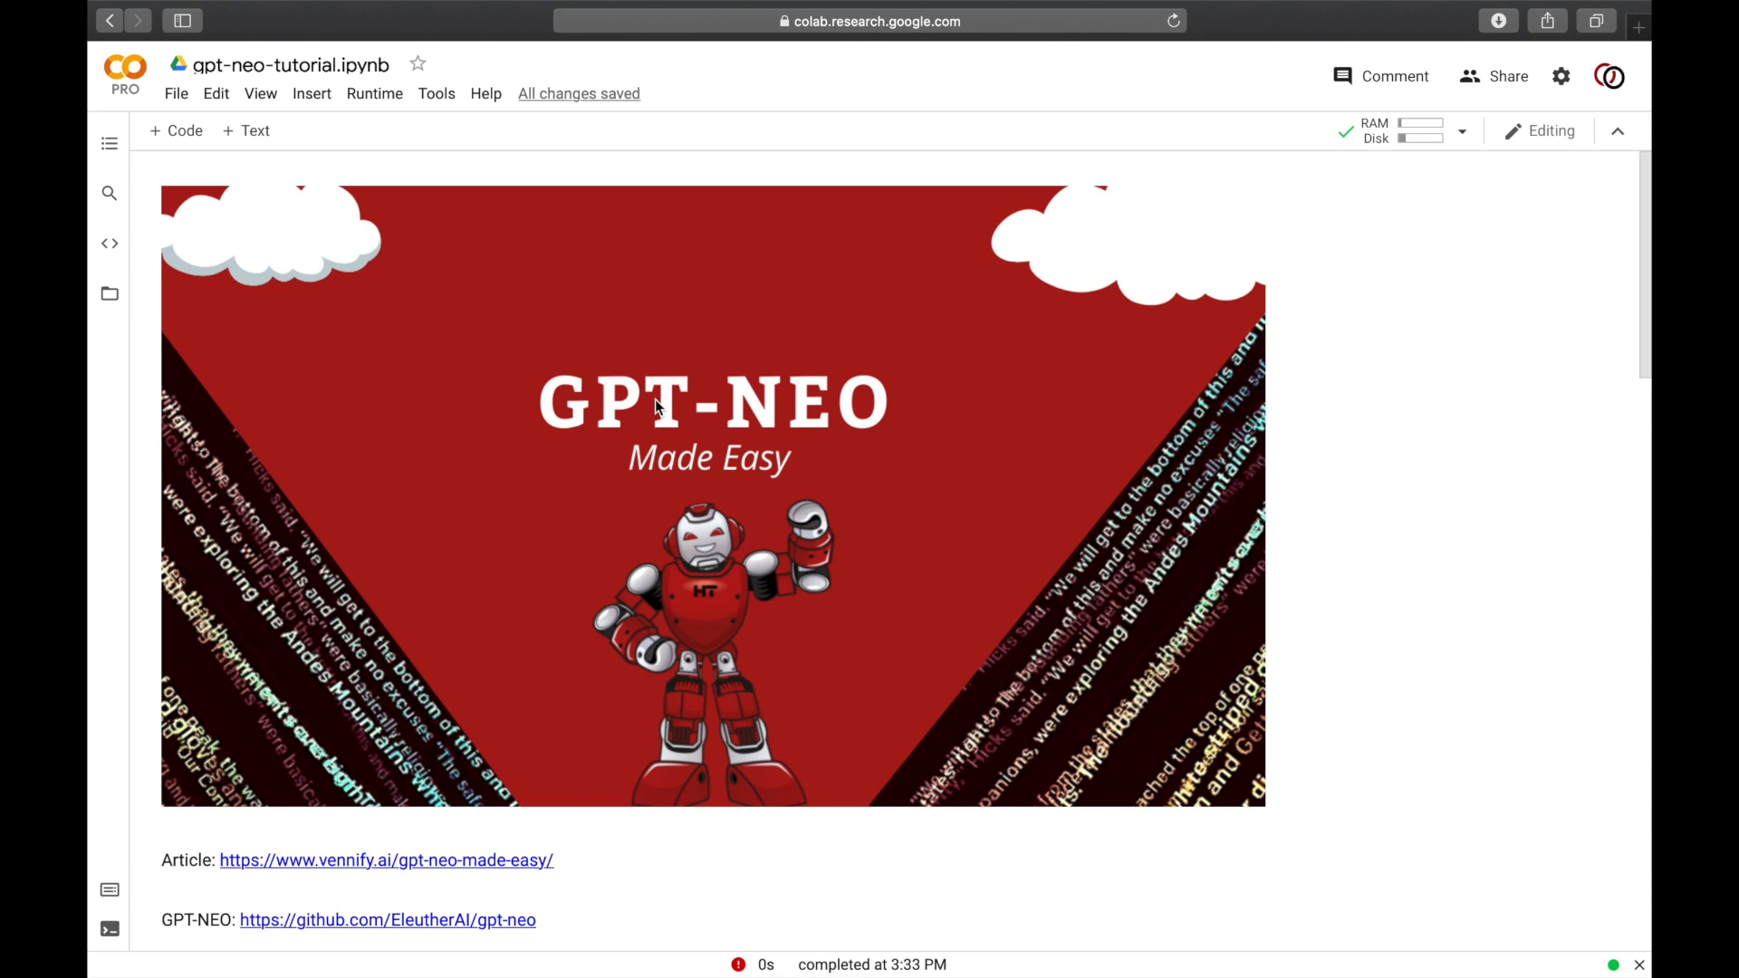
Step: Review the notebook intro and highlight the 175 B parameter figure
scroll(down, 3)
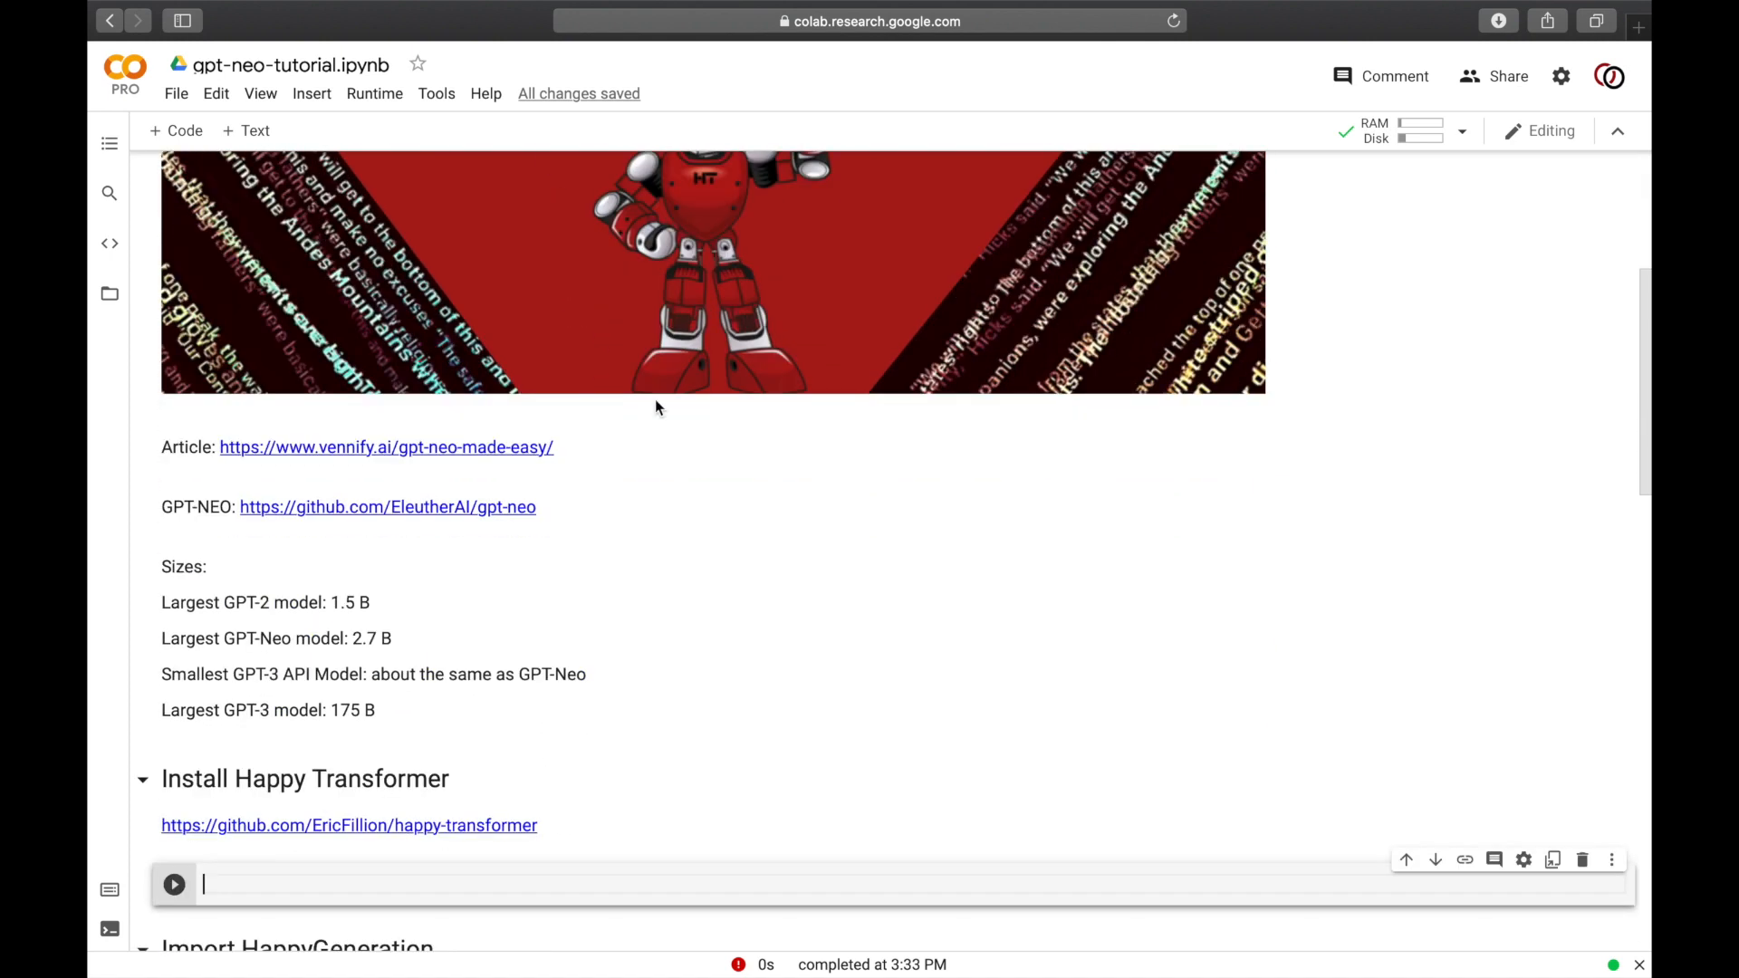
mouse_move(119, 616)
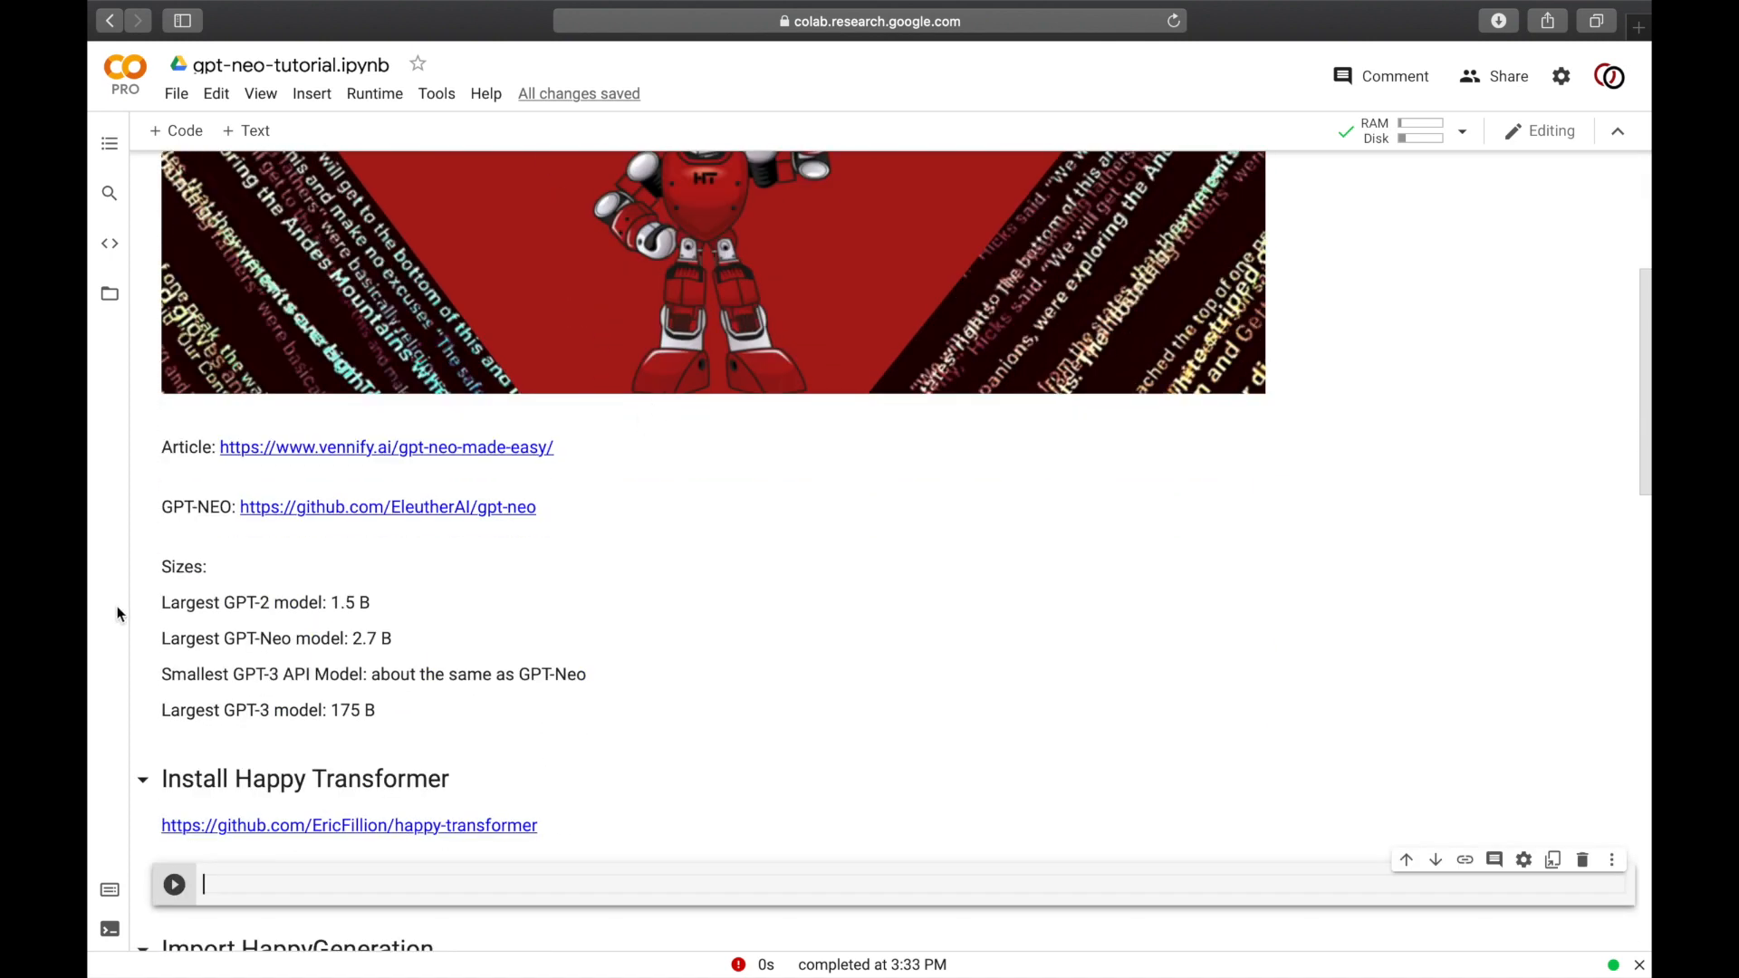
mouse_move(289, 658)
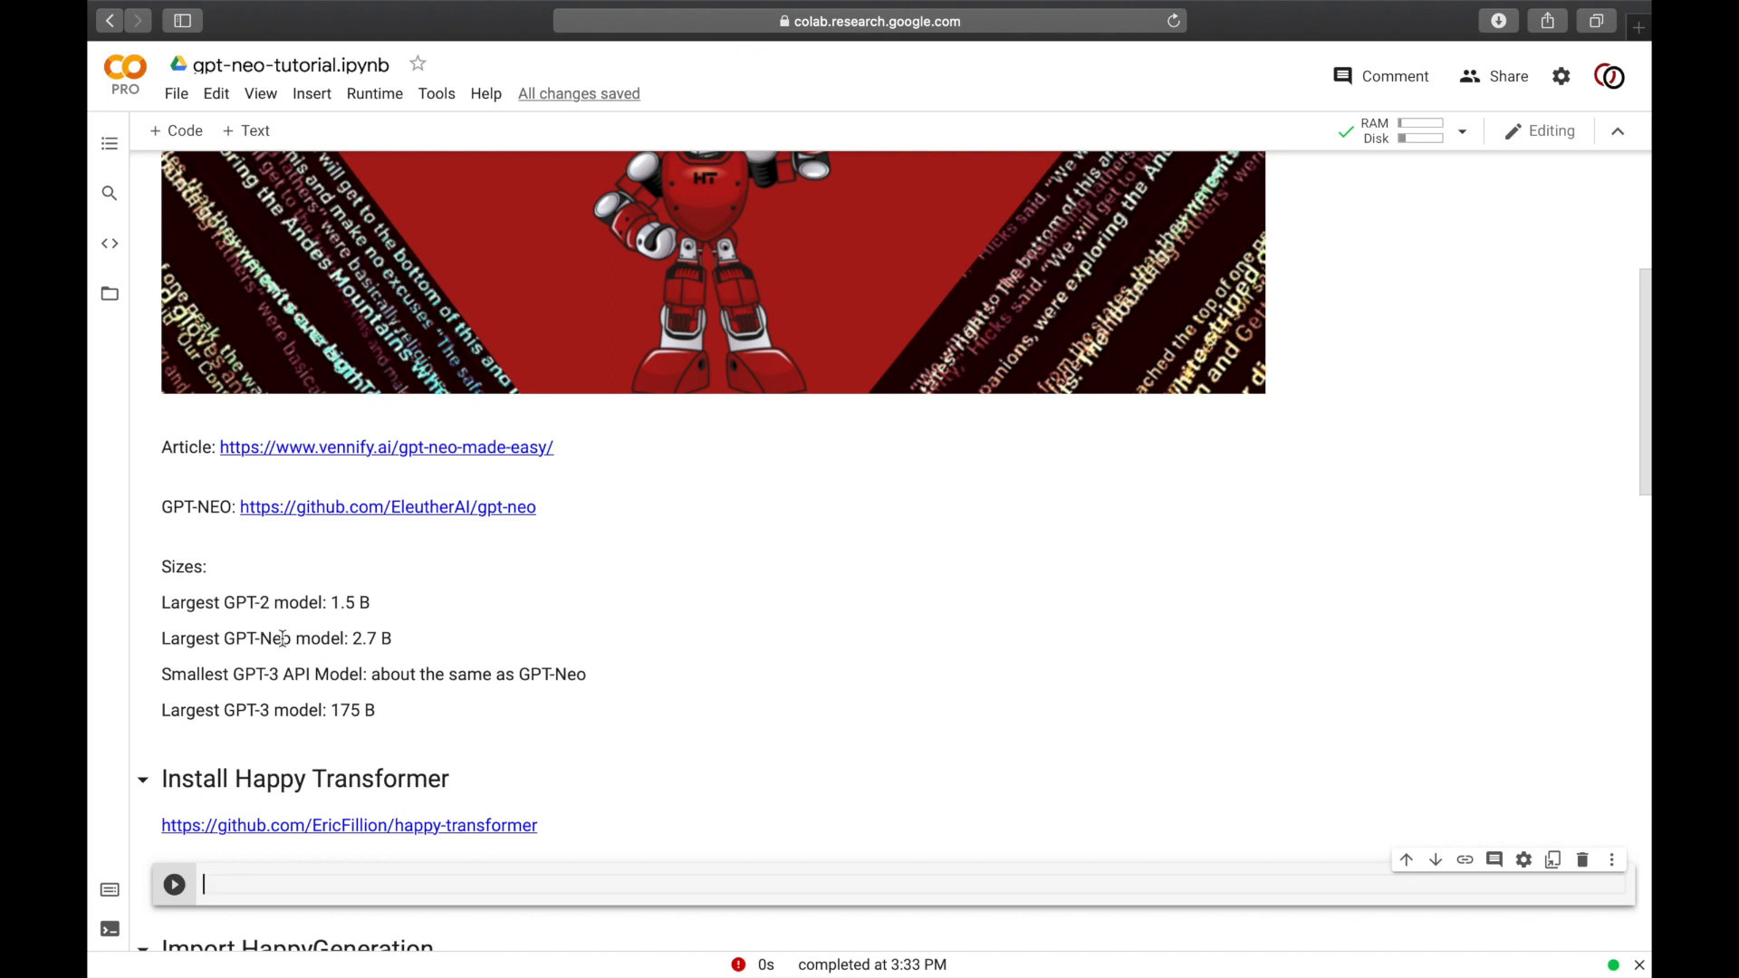
mouse_move(279, 737)
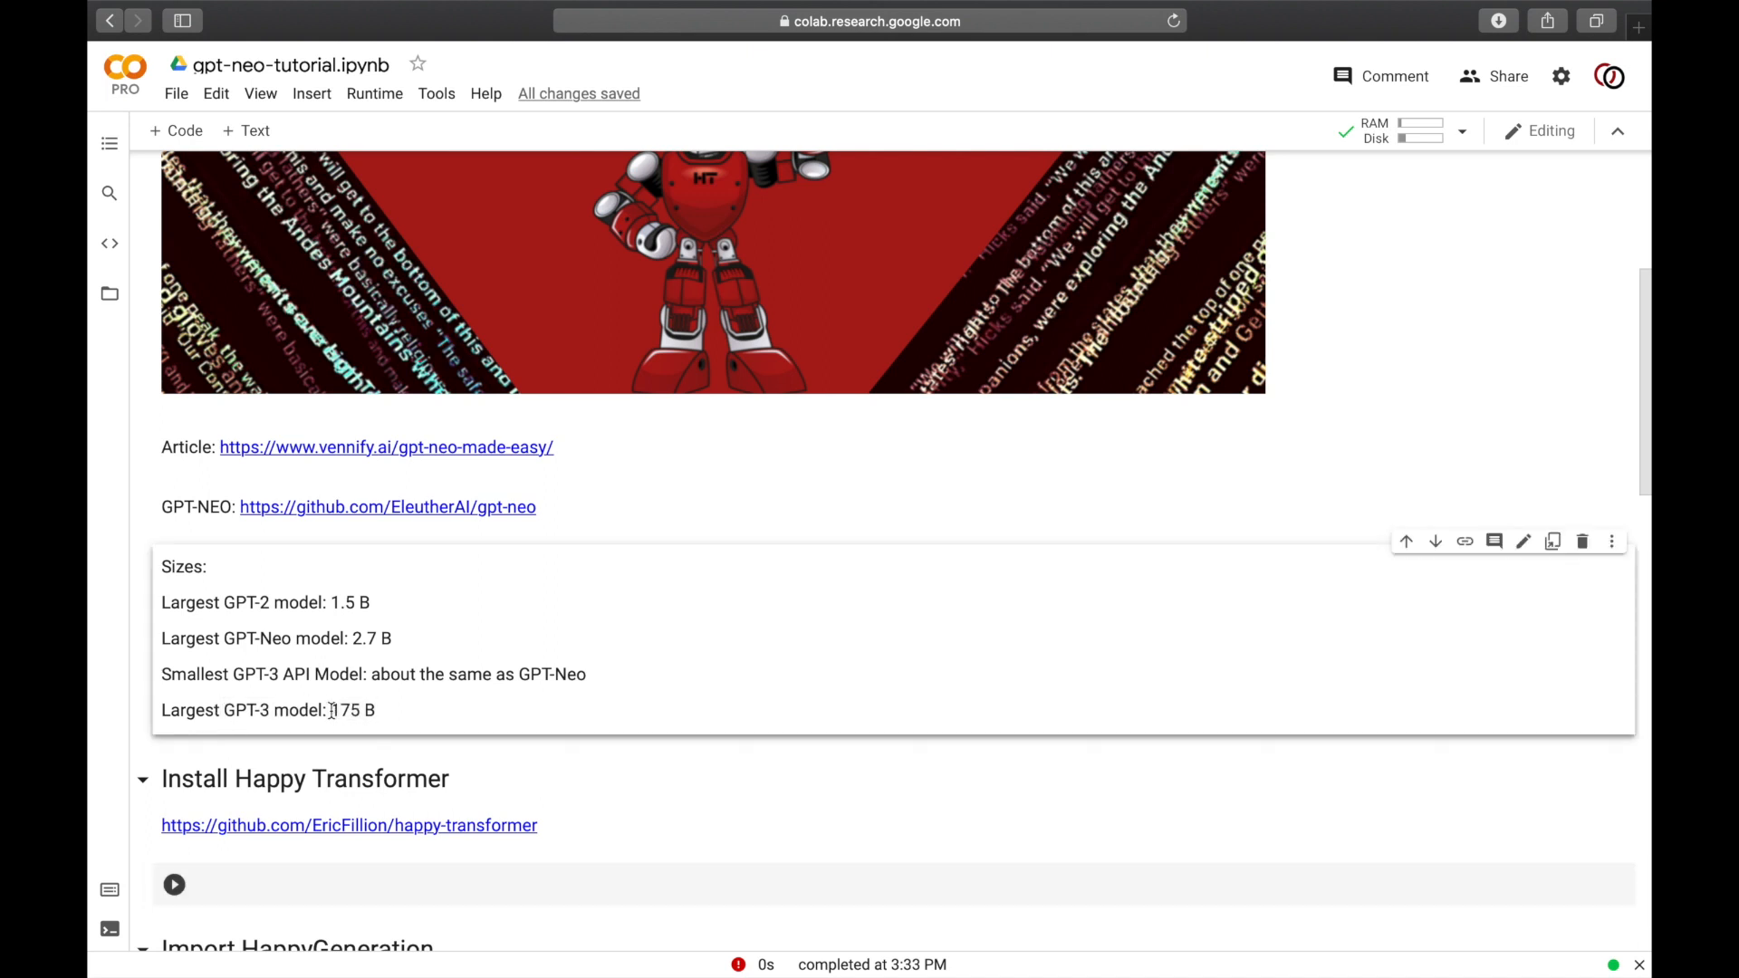
double_click(352, 711)
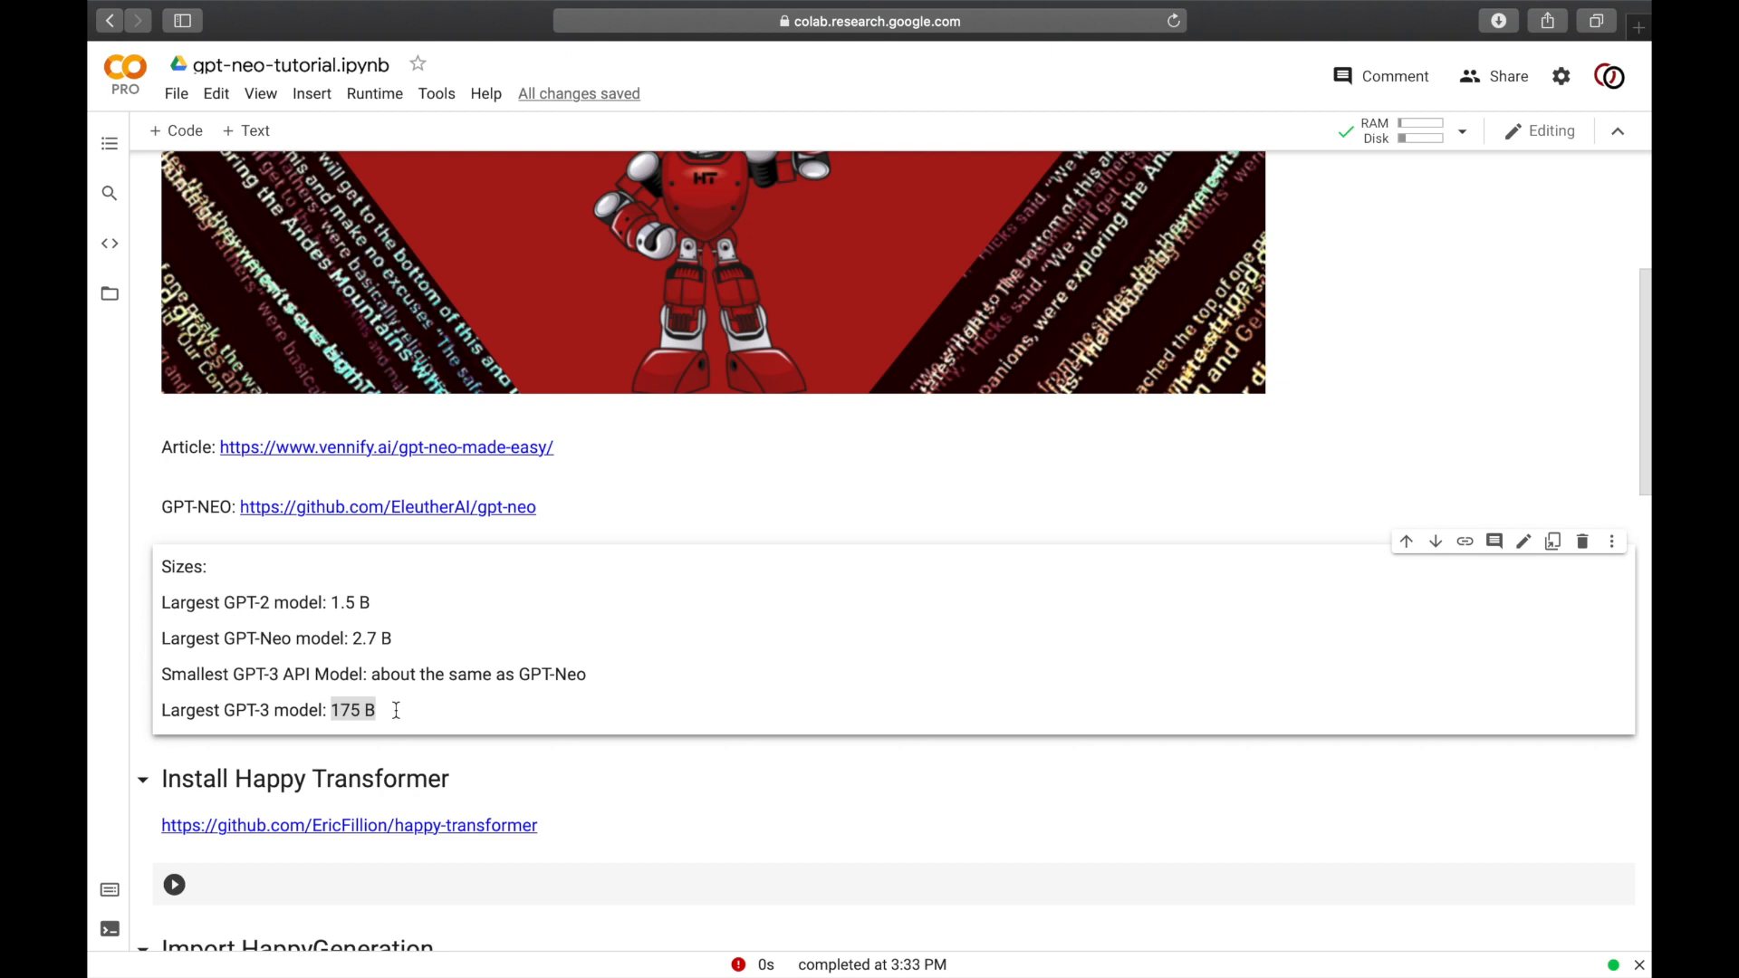
Step: Set the runtime to a GPU accelerator with the High-RAM shape and save
click(373, 92)
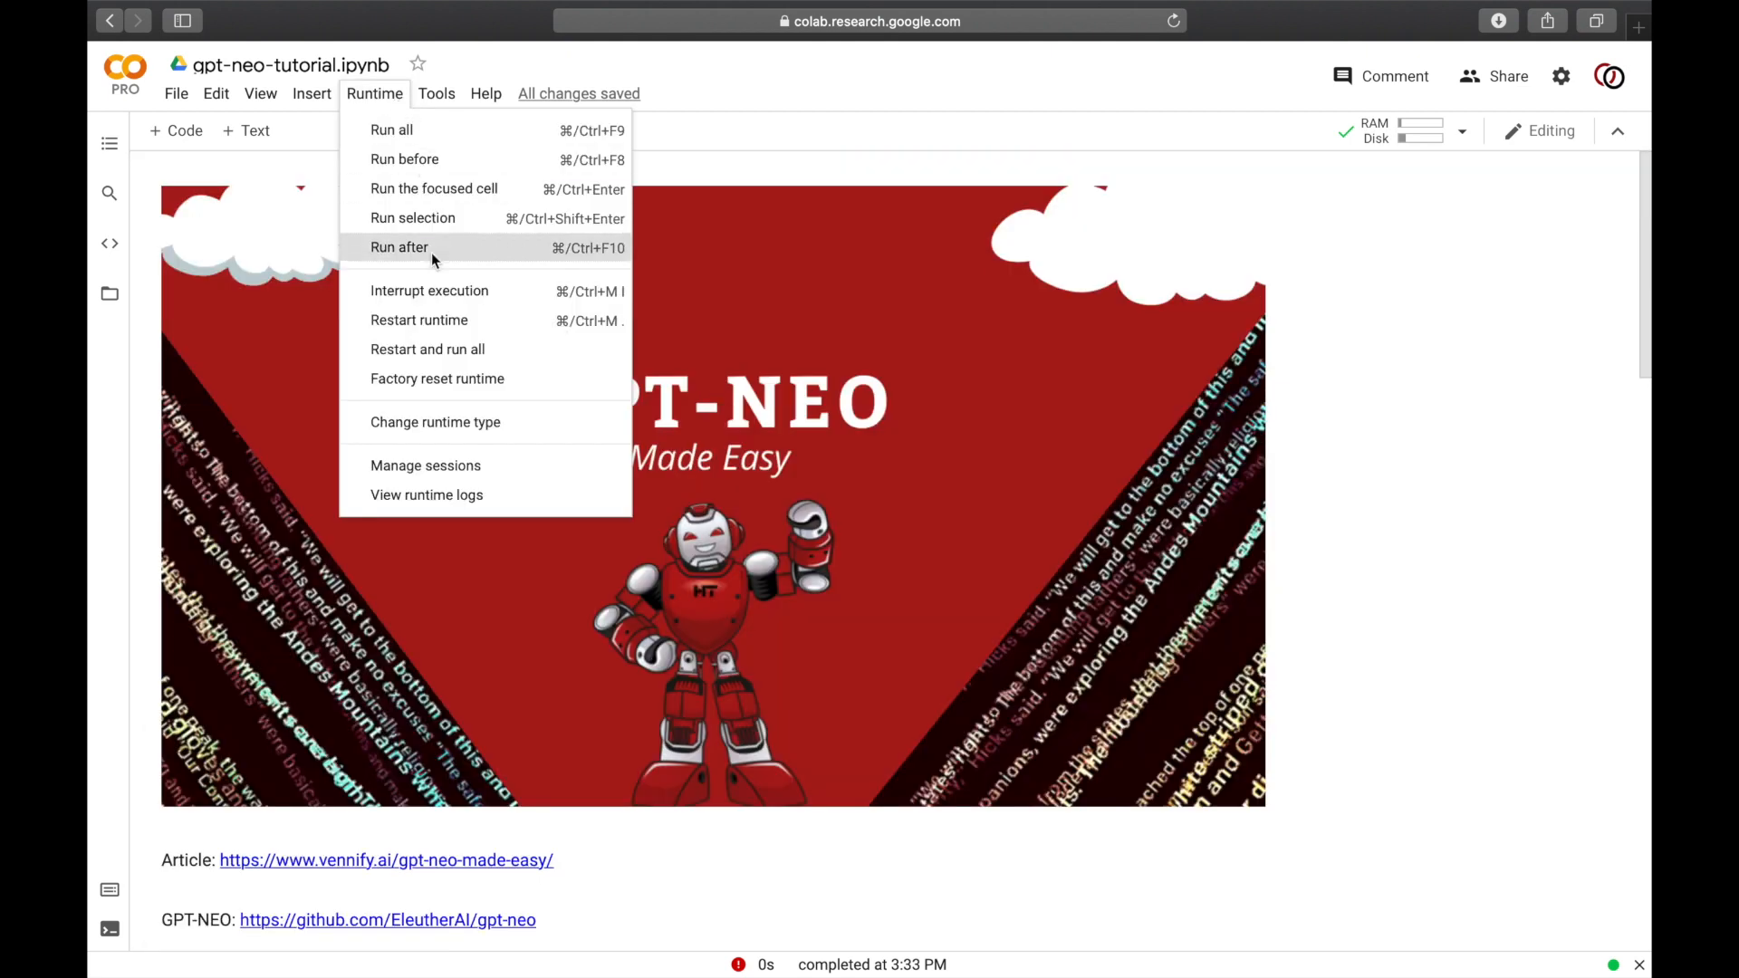
mouse_move(481, 422)
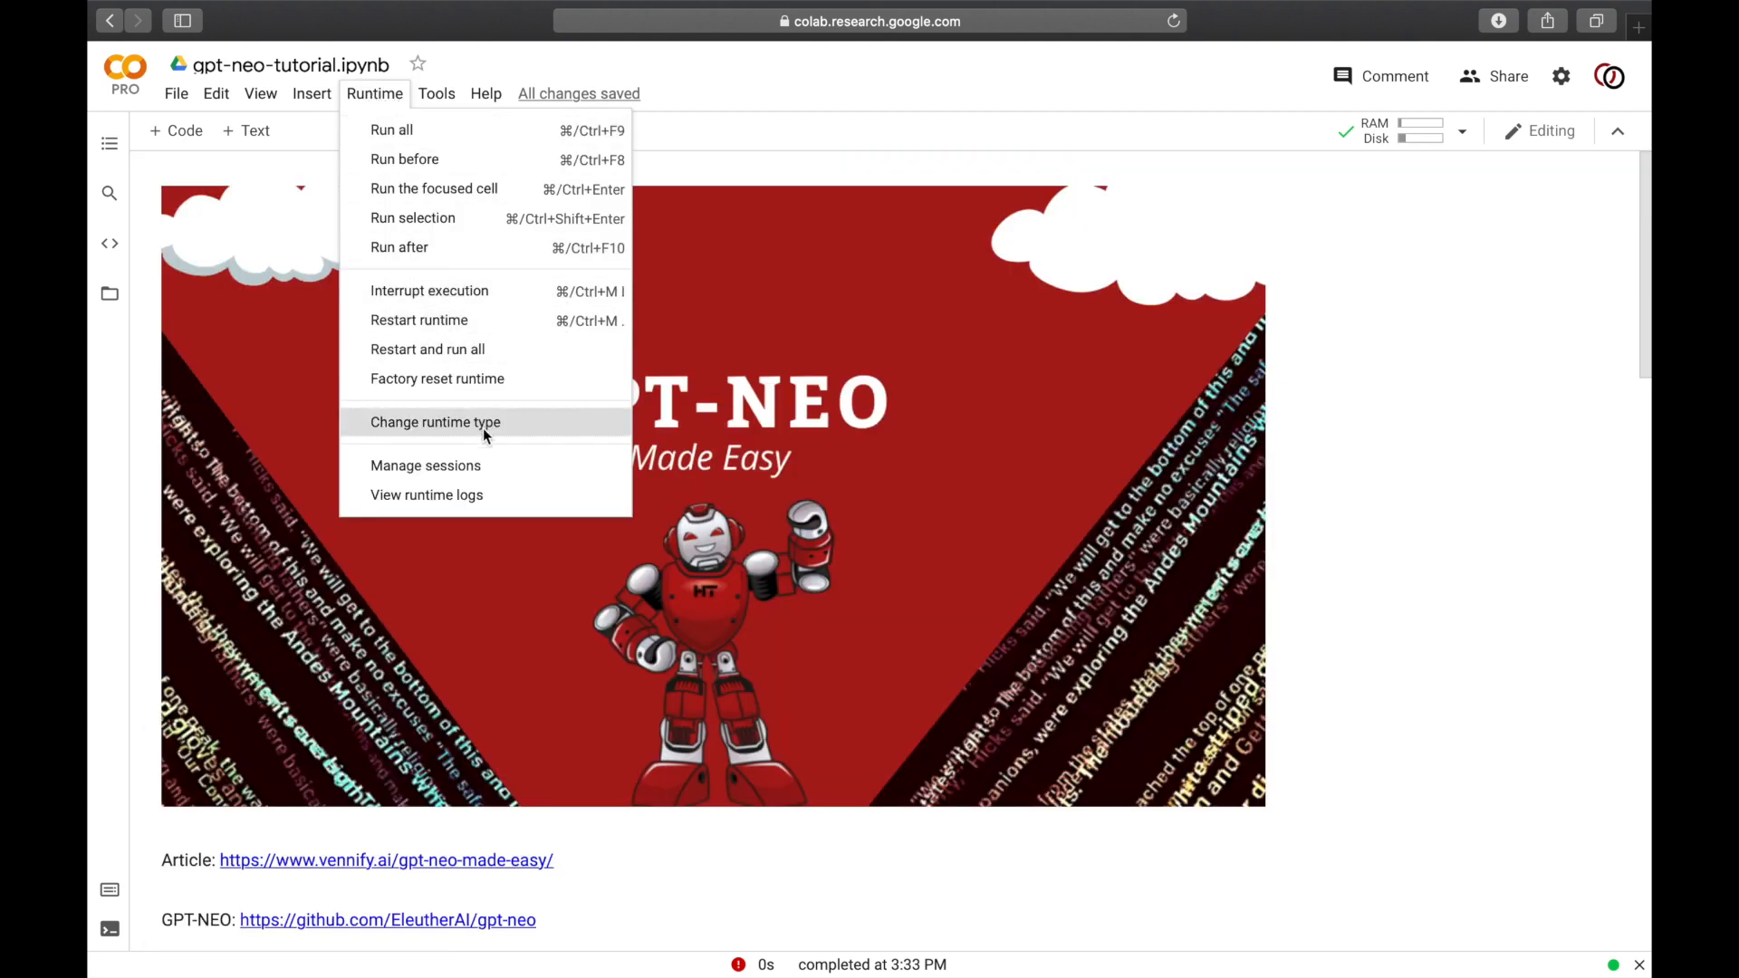
click(435, 422)
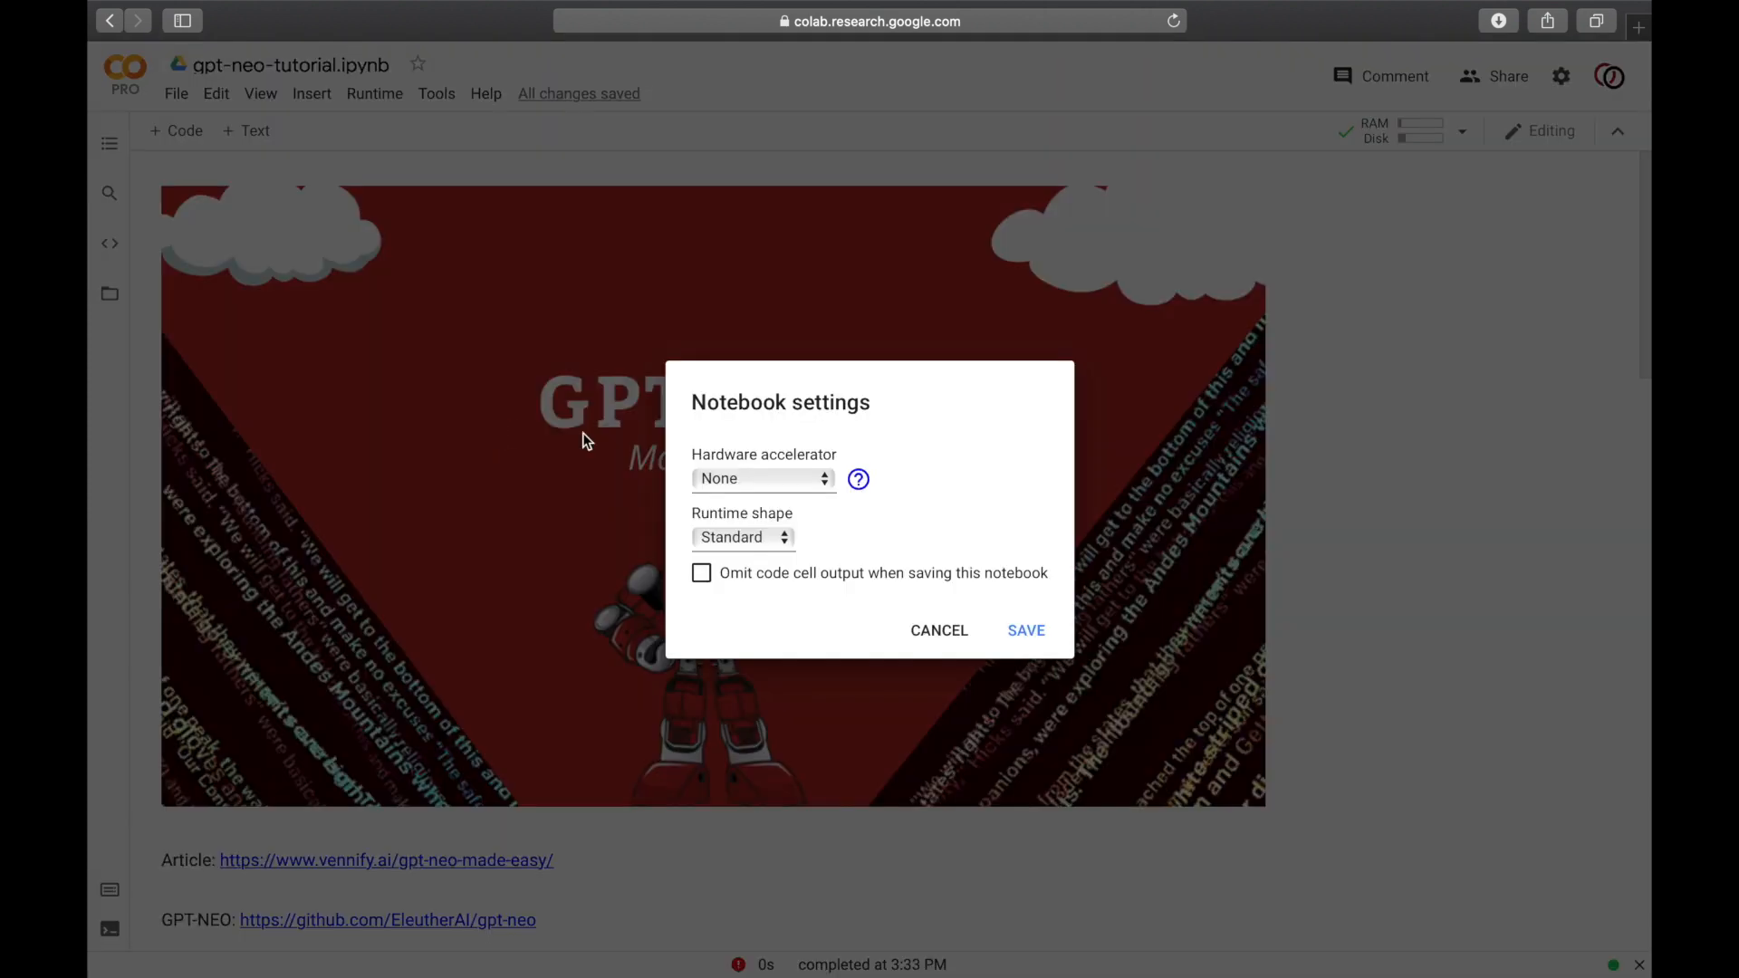
mouse_move(757, 491)
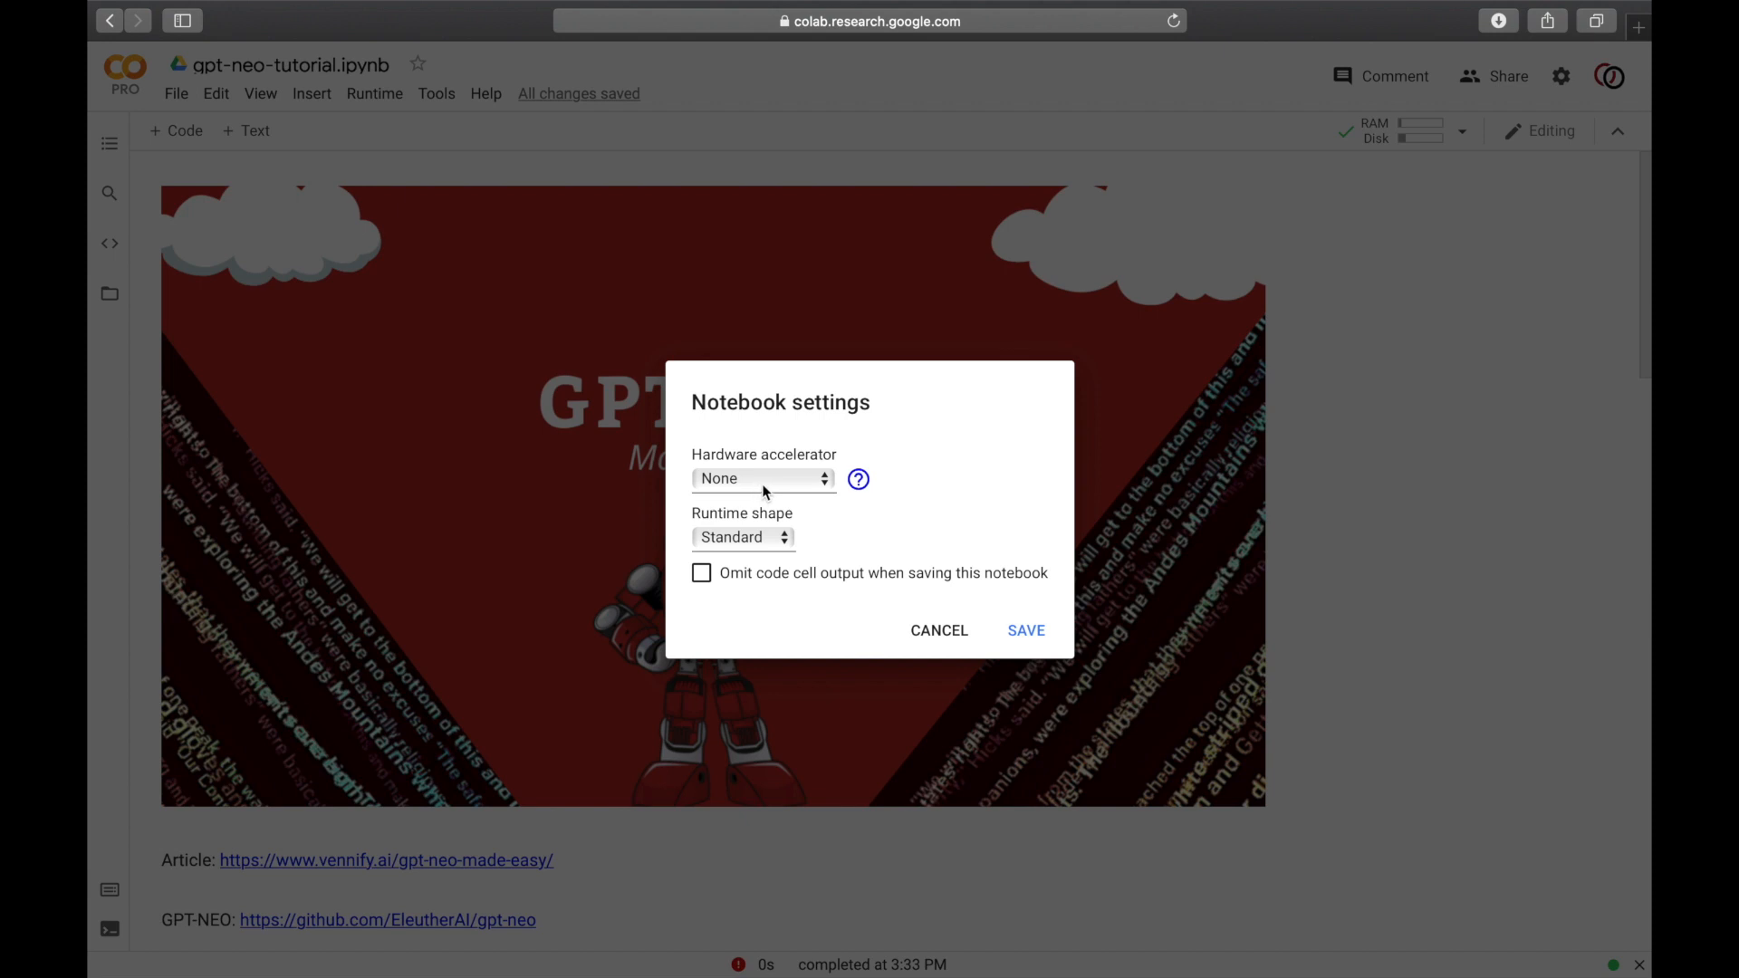
click(763, 479)
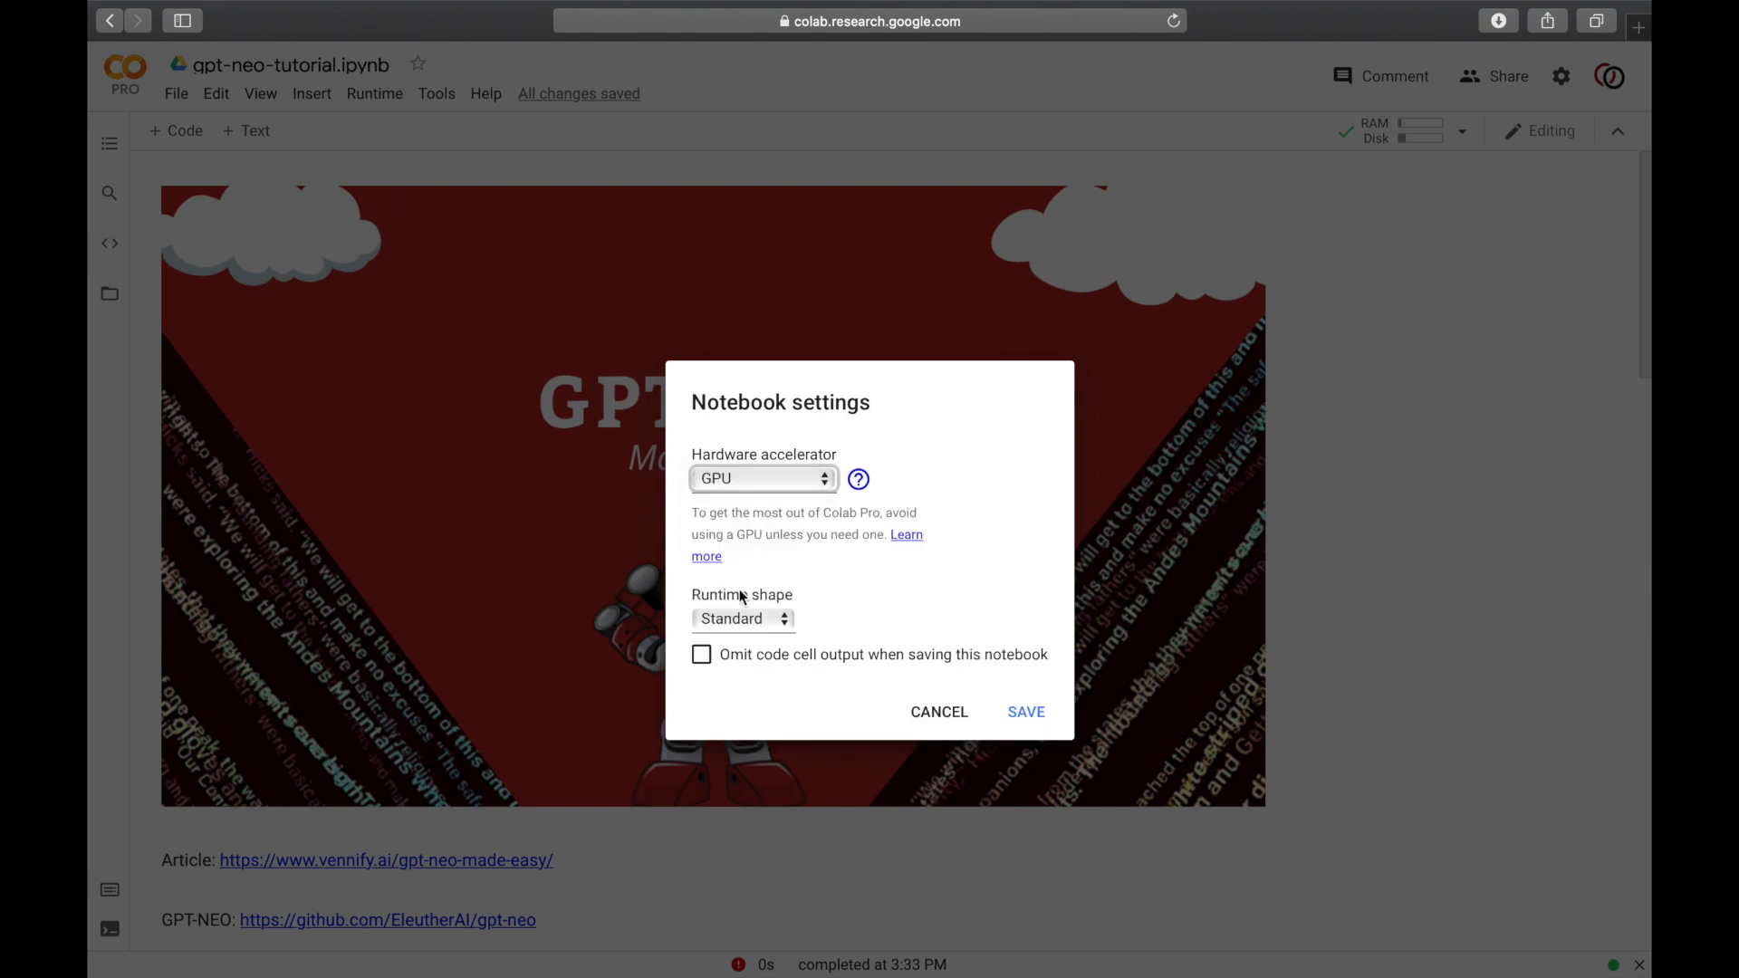
mouse_move(745, 574)
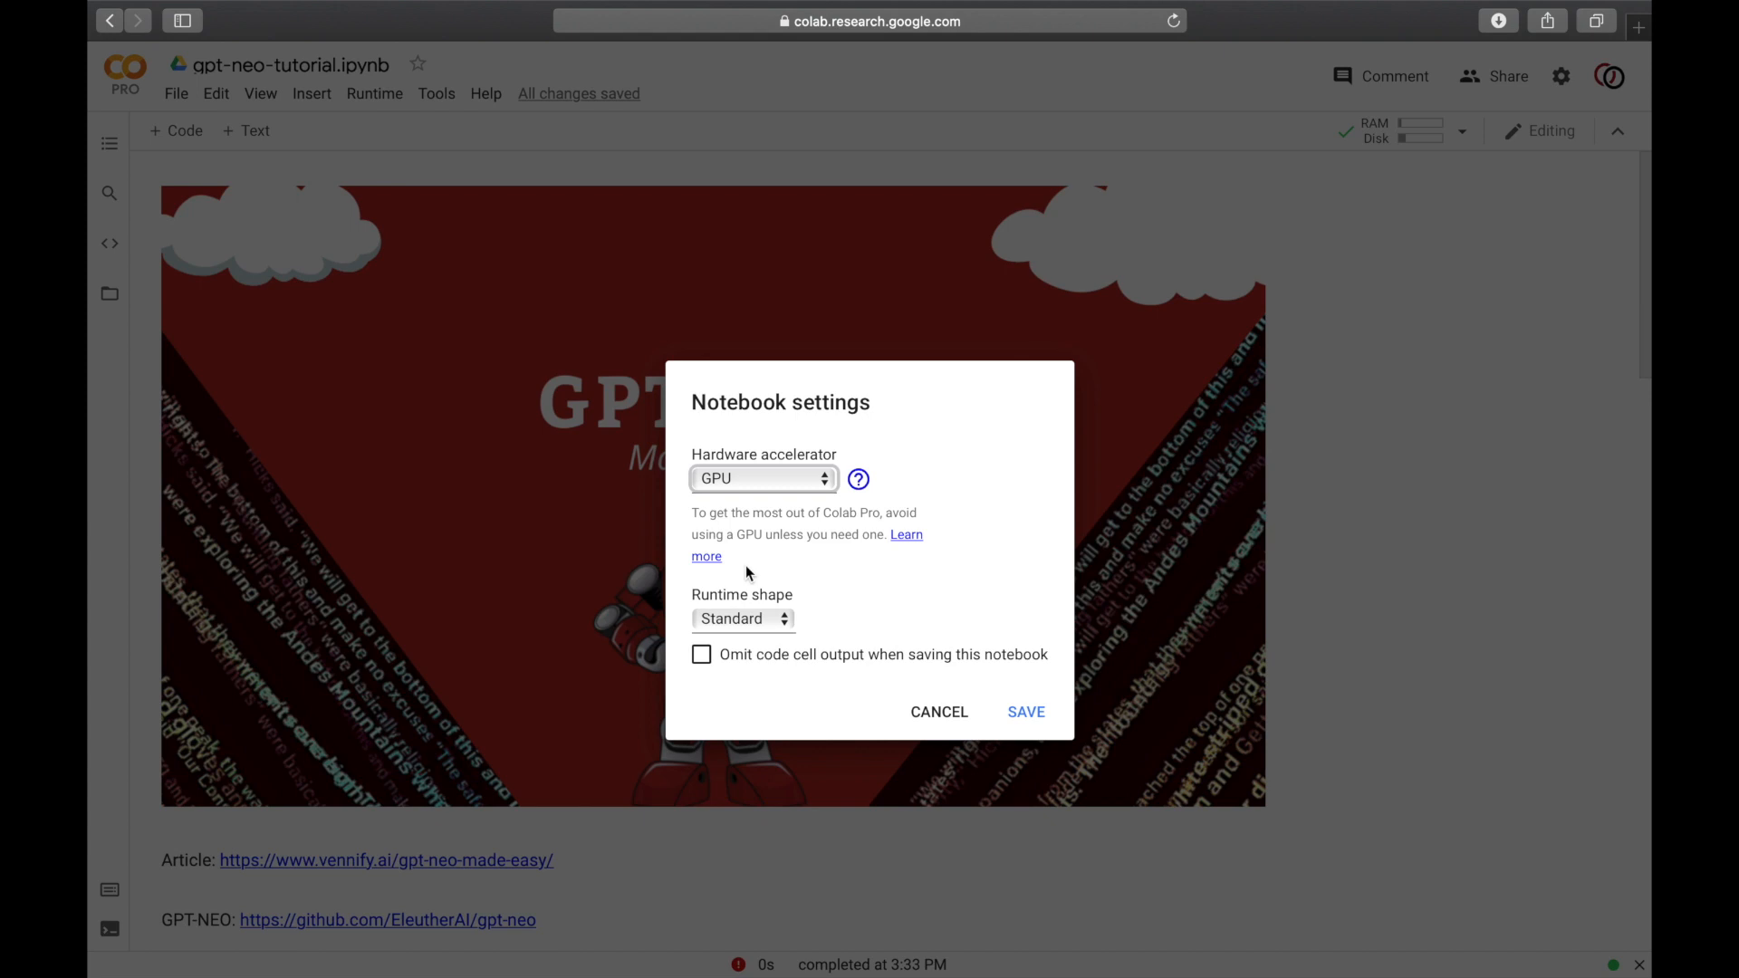
mouse_move(746, 648)
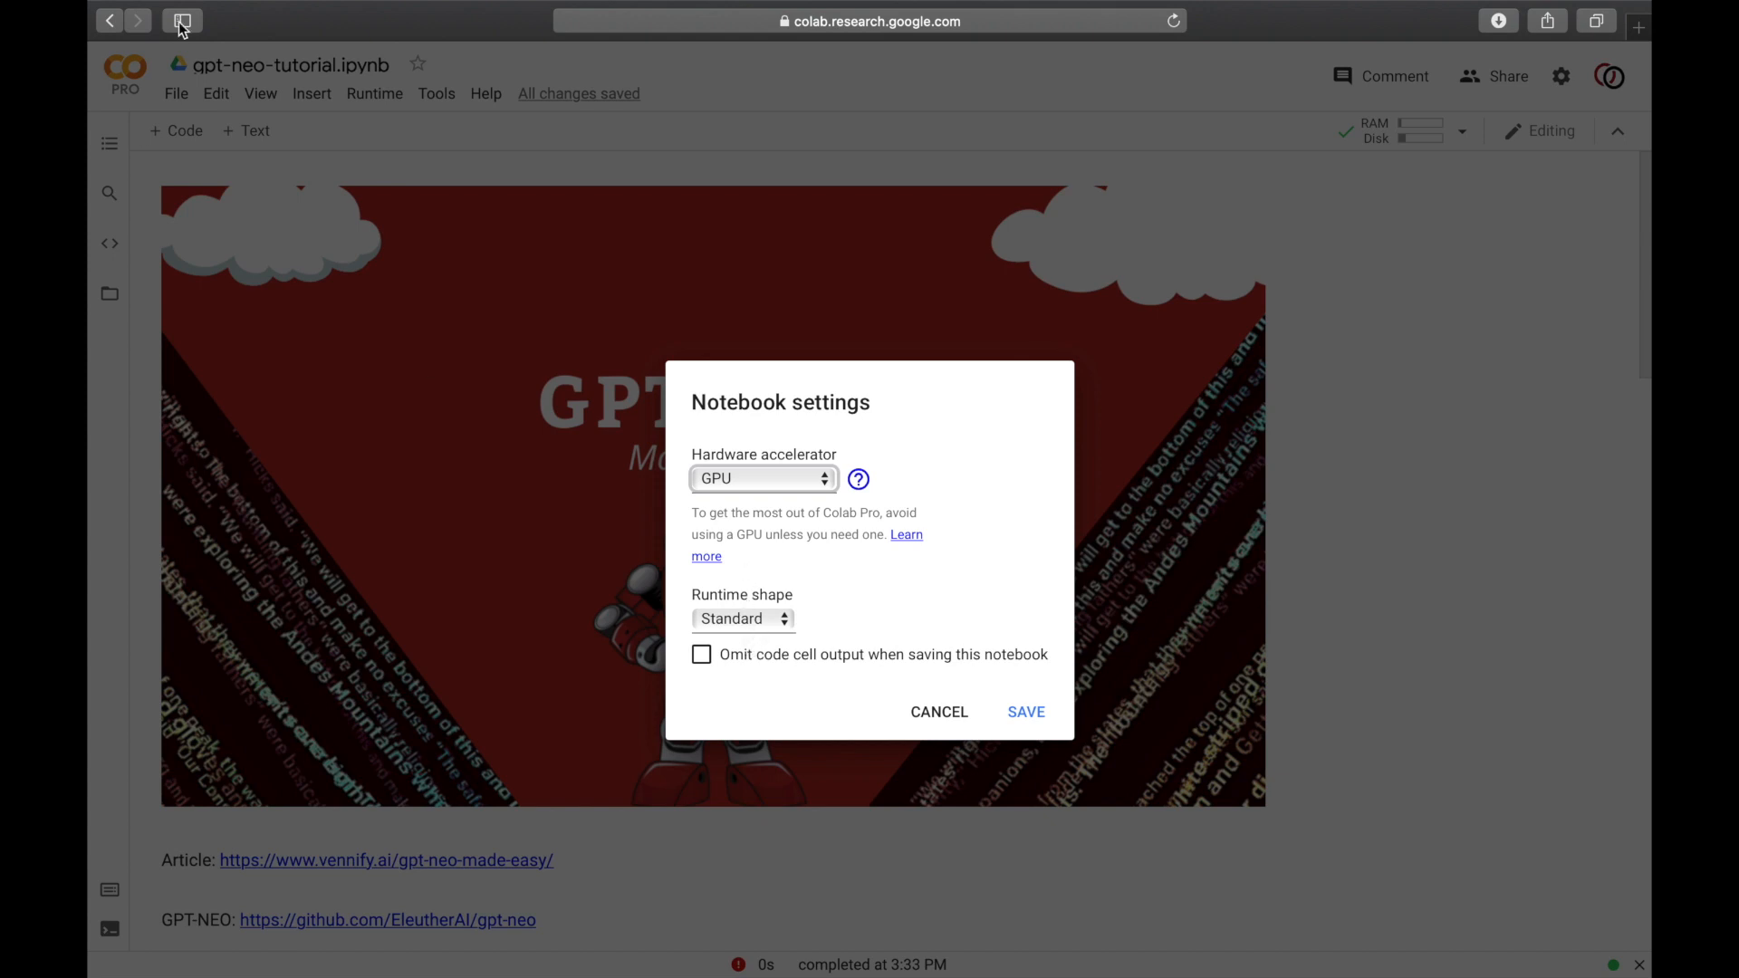
click(741, 619)
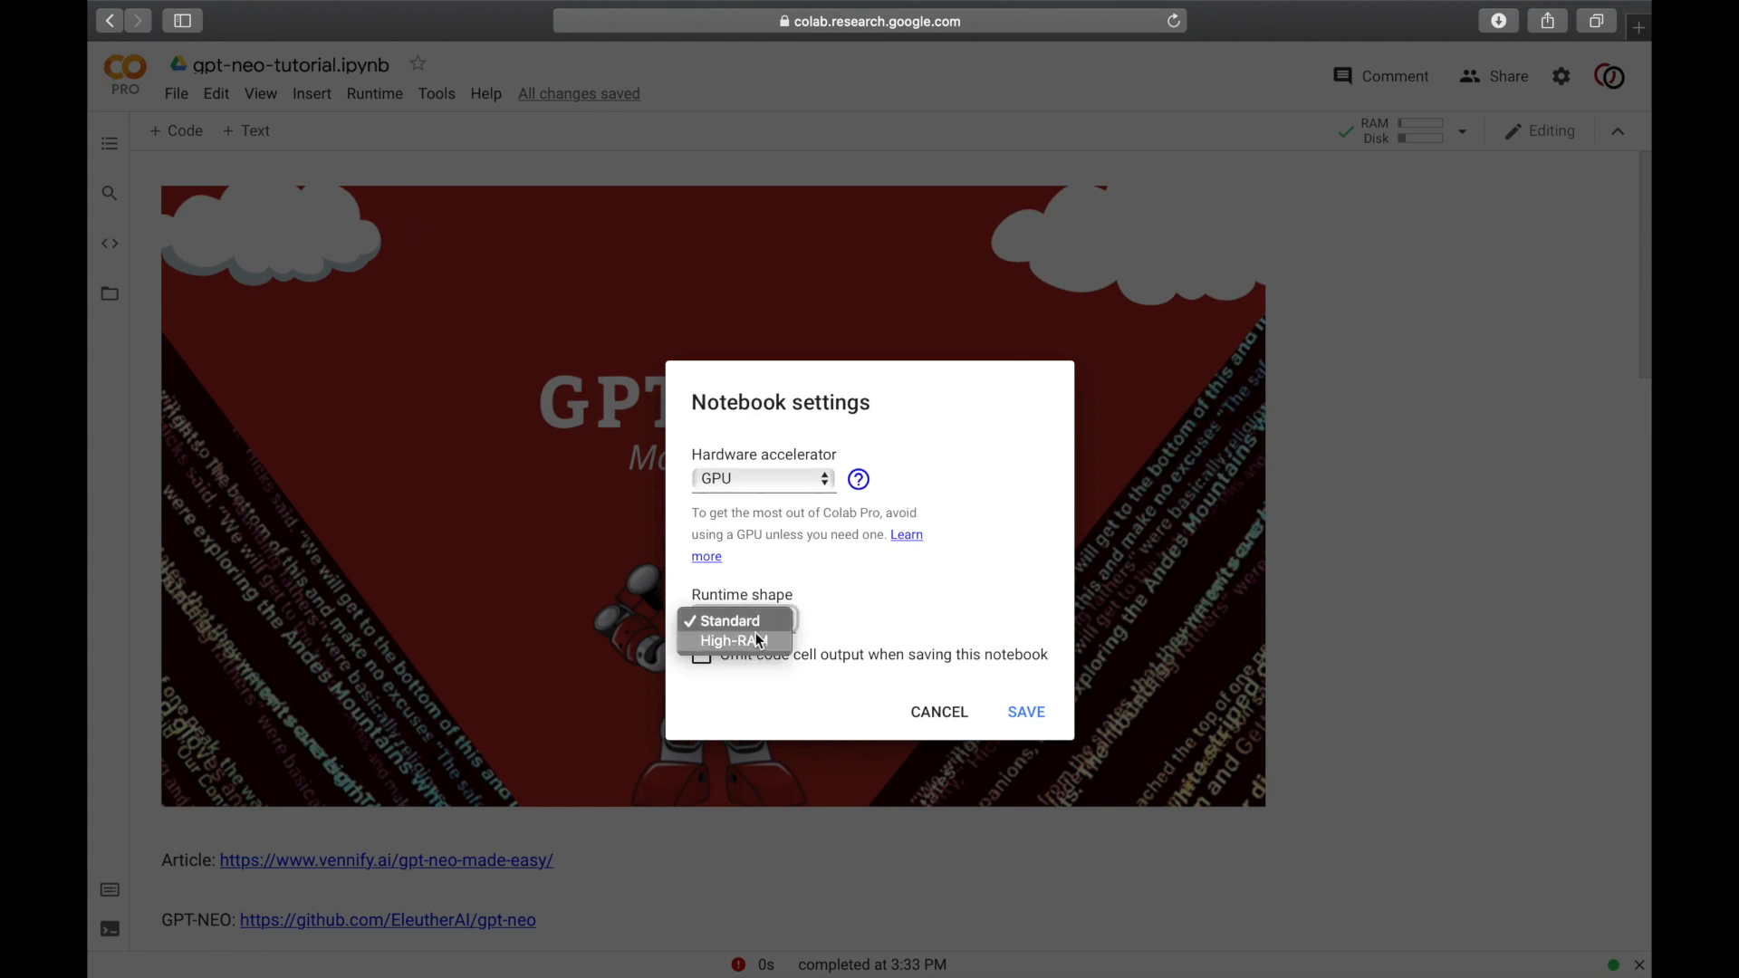
click(728, 640)
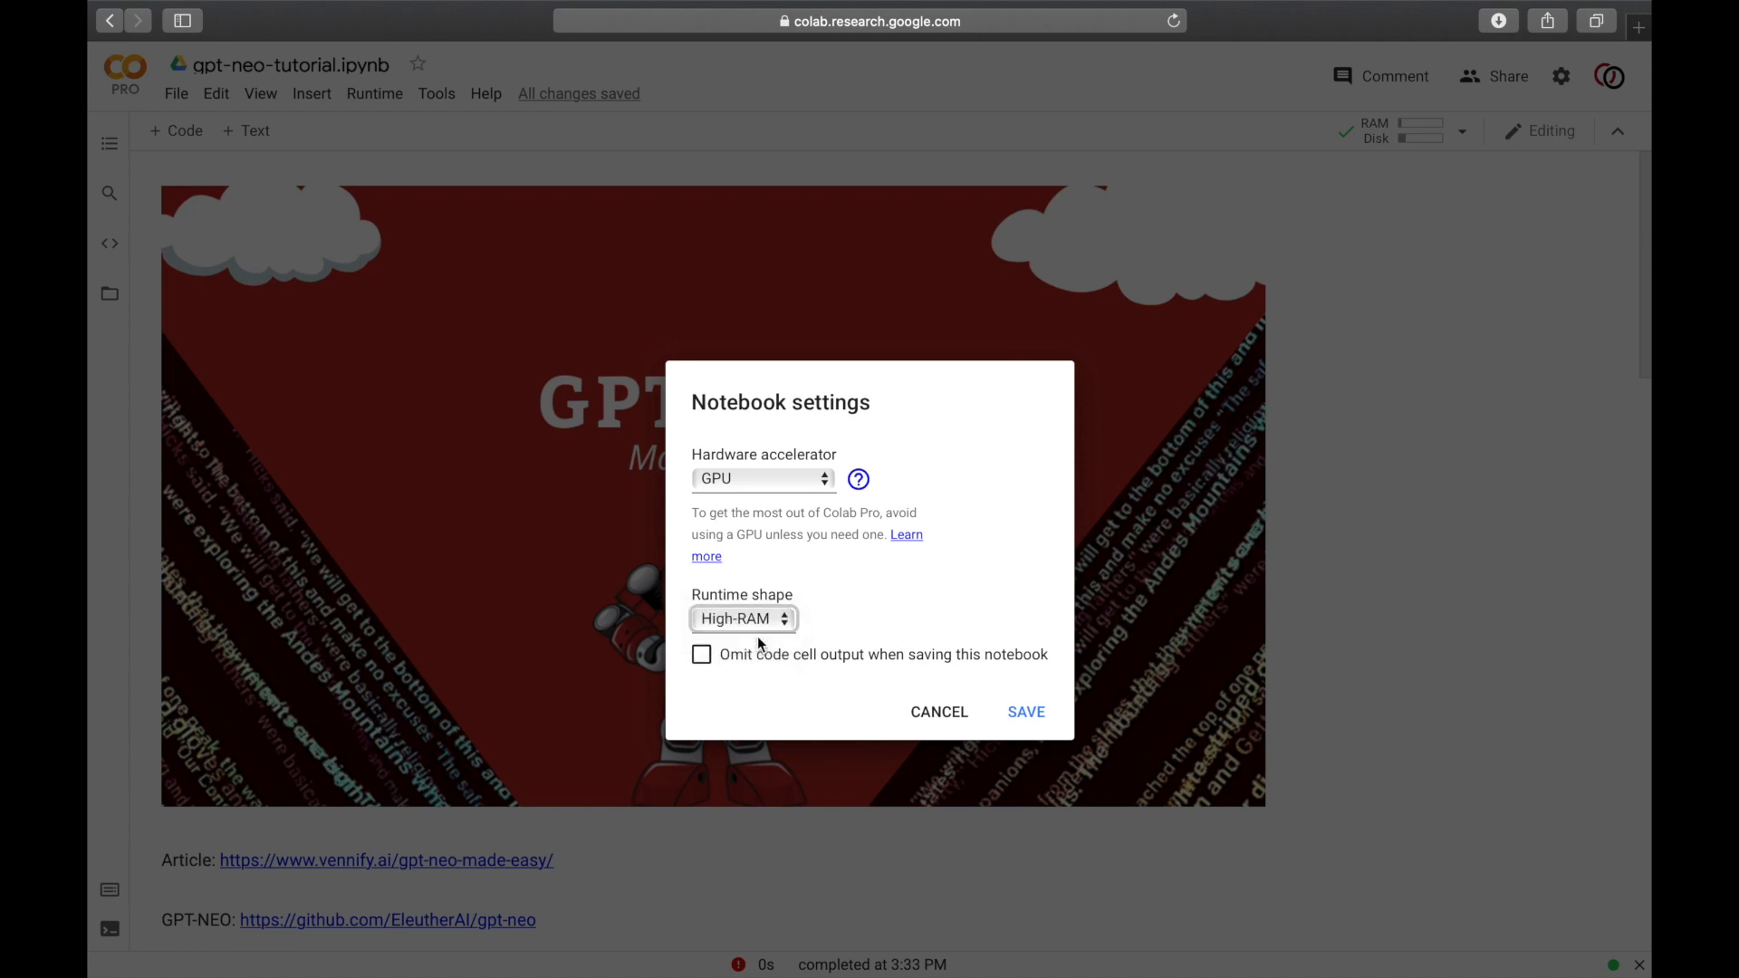
click(1026, 710)
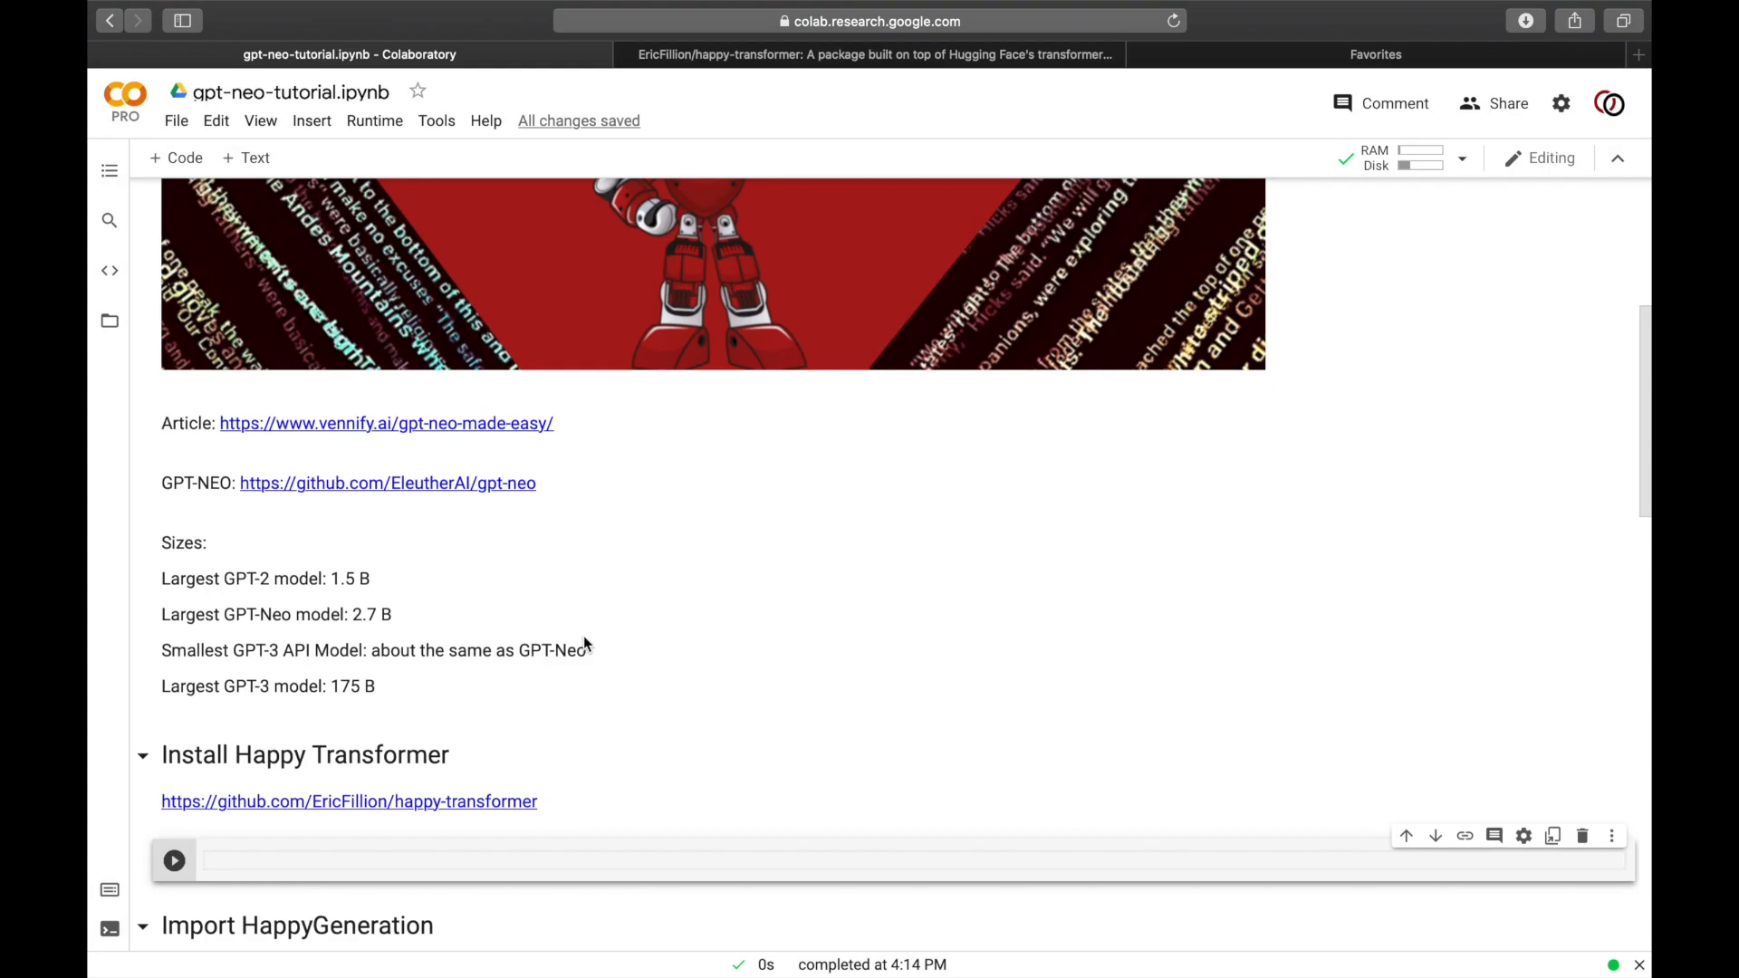
Step: Write pip install happytransformer in the install cell and move to the import cell
text(p)
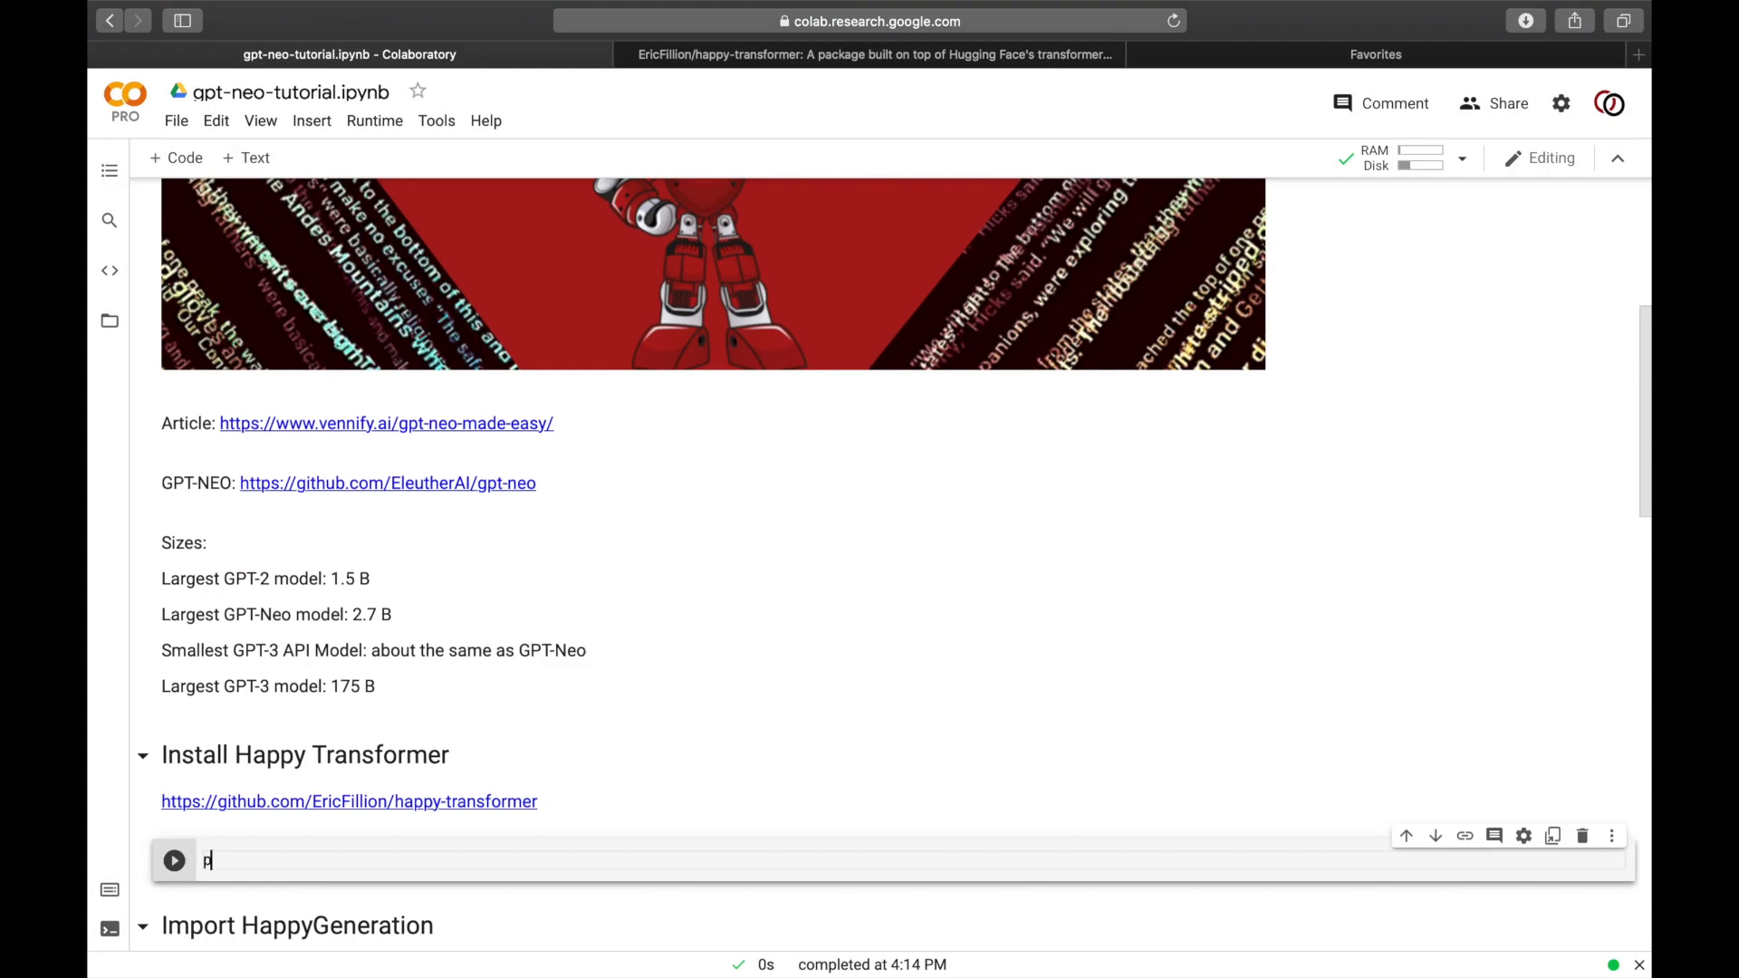
text(ip install h)
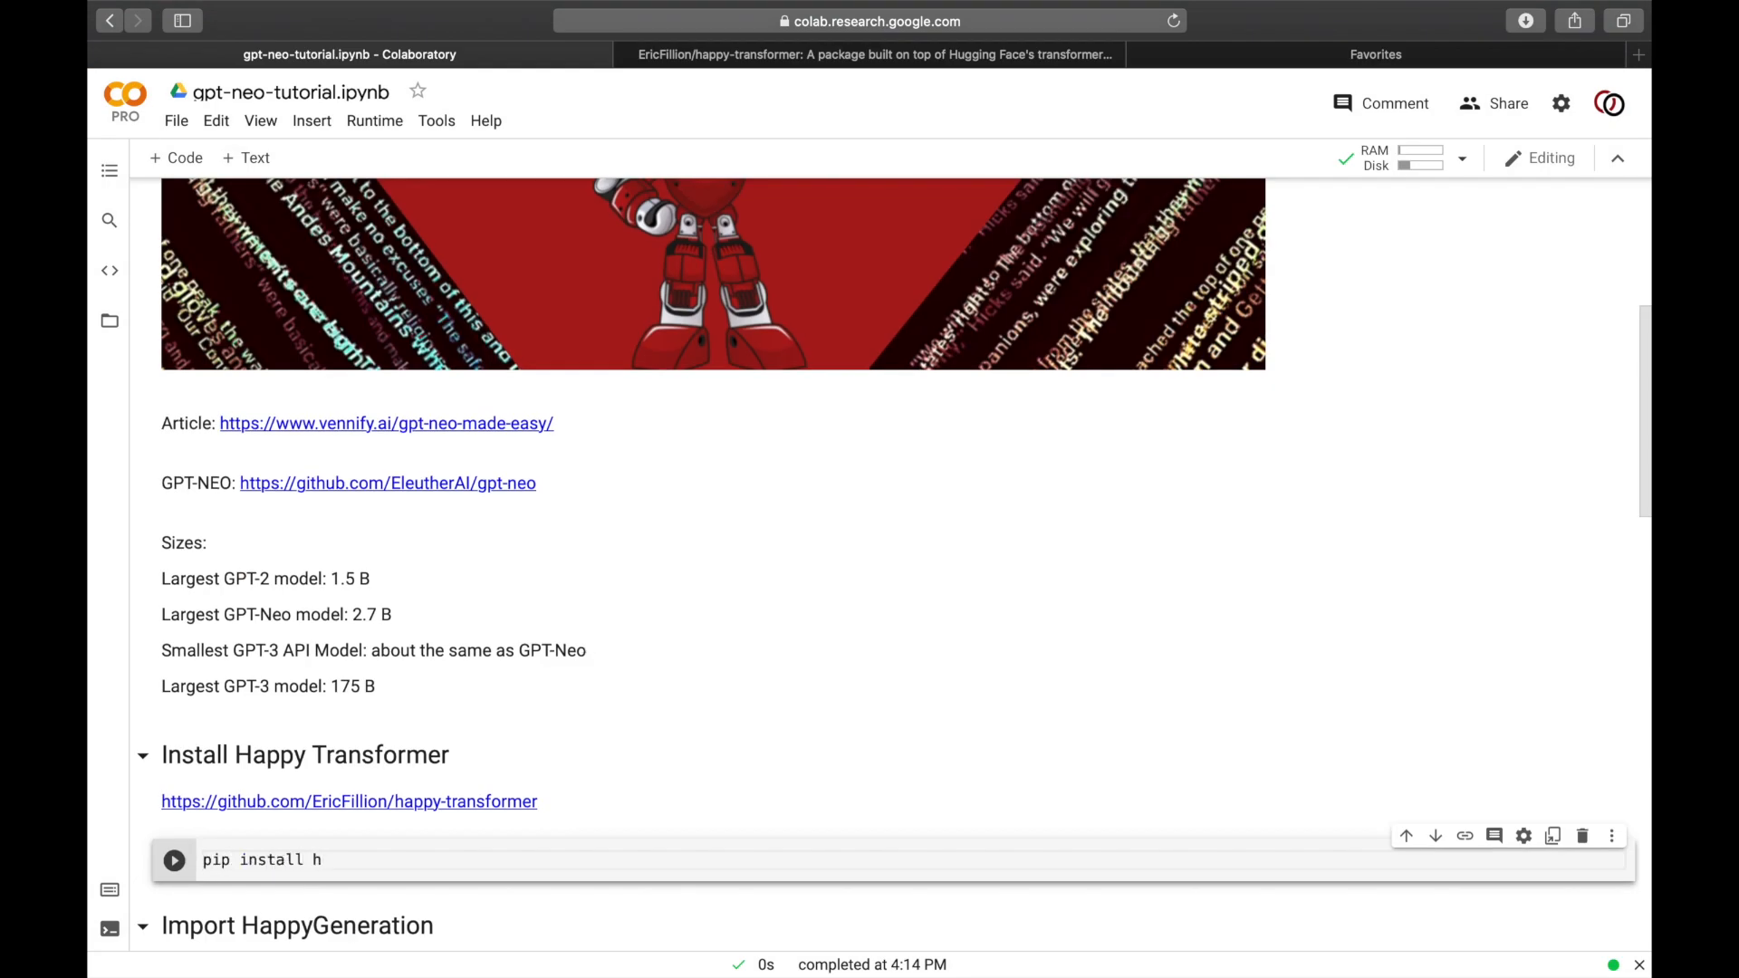
text(appytransformer)
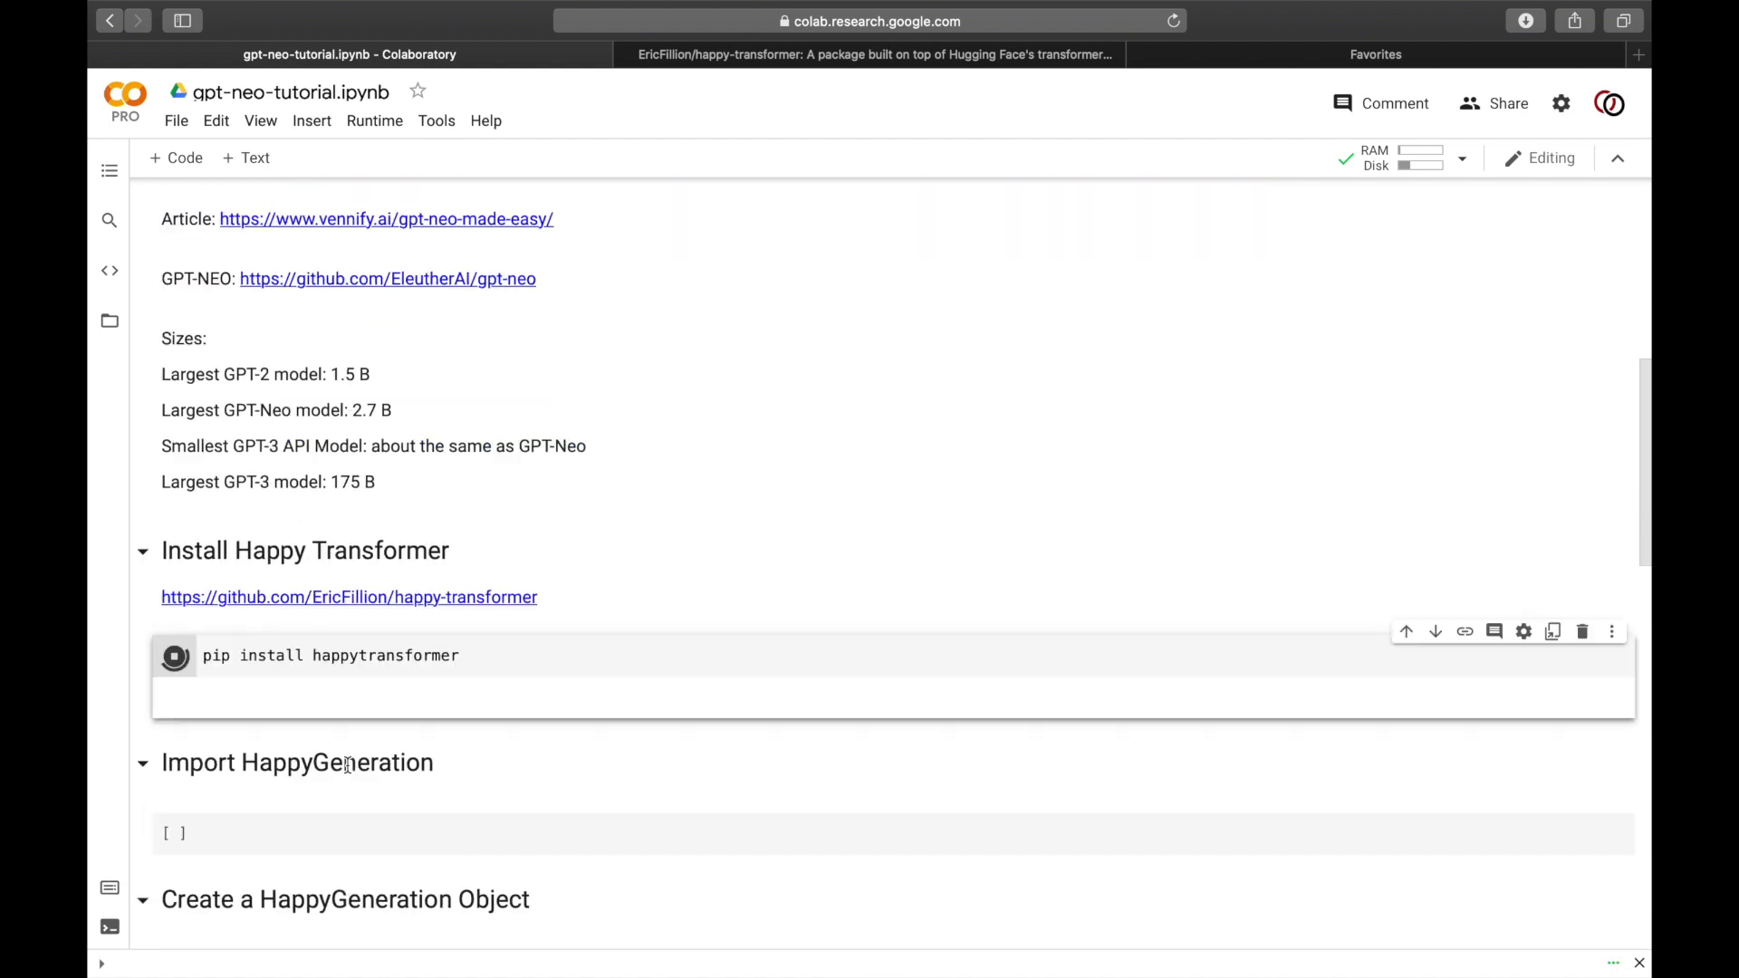
click(174, 655)
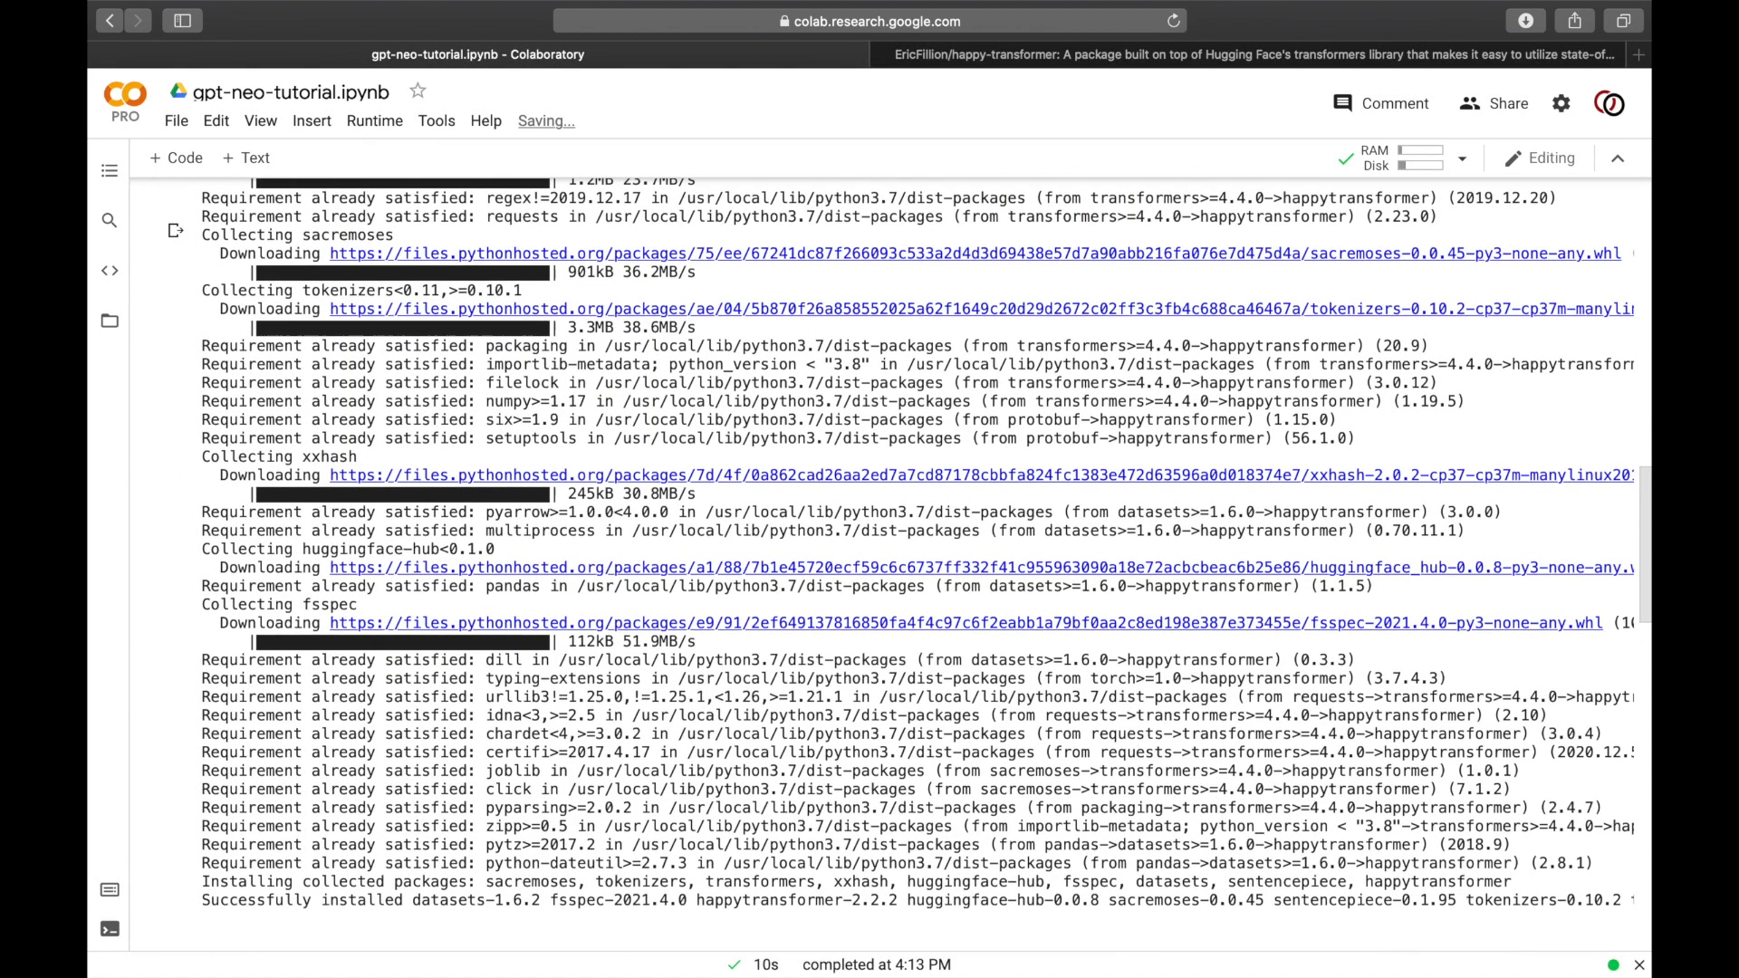
scroll(down, 3)
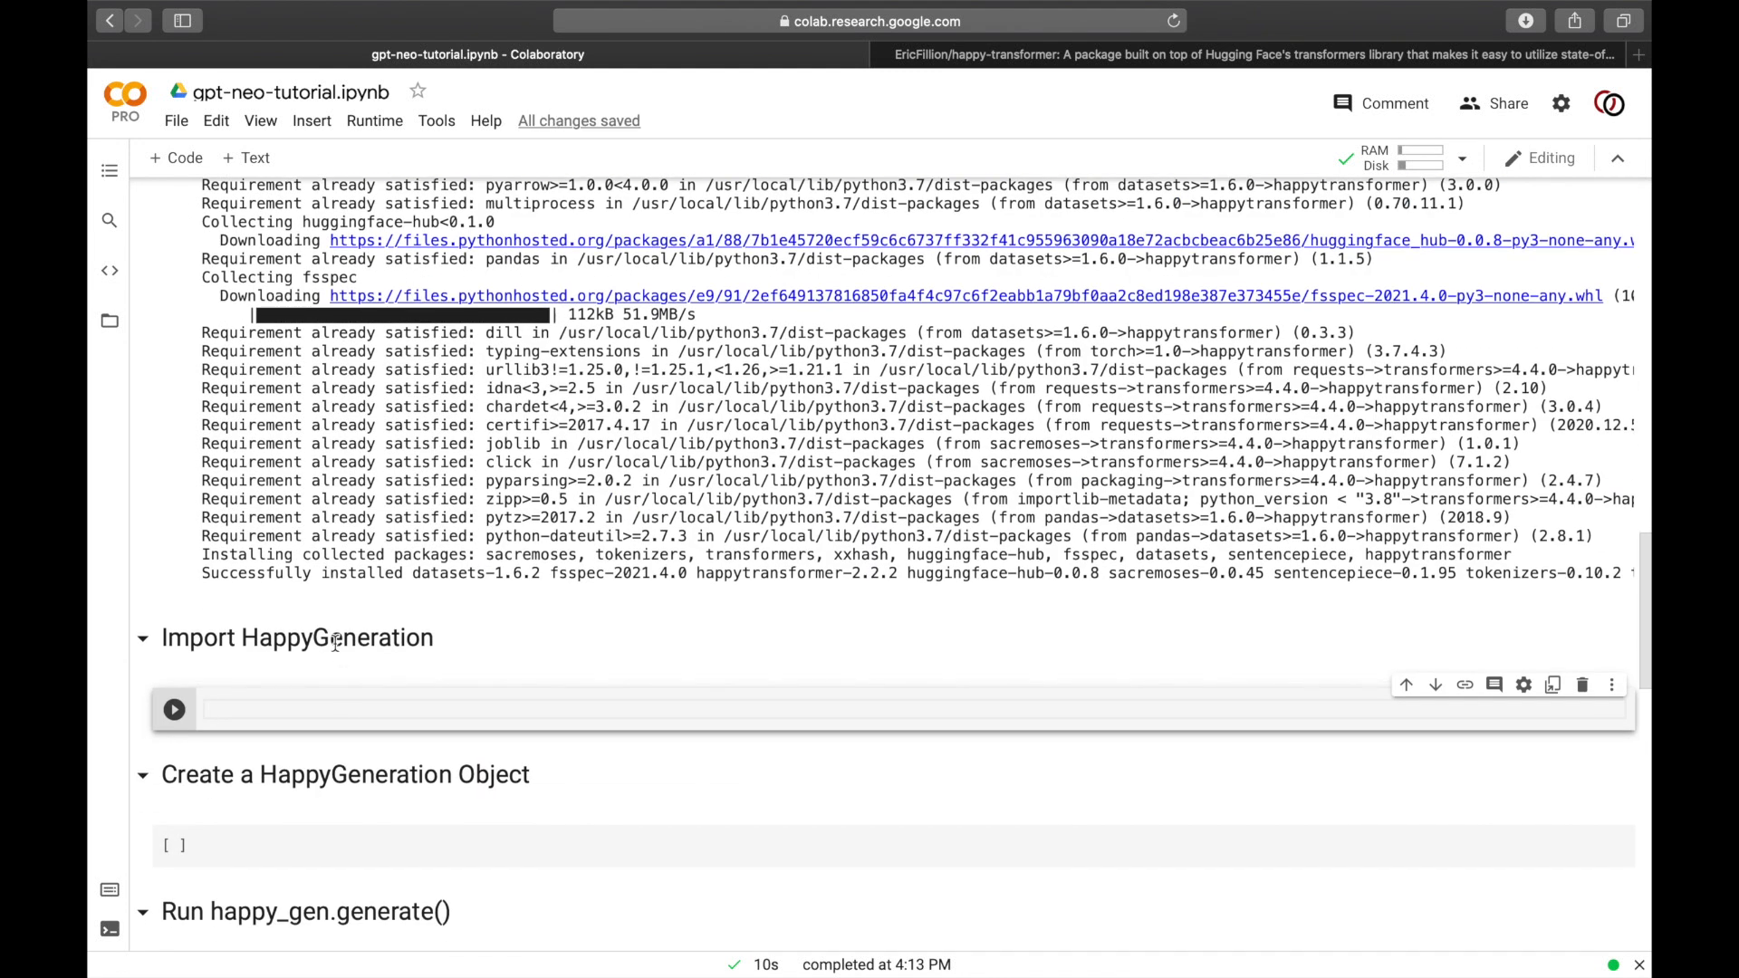
mouse_move(339, 746)
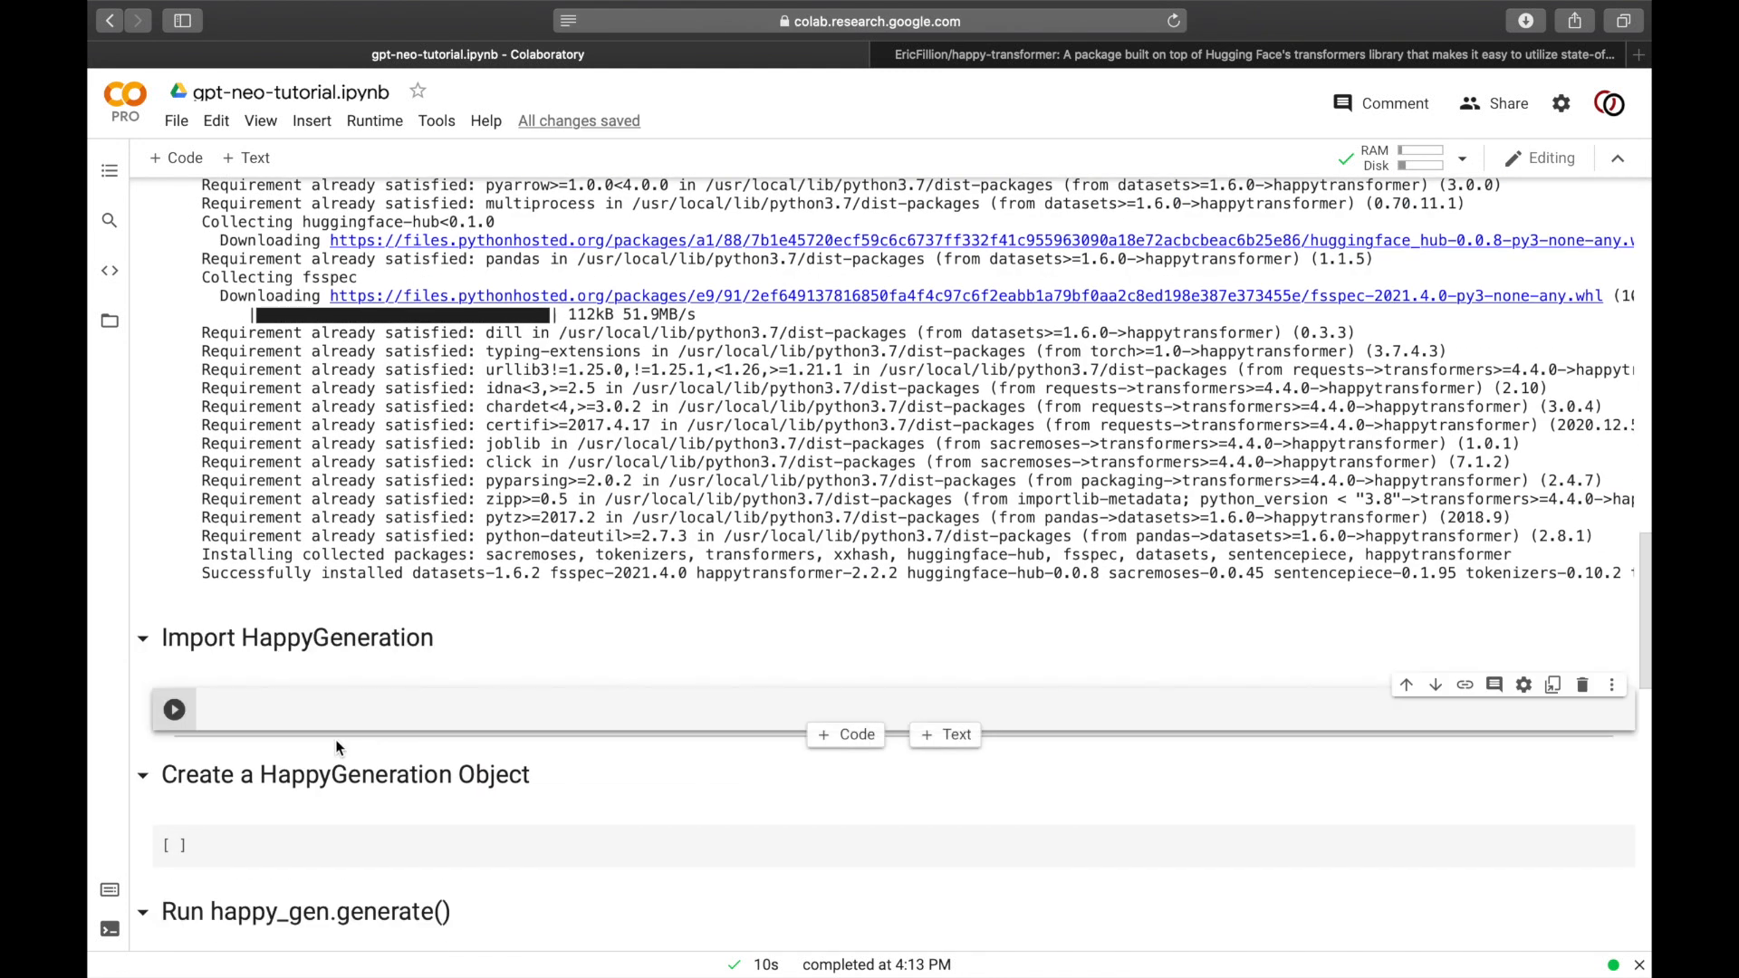
Step: Write and run from happytransformer import HappyGeneration
text(from happytransformer import Hap)
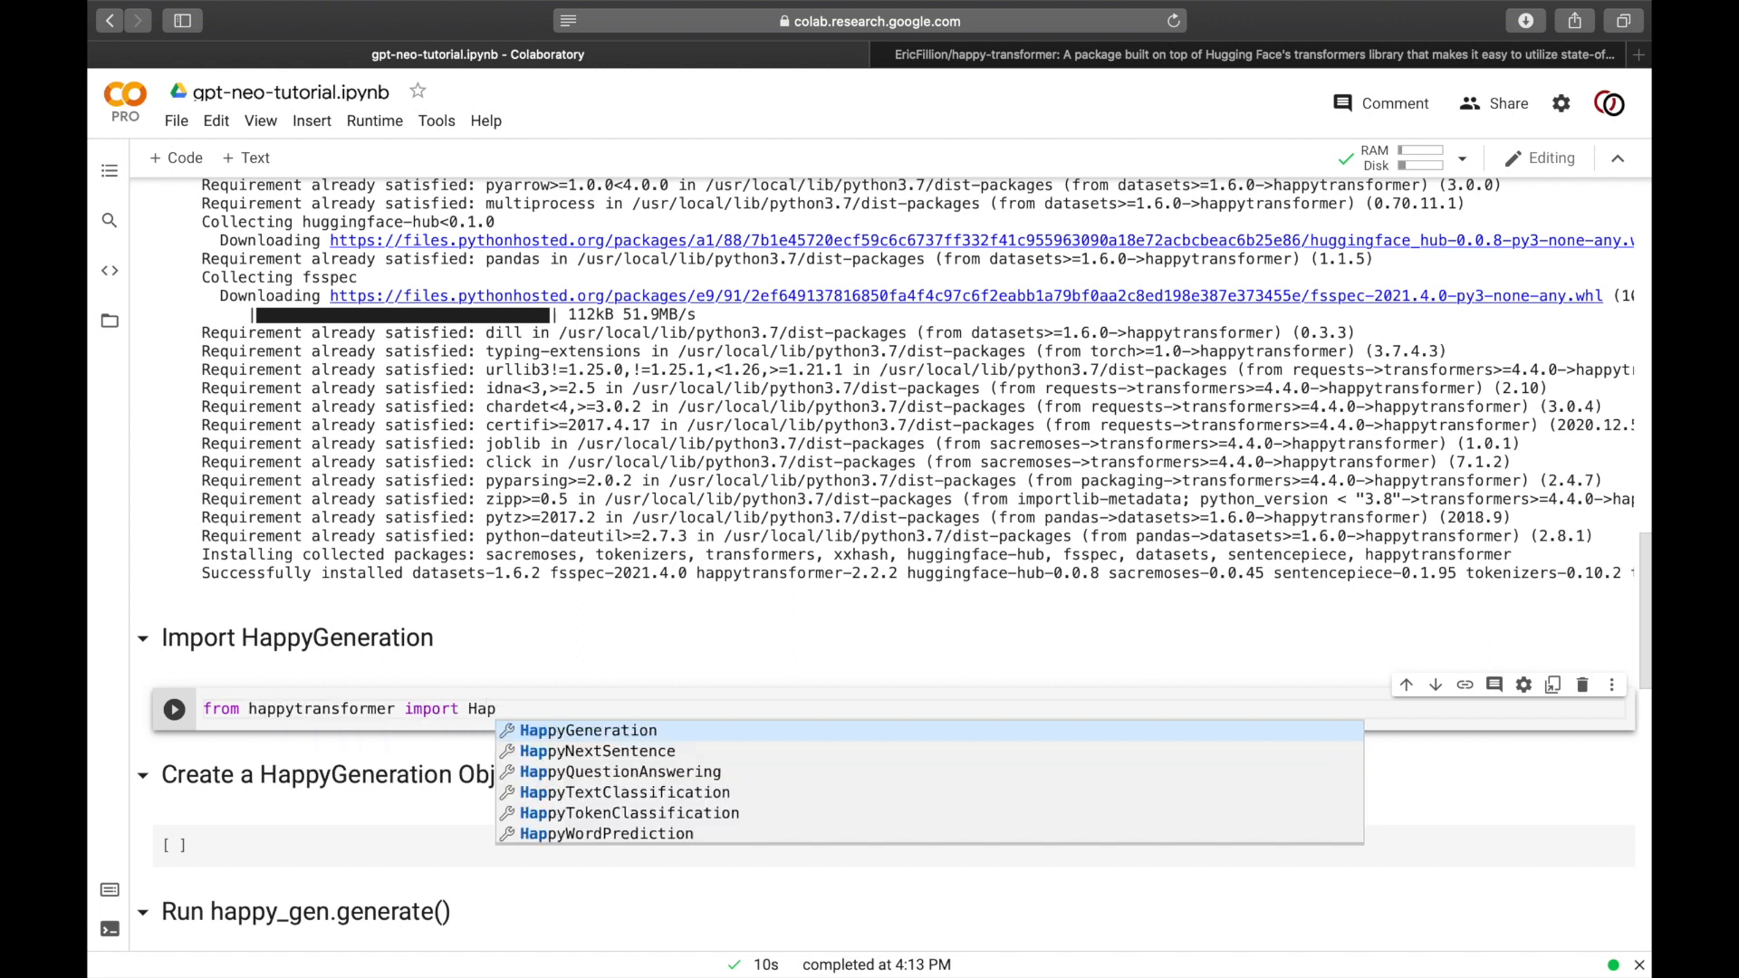
click(587, 730)
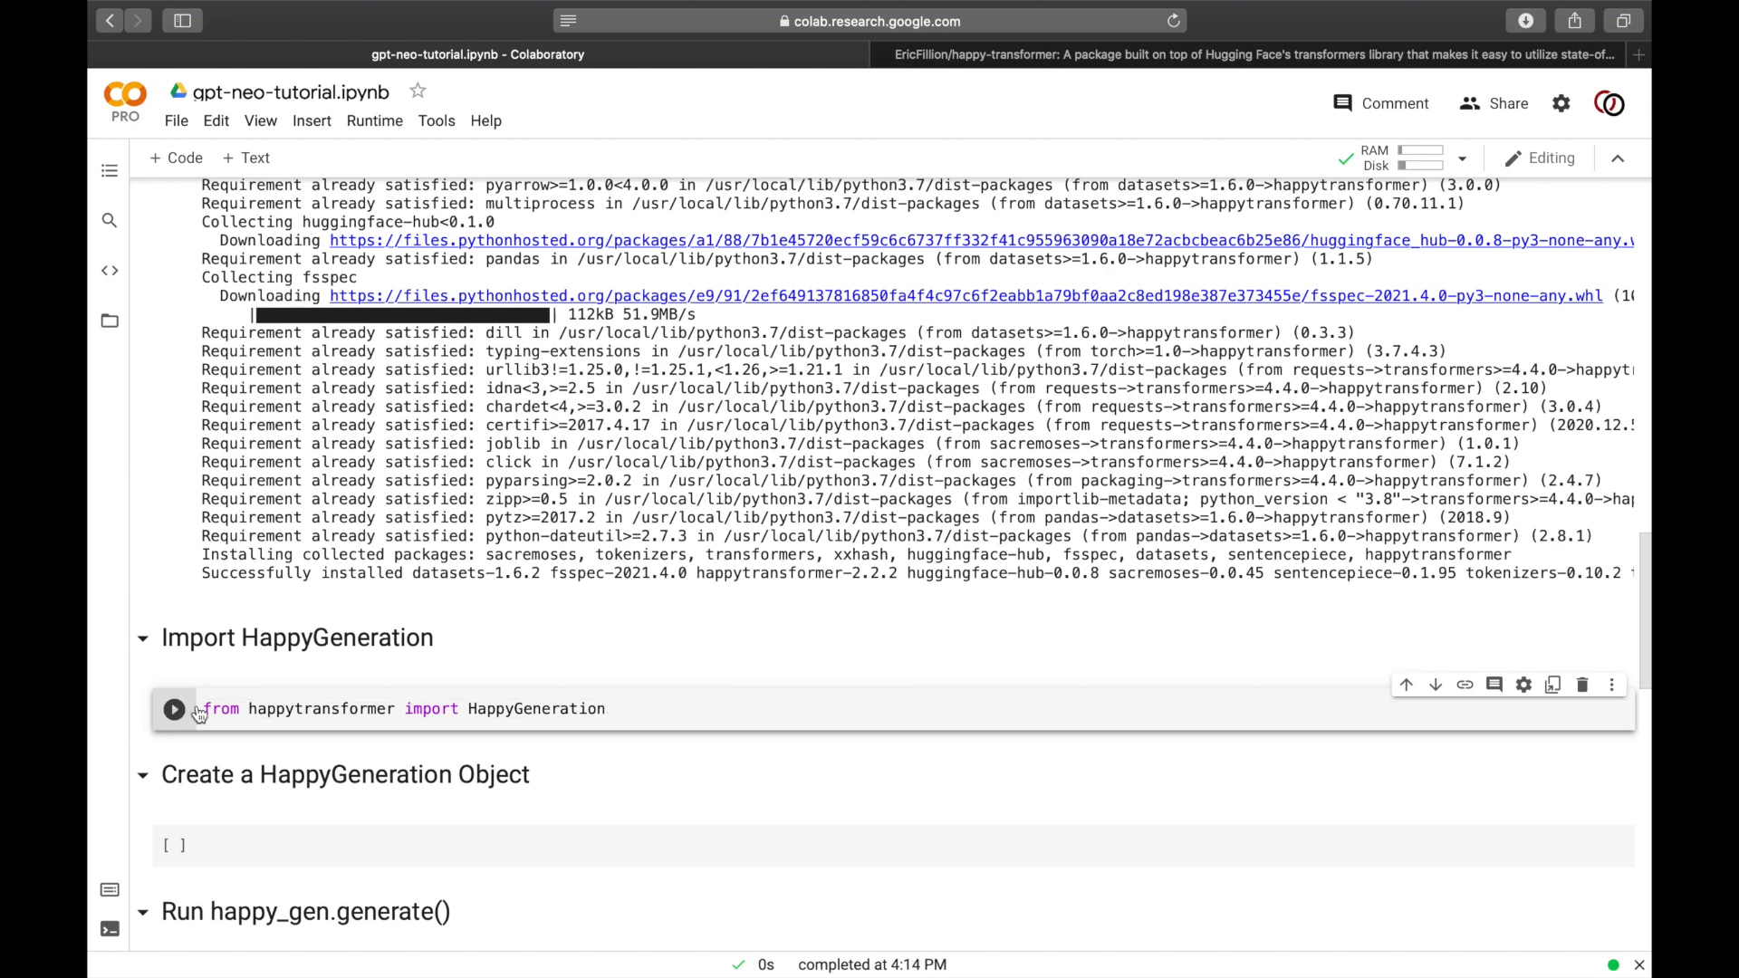
click(357, 679)
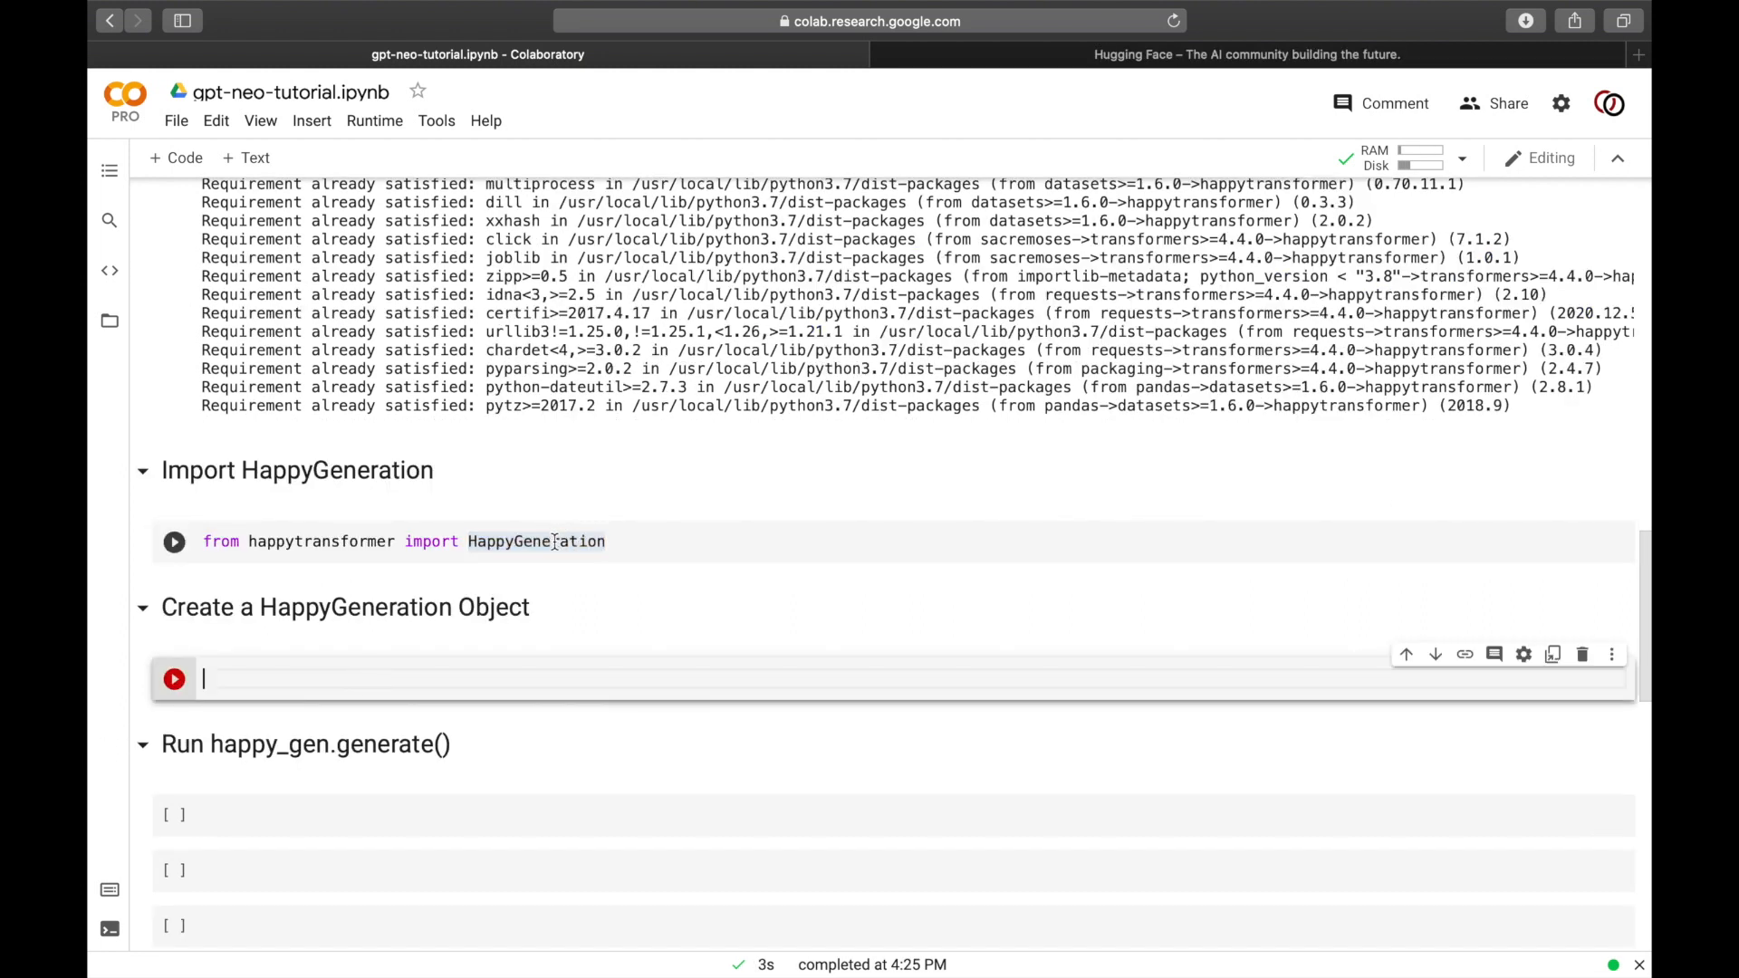
Step: Write happy_gen = HappyGeneration("GPT-NEO", ) awaiting the model name
text(hhapp)
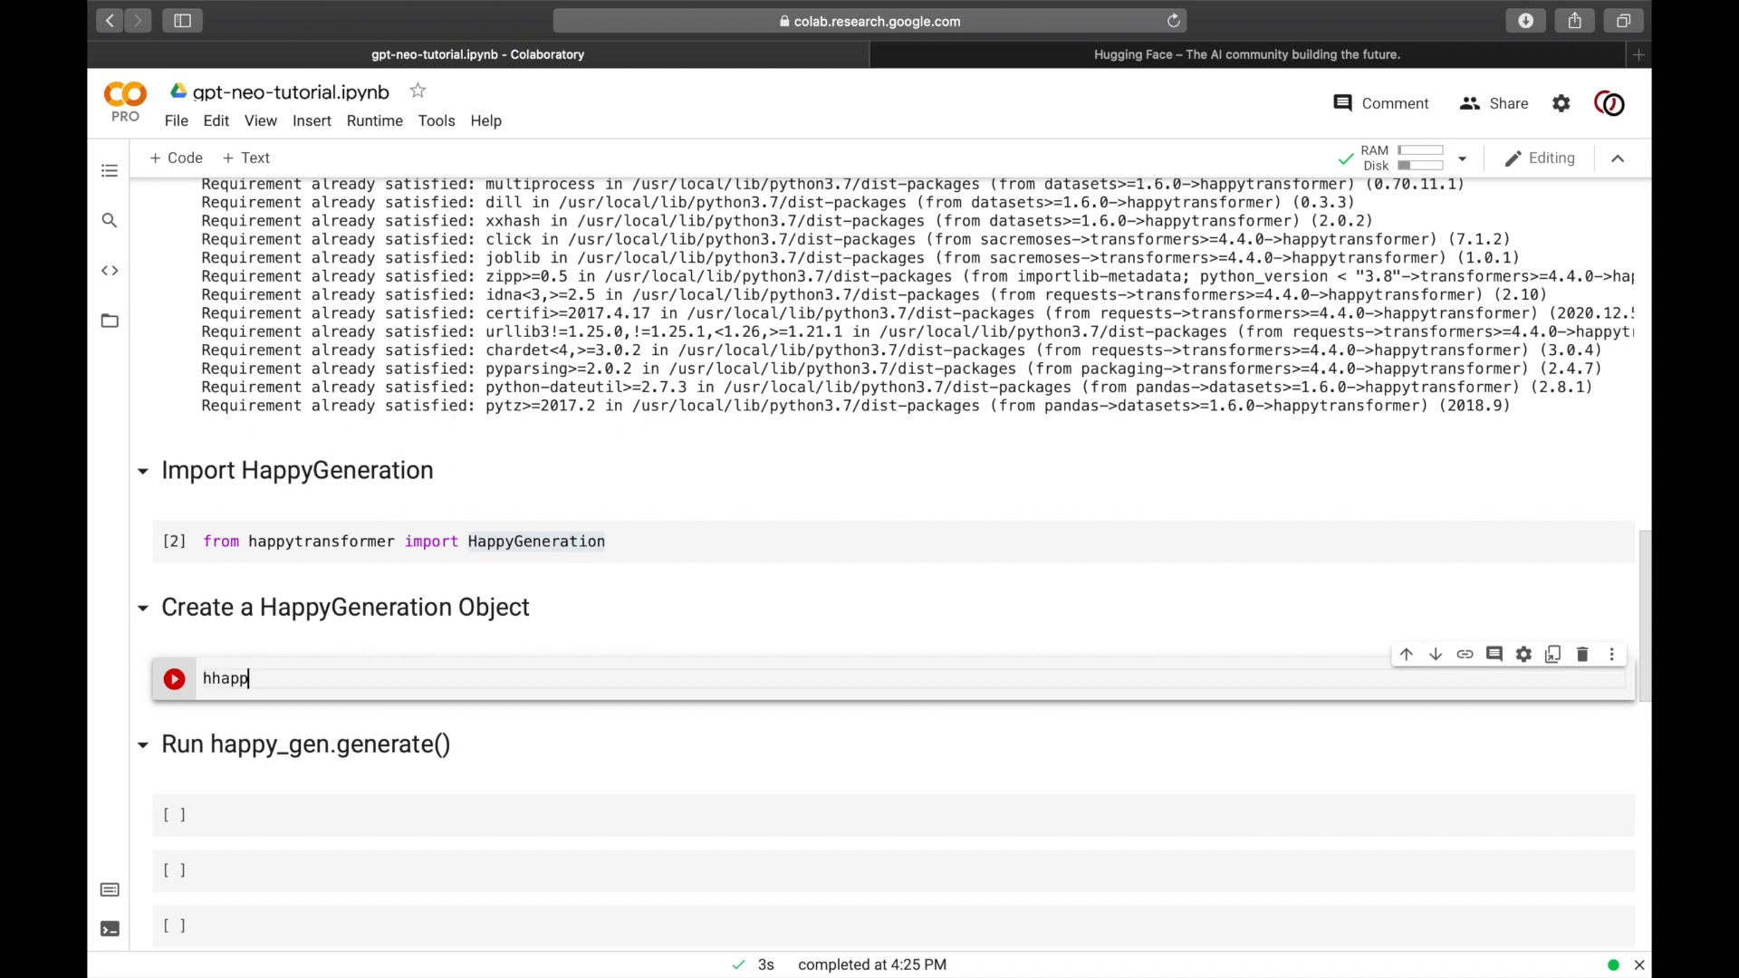
text(happy_gen)
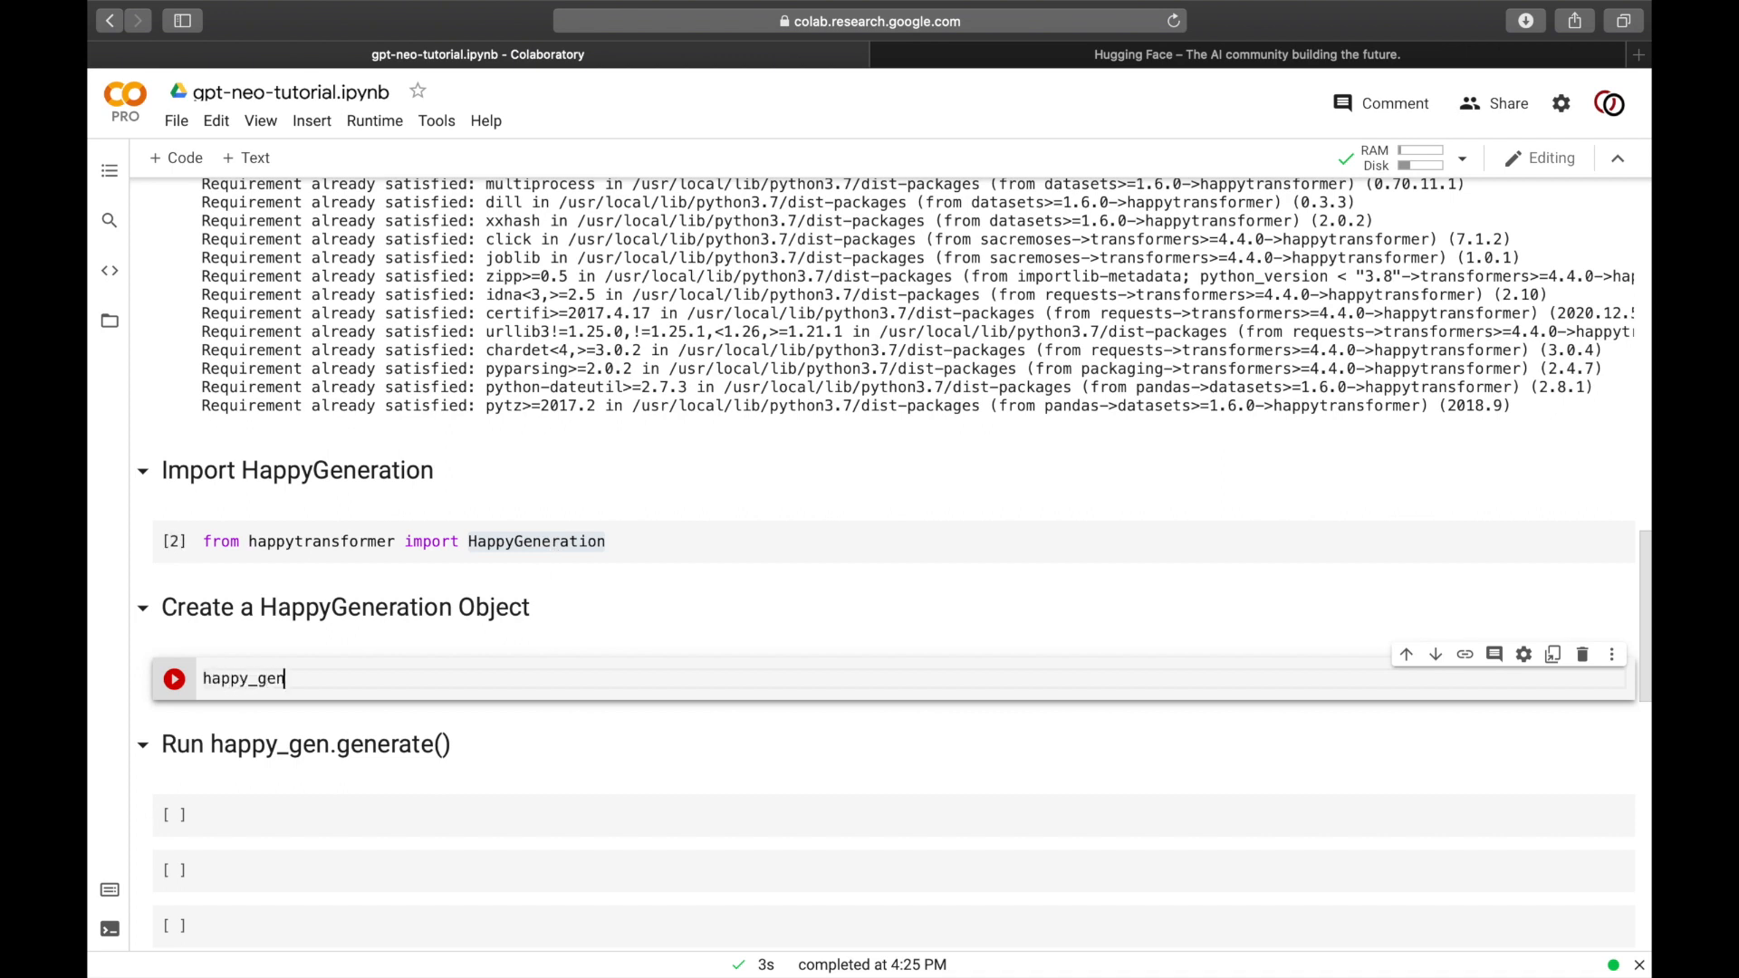
text(= HappyGeneration())
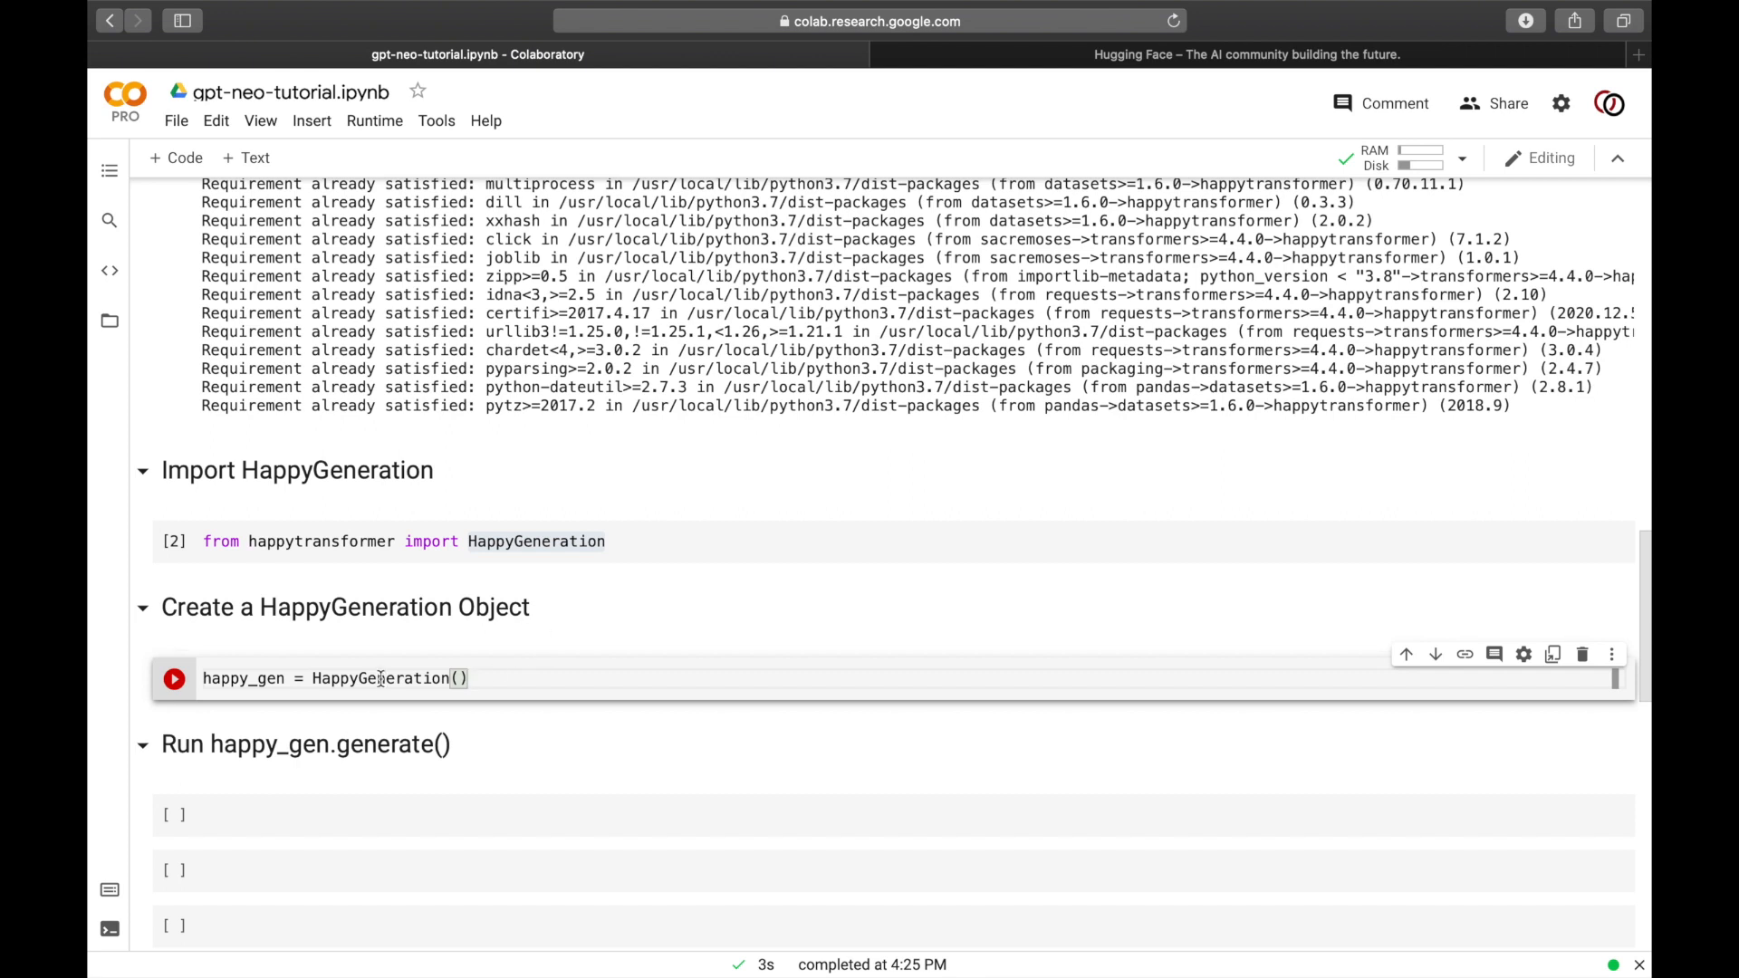
double_click(378, 678)
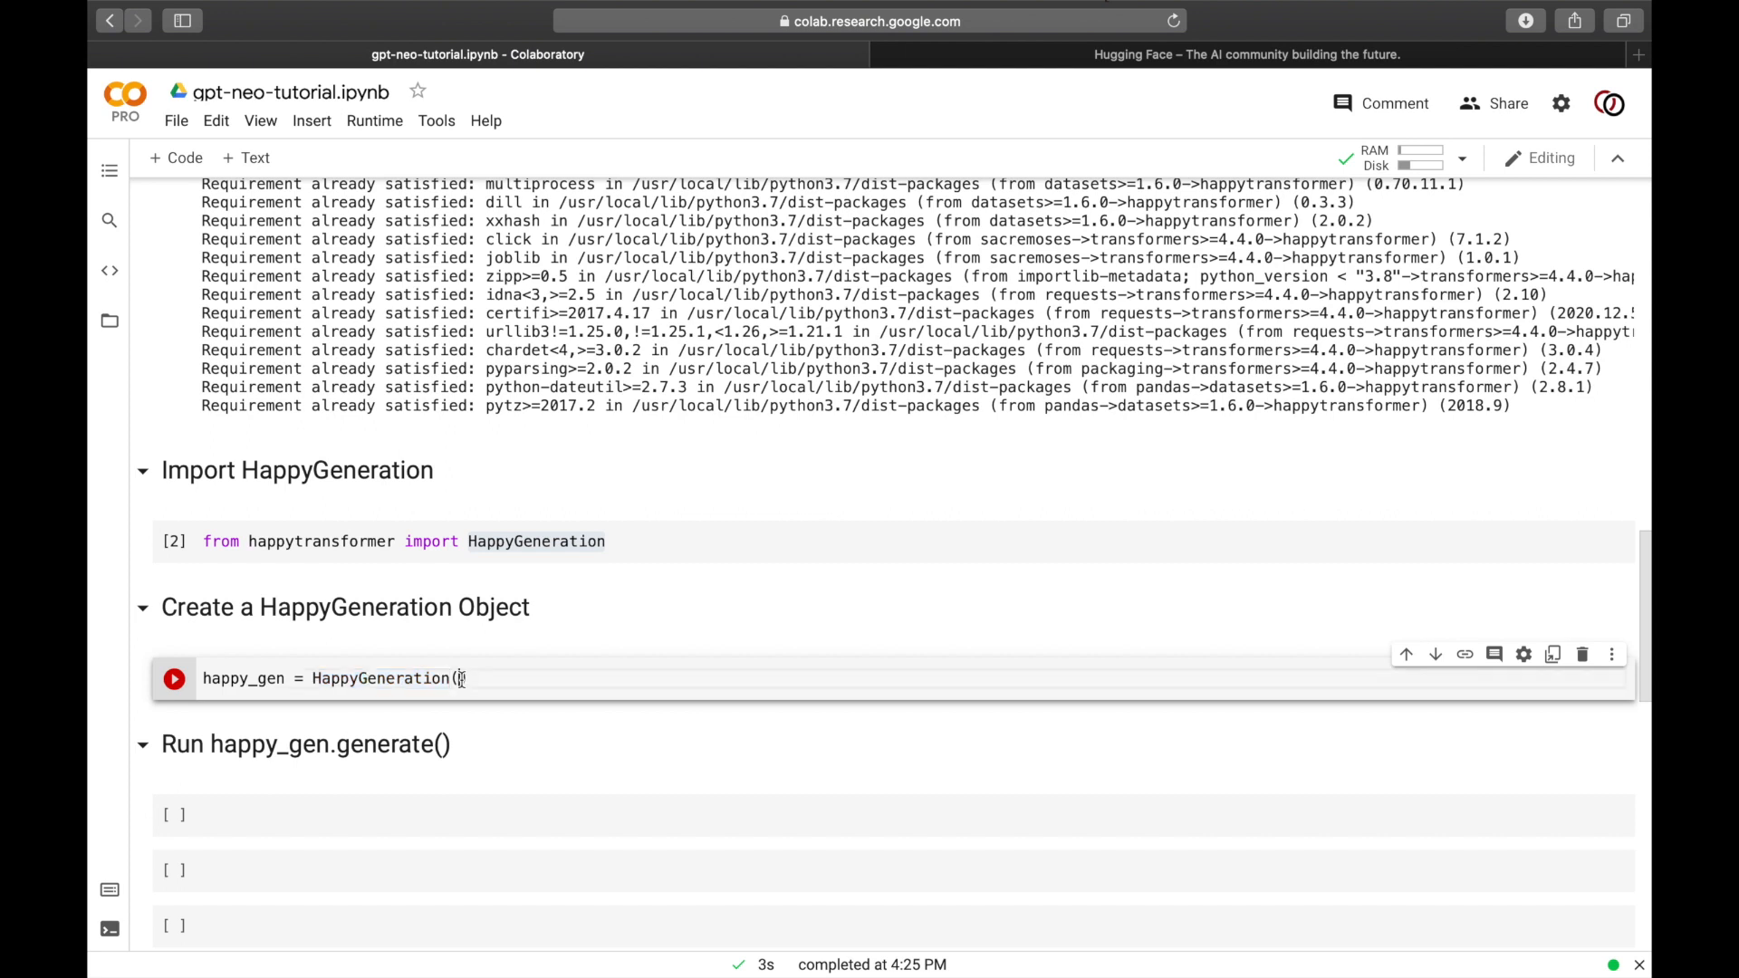
text("")
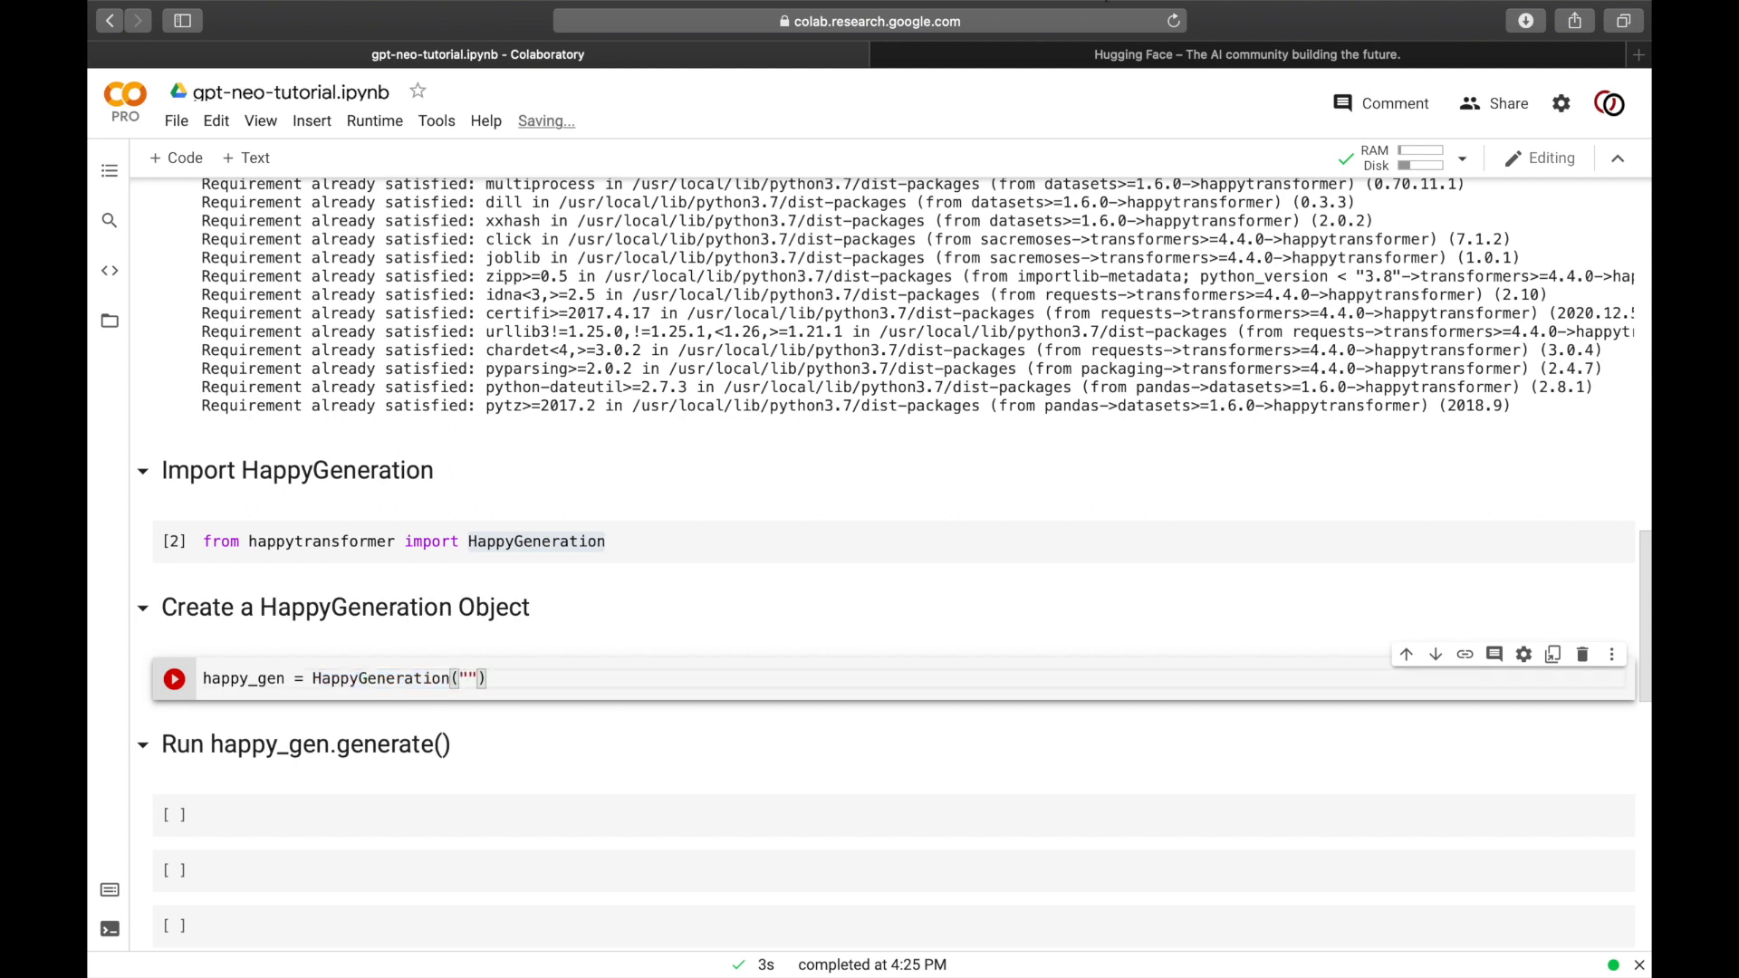
text(GPT-)
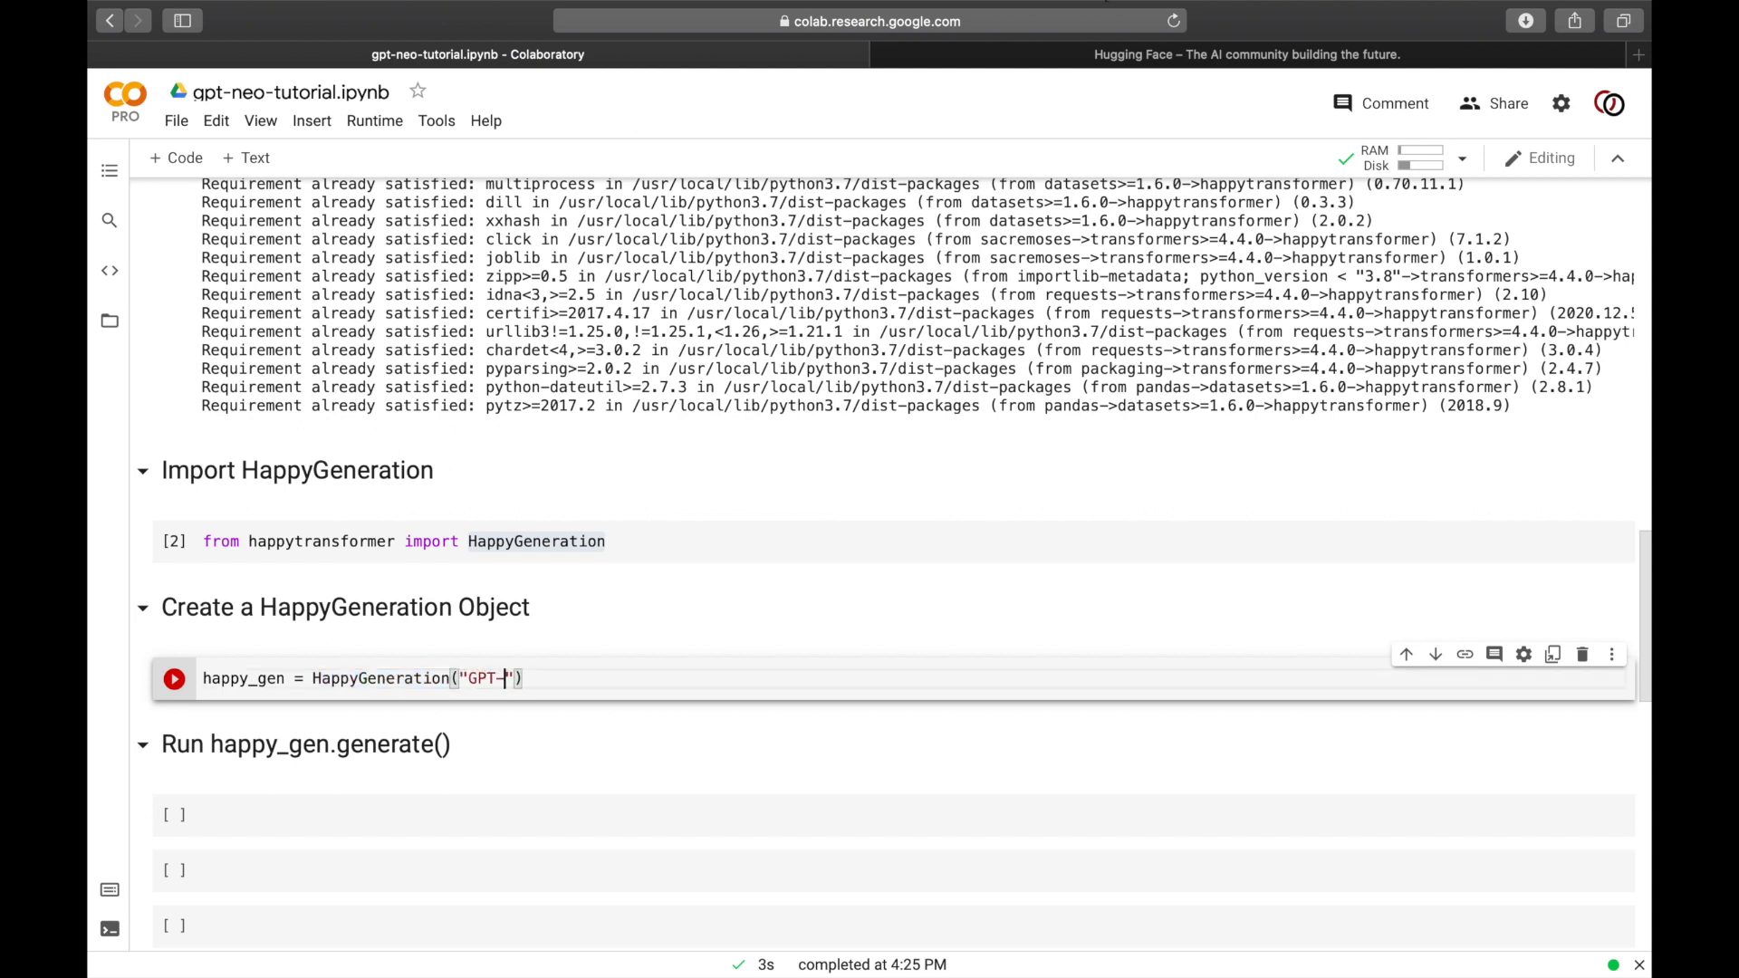
text(NEO)
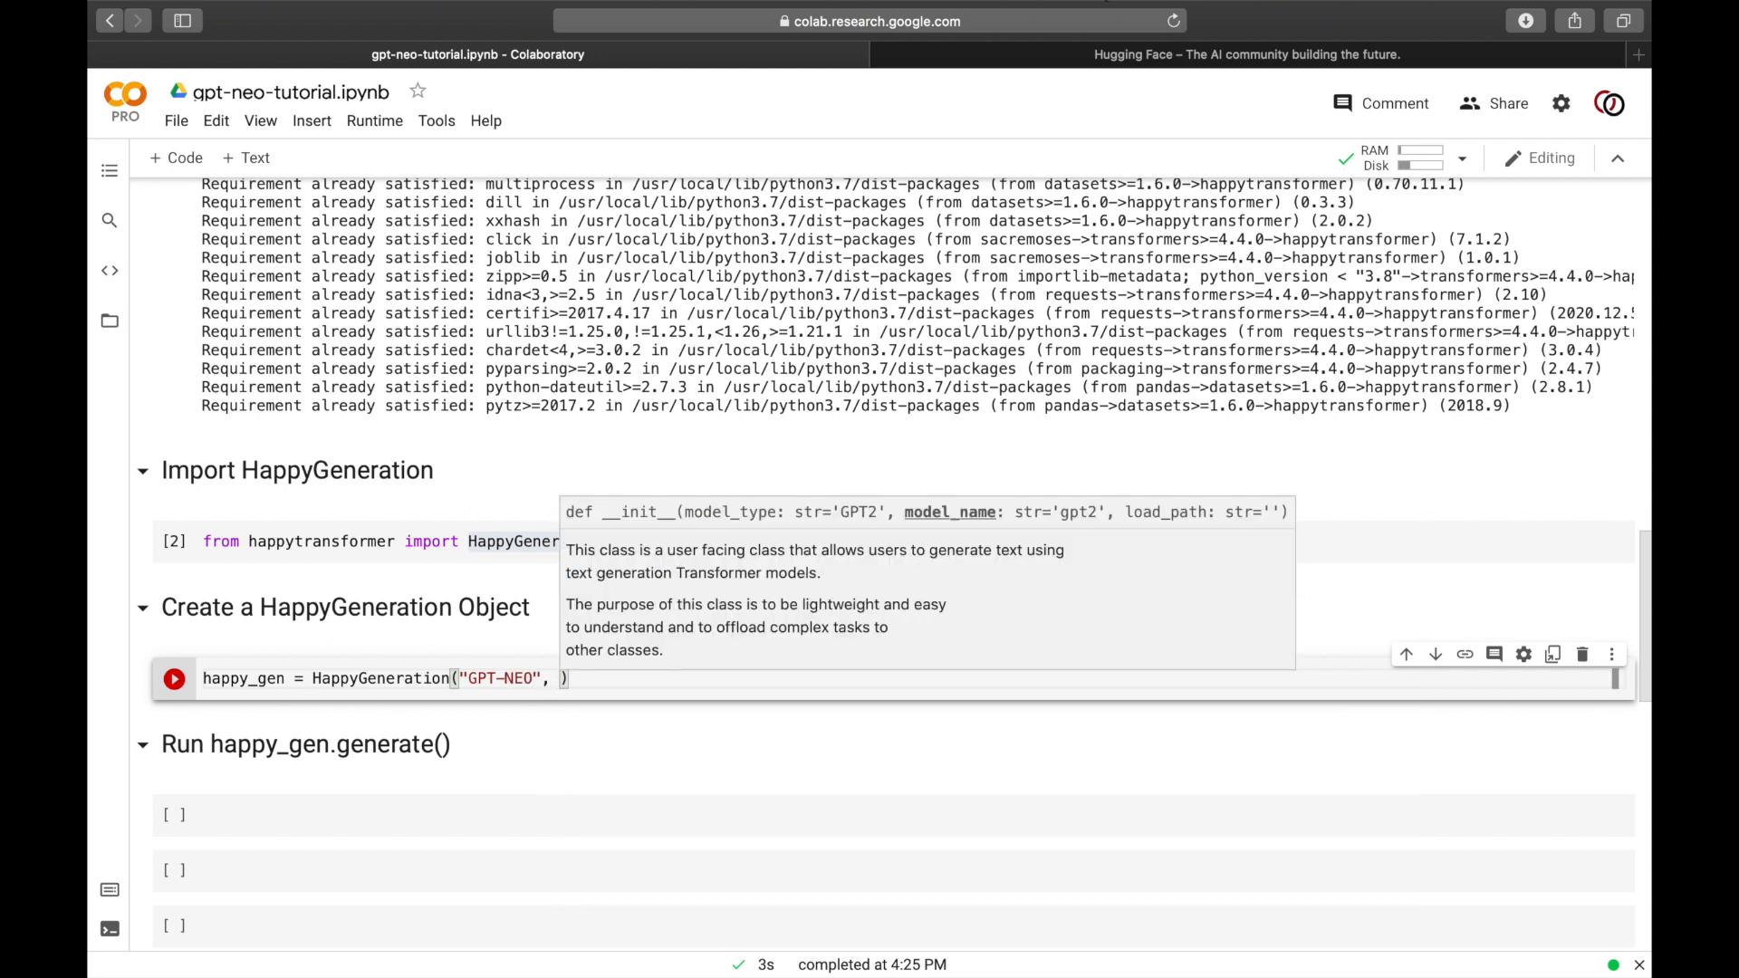
mouse_move(1154, 78)
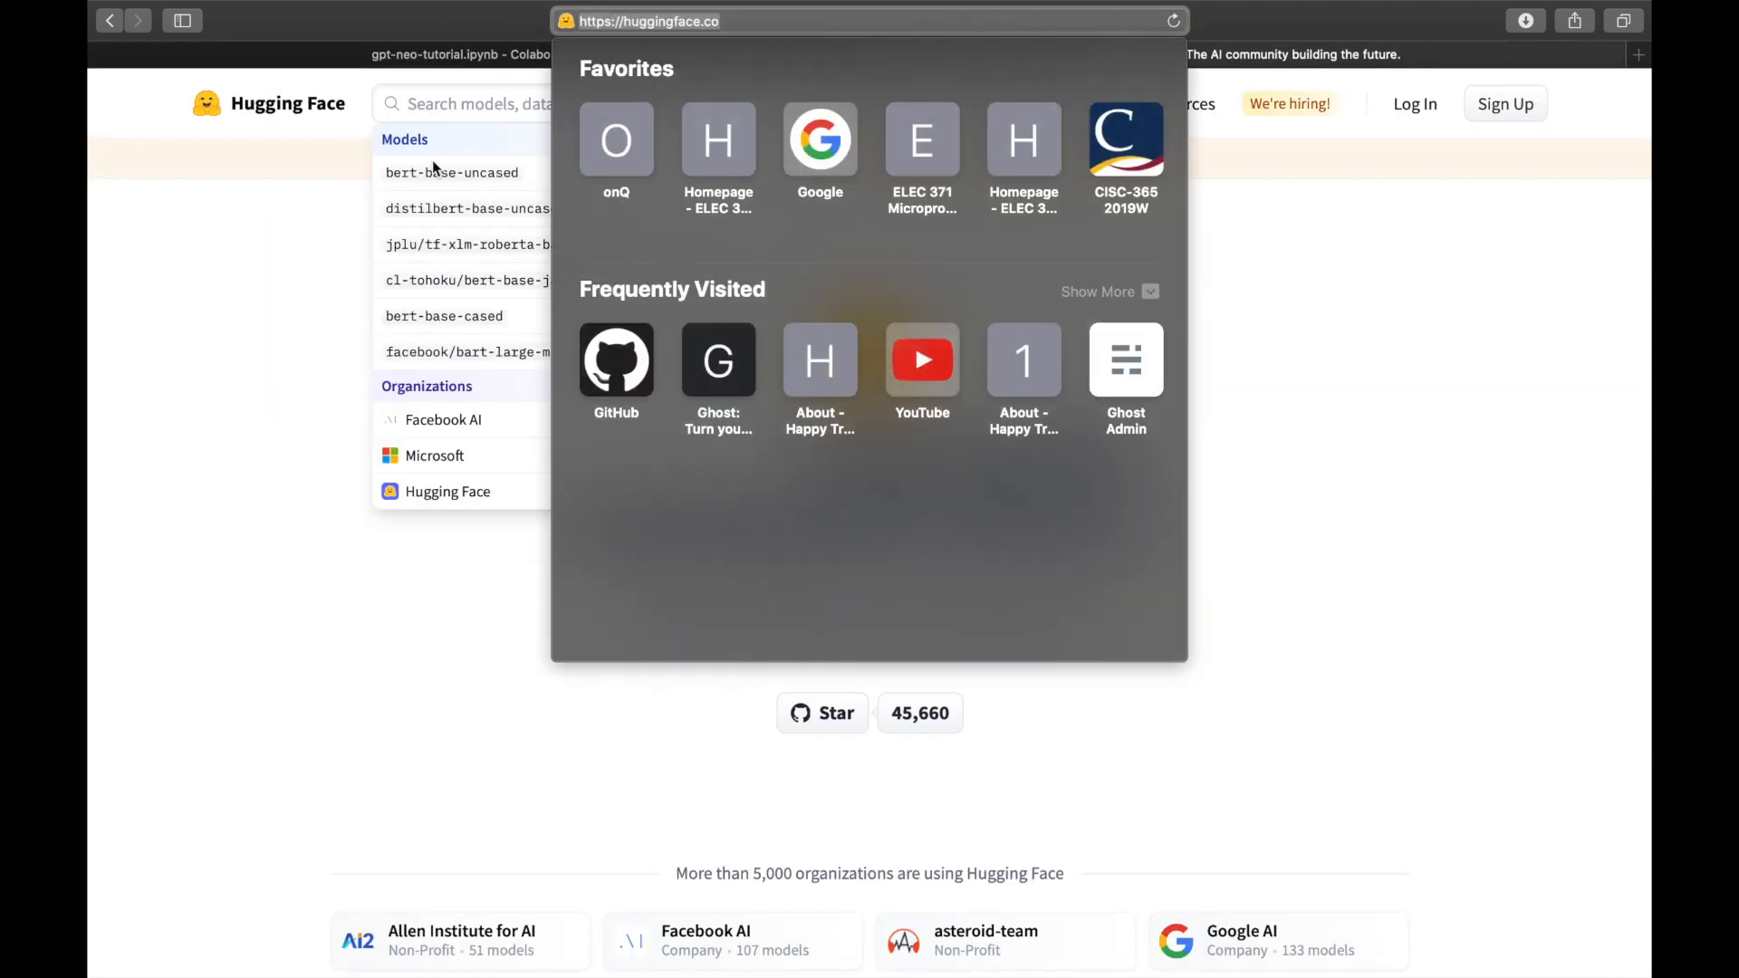
Step: Search Hugging Face for gpt-neo and copy the EleutherAI/gpt-neo-1.3B model name
text(gpt-neo)
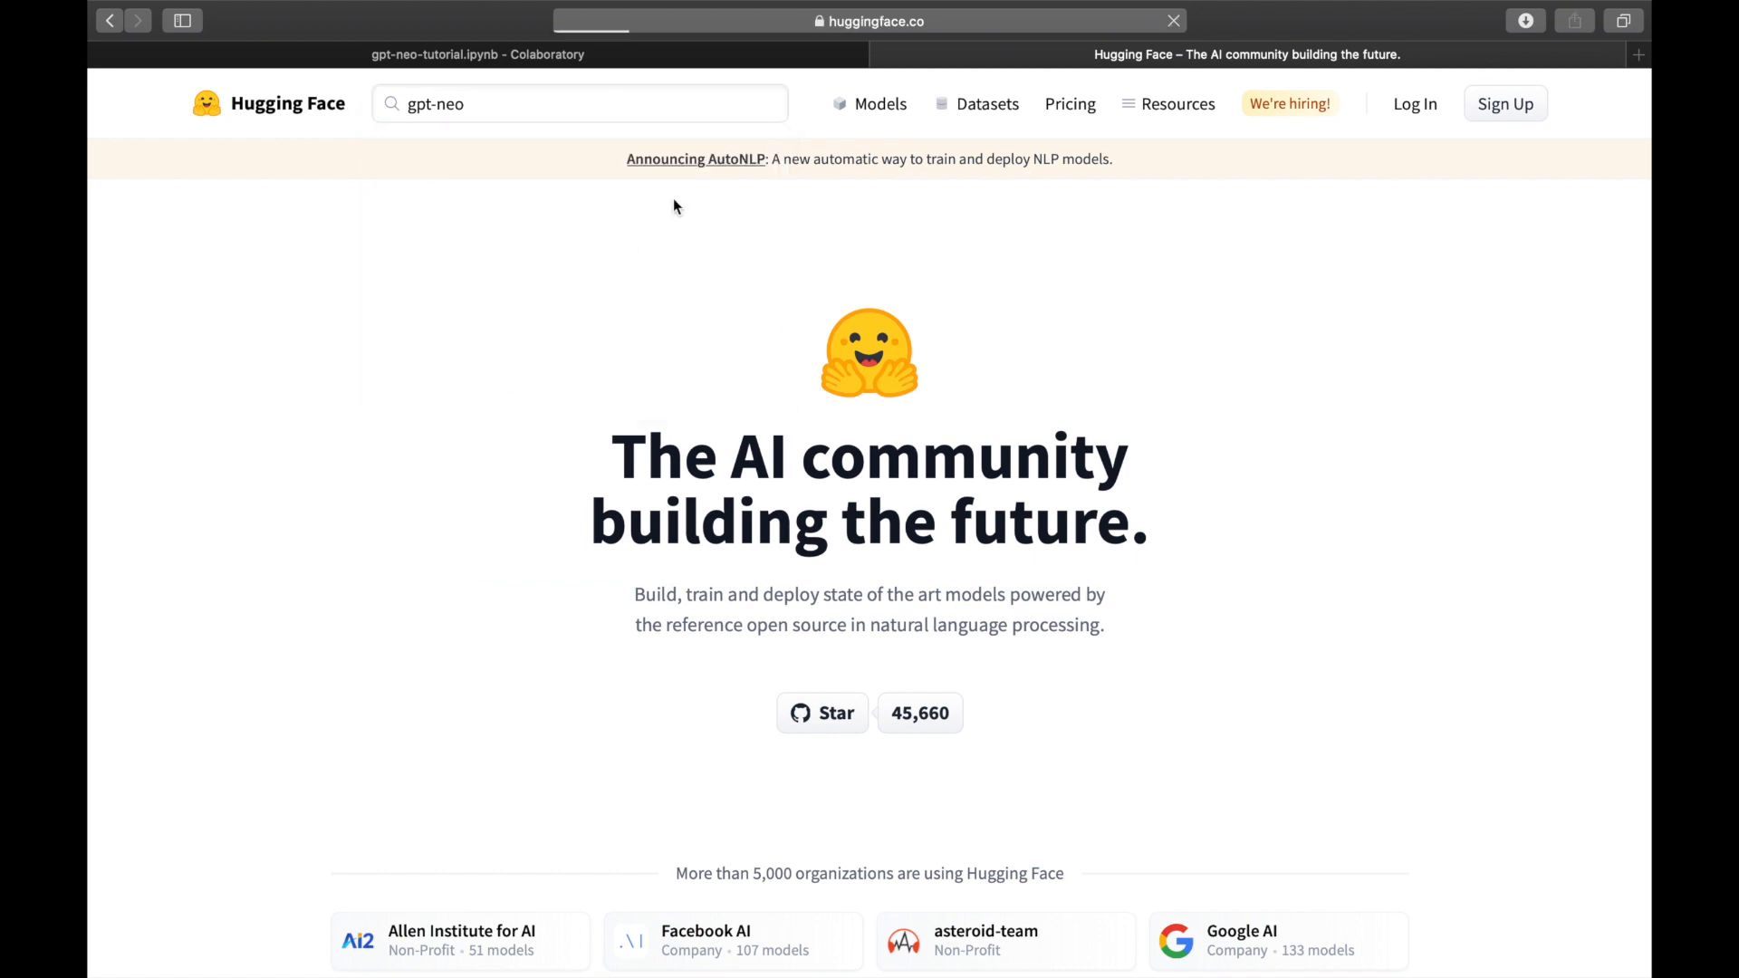
key(Return)
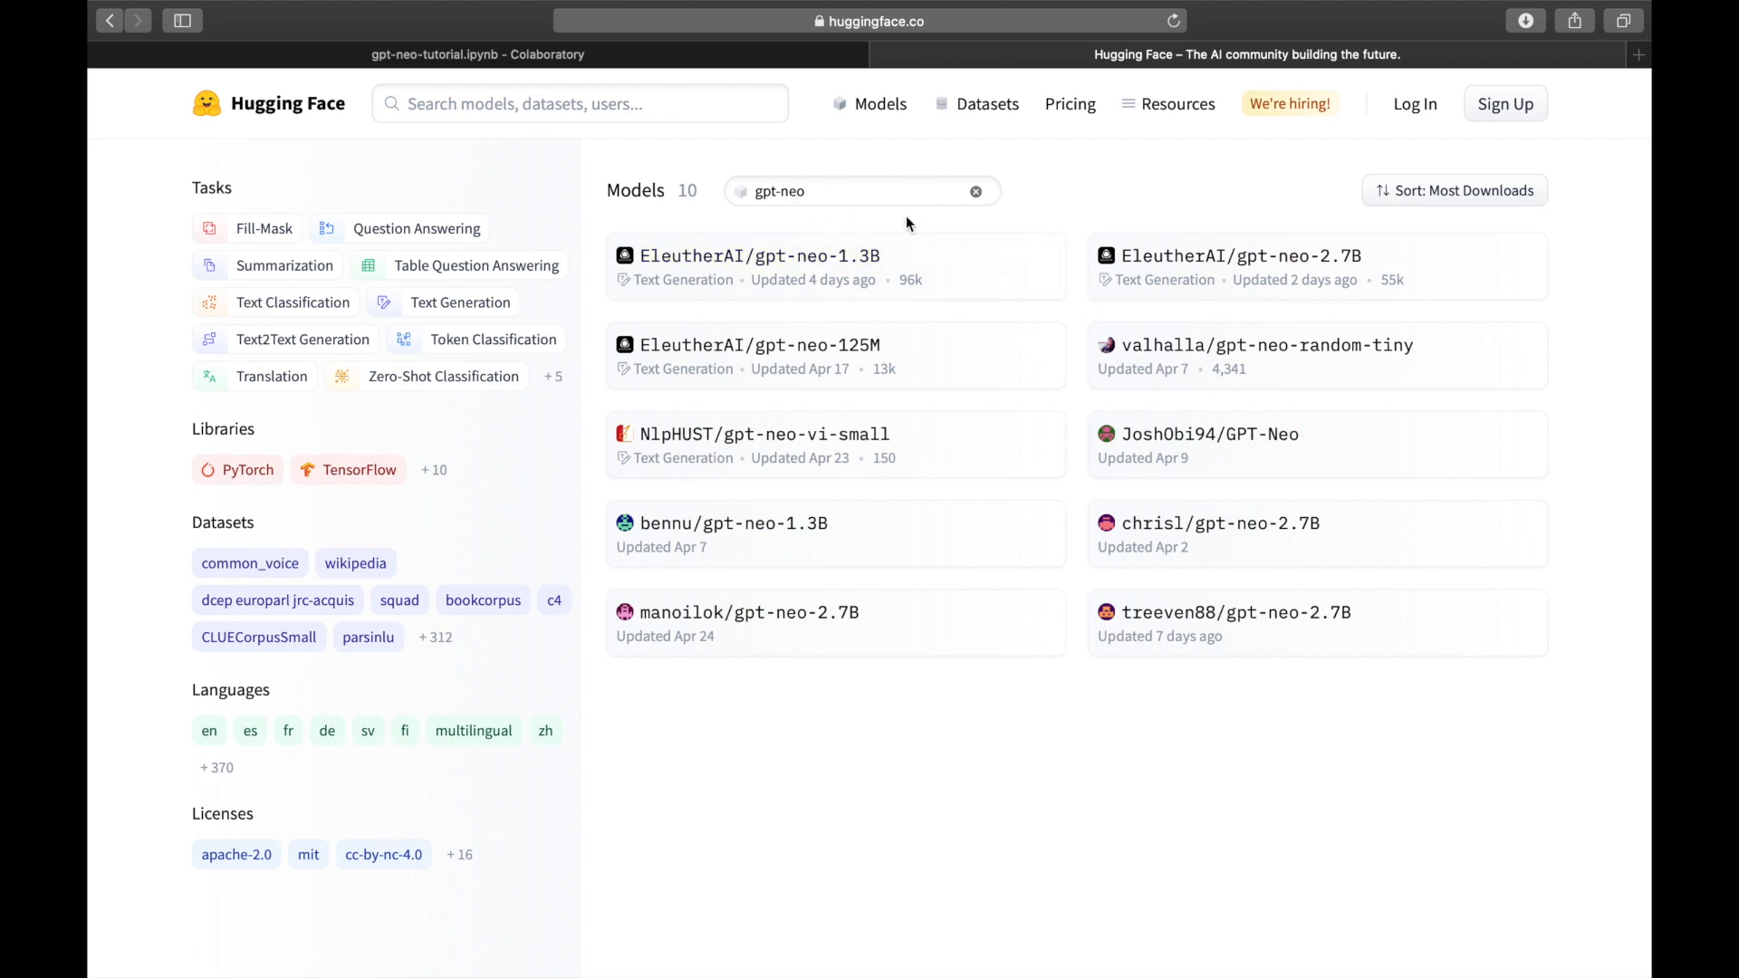
mouse_move(960, 368)
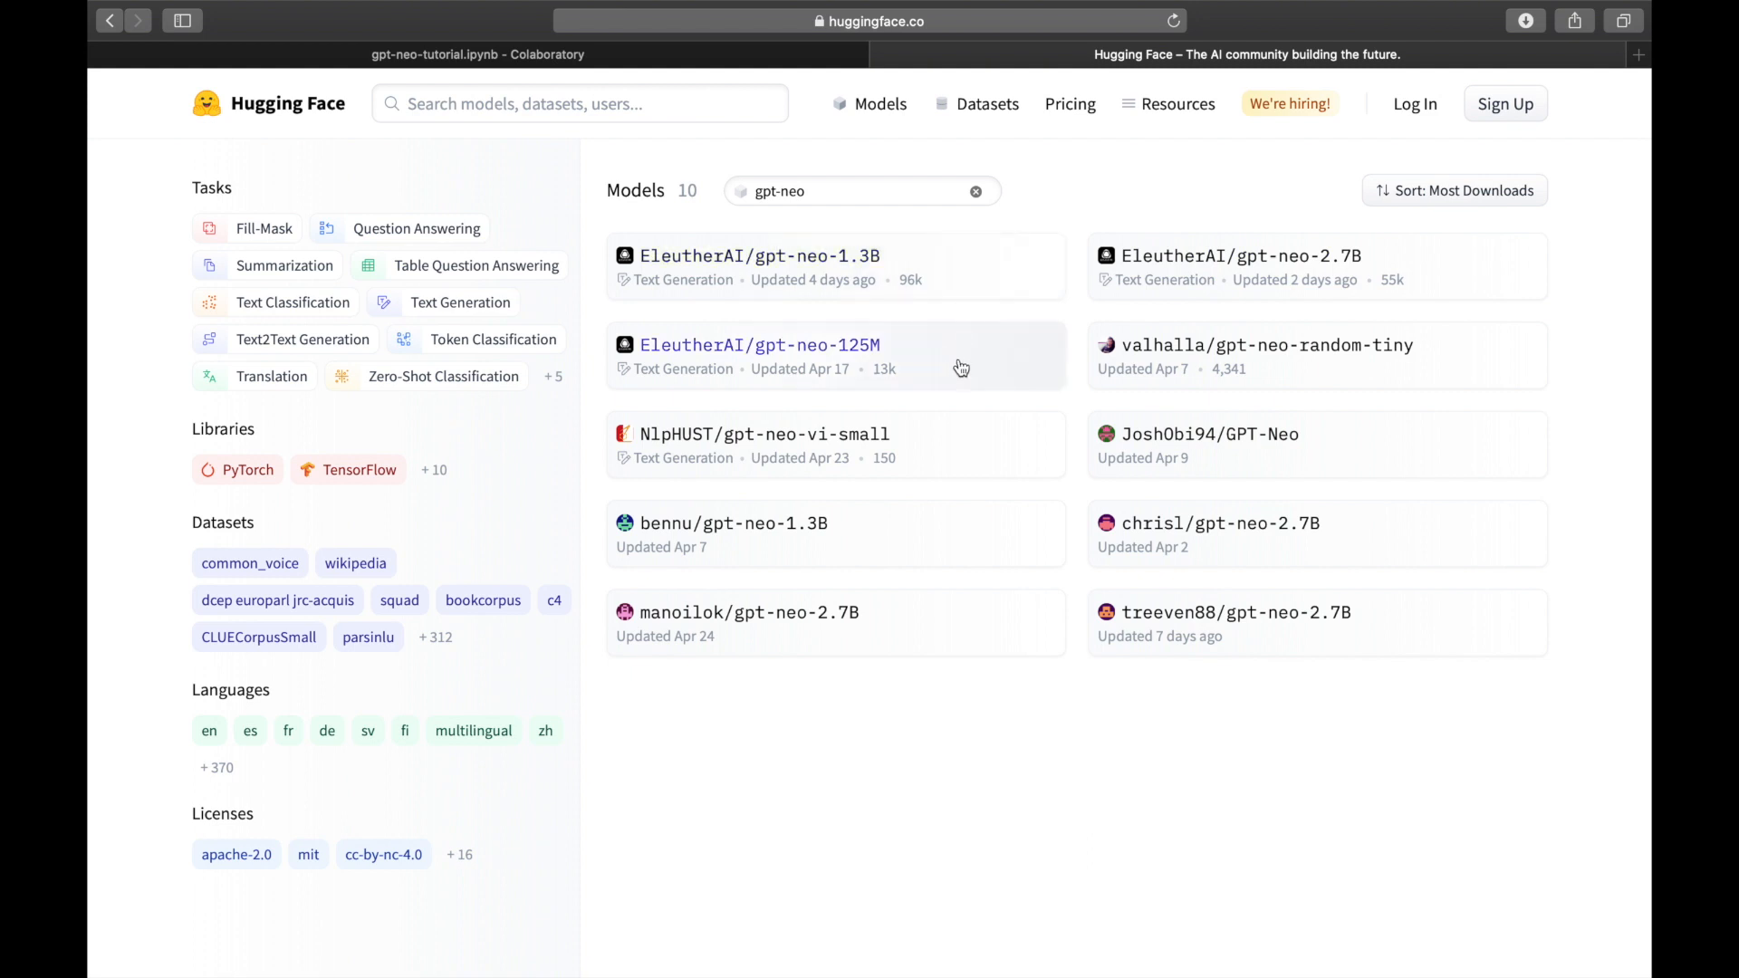
mouse_move(752, 388)
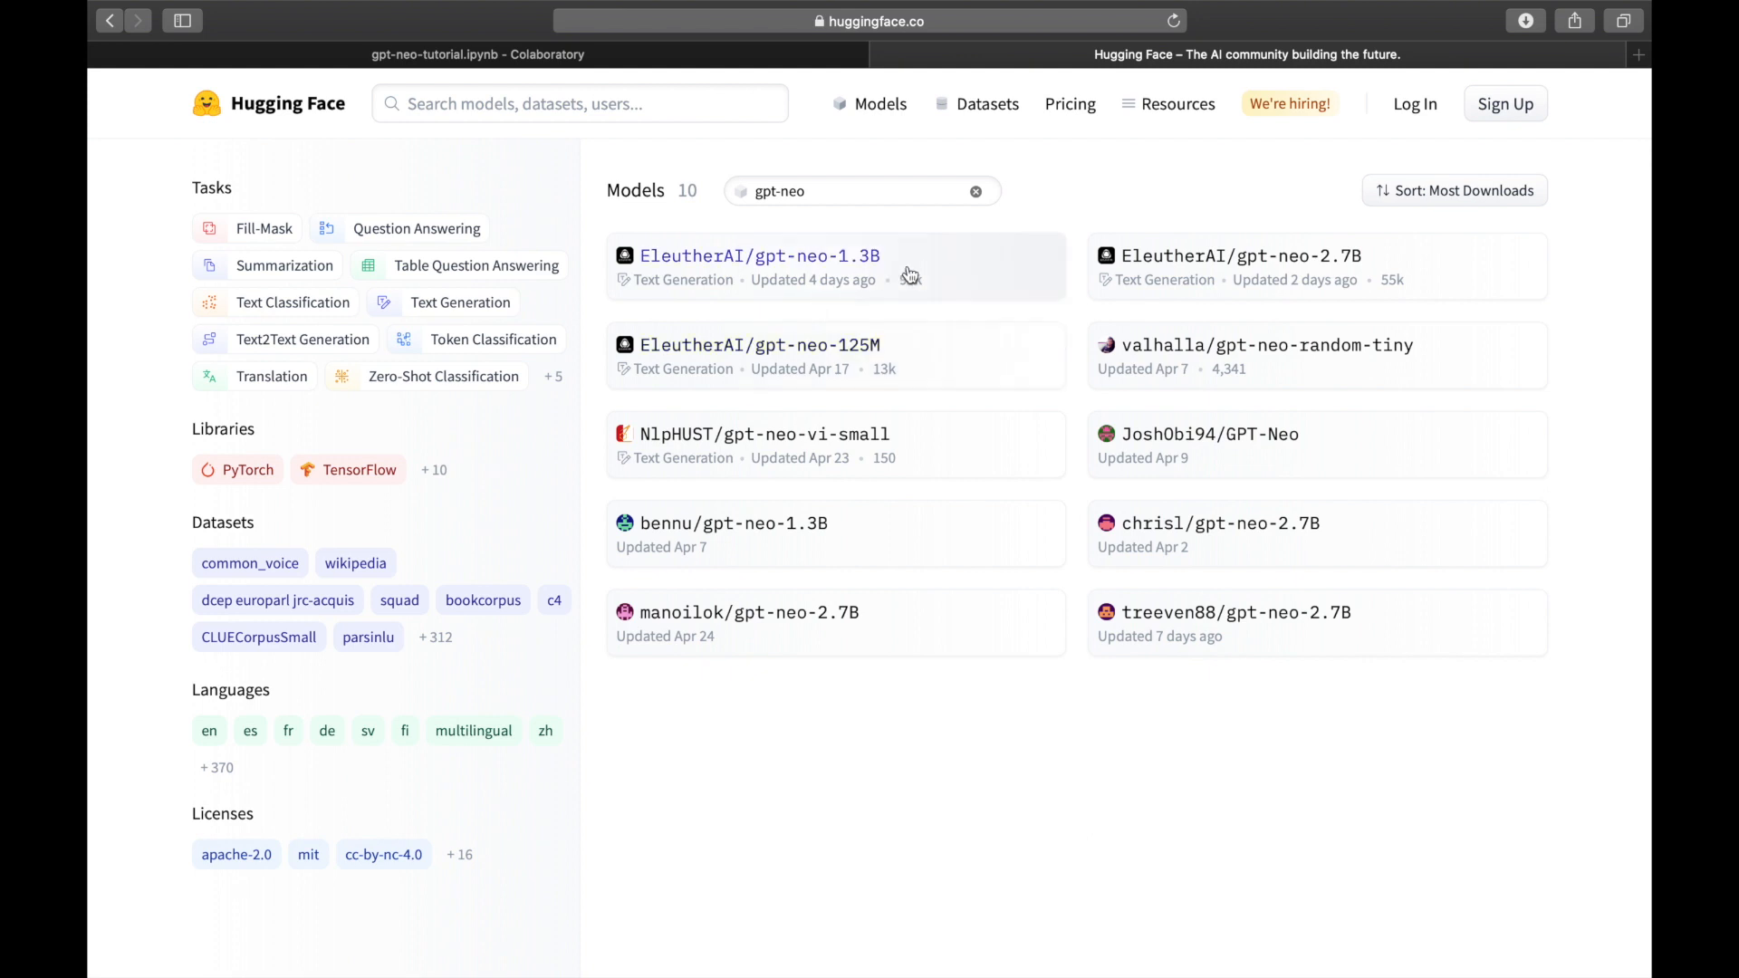
mouse_move(910, 275)
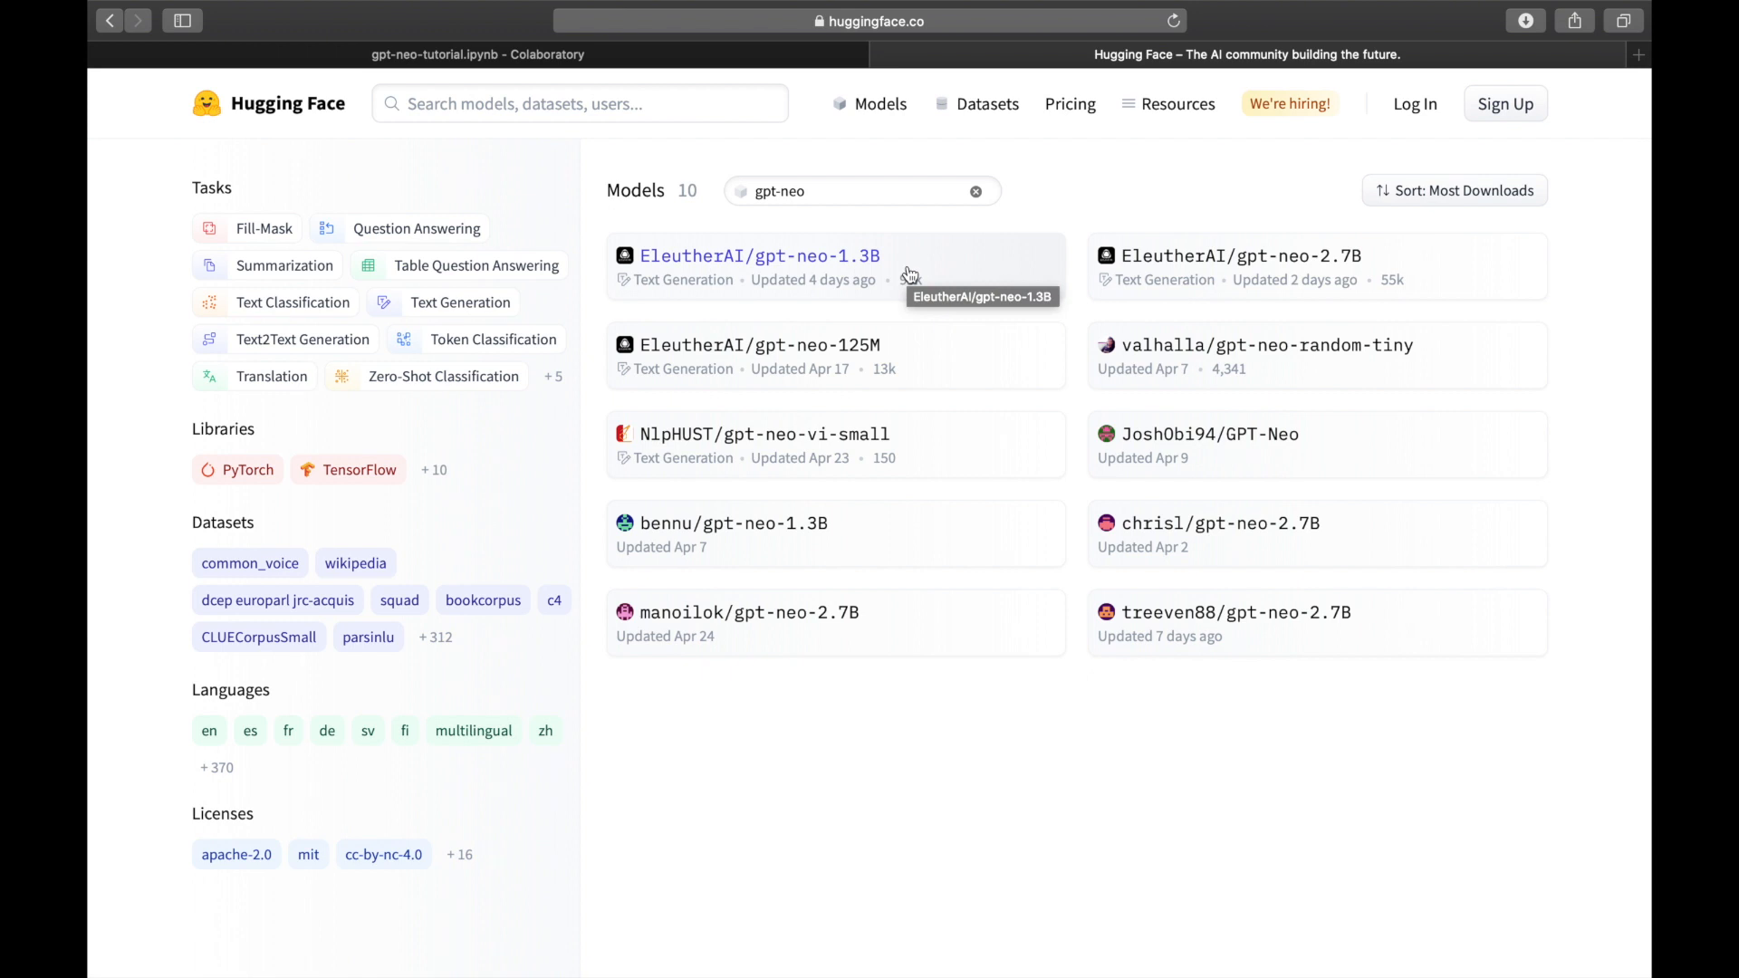
click(759, 256)
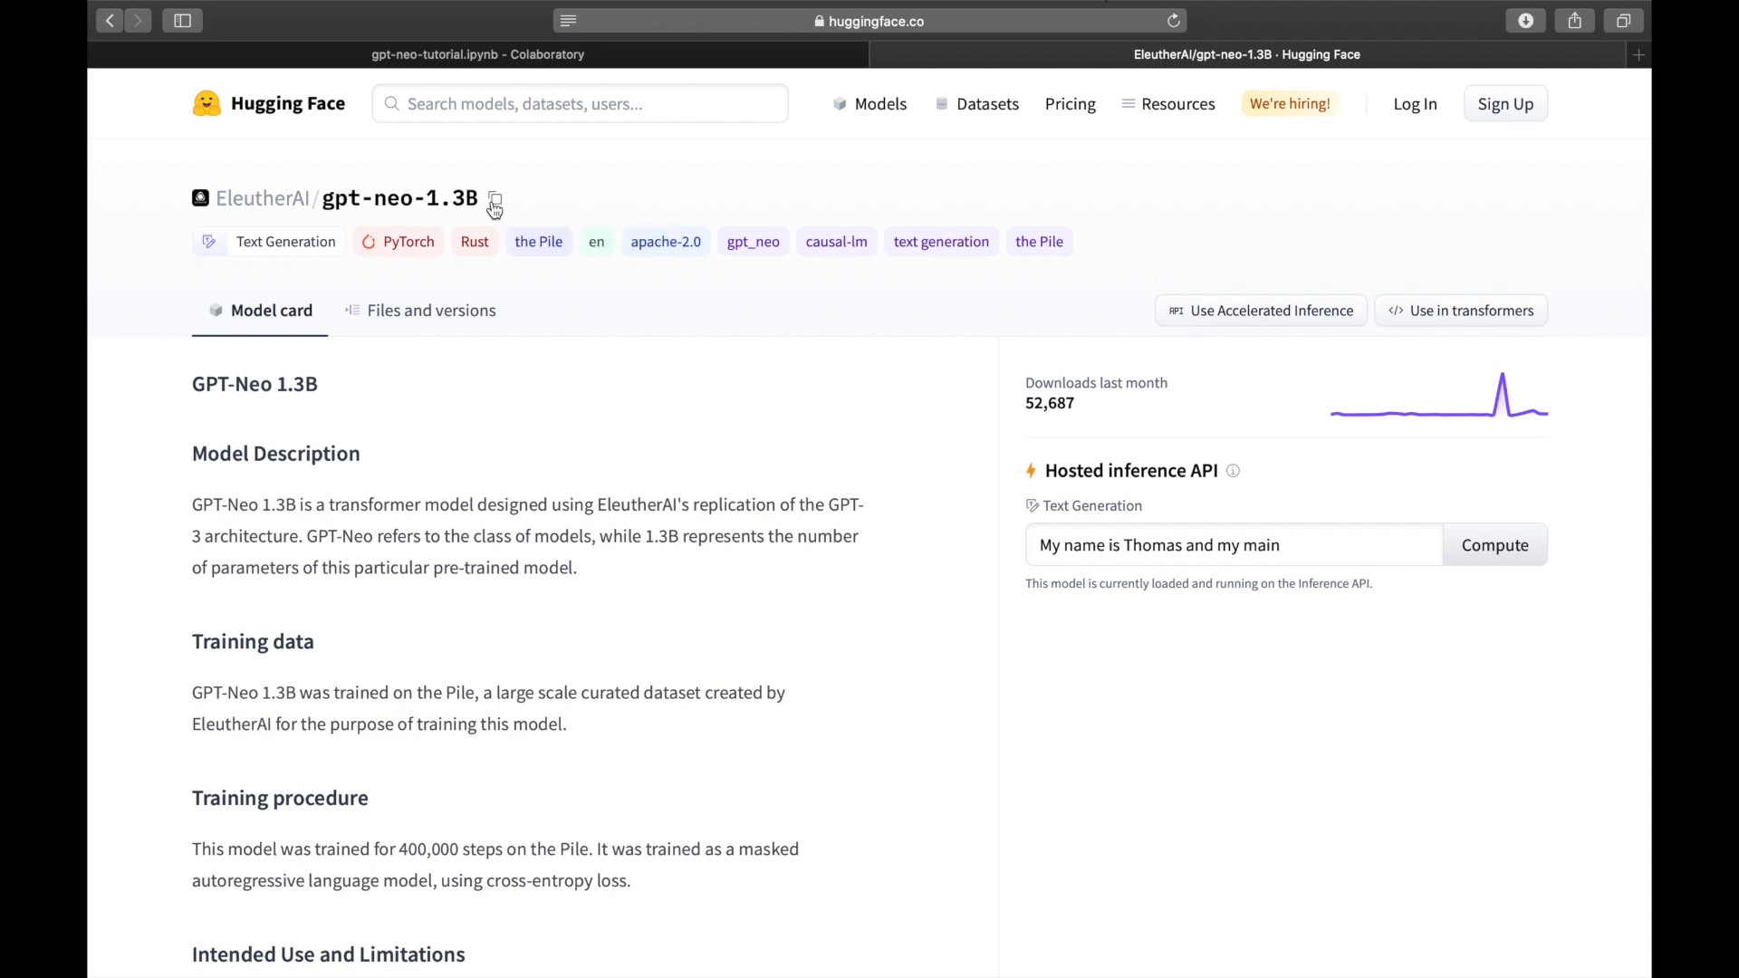
click(477, 54)
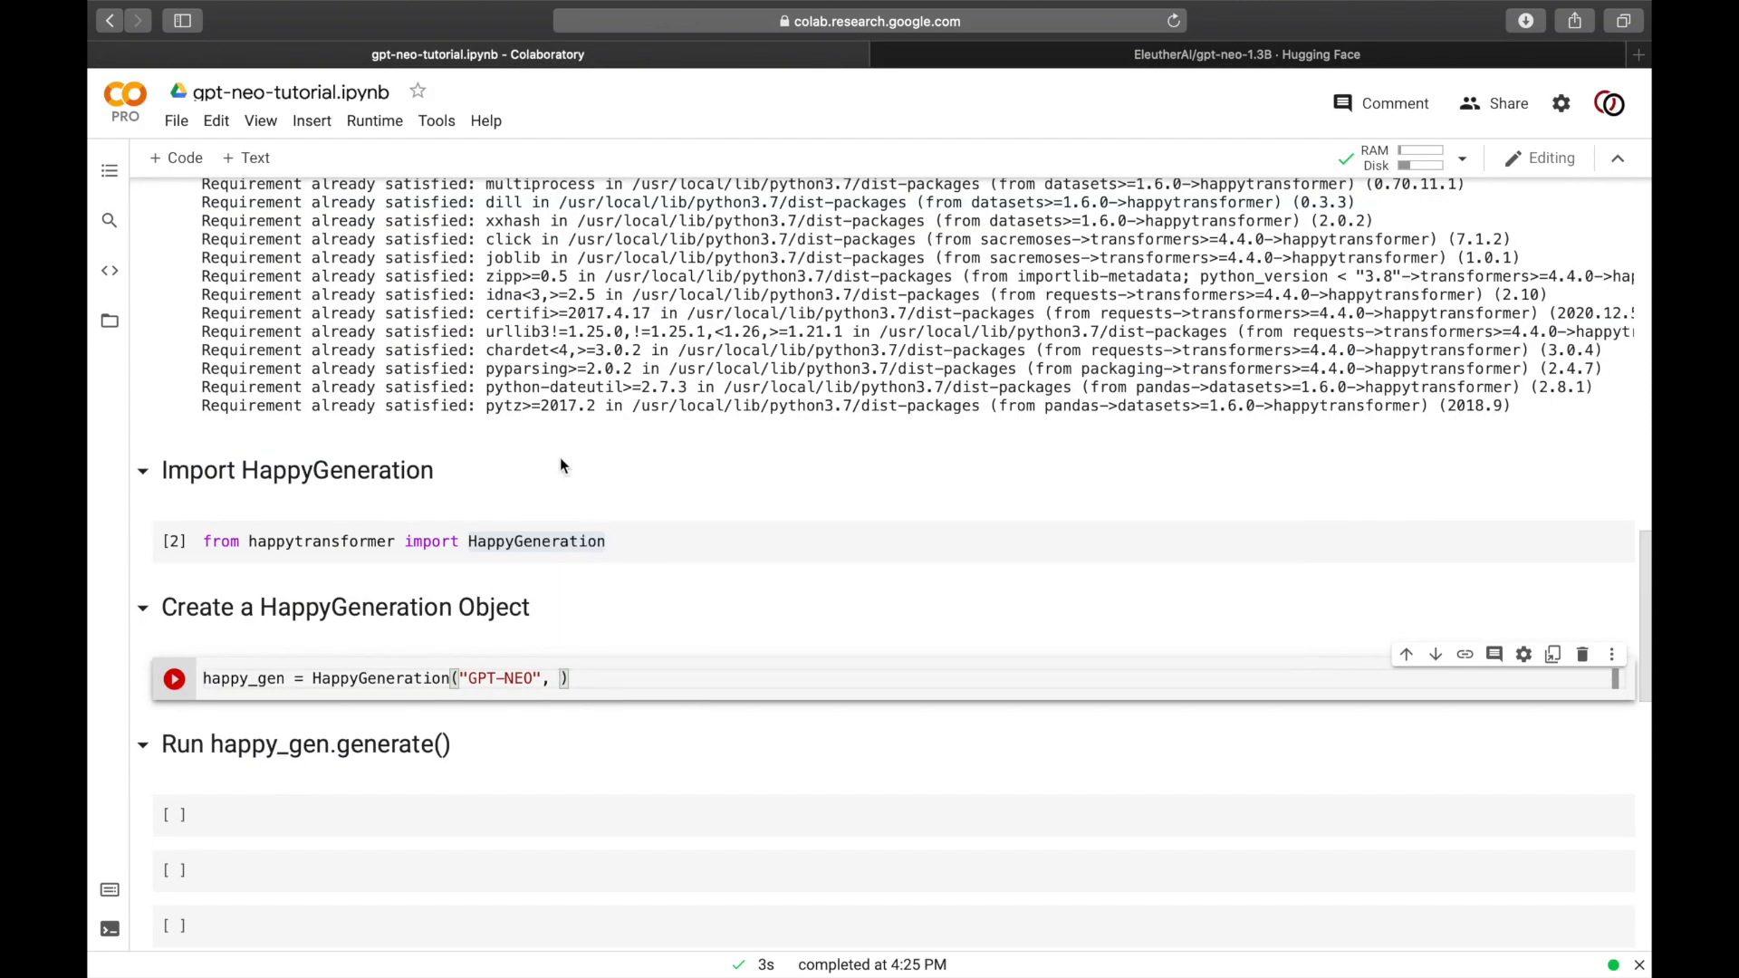
Step: Run the HappyGeneration cell to load EleutherAI/gpt-neo-1.3B on cuda
click(174, 678)
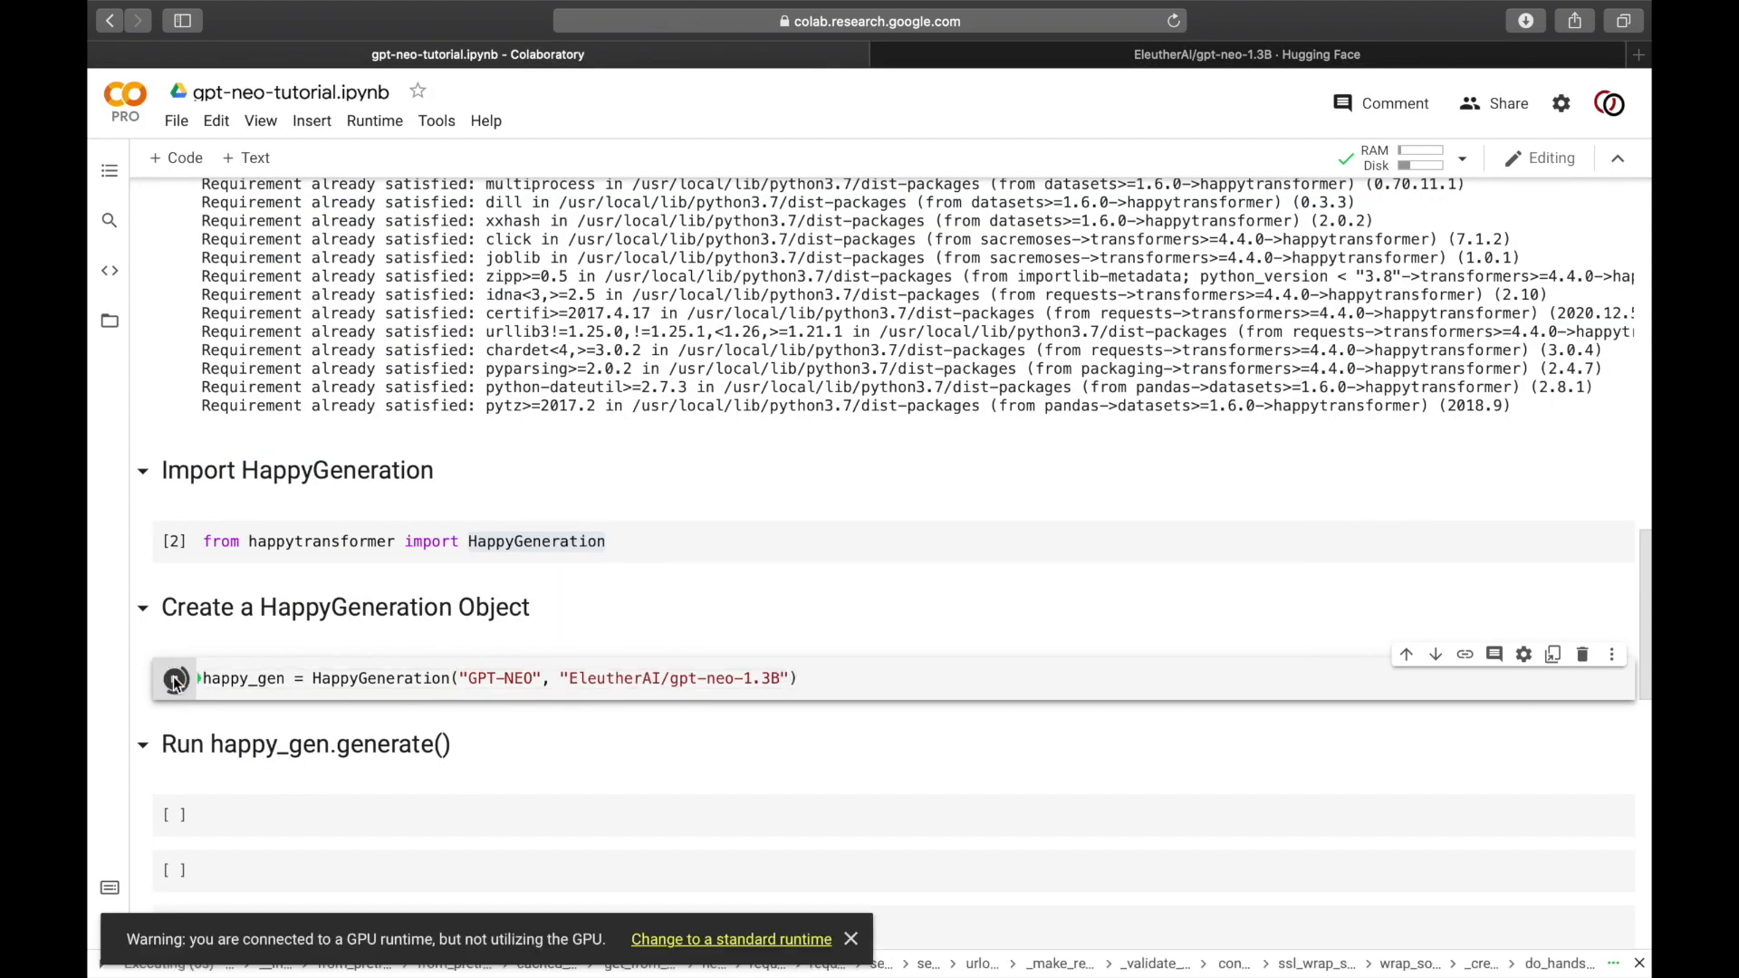
click(173, 677)
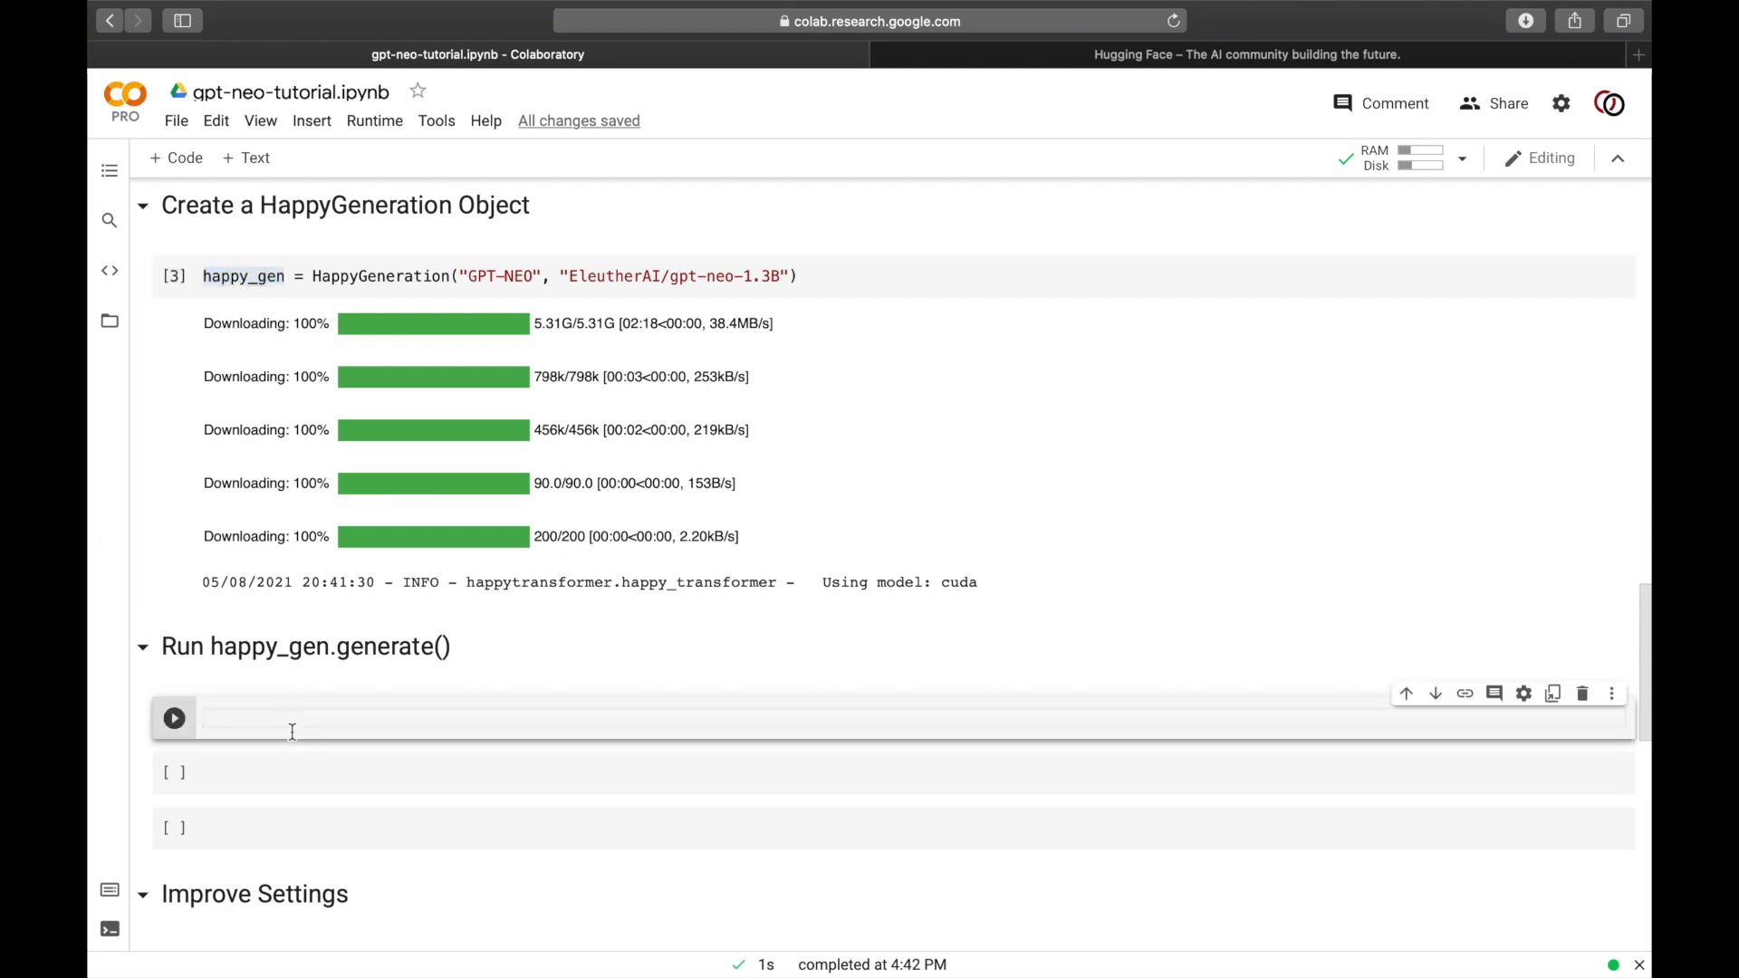
Step: Write result = happy_gen.generate_text("To solve world hunger we must invest in ")
text(result =)
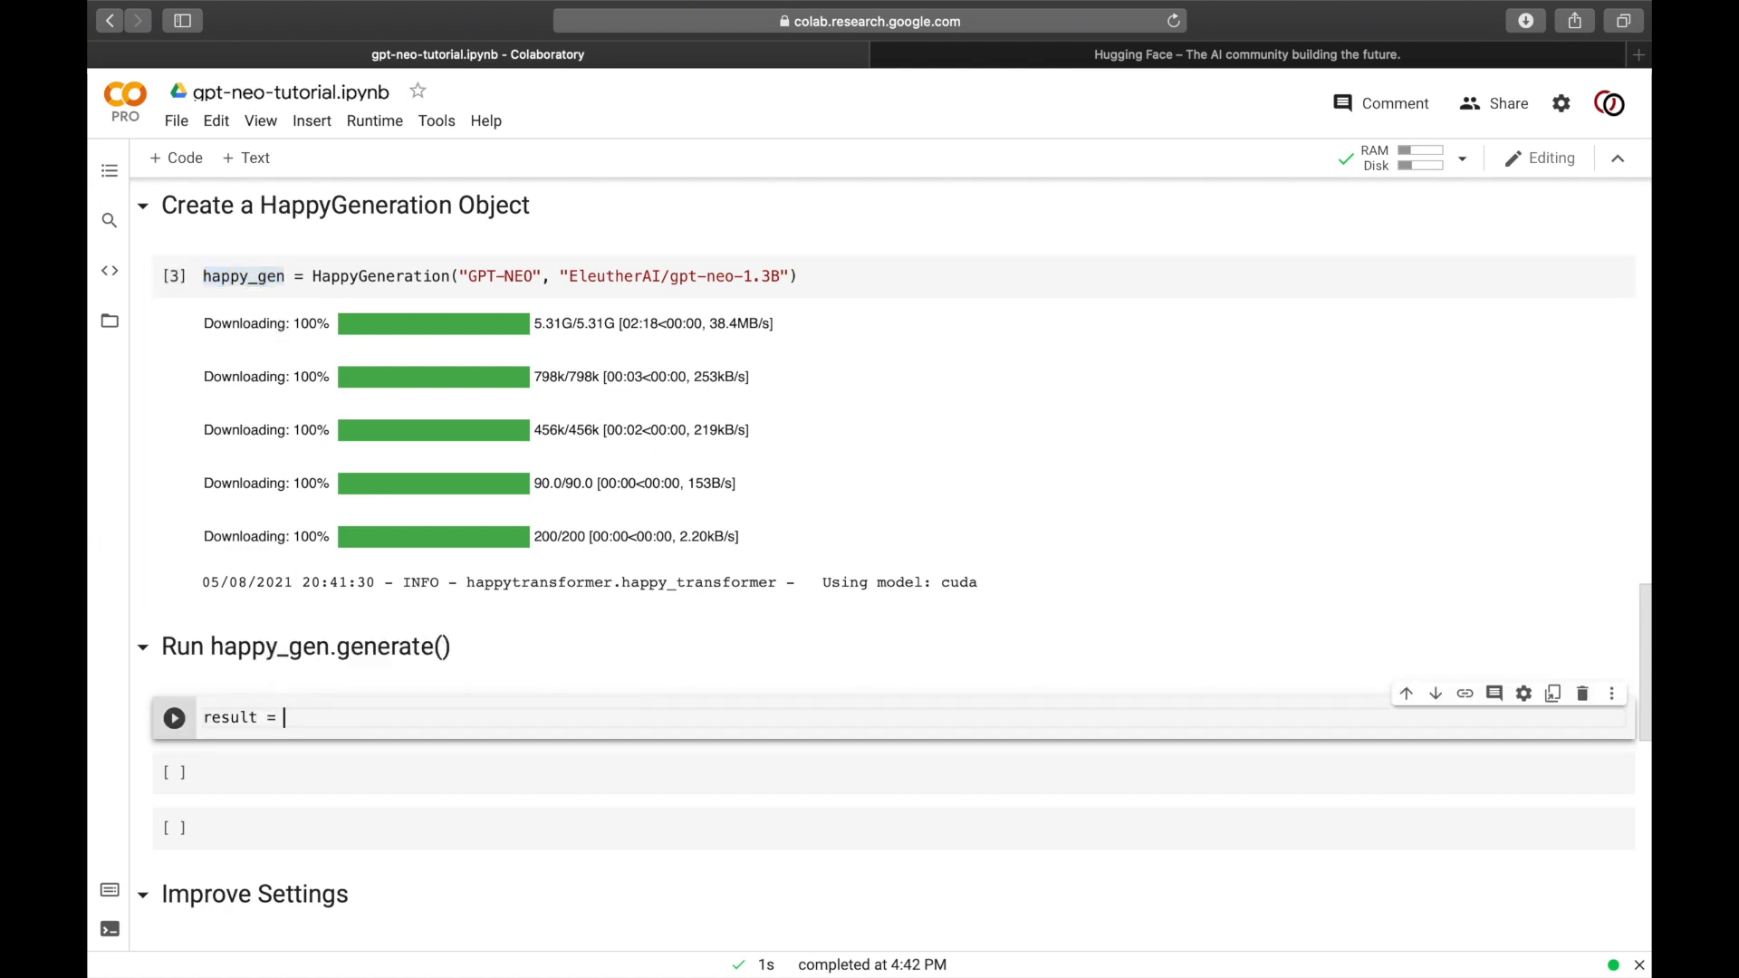
text(happy_gen.g)
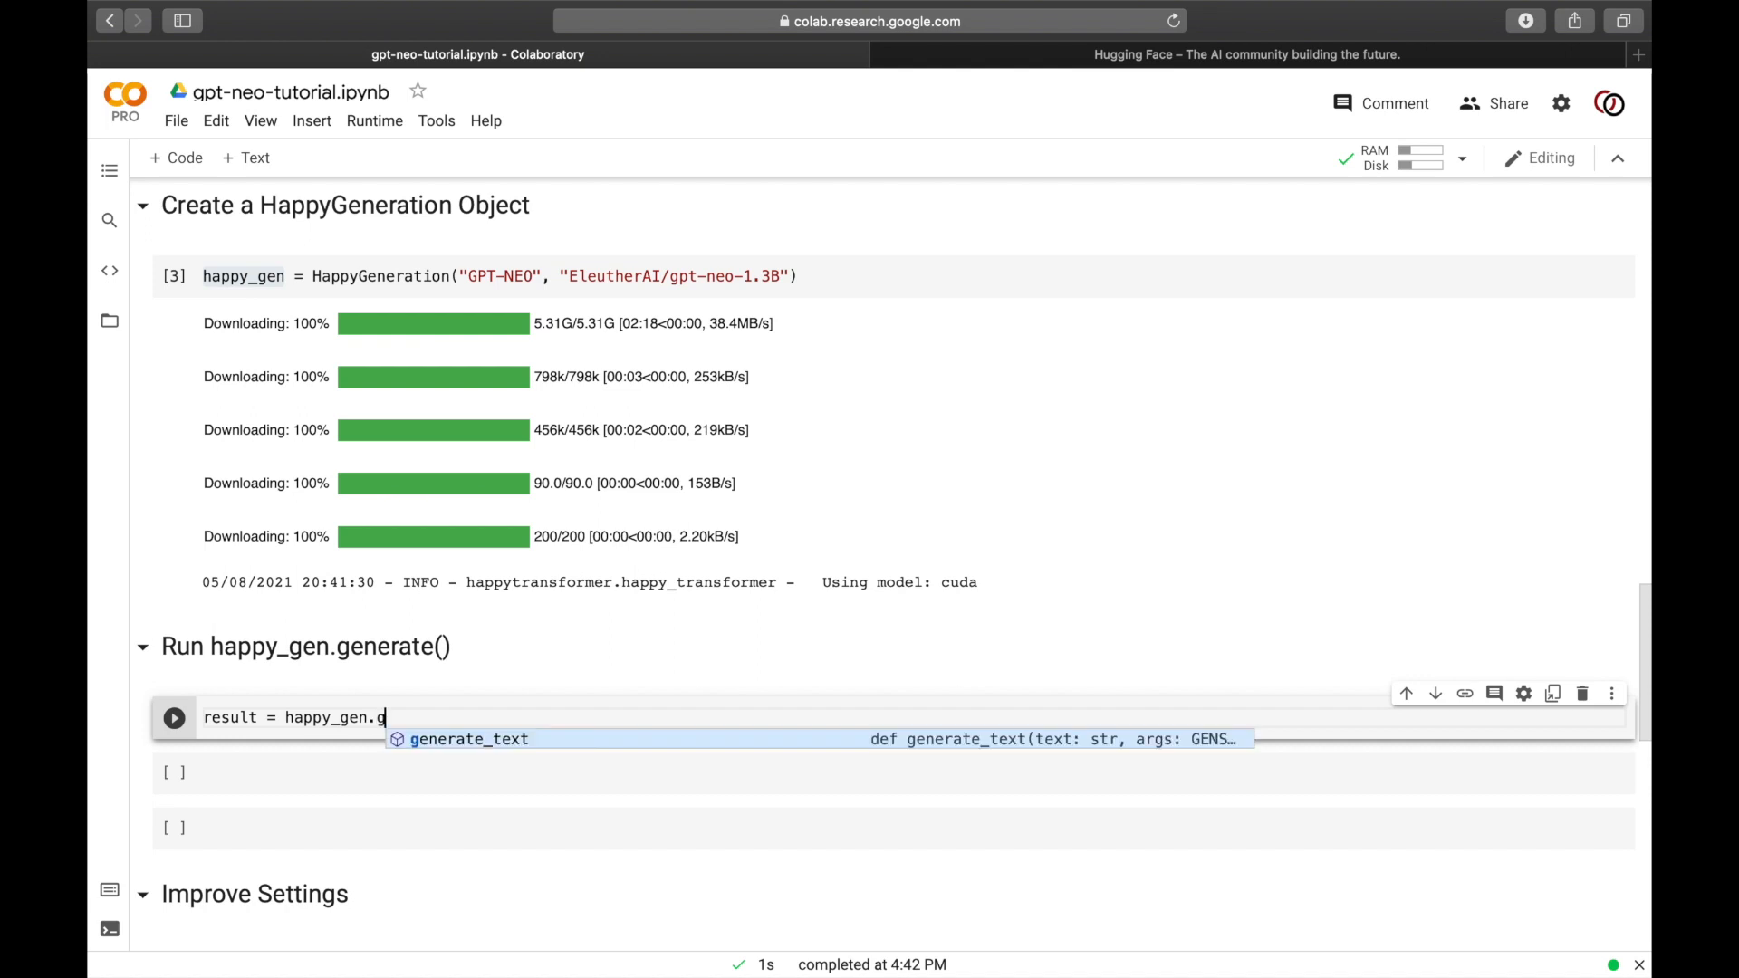
click(471, 739)
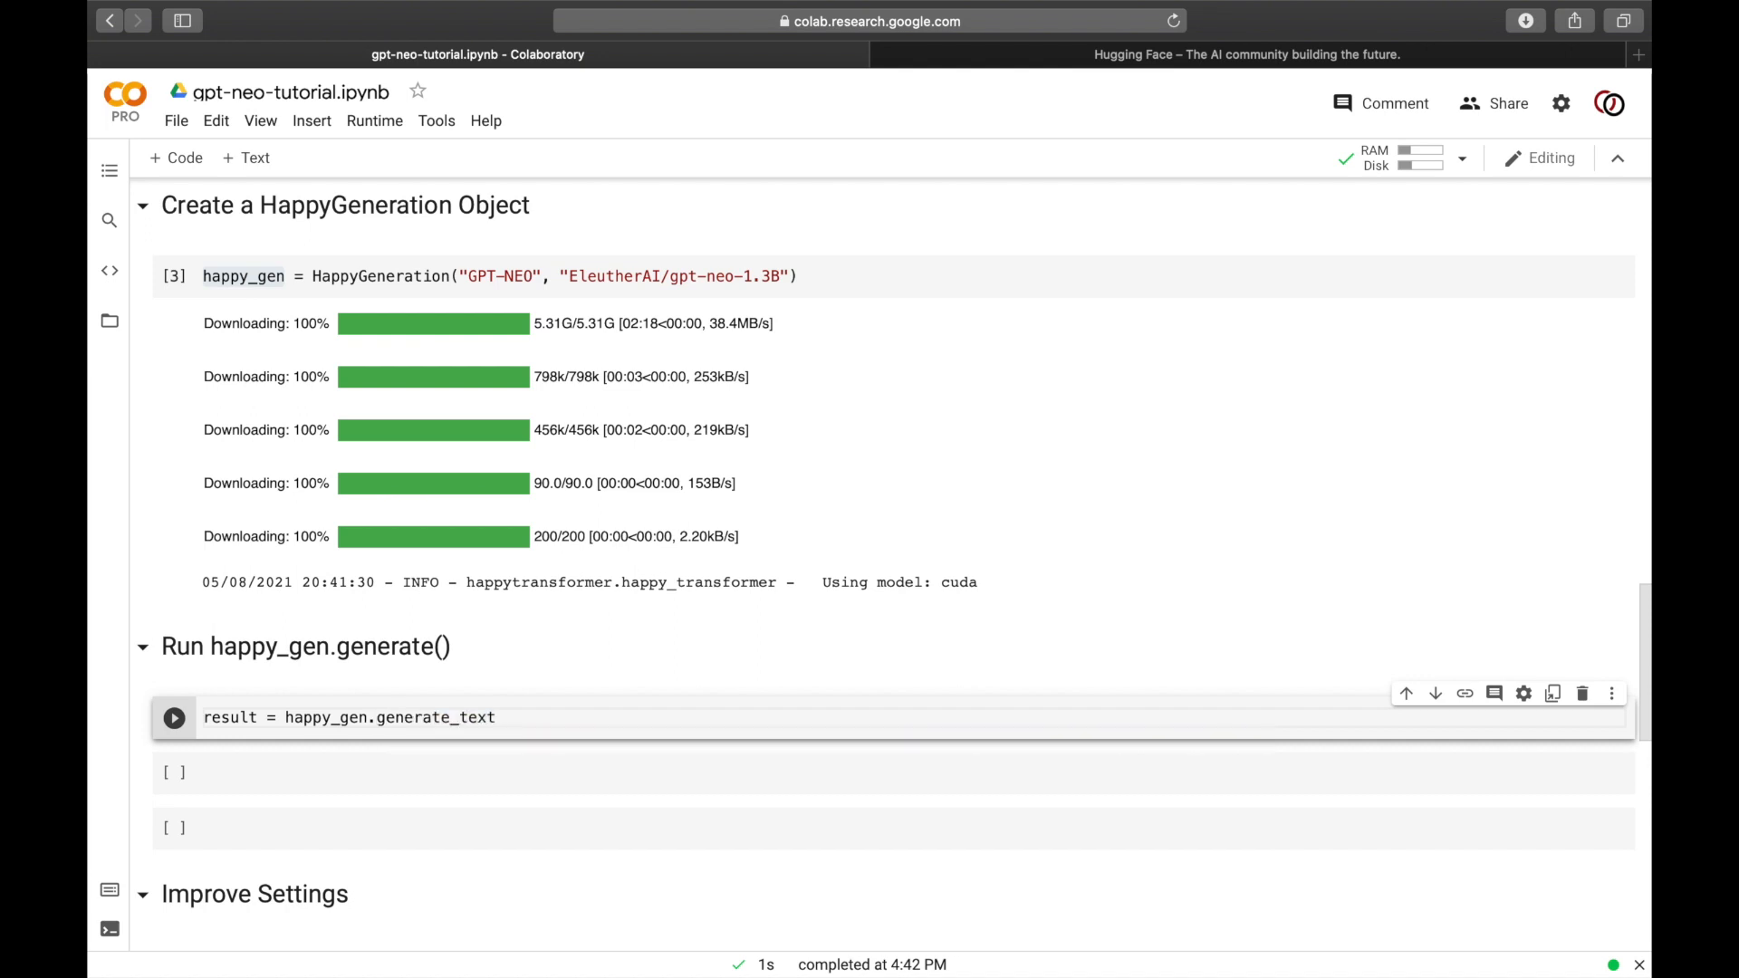
text(())
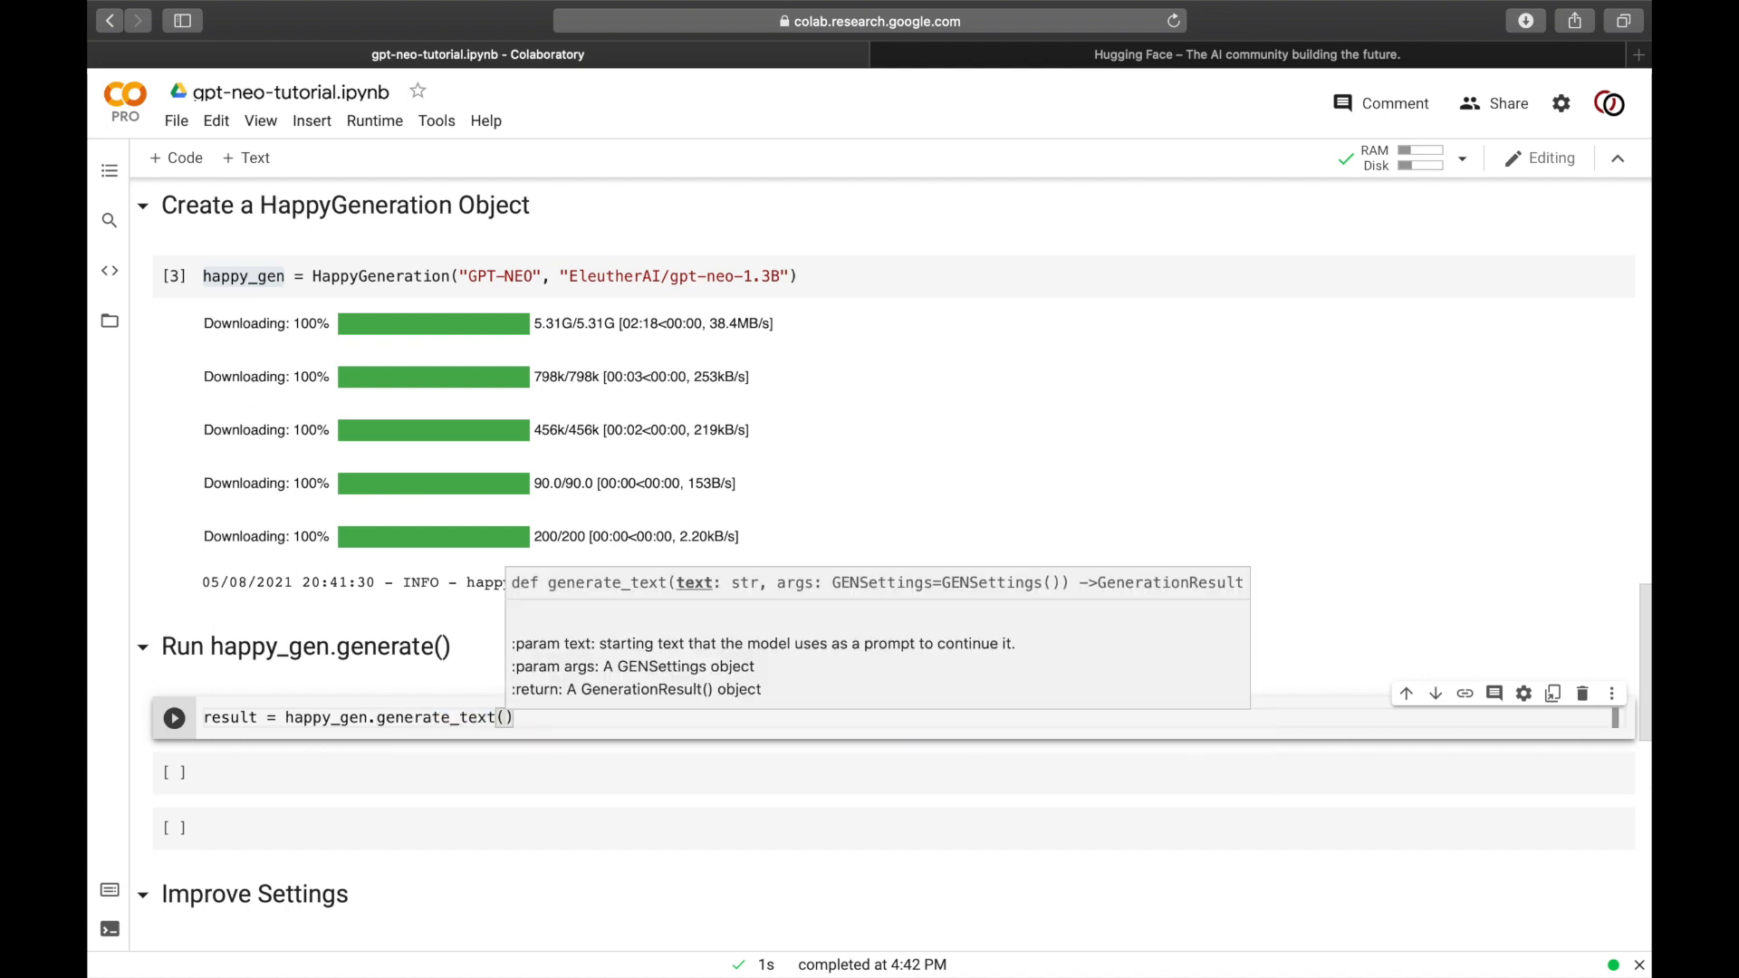
text("")
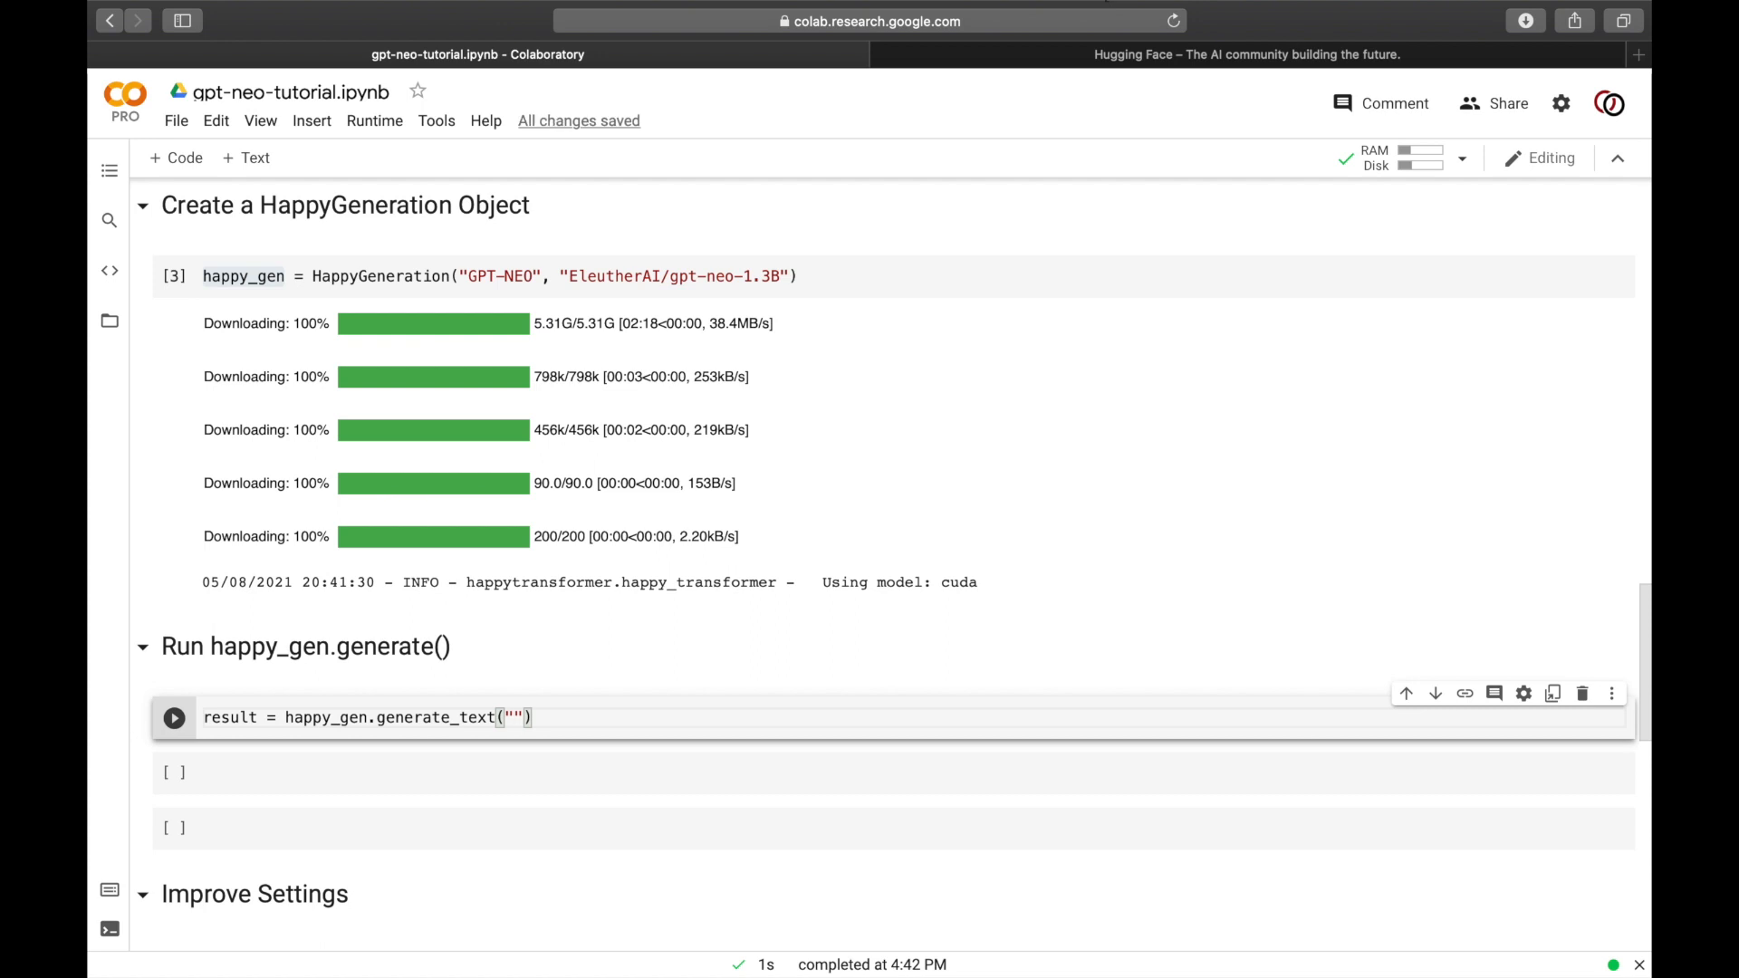
text(To solve)
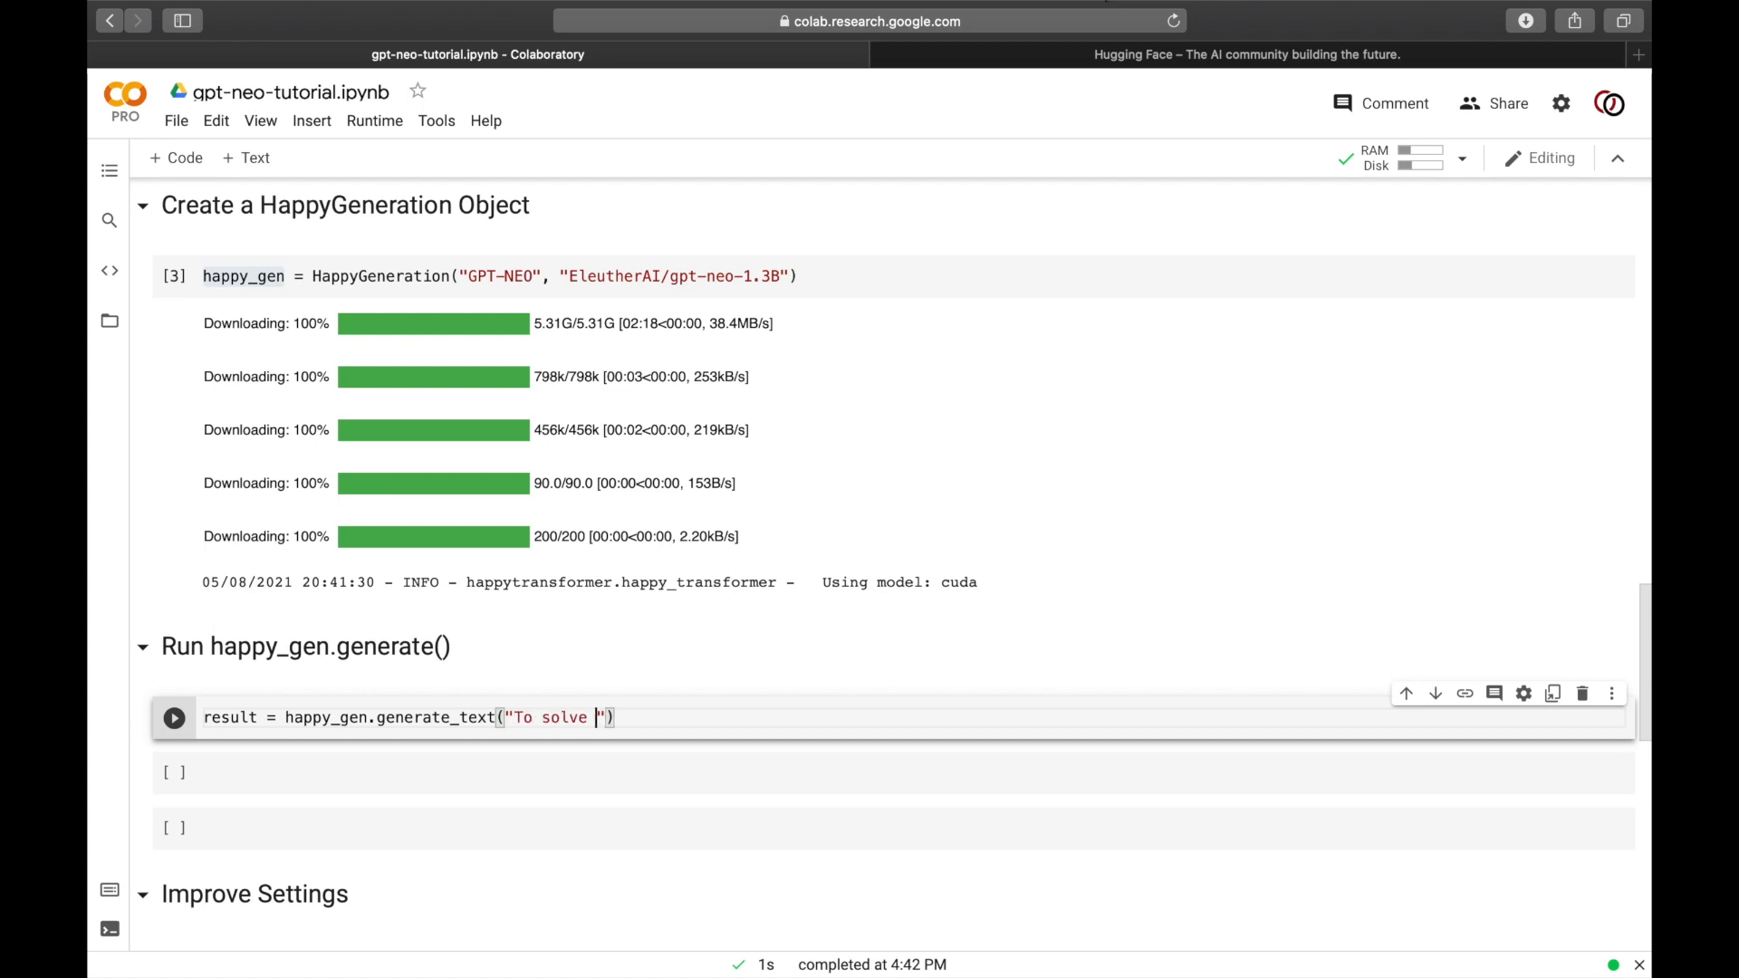
text(world hunger)
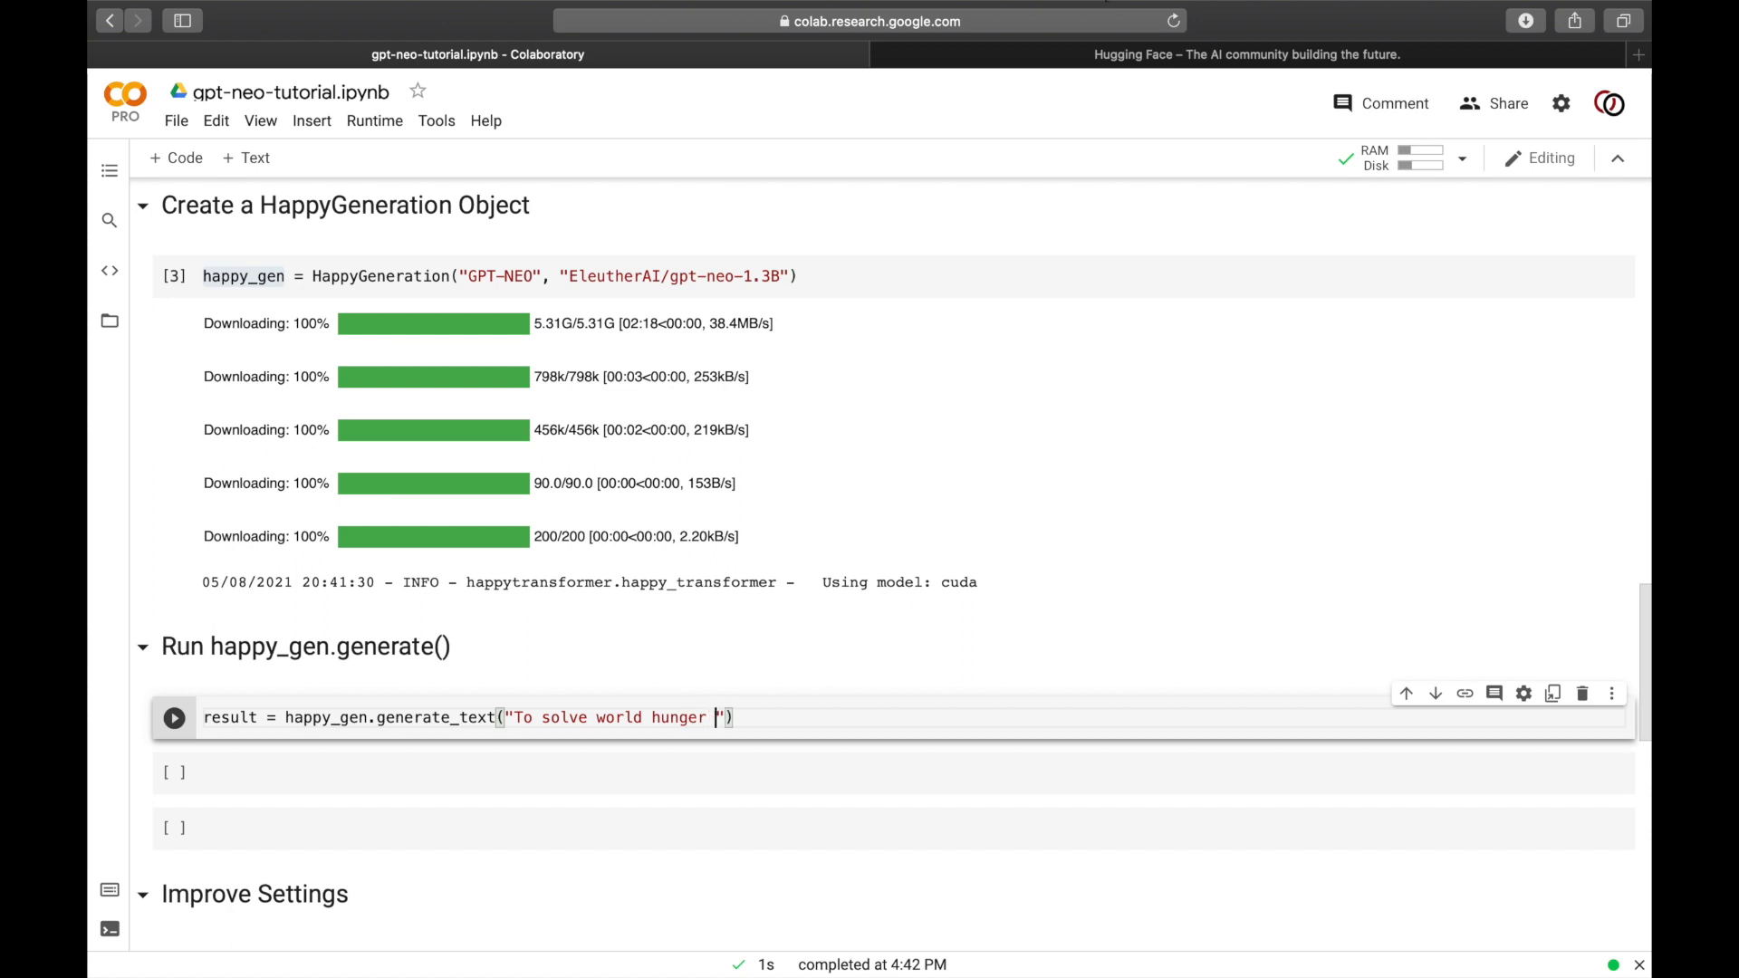
text(we must t)
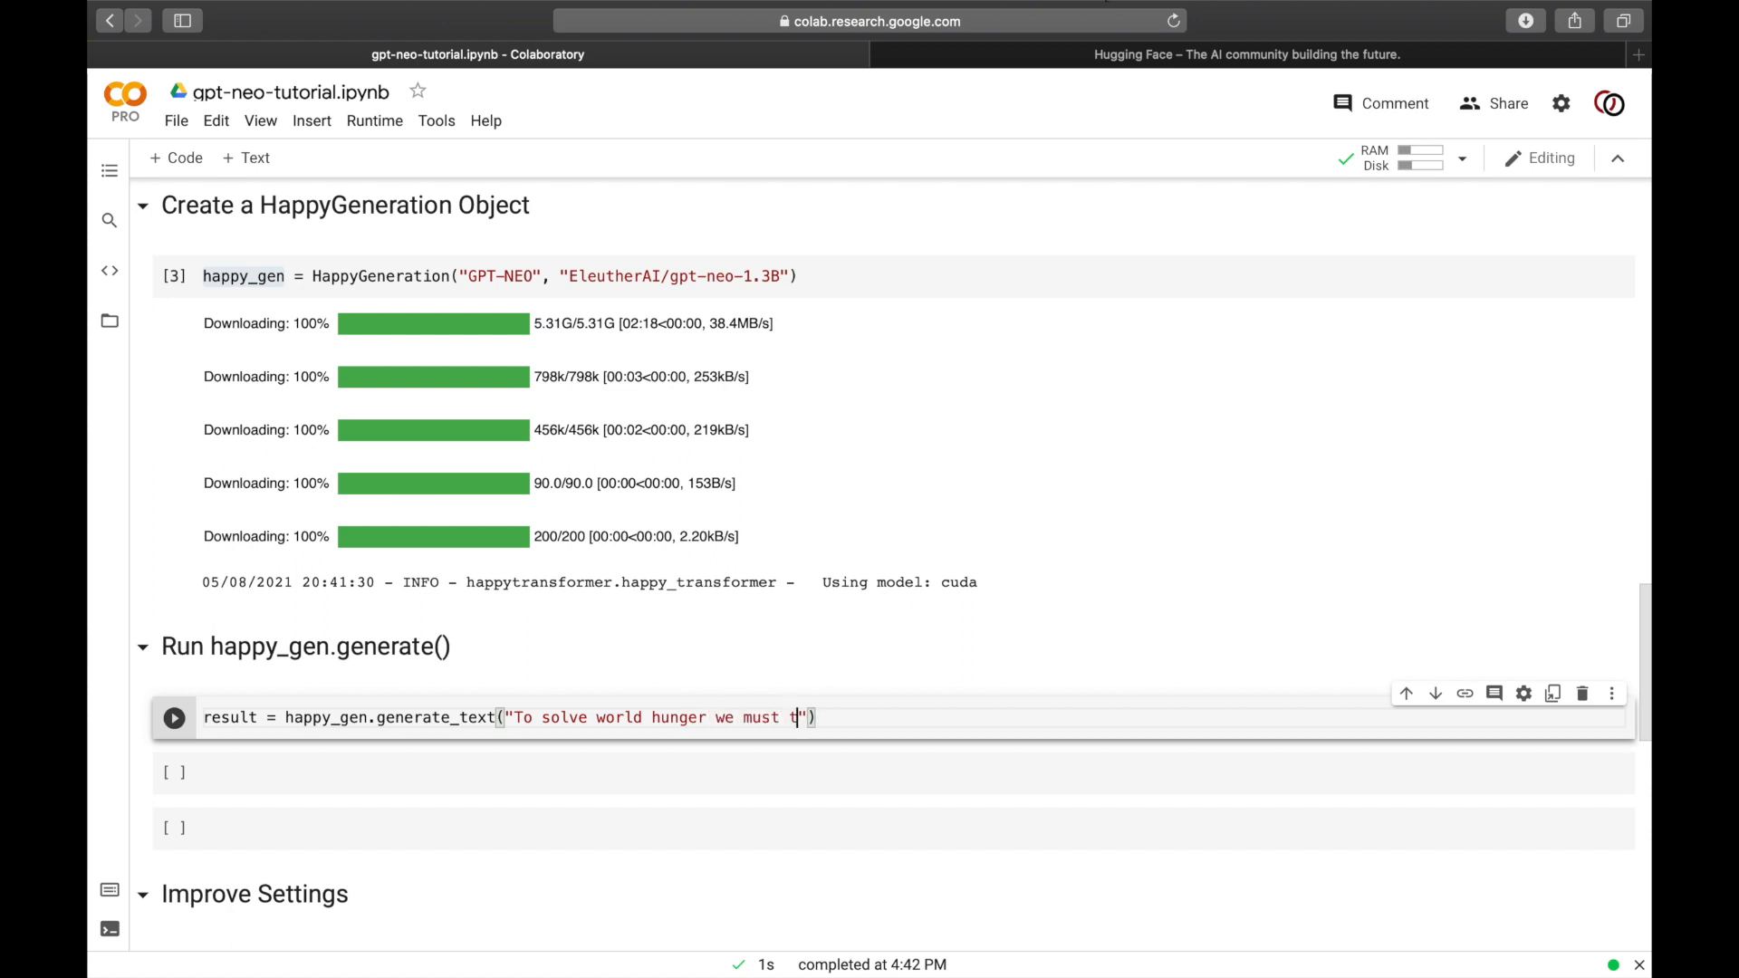
key(Backspace)
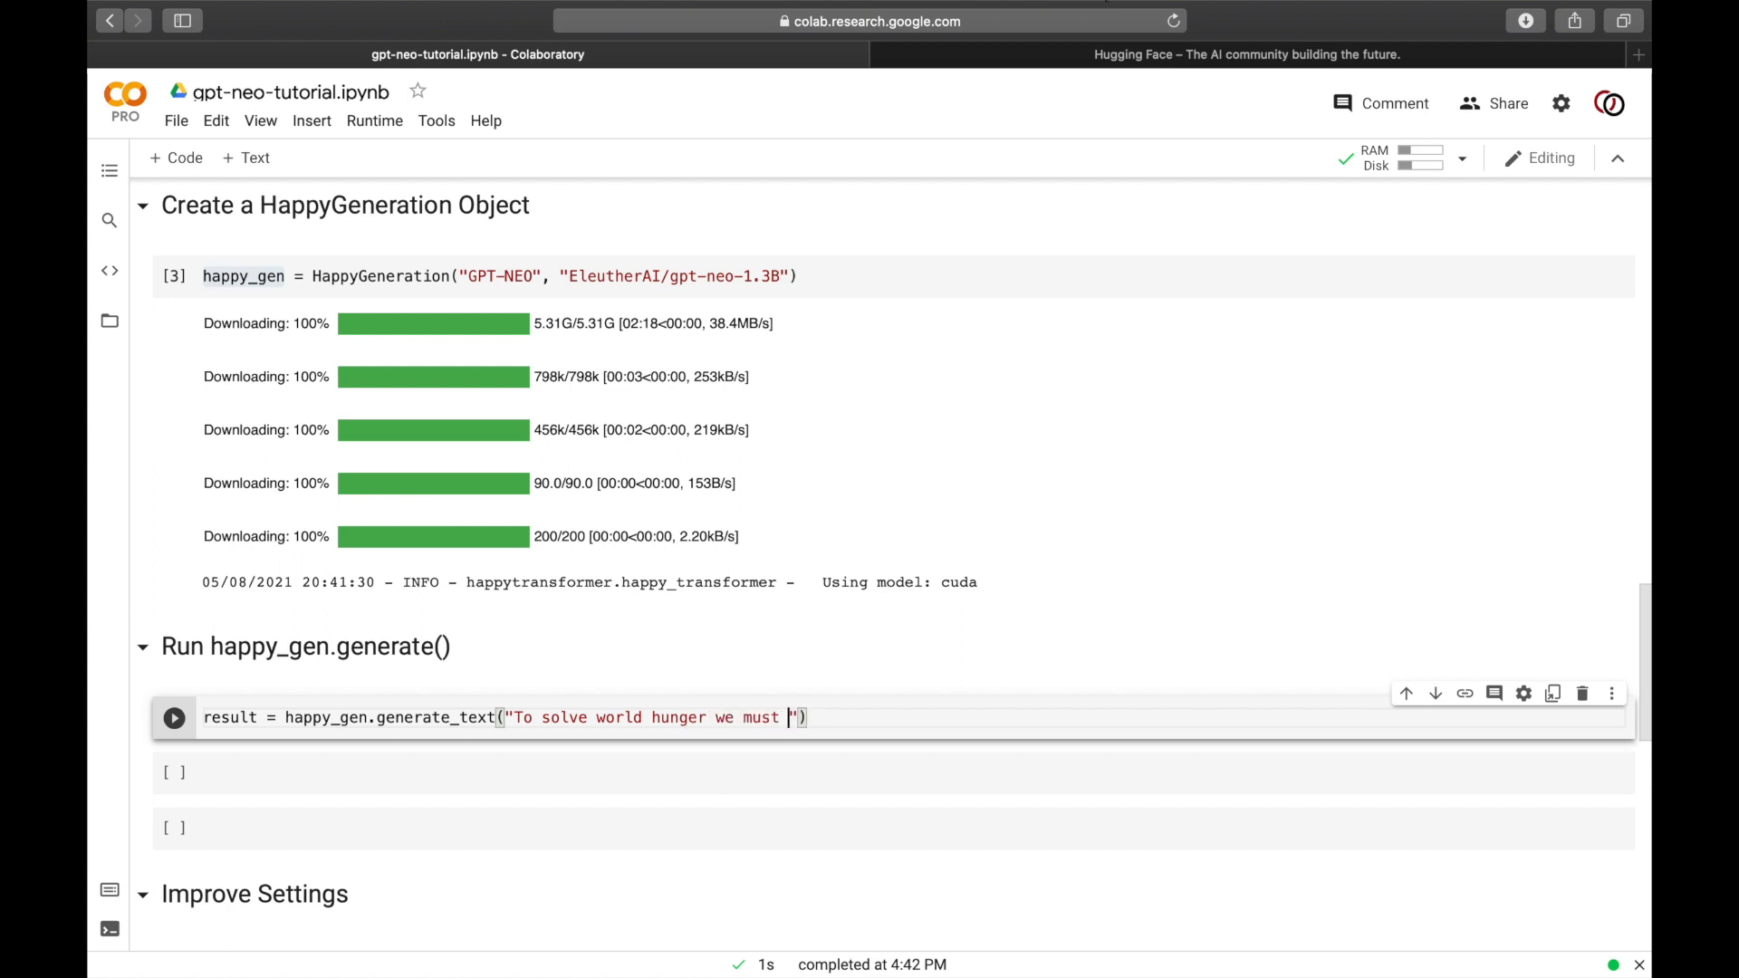
text(invest in)
click(893, 772)
text(print()
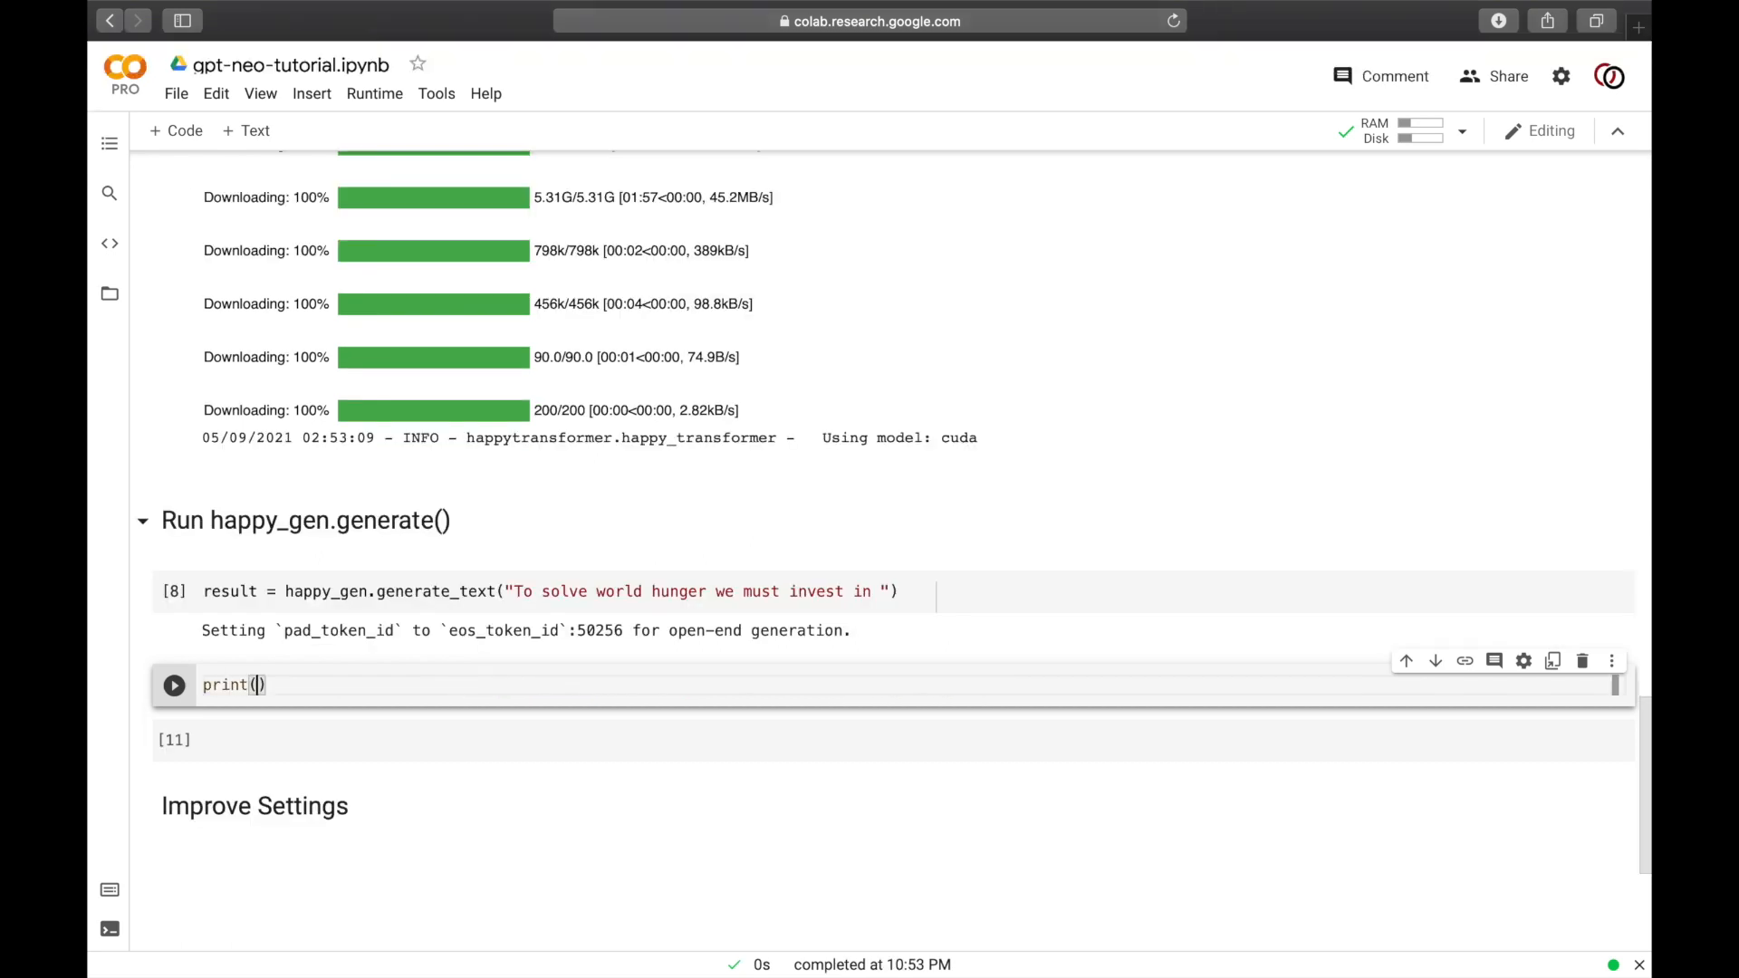
Step: Run the generation, then print result.text in a new cell to show the continuation
text(result)
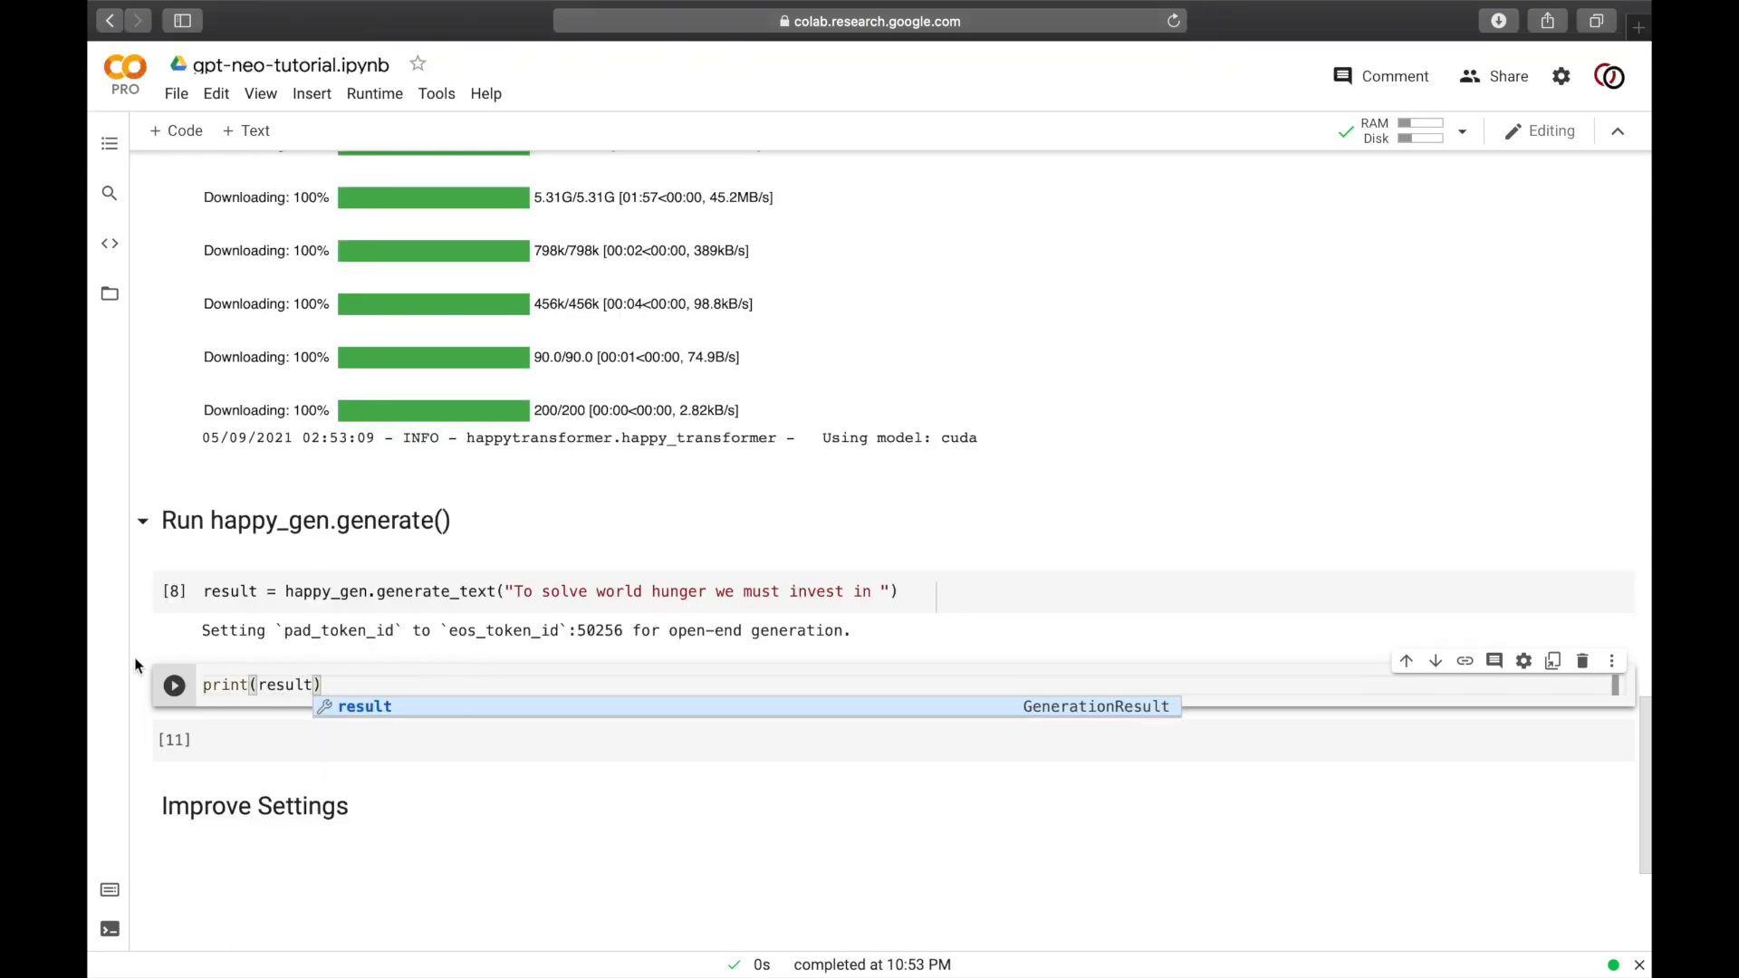
click(173, 685)
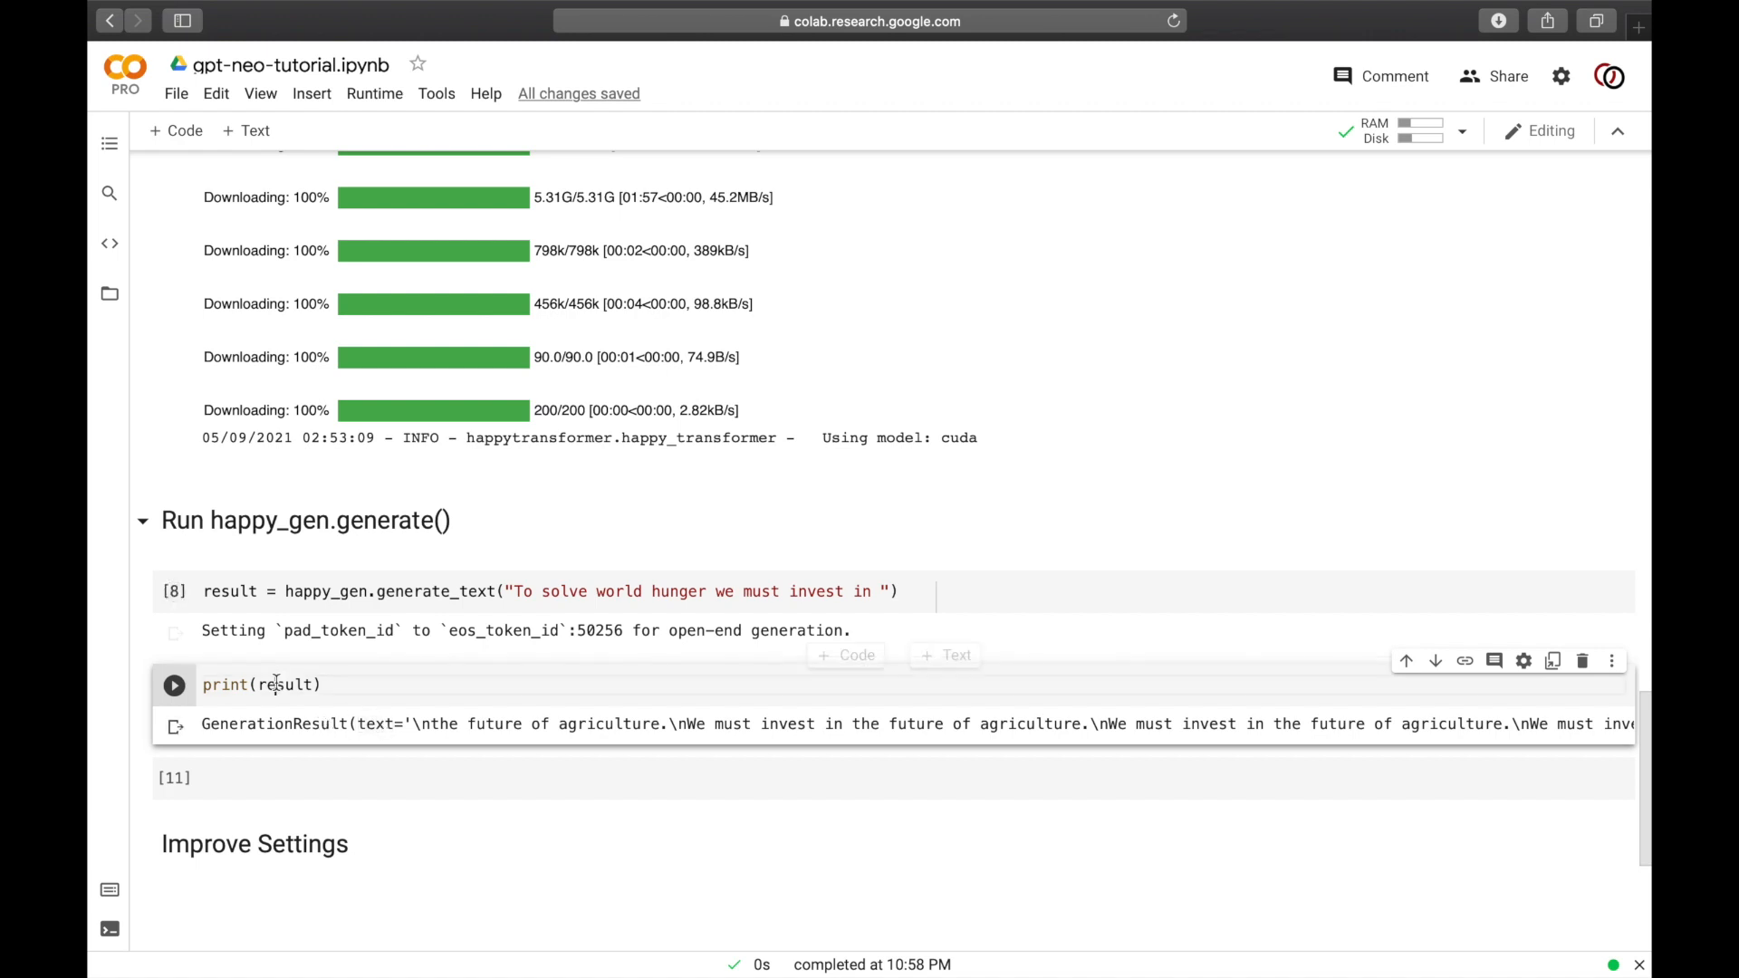
text(pr)
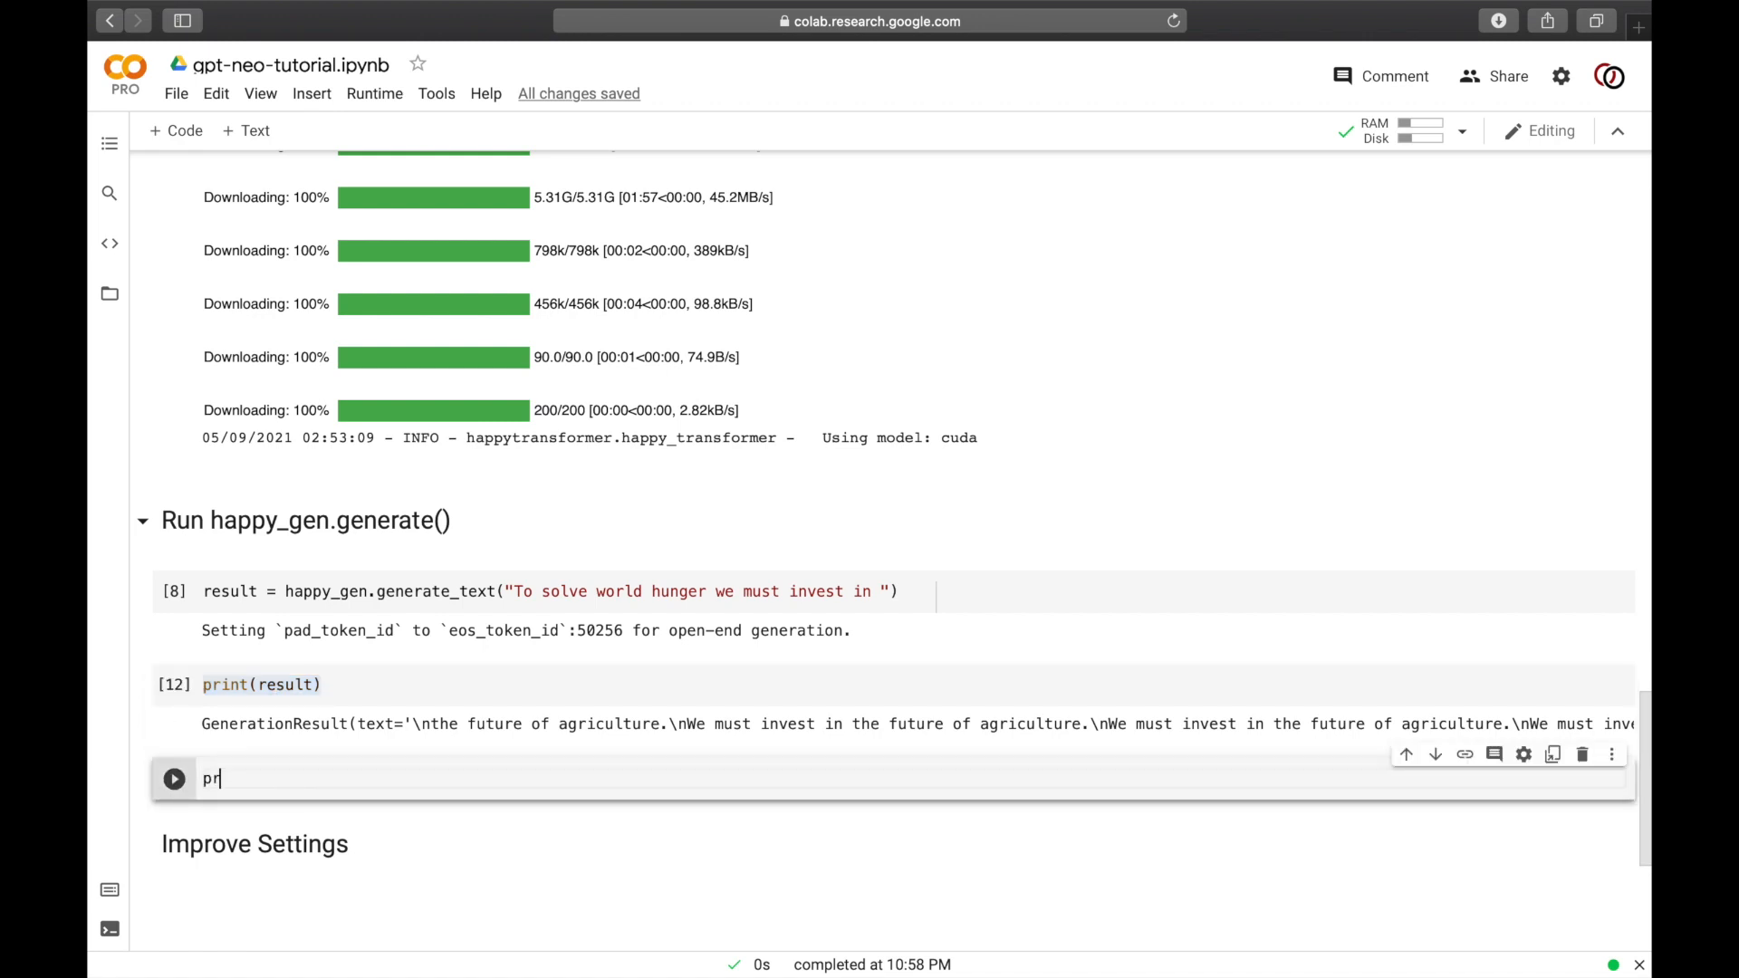
text(int(result))
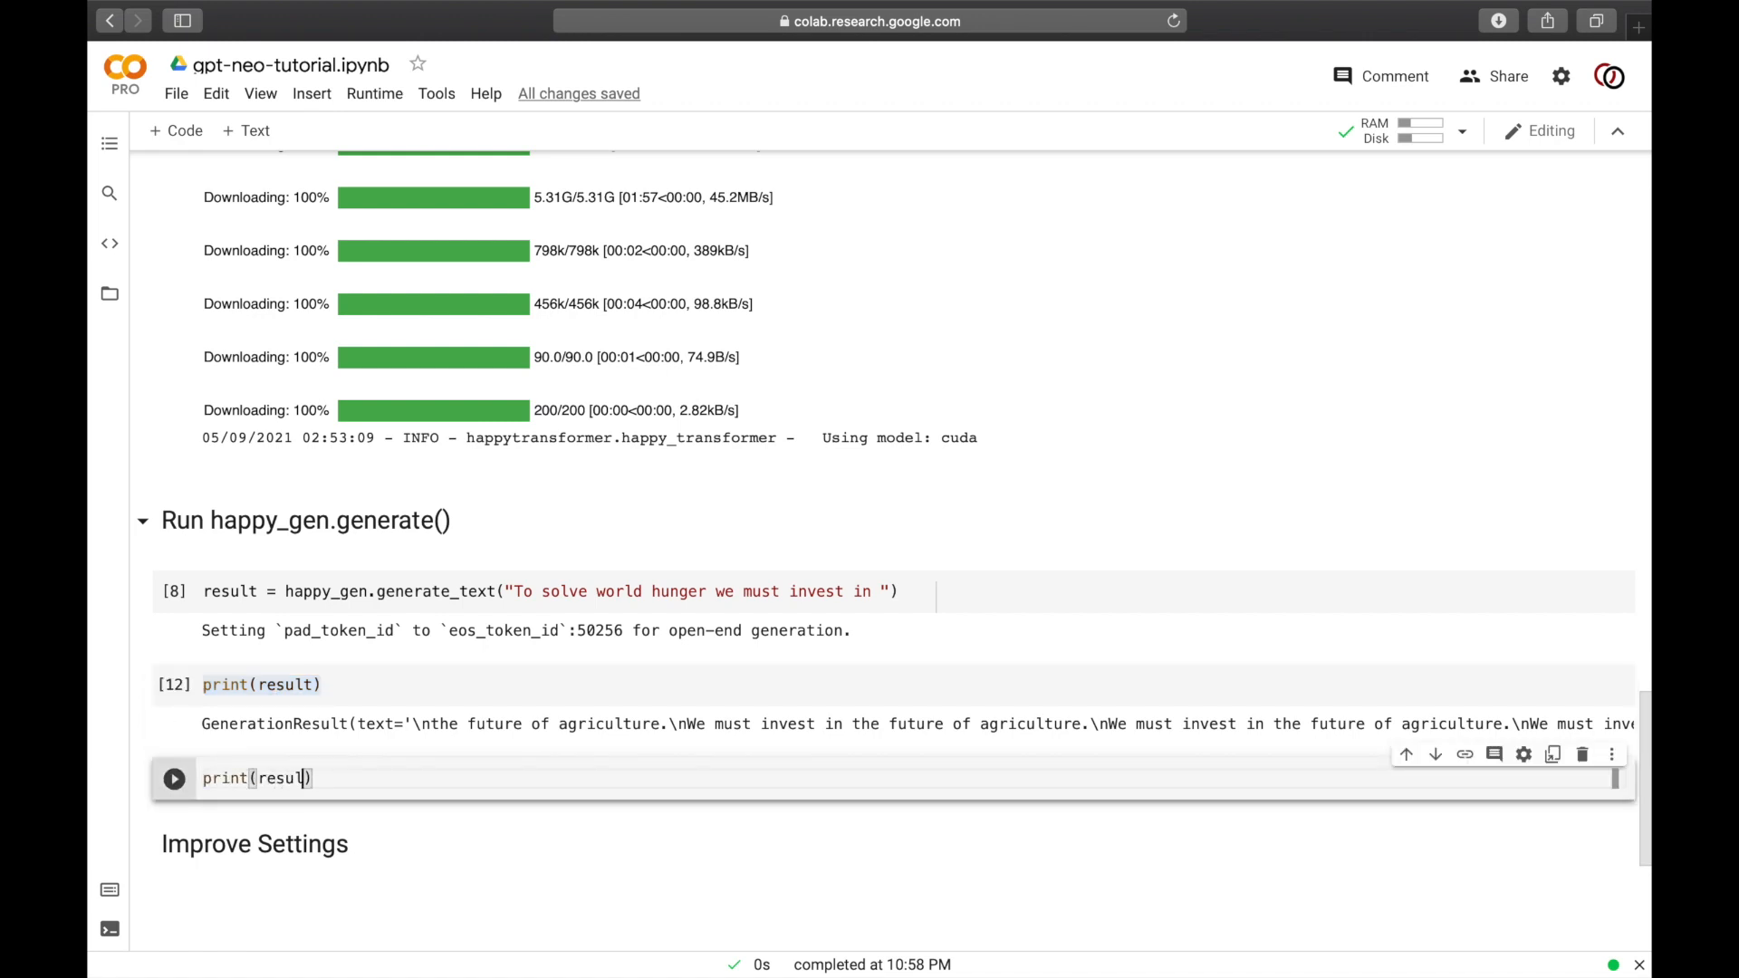
text(.text)
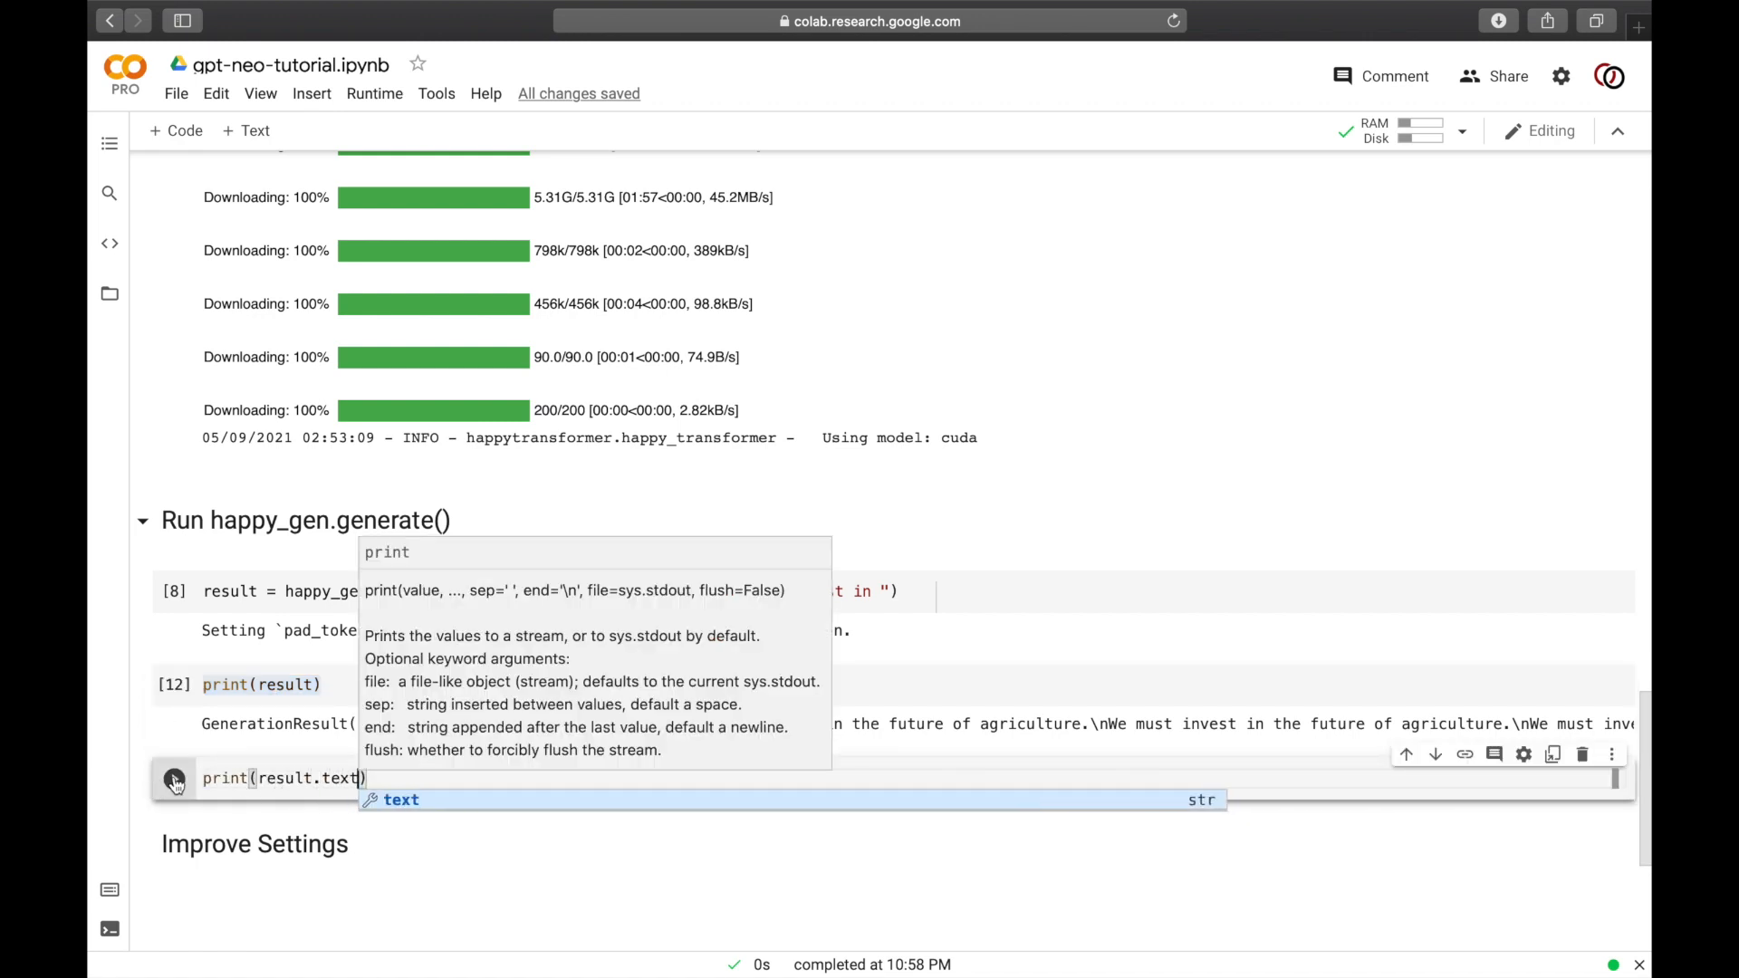
click(174, 777)
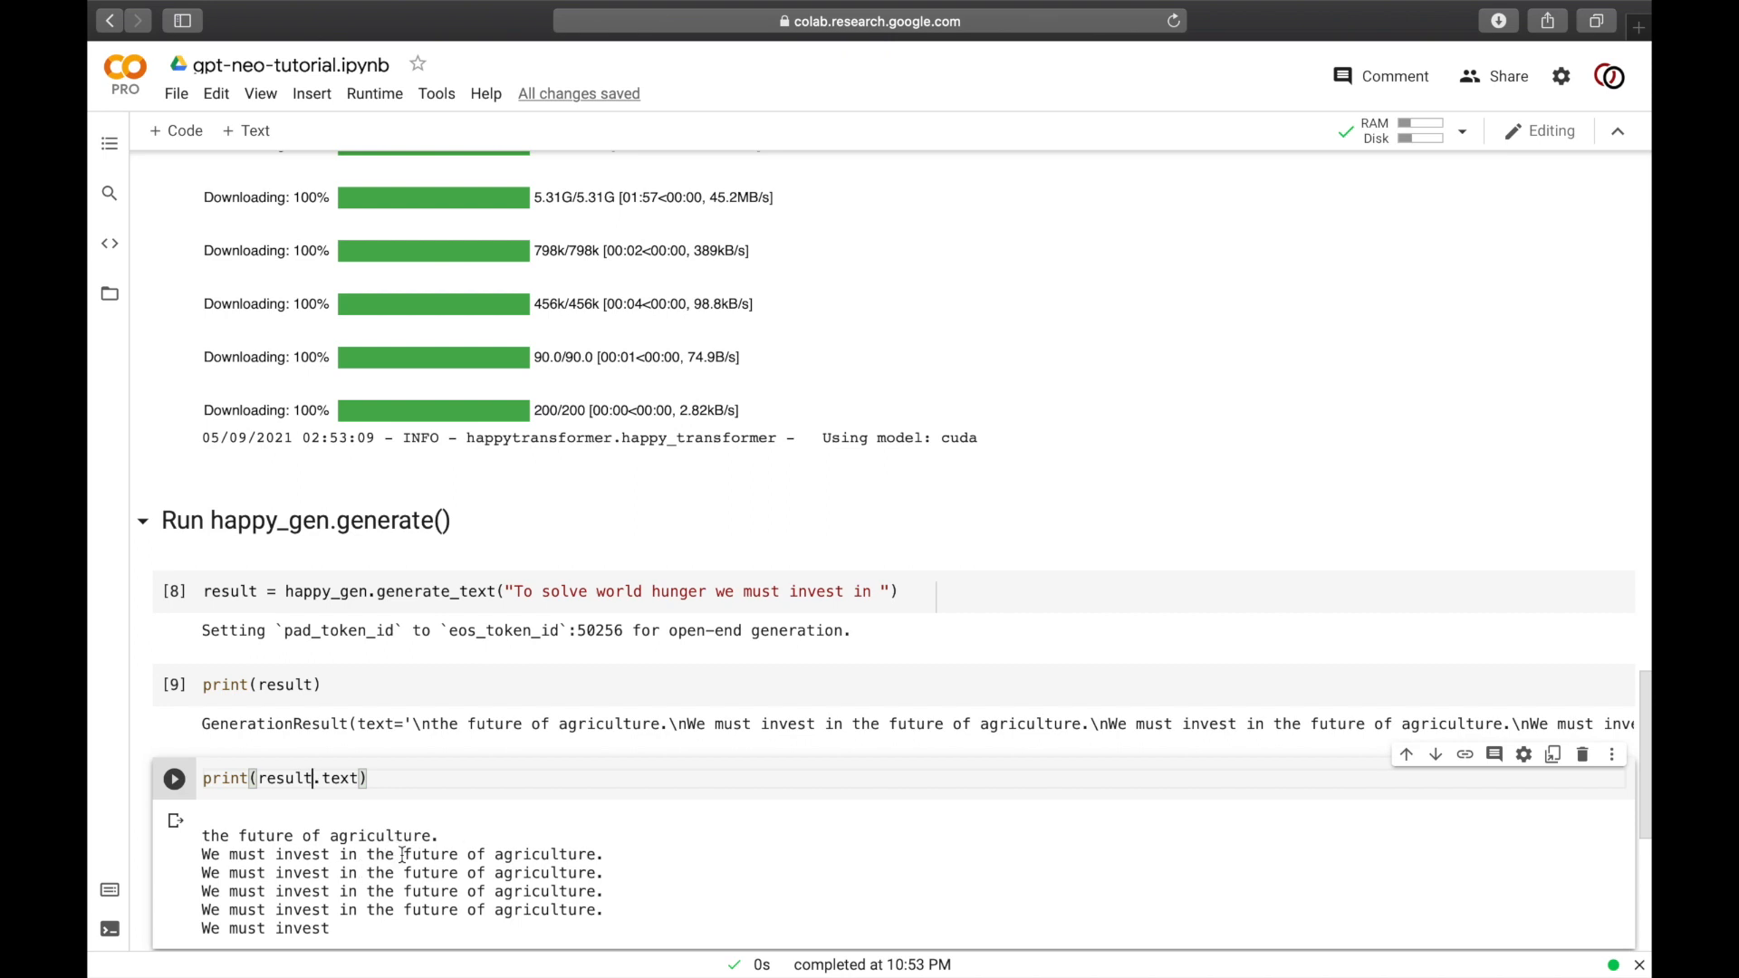
Step: Import GENSettings from happytransformer under Improve Settings and run it
scroll(down, 3)
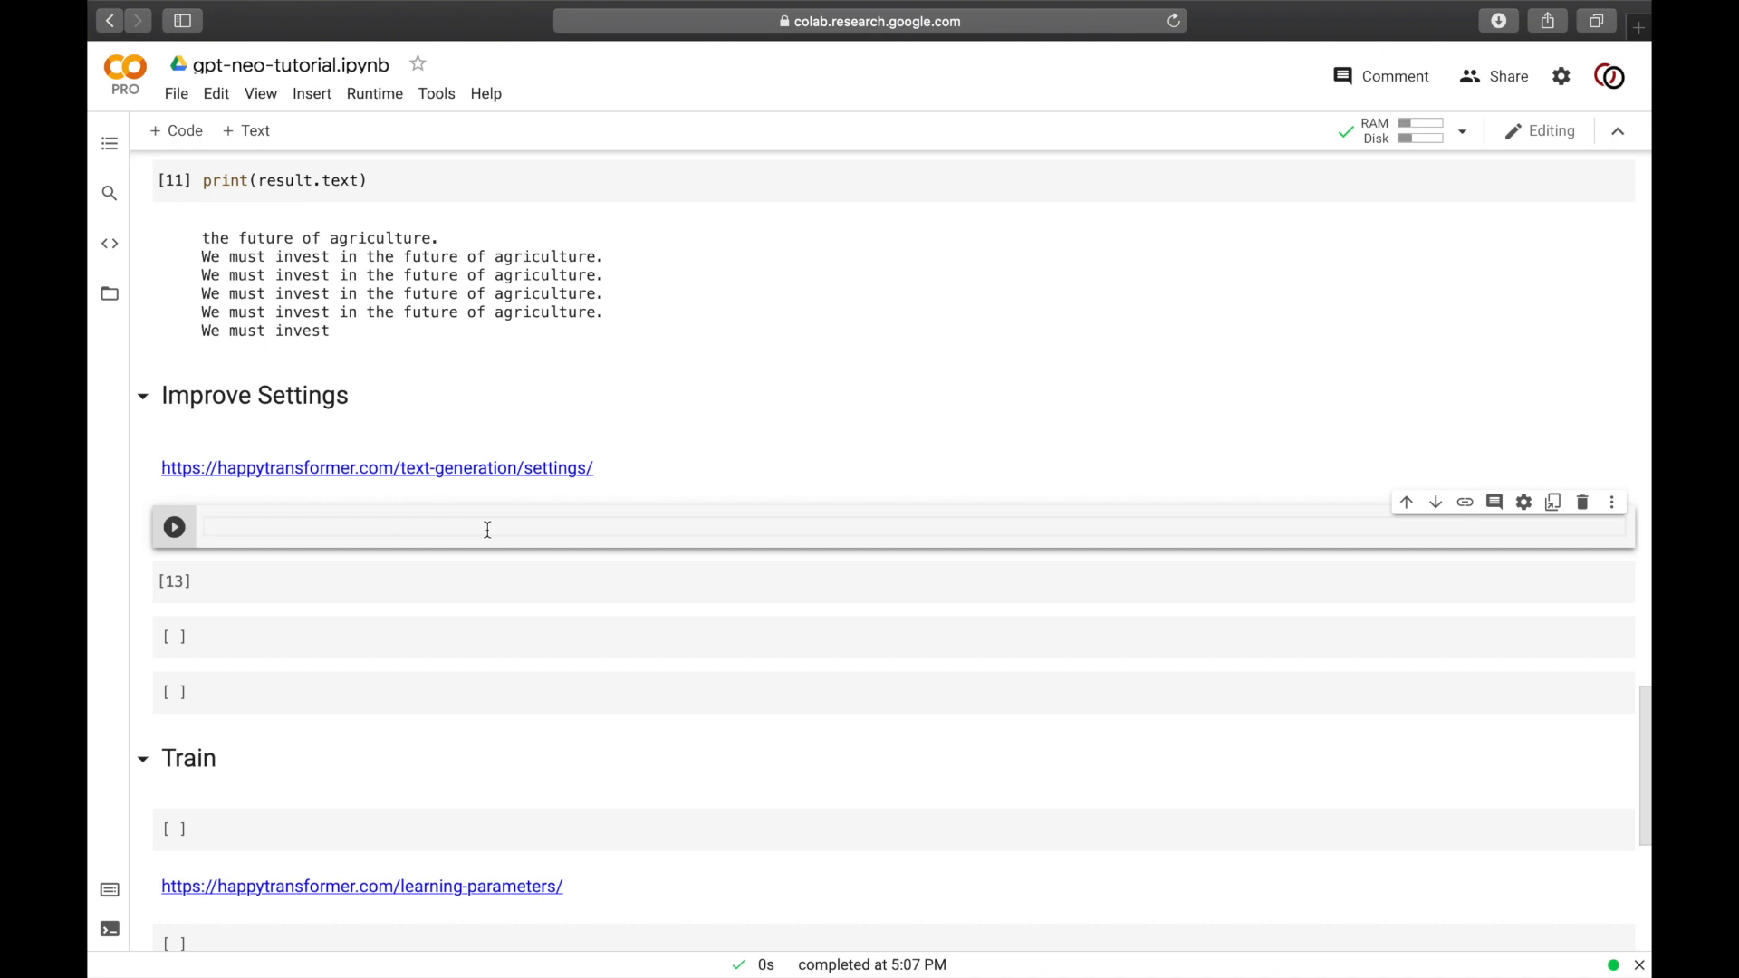
click(444, 527)
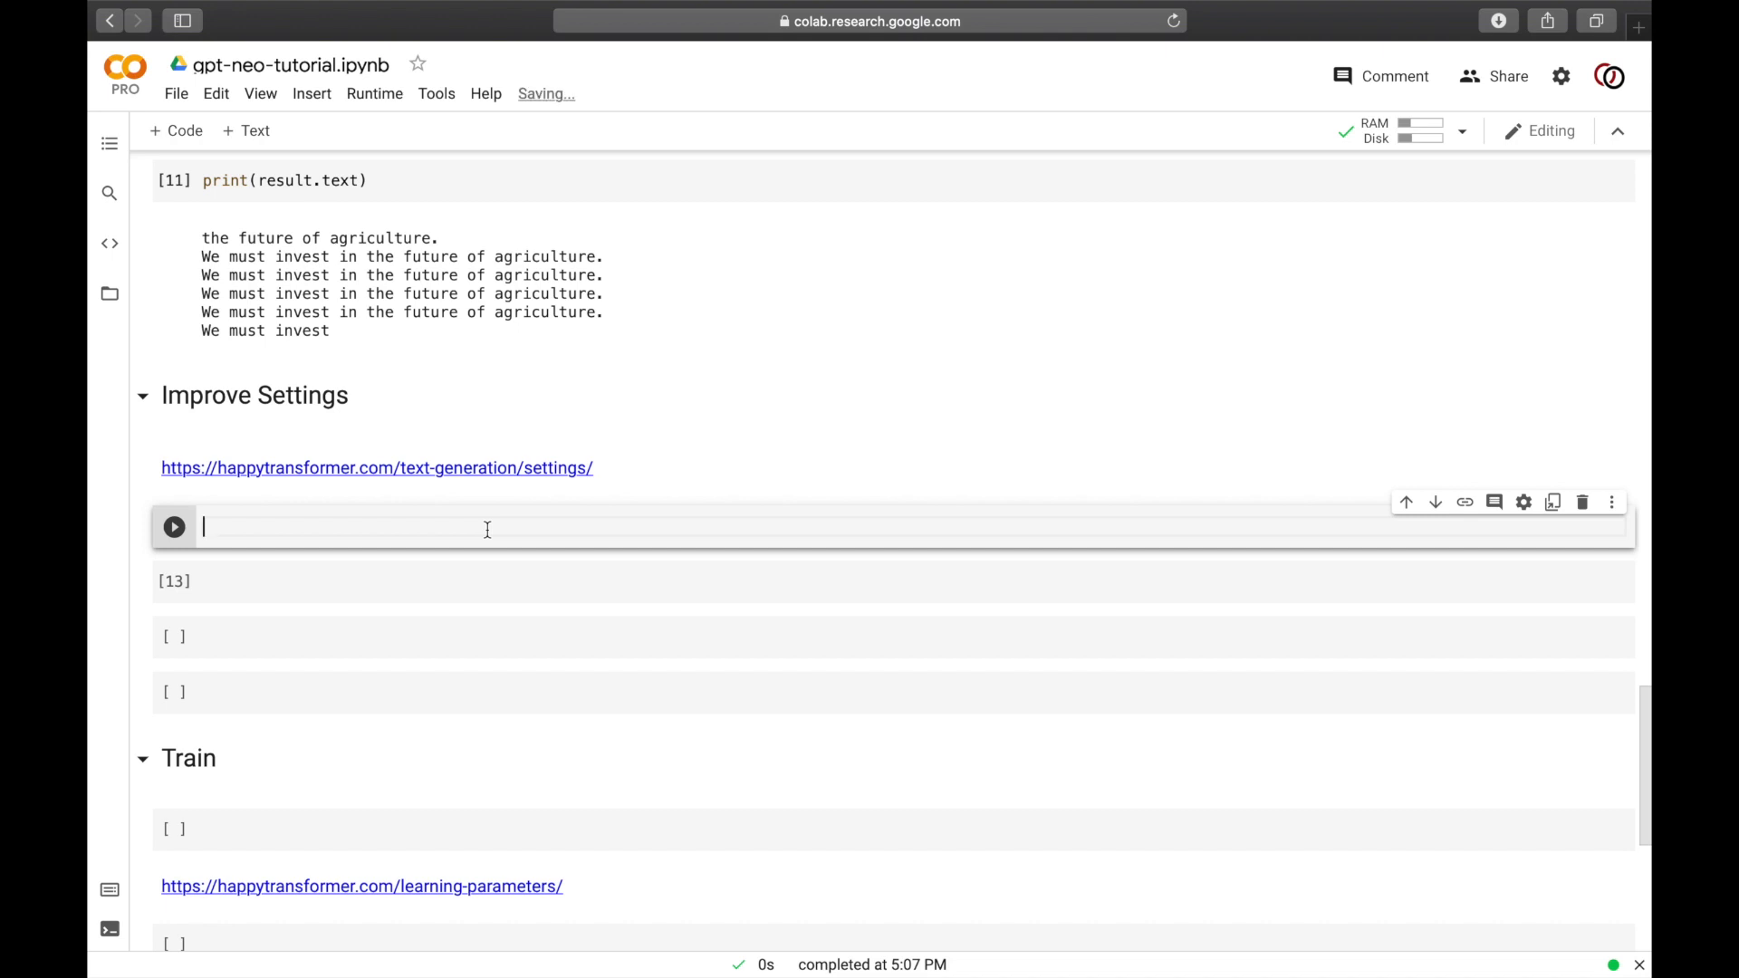
text(from)
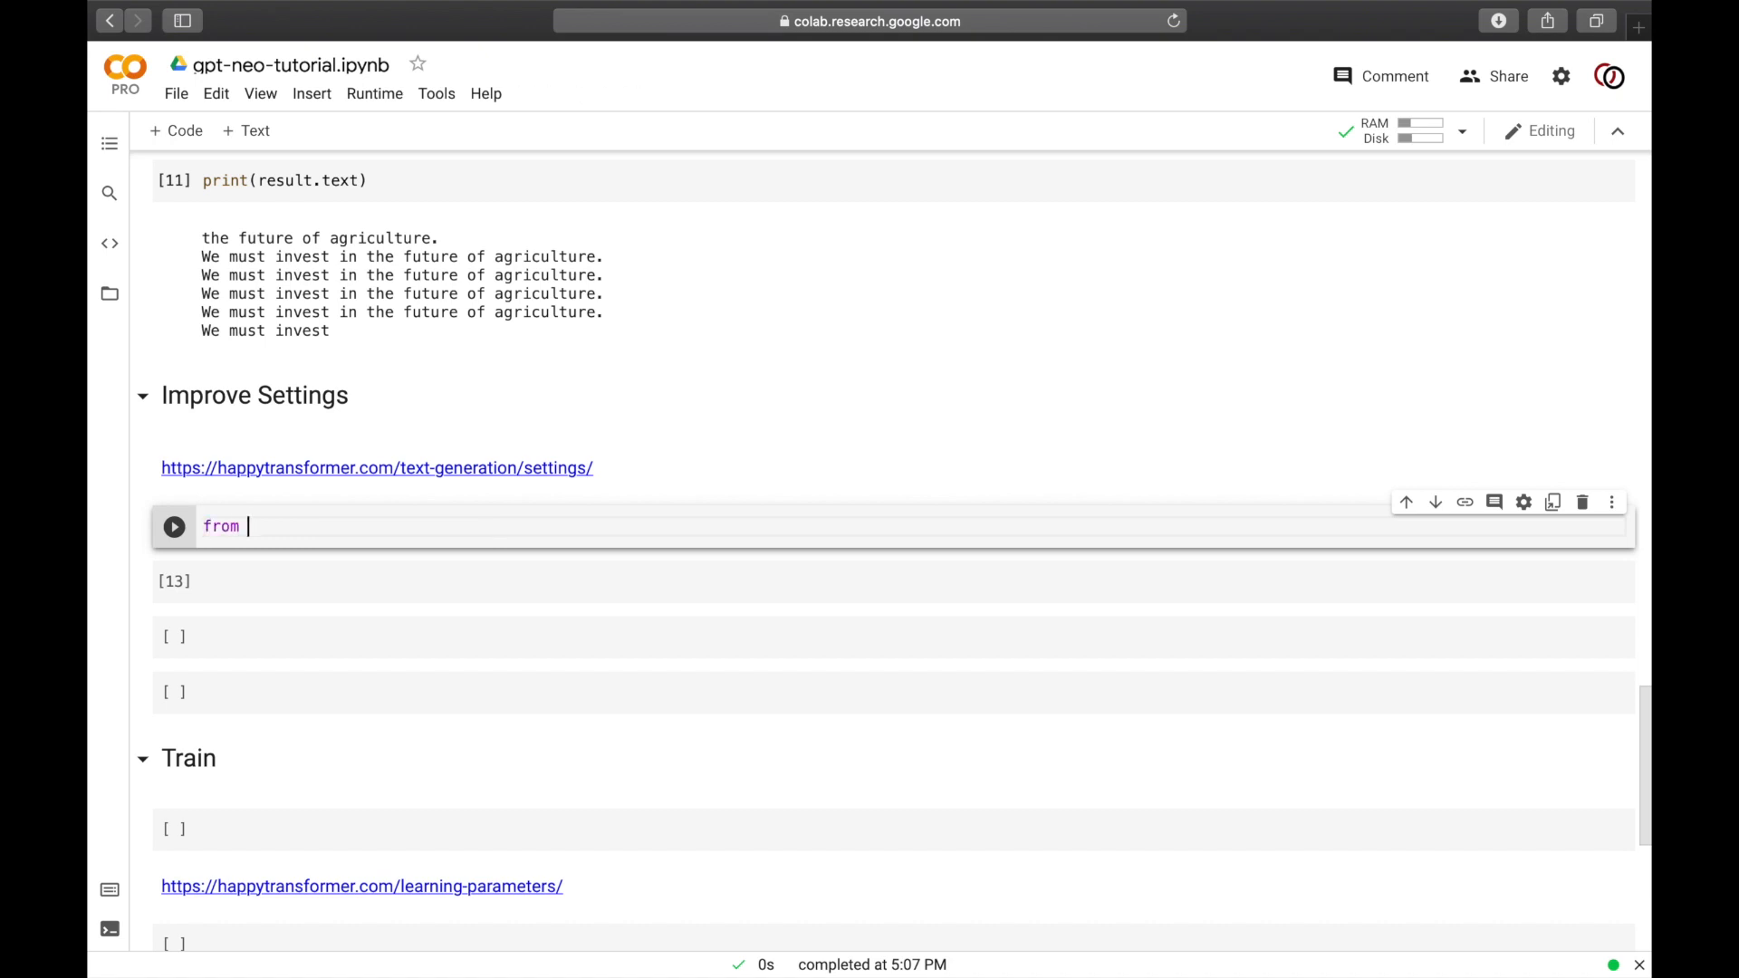
text(happytransformer i)
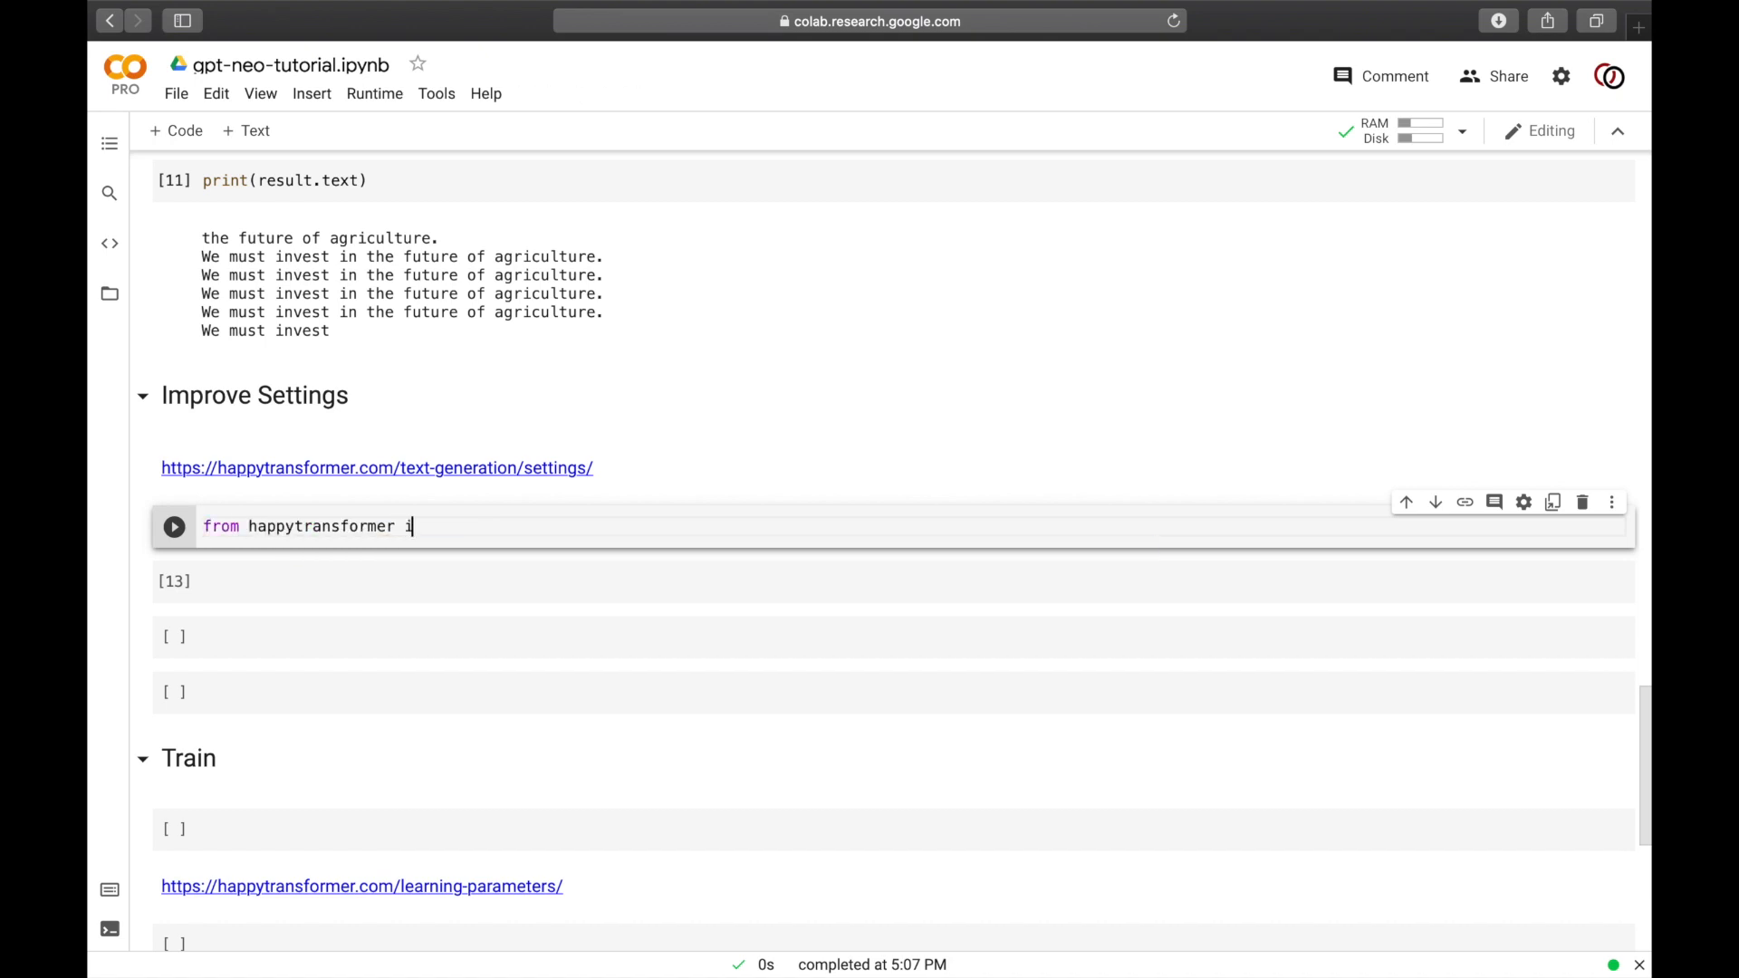
text(mport GE)
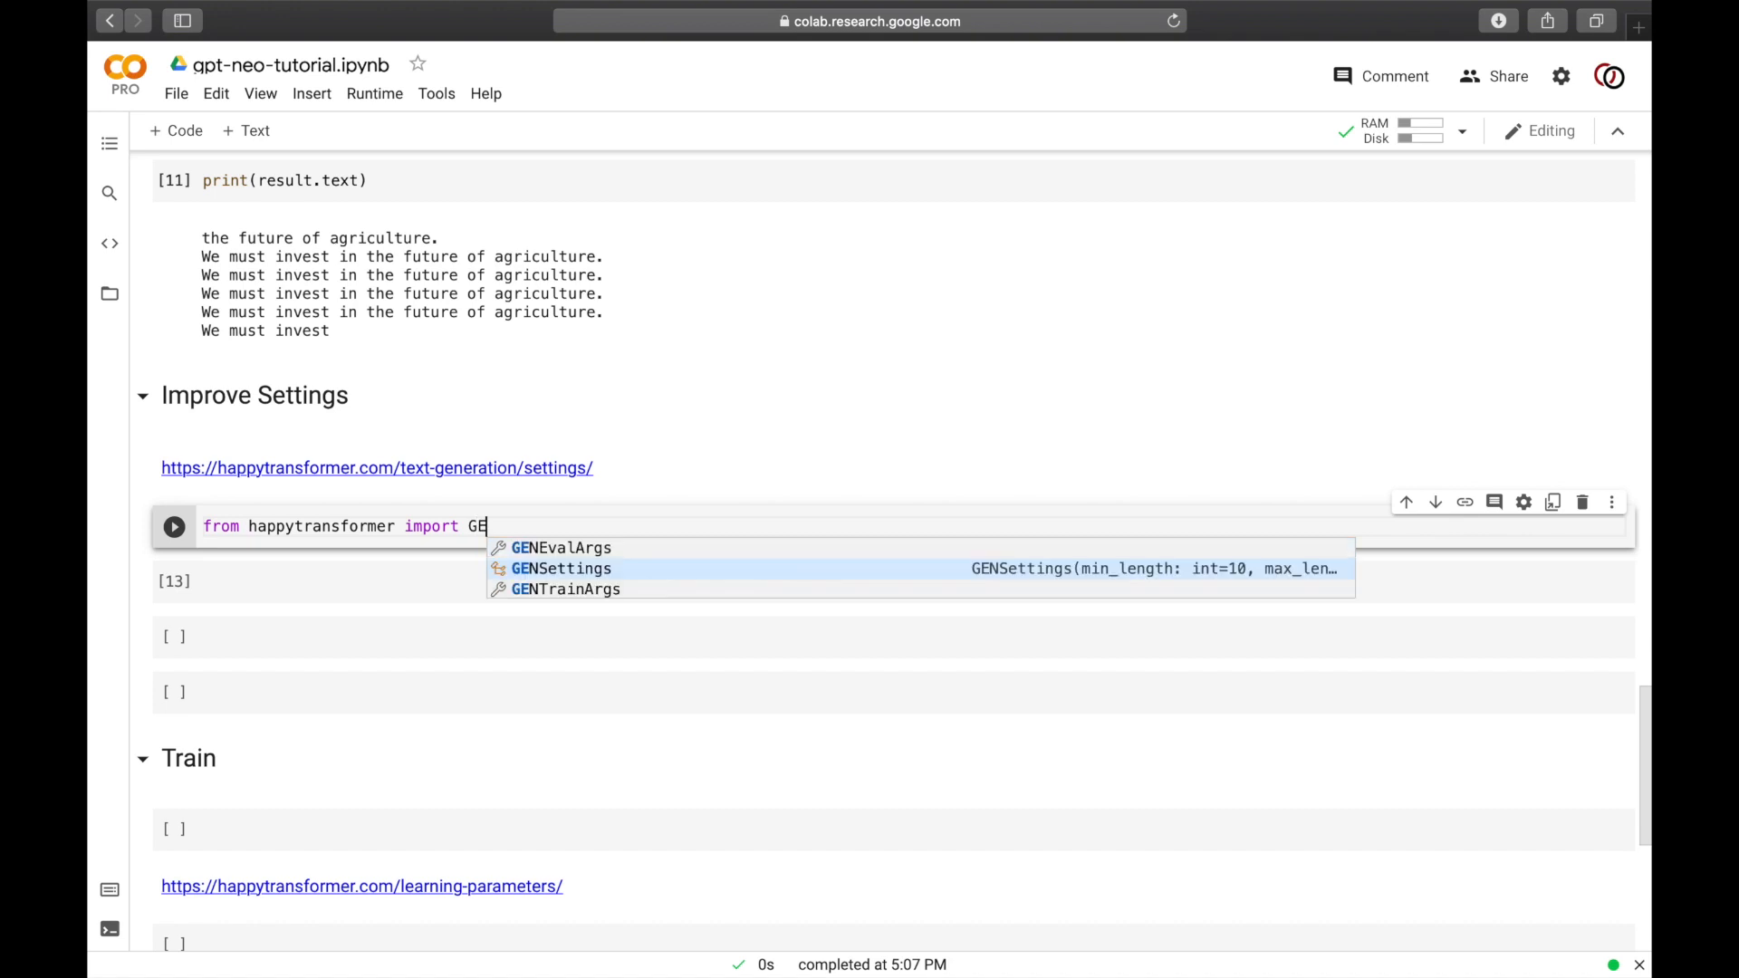
click(560, 567)
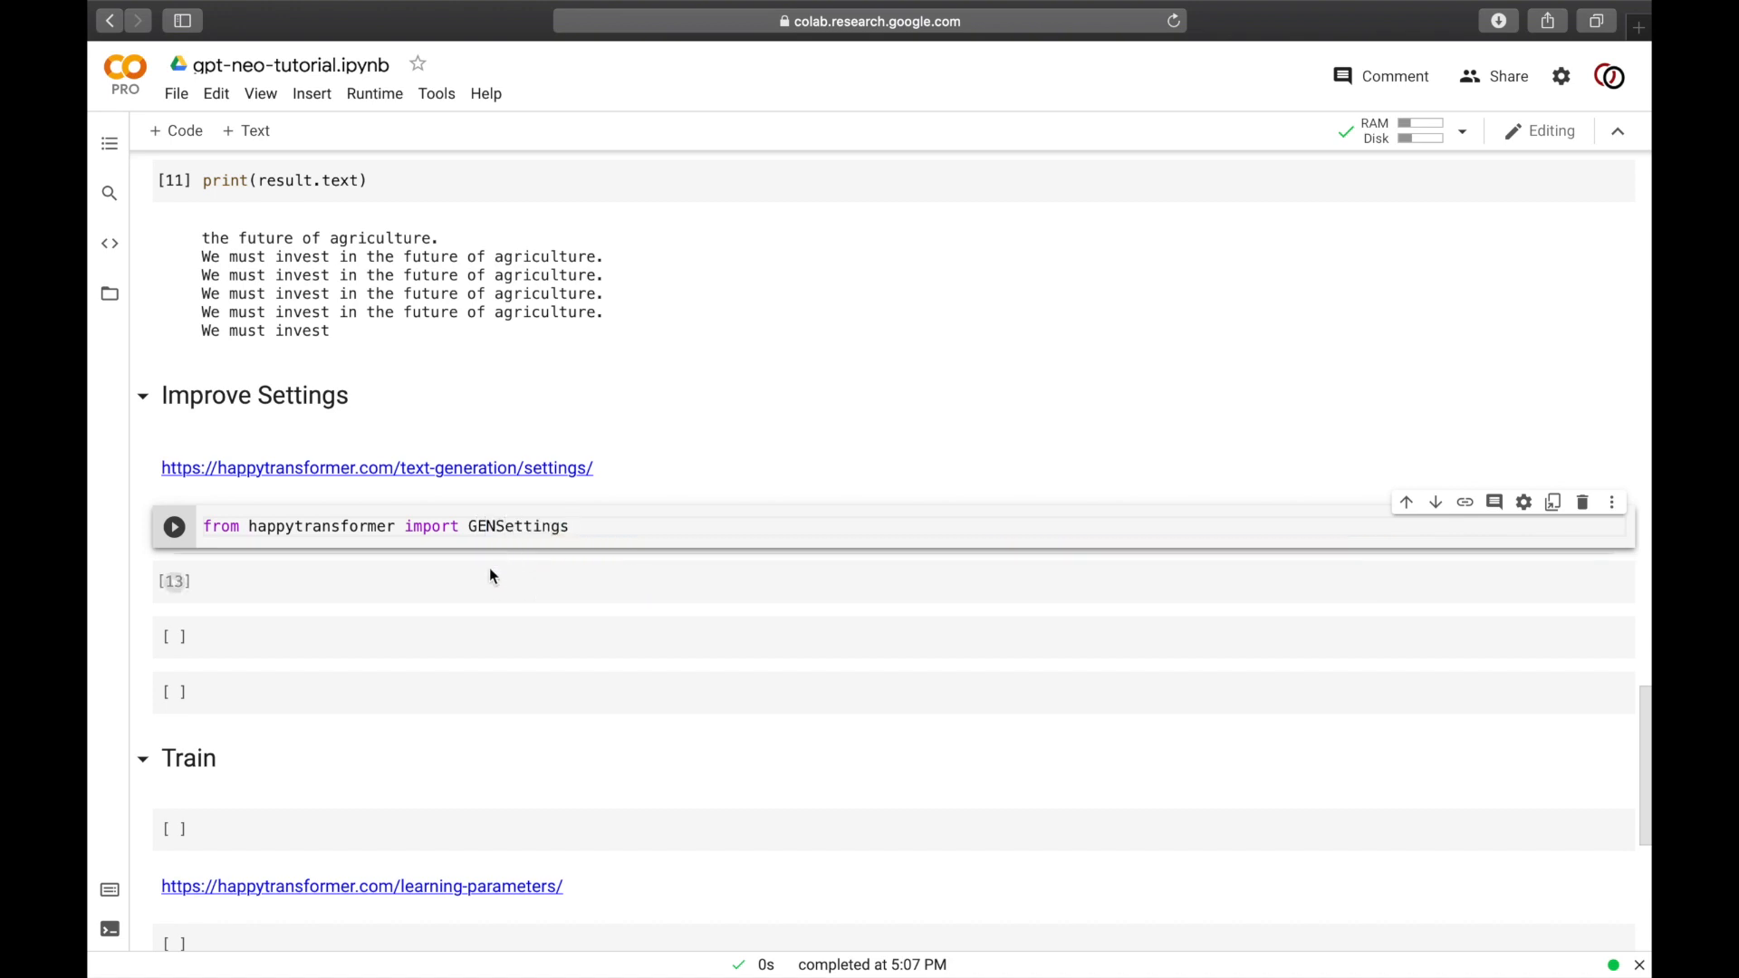
click(174, 526)
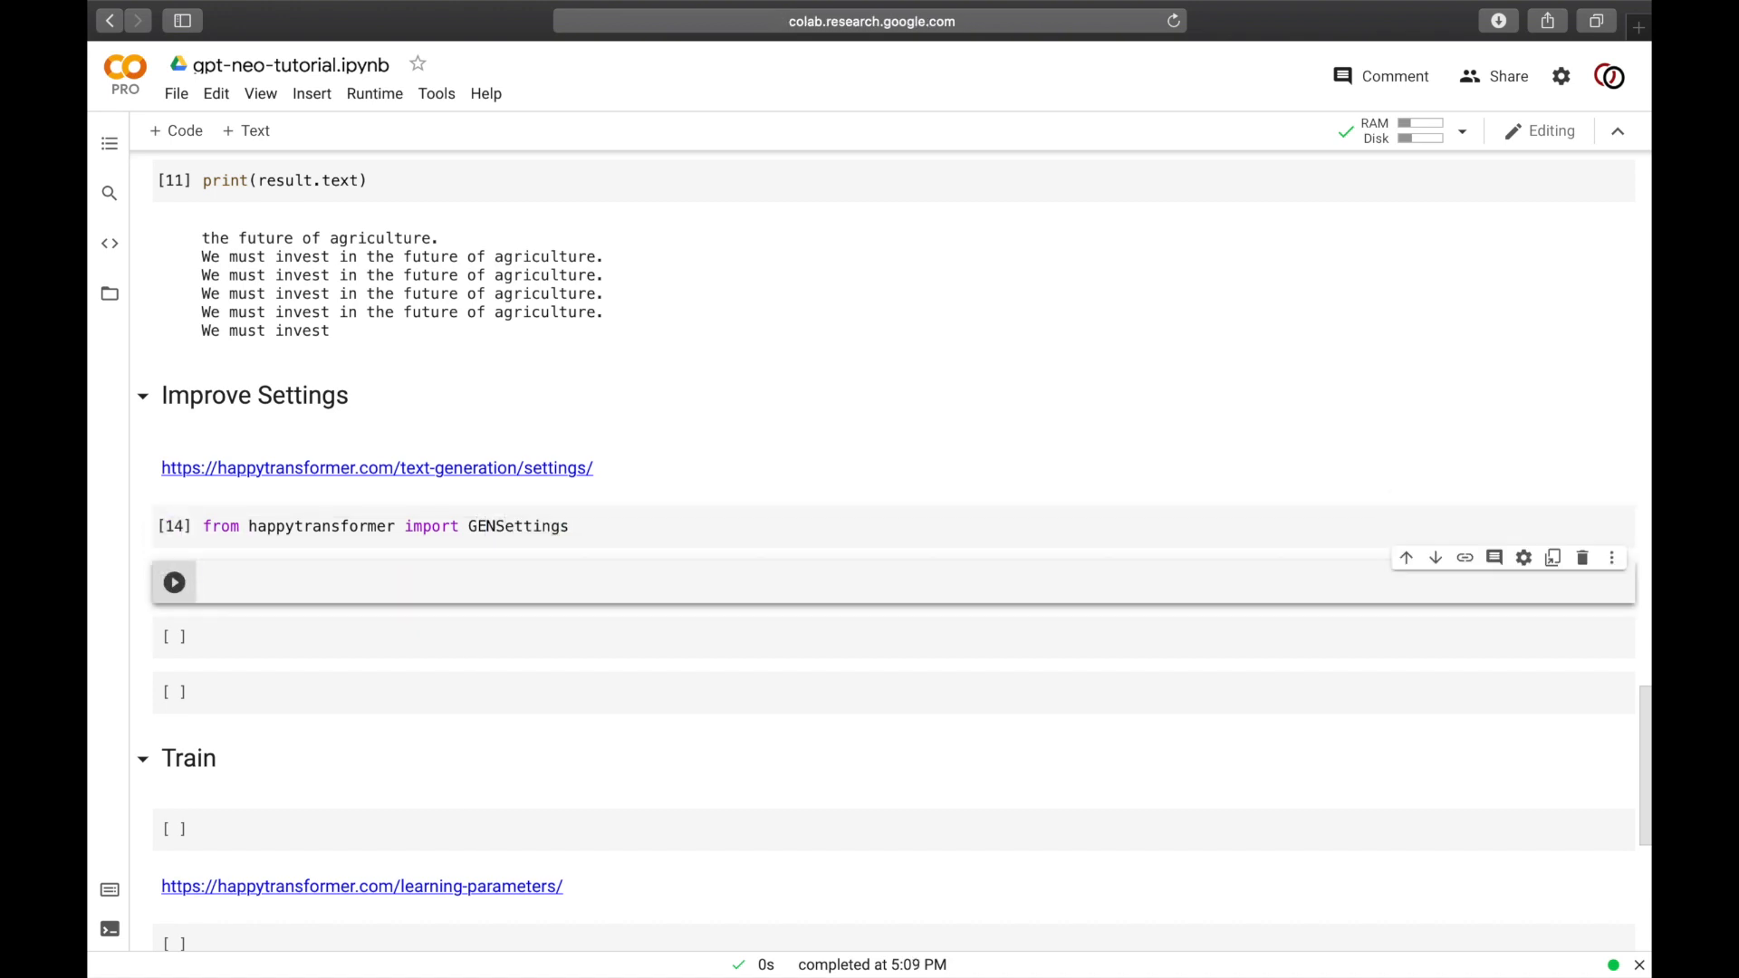
Step: Start writing args = GENSettings(no_repeat_ngram_size=2)
text(args = GENSettings()
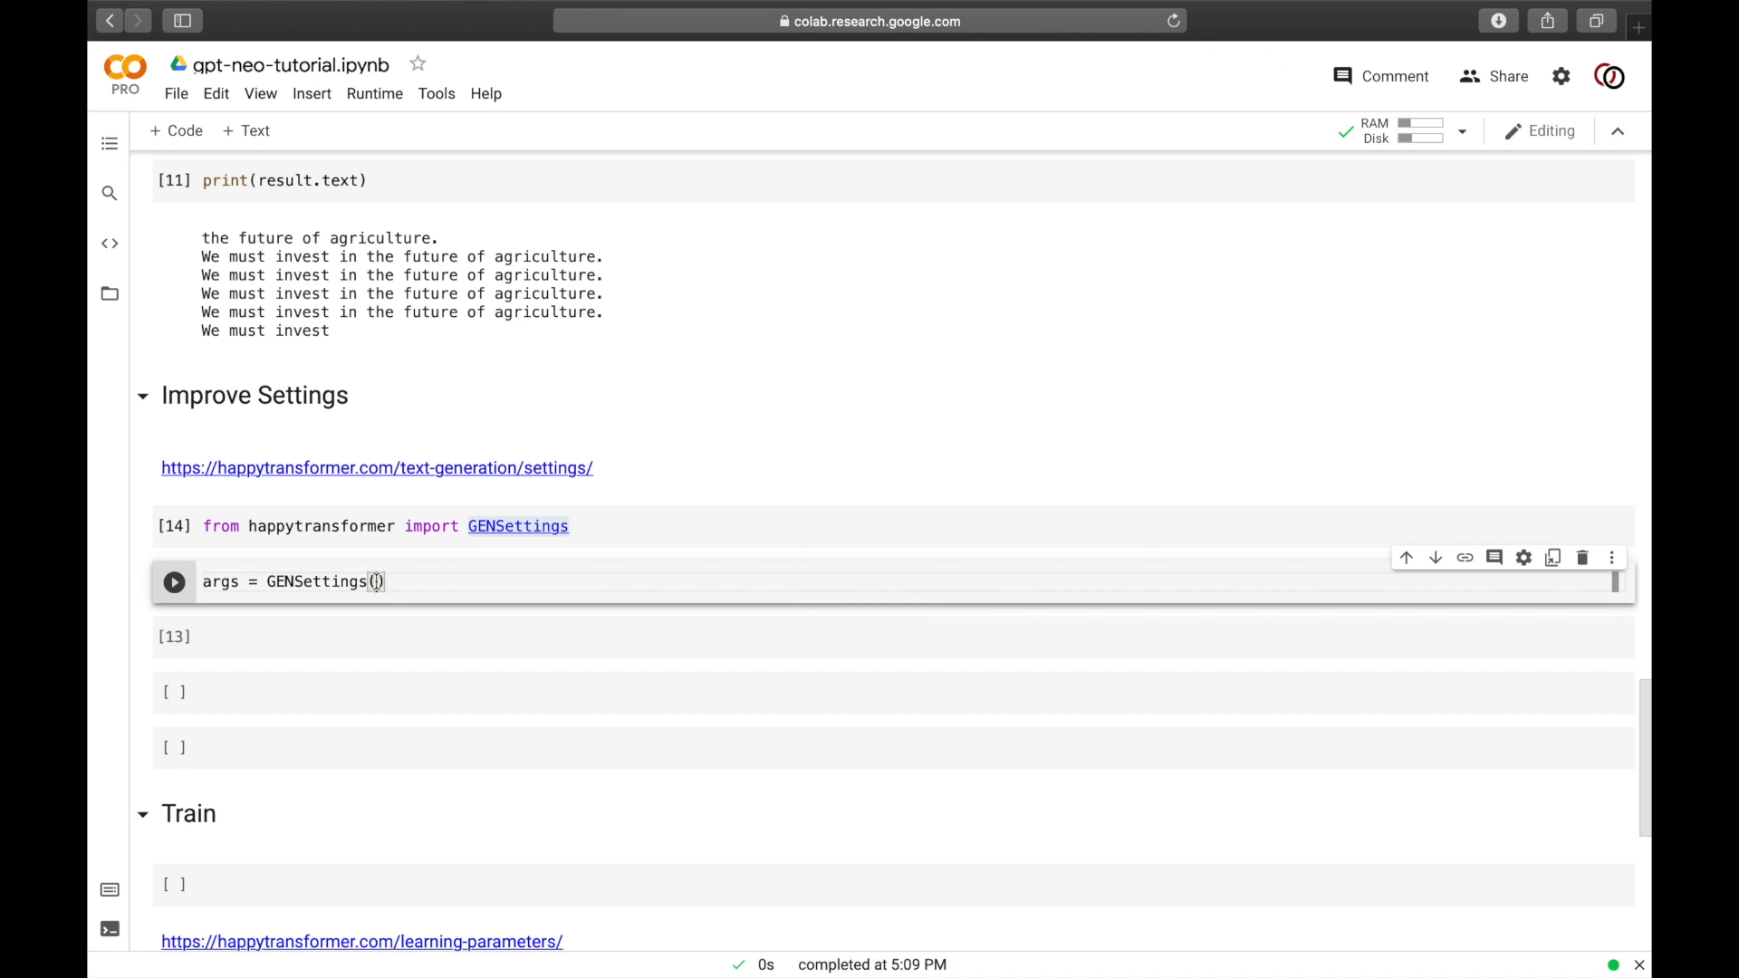
text(n)
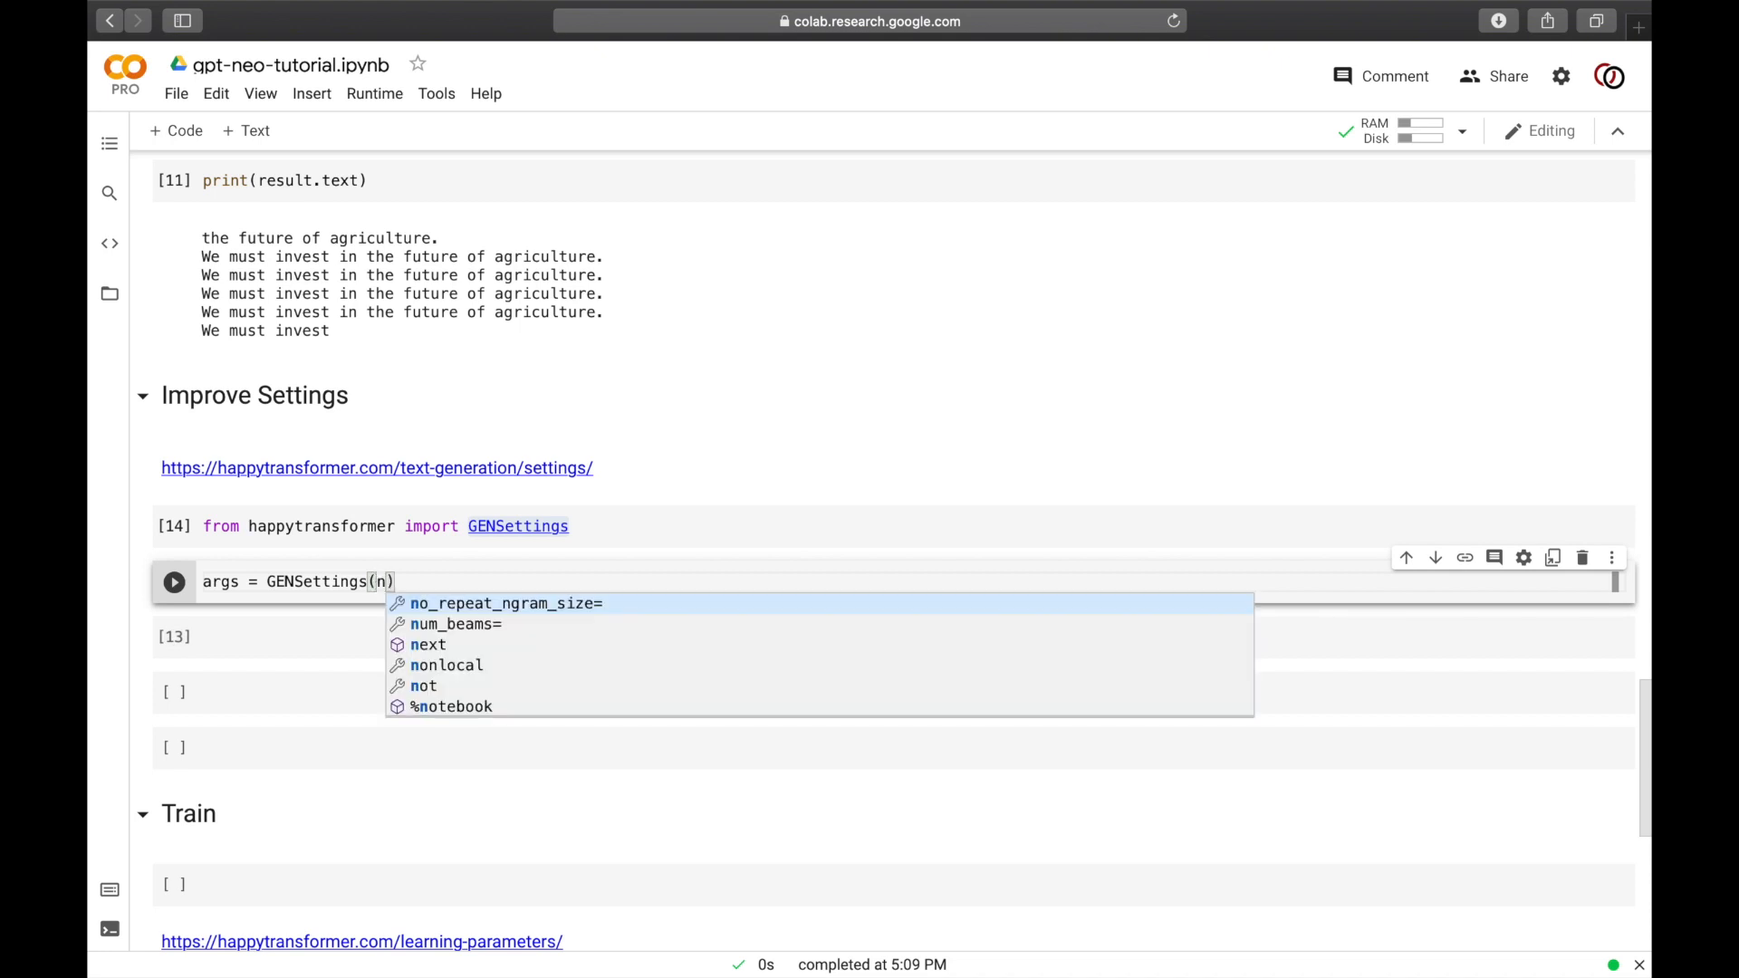
mouse_move(466, 618)
text(o_repeat_ngram_size=2)
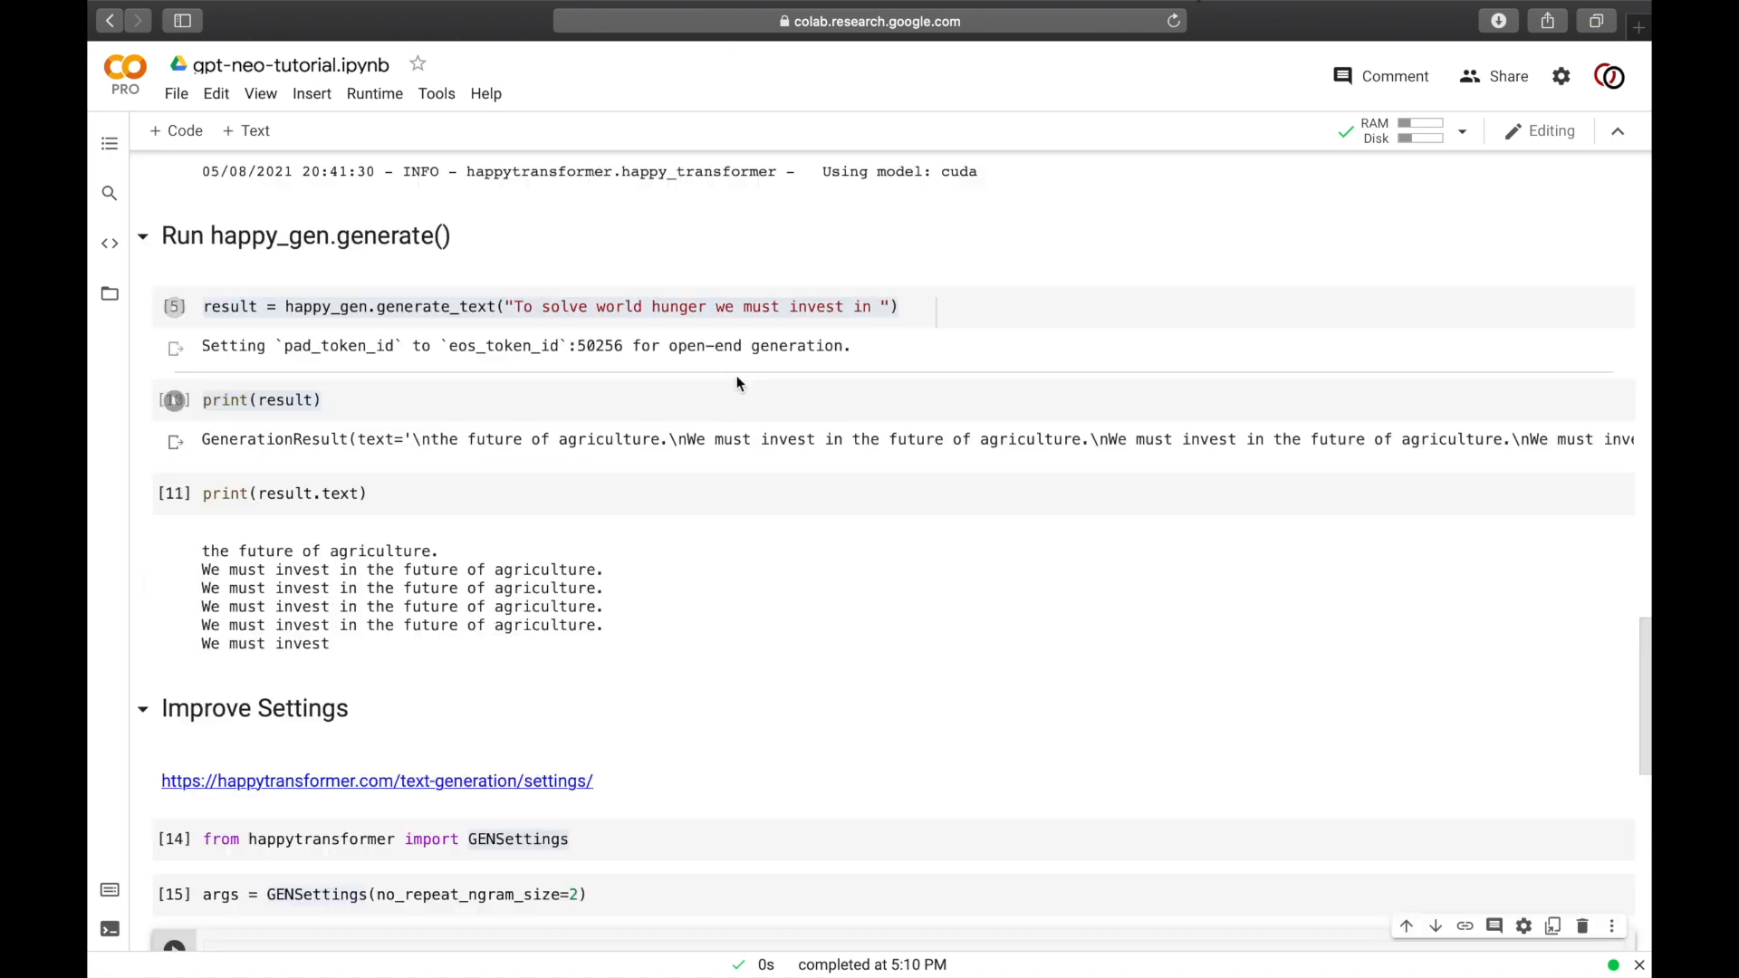
Step: Reuse the generate_text call with args=args, run it and print the less repetitive result
click(743, 308)
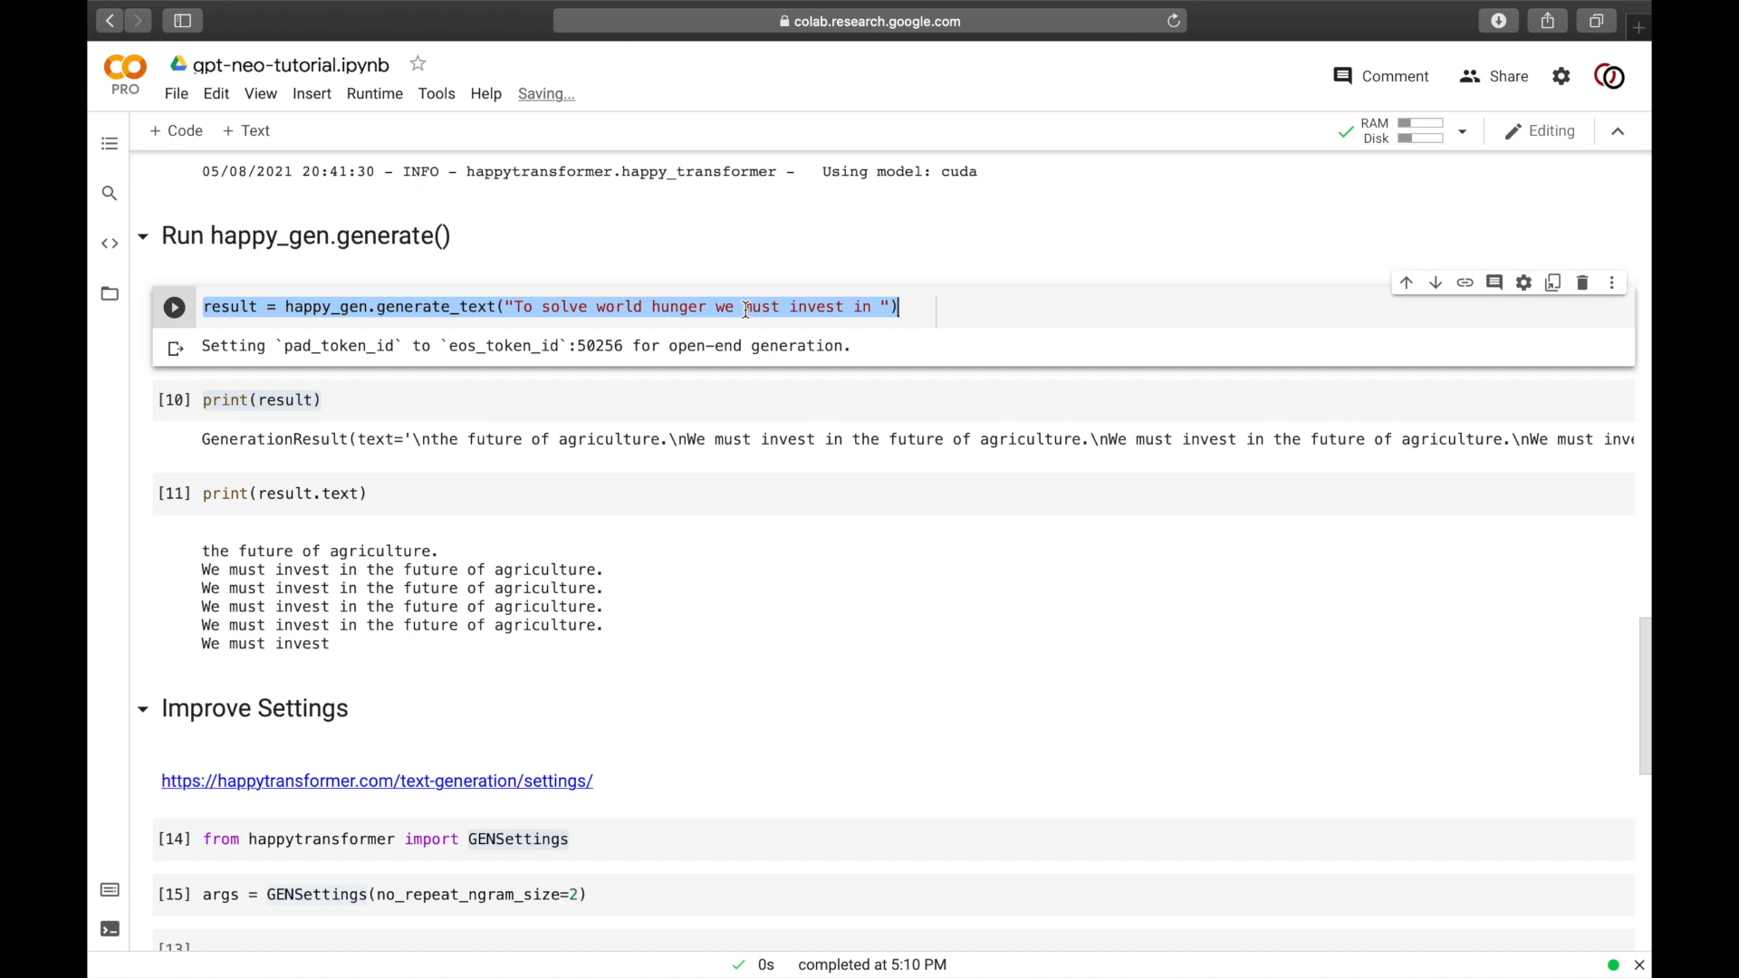
scroll(down, 3)
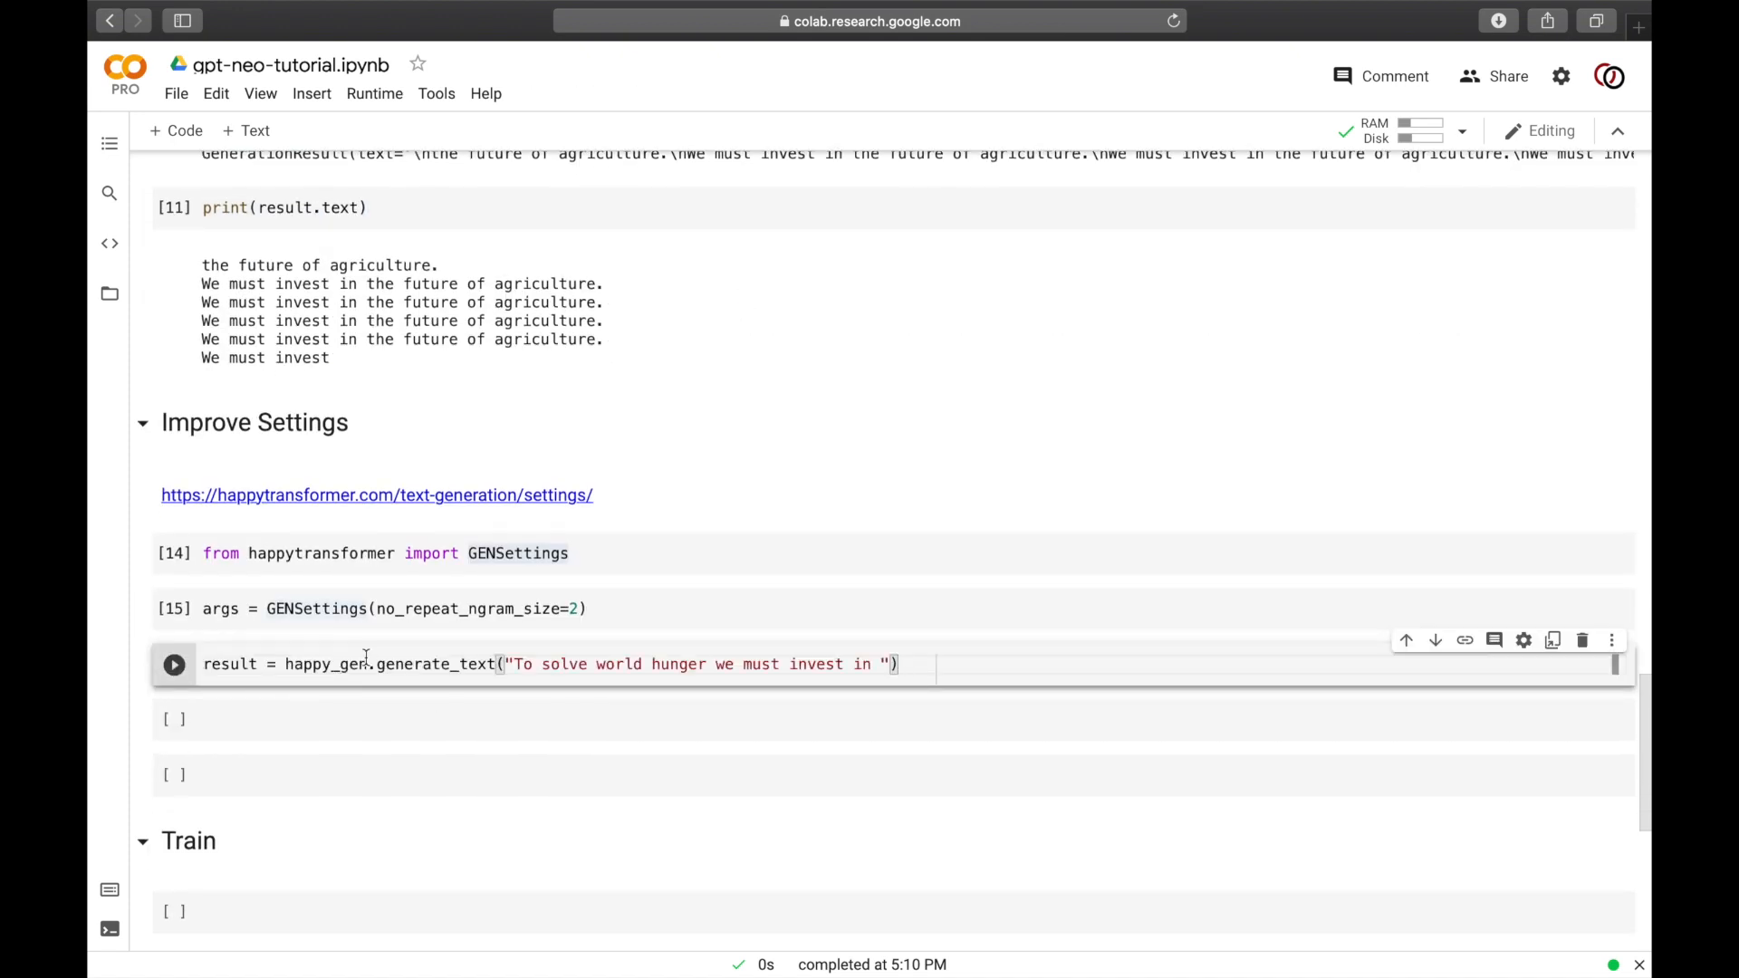
text(,)
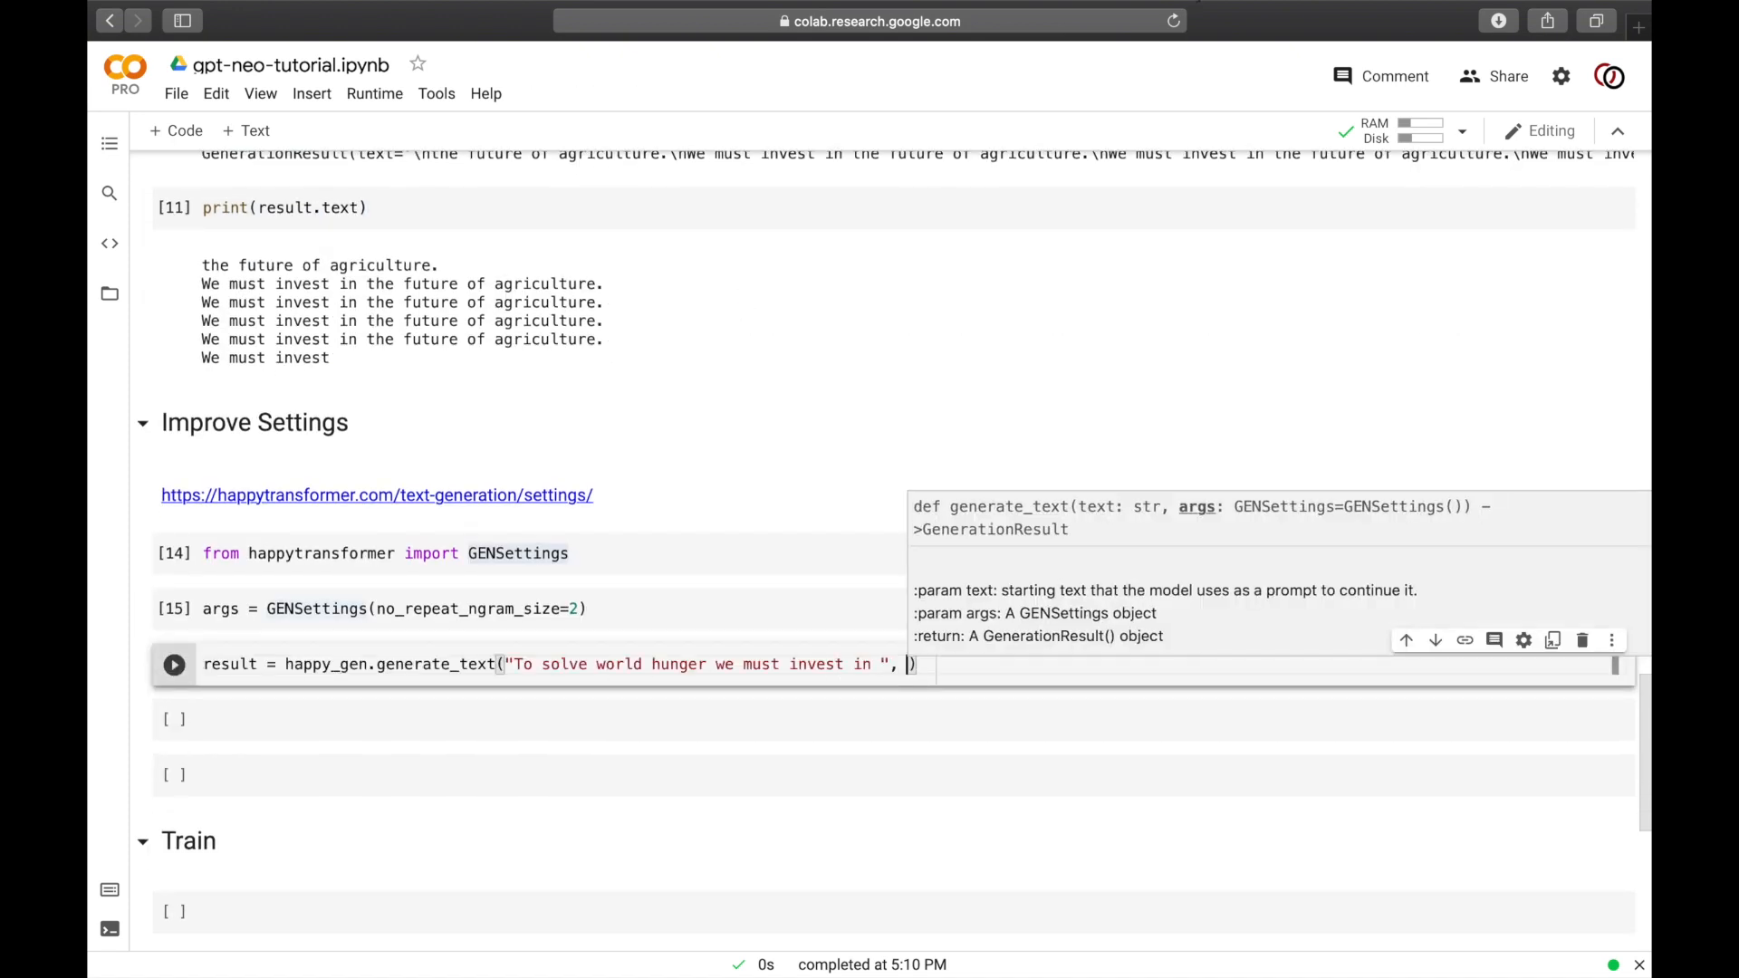
text(args=args)
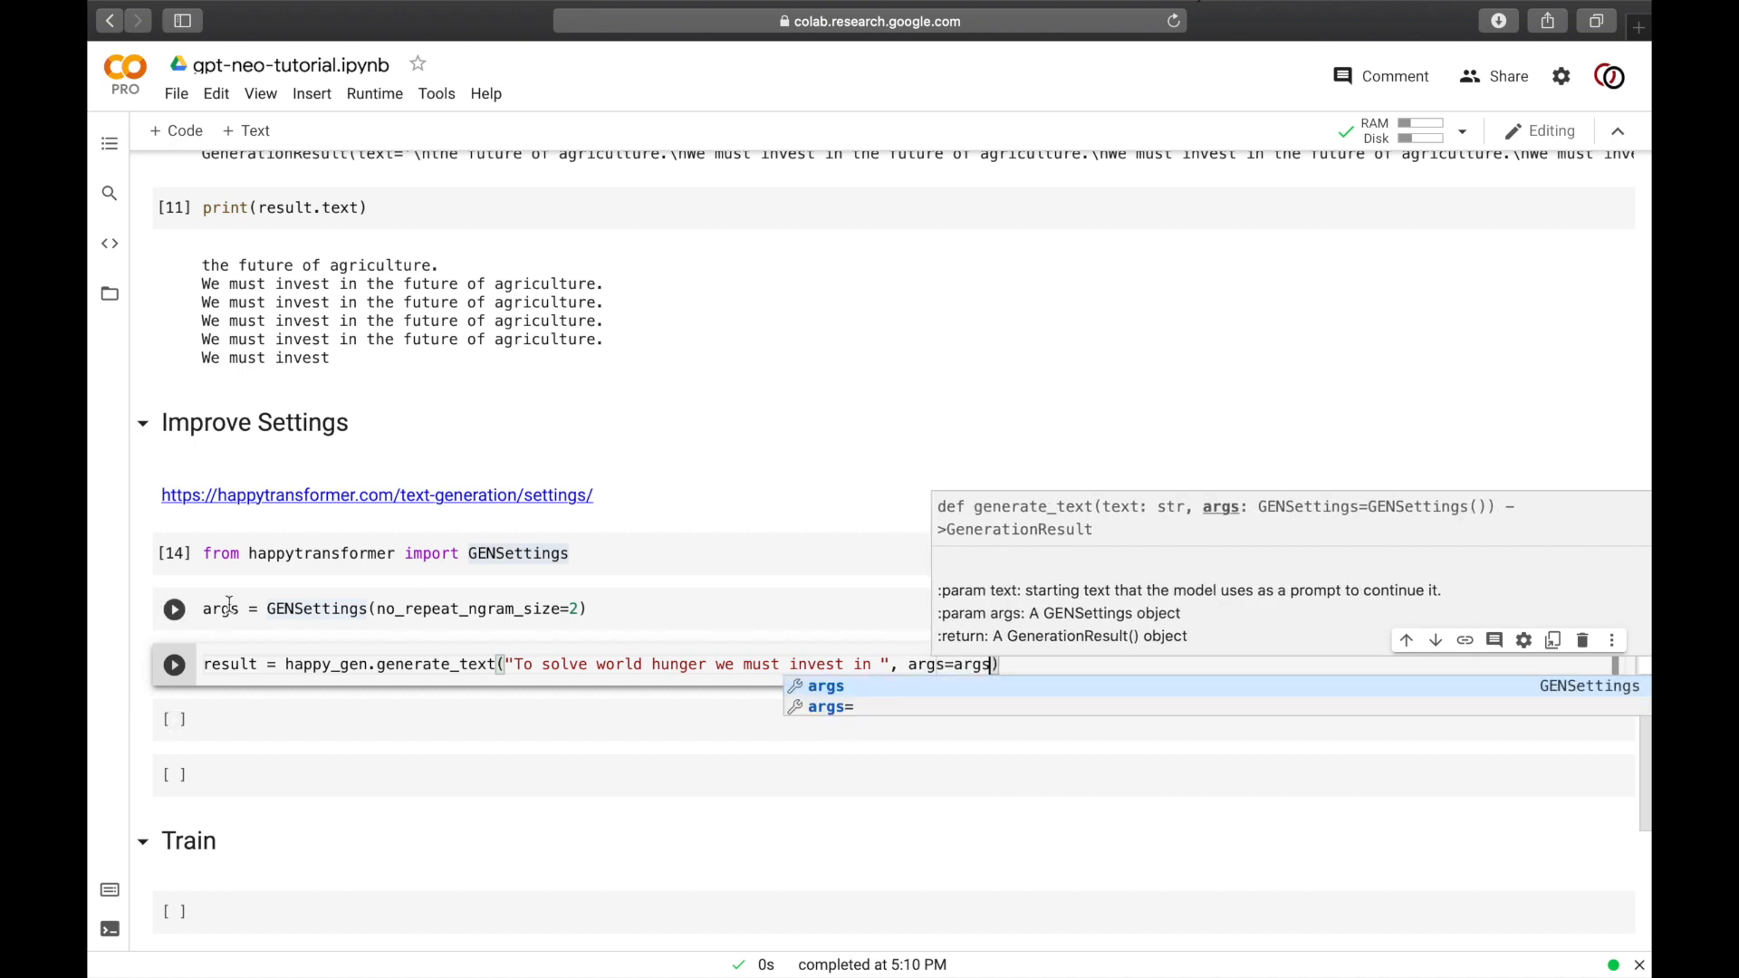
click(174, 609)
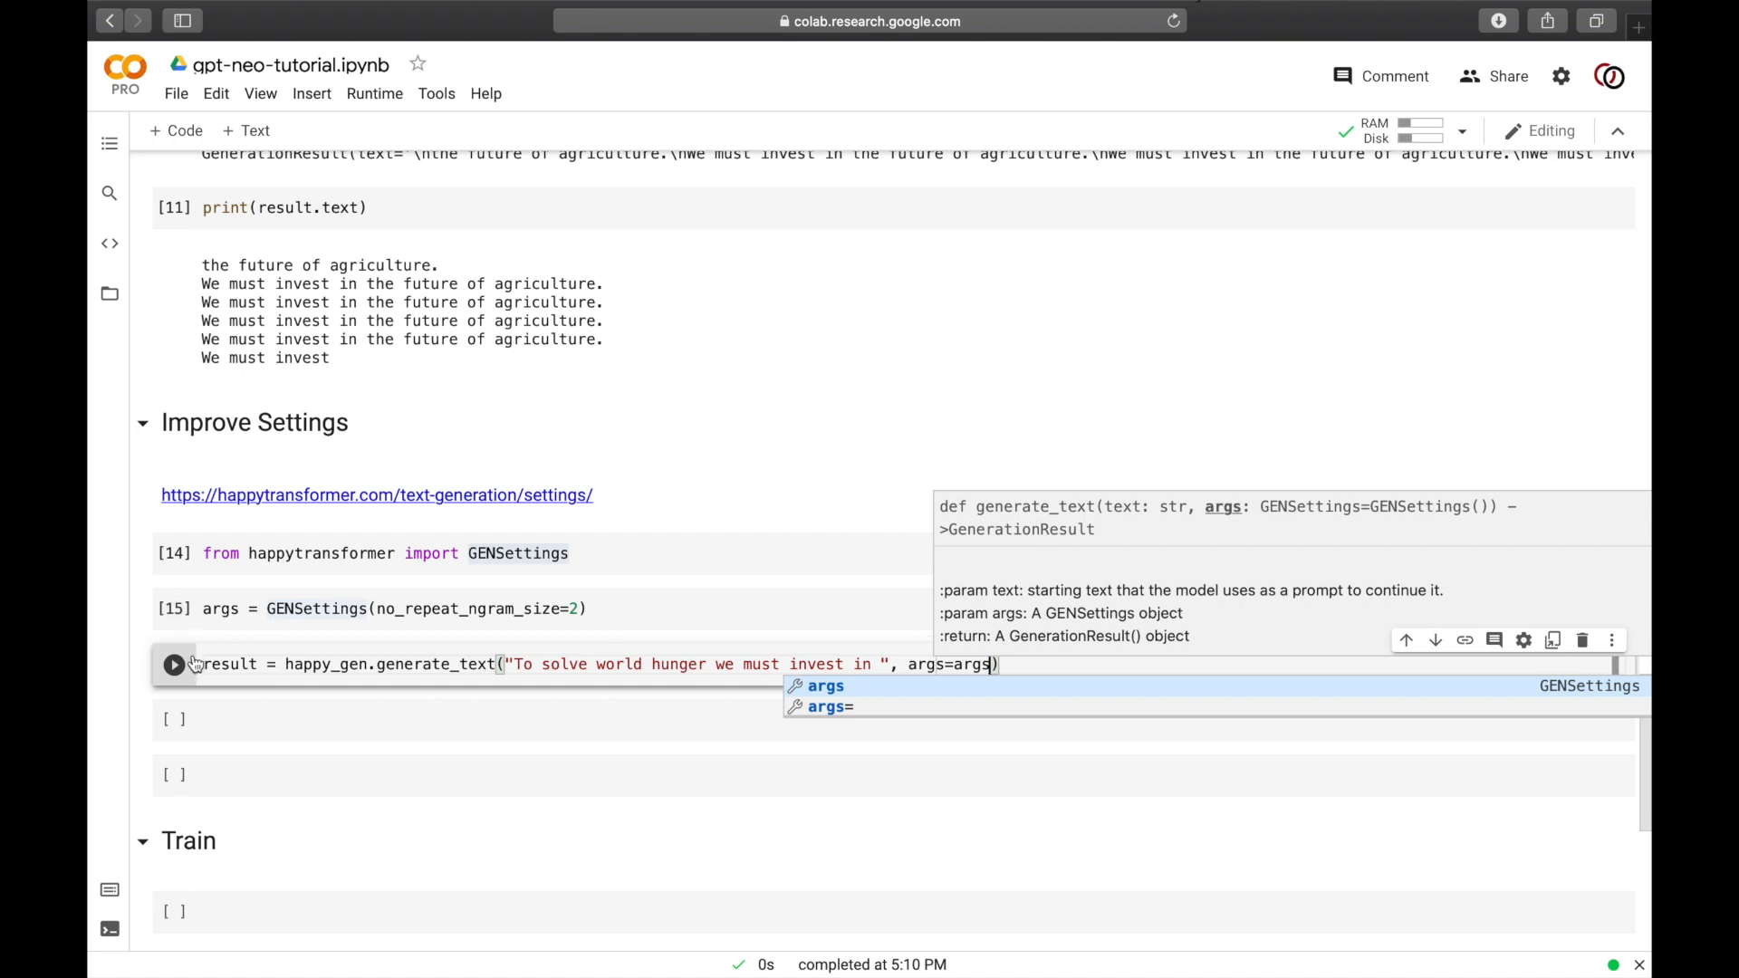
click(174, 665)
text(print(result.text))
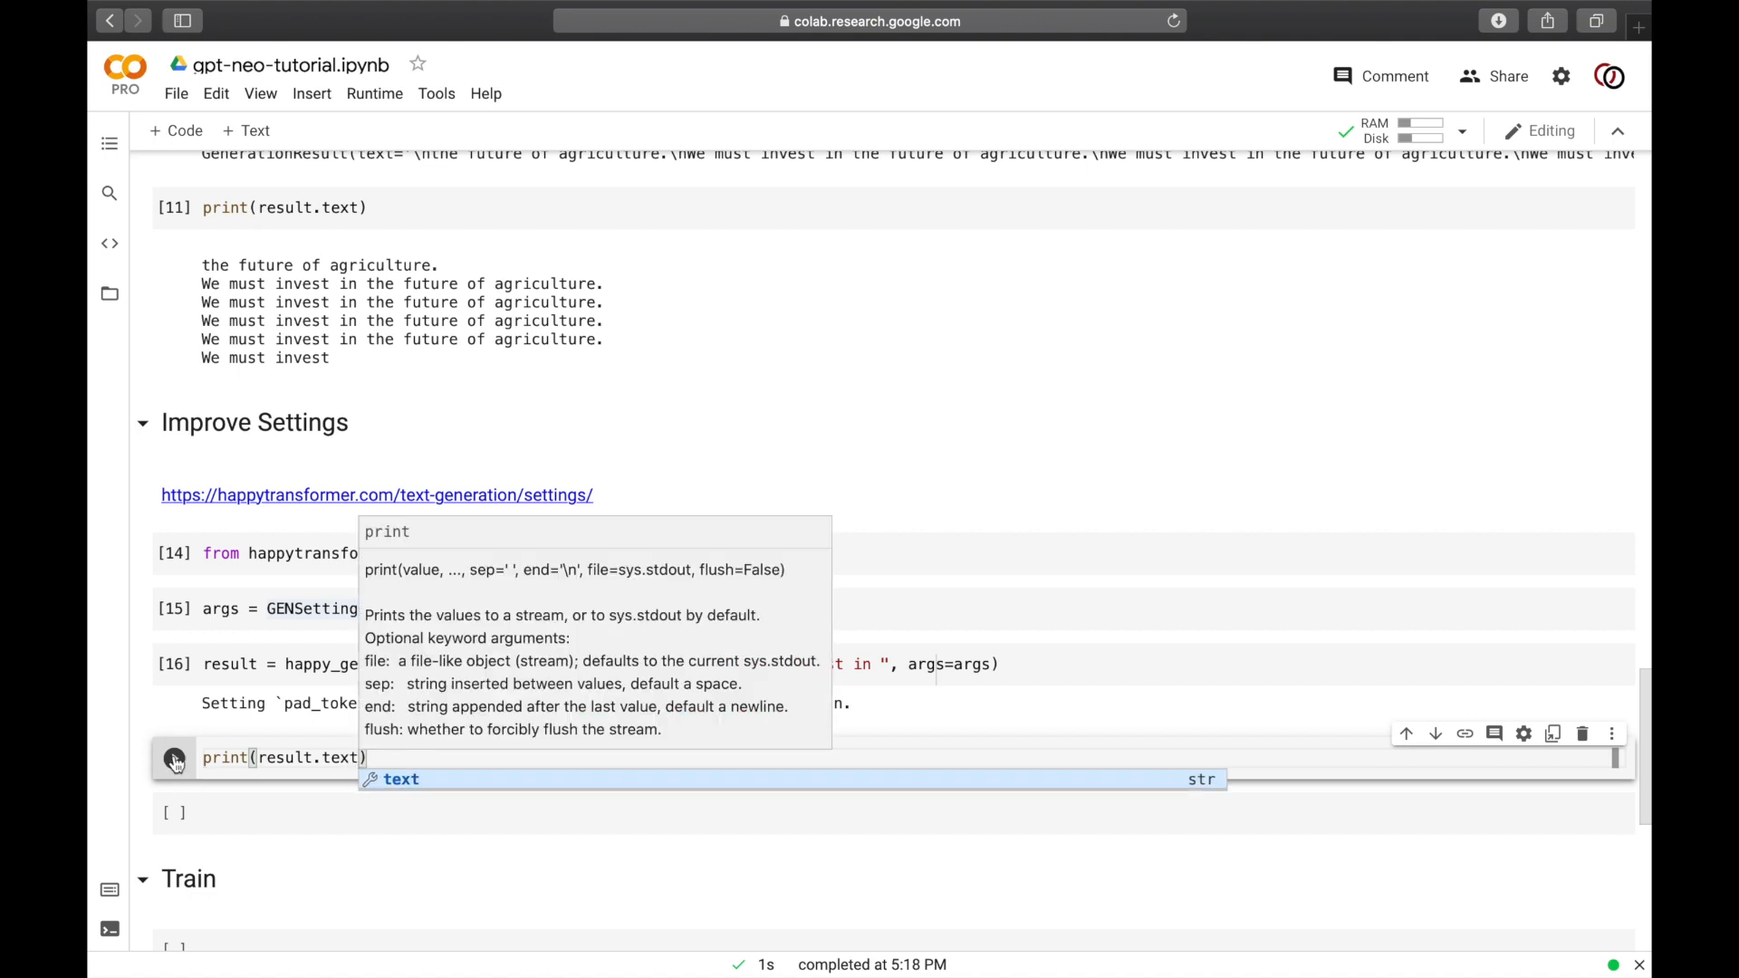
click(173, 758)
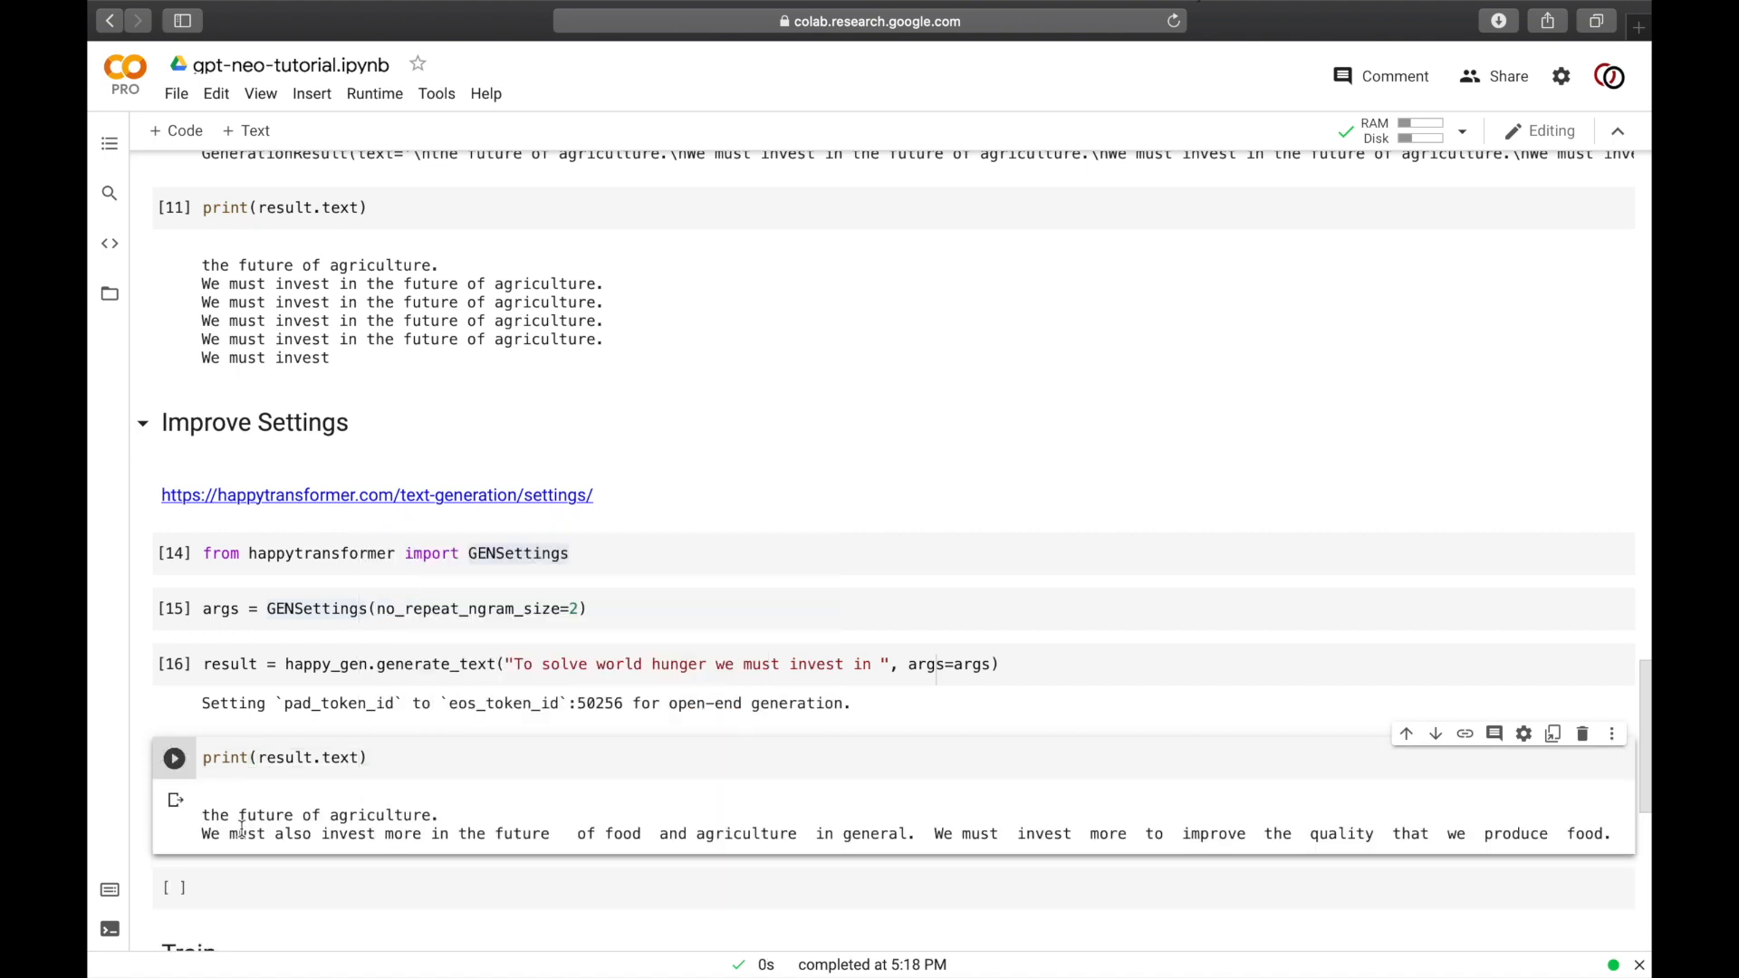
scroll(down, 3)
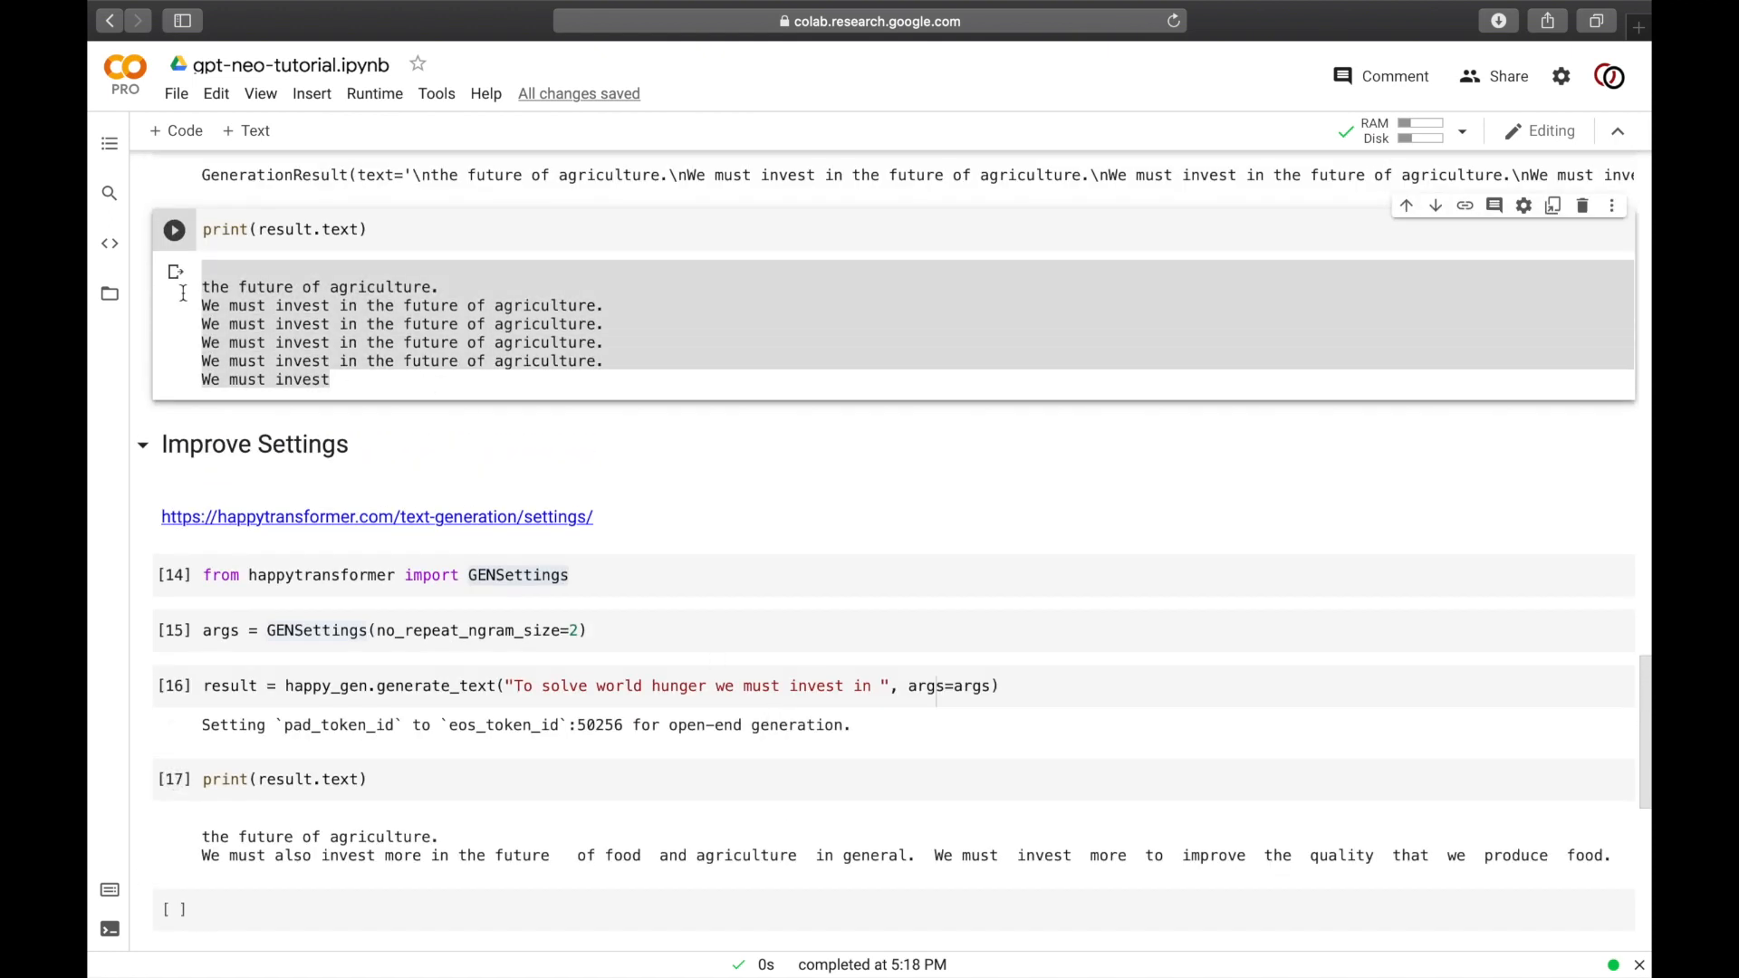
scroll(down, 3)
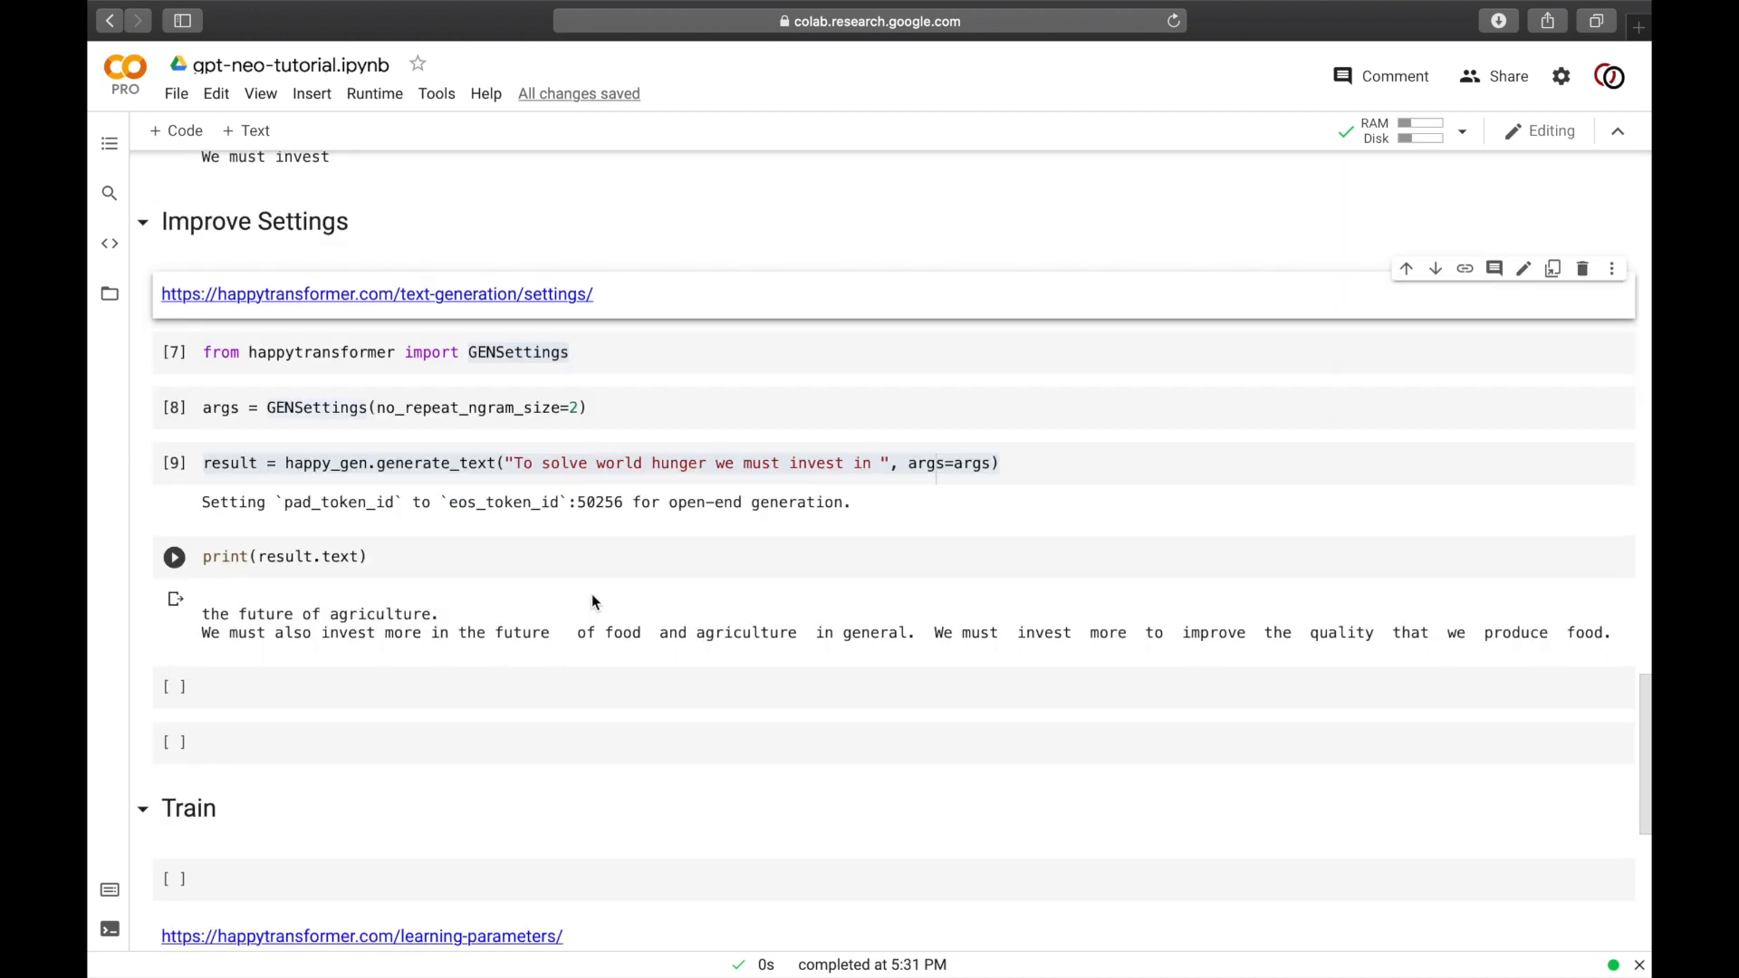
Step: Browse the Text Generation Settings docs and select the top_k_sampling_settings line to copy
click(174, 557)
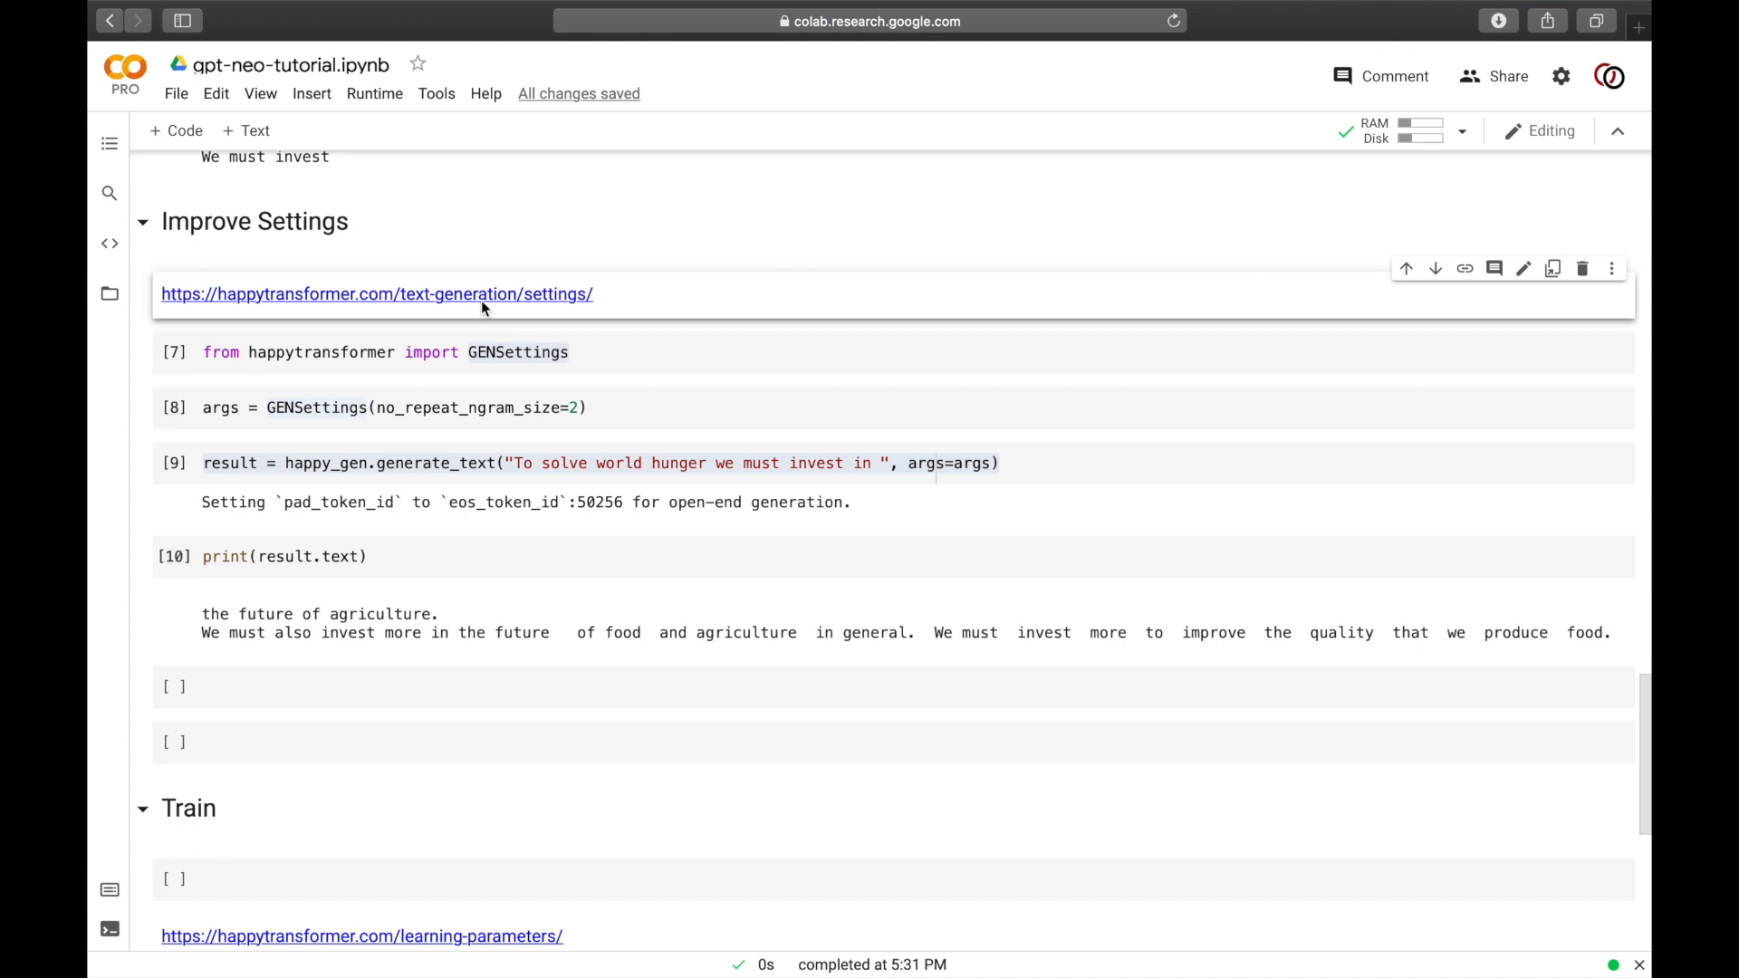
click(377, 294)
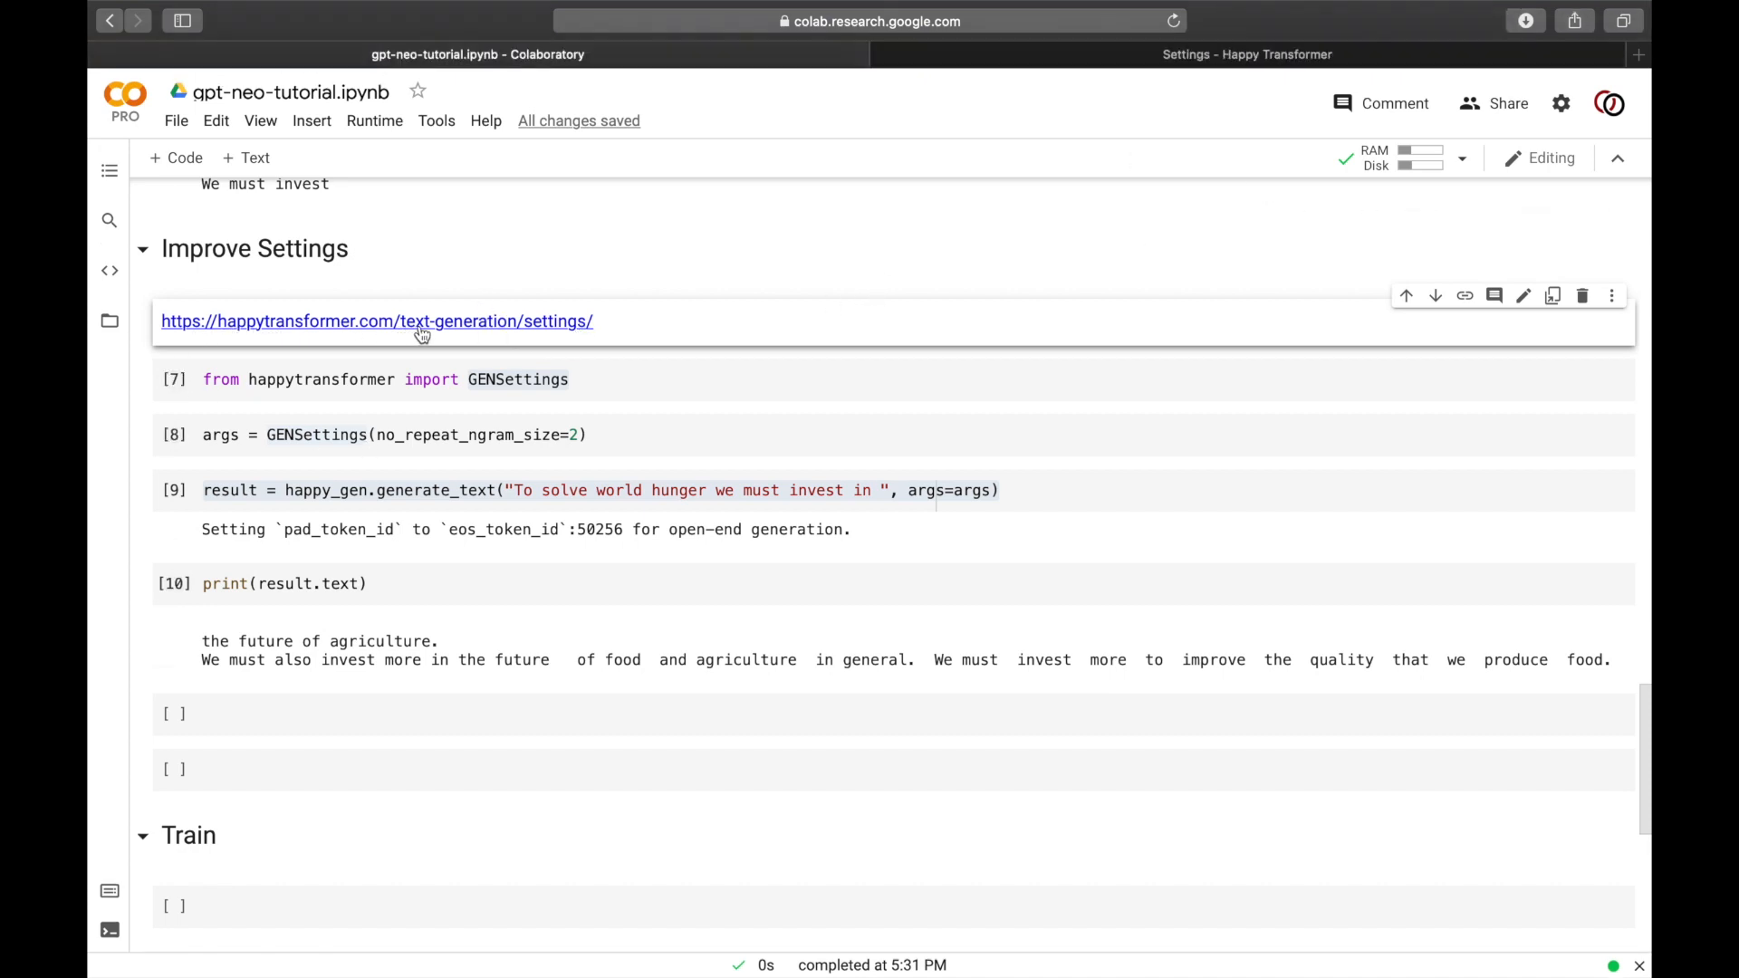
mouse_move(661, 280)
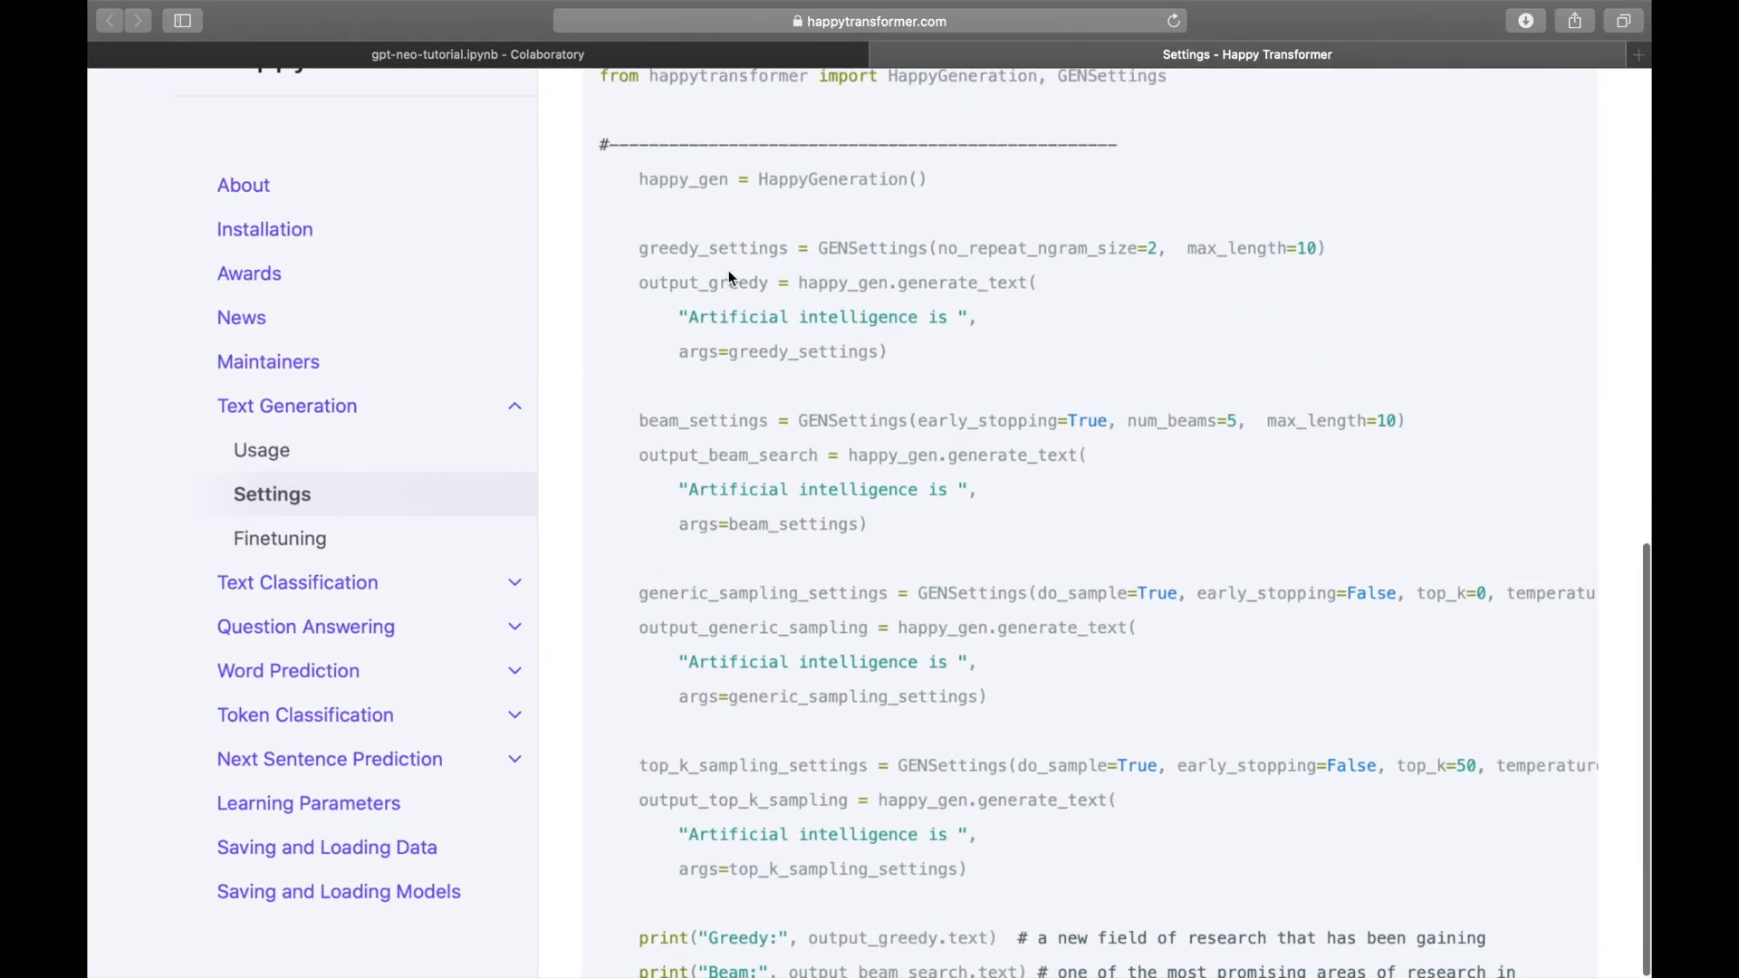
scroll(down, 3)
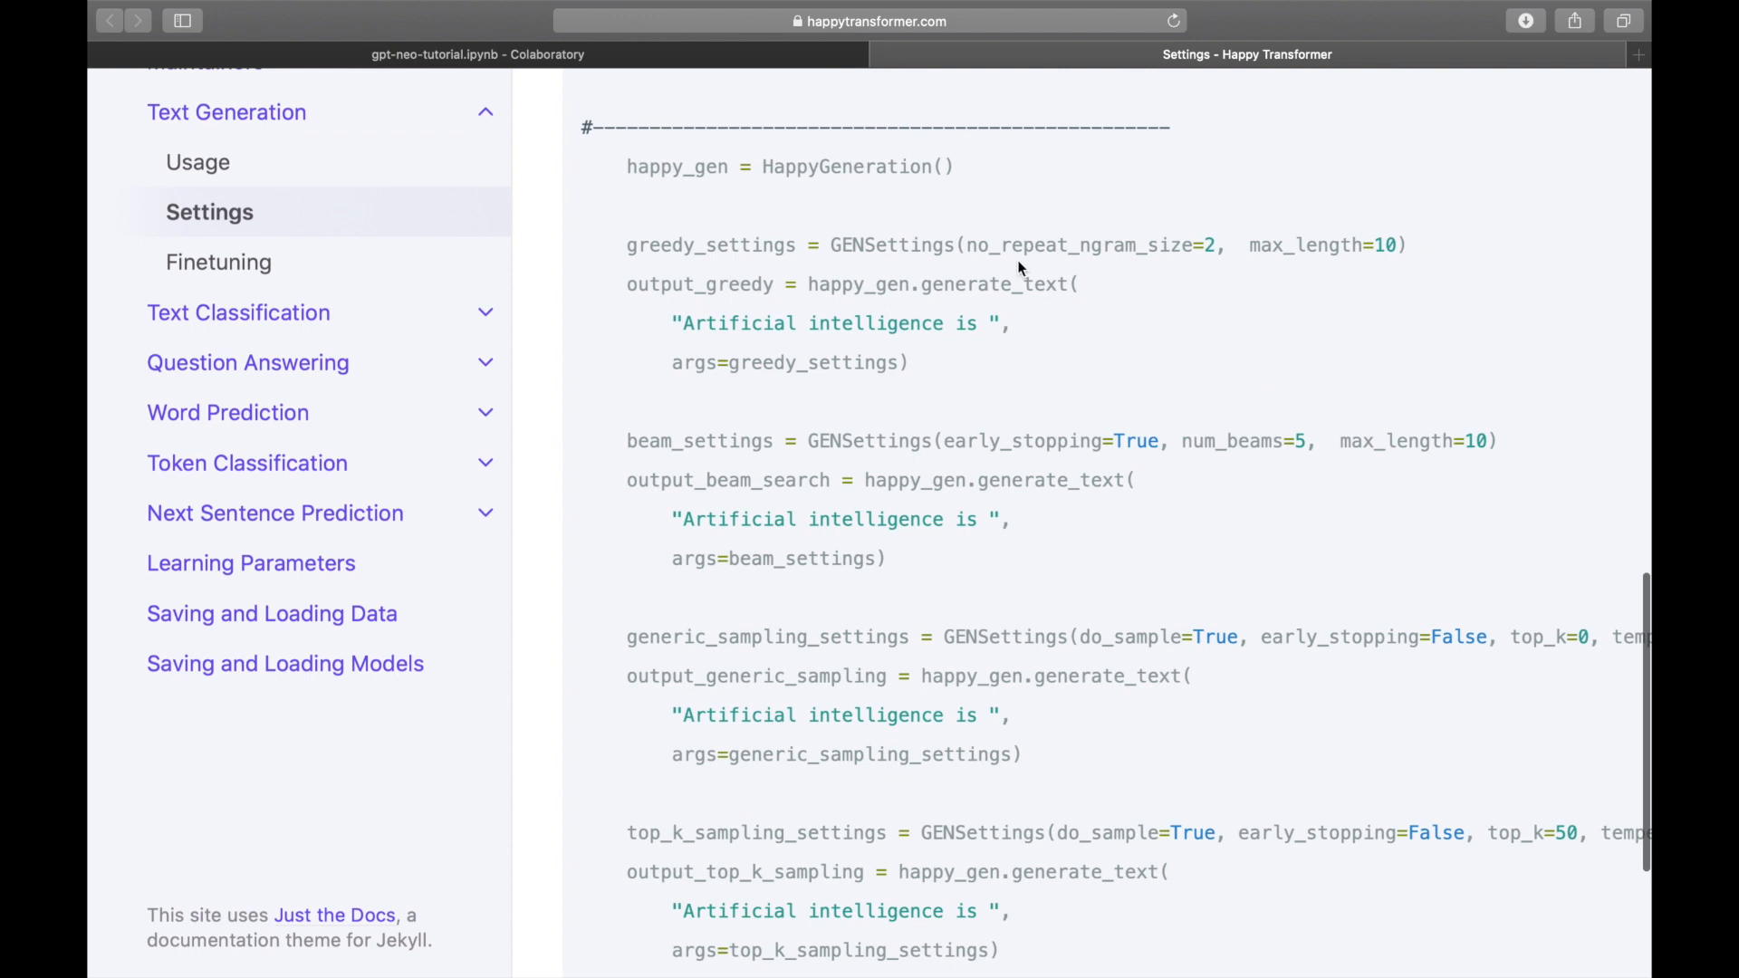
mouse_move(690, 270)
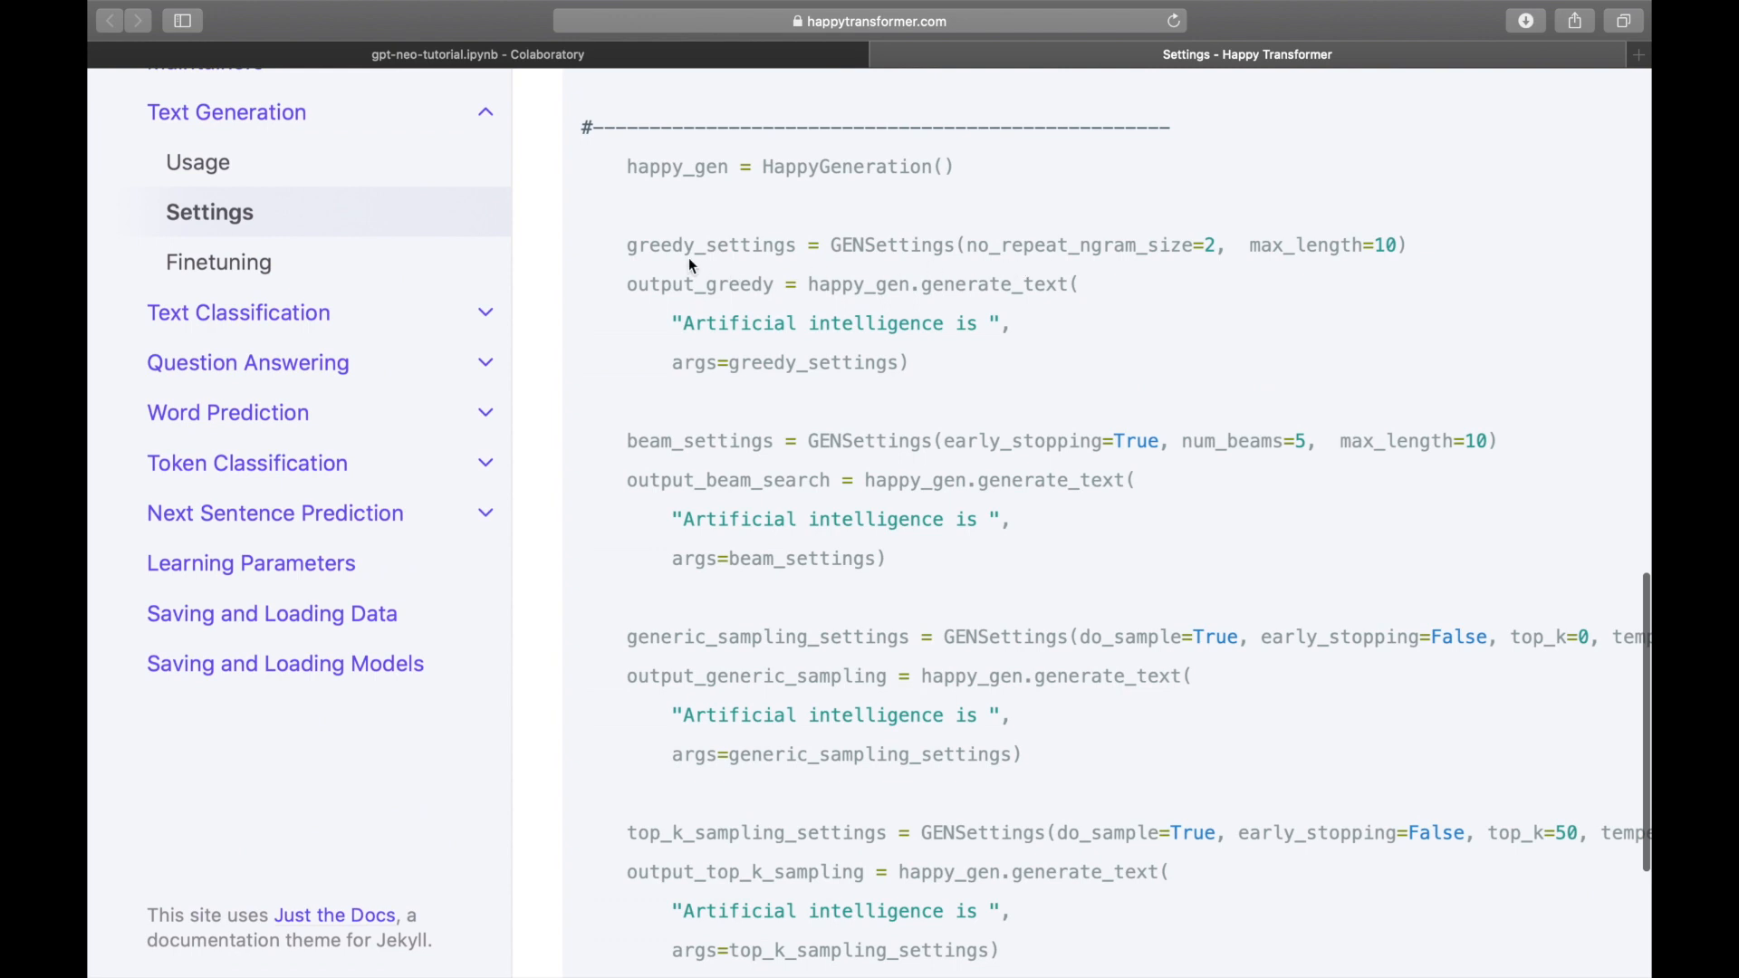
mouse_move(675, 248)
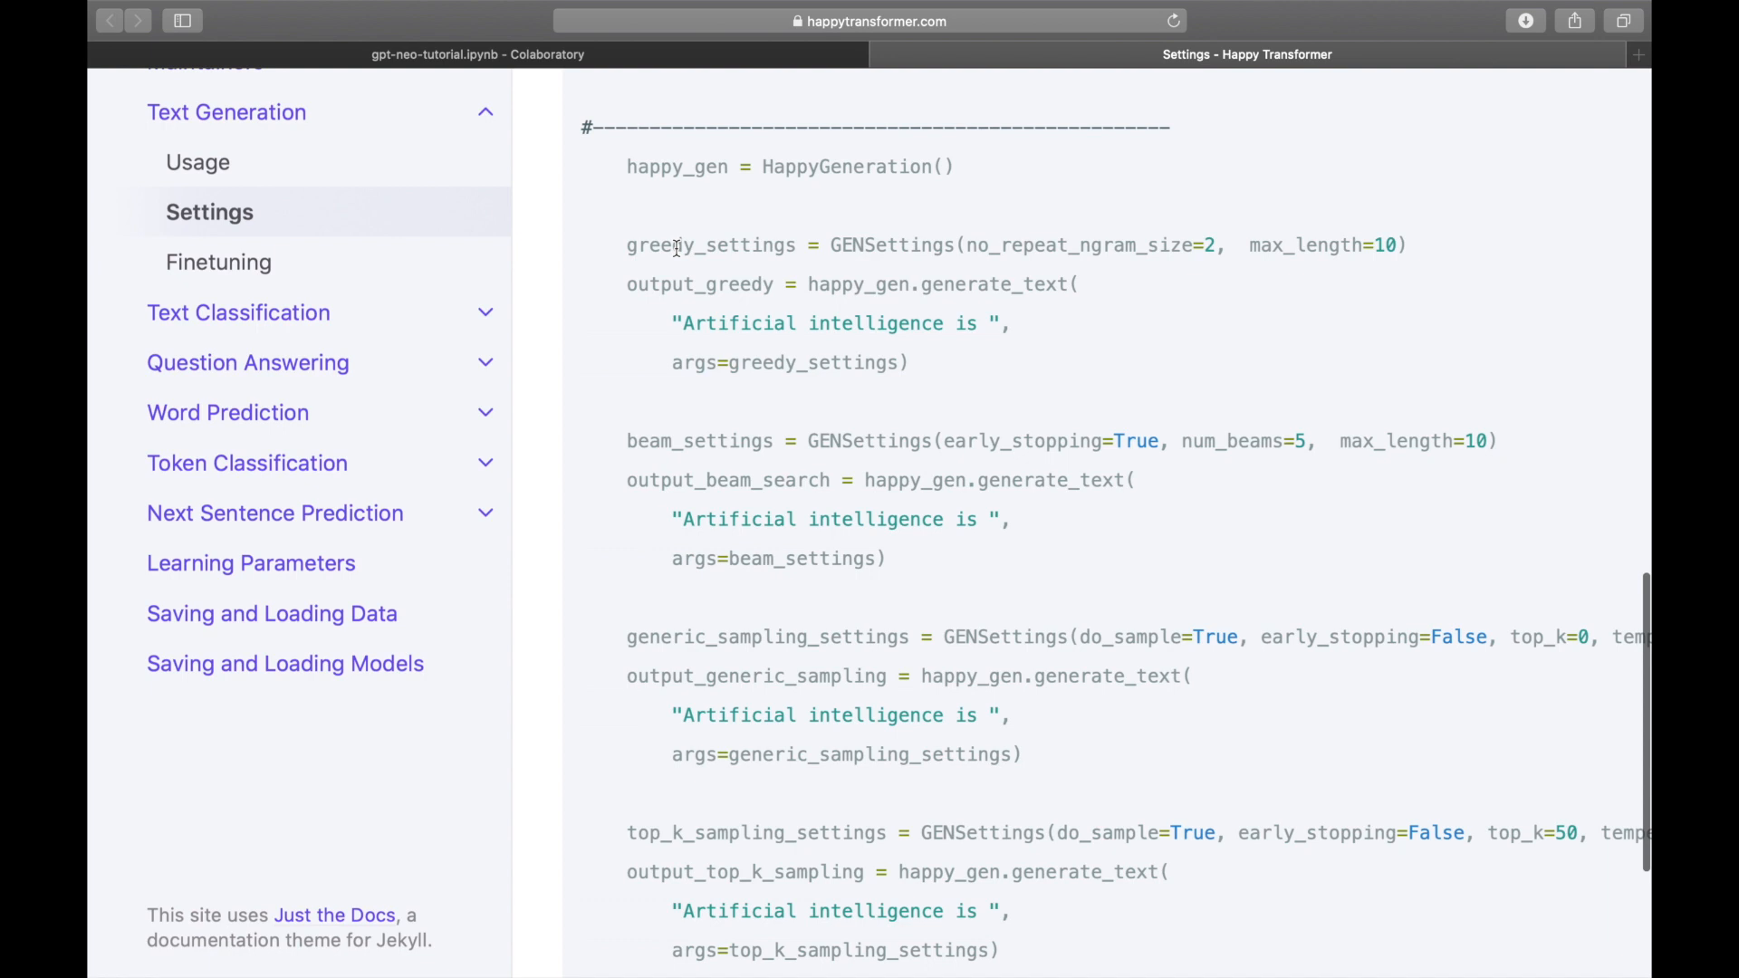
mouse_move(987, 324)
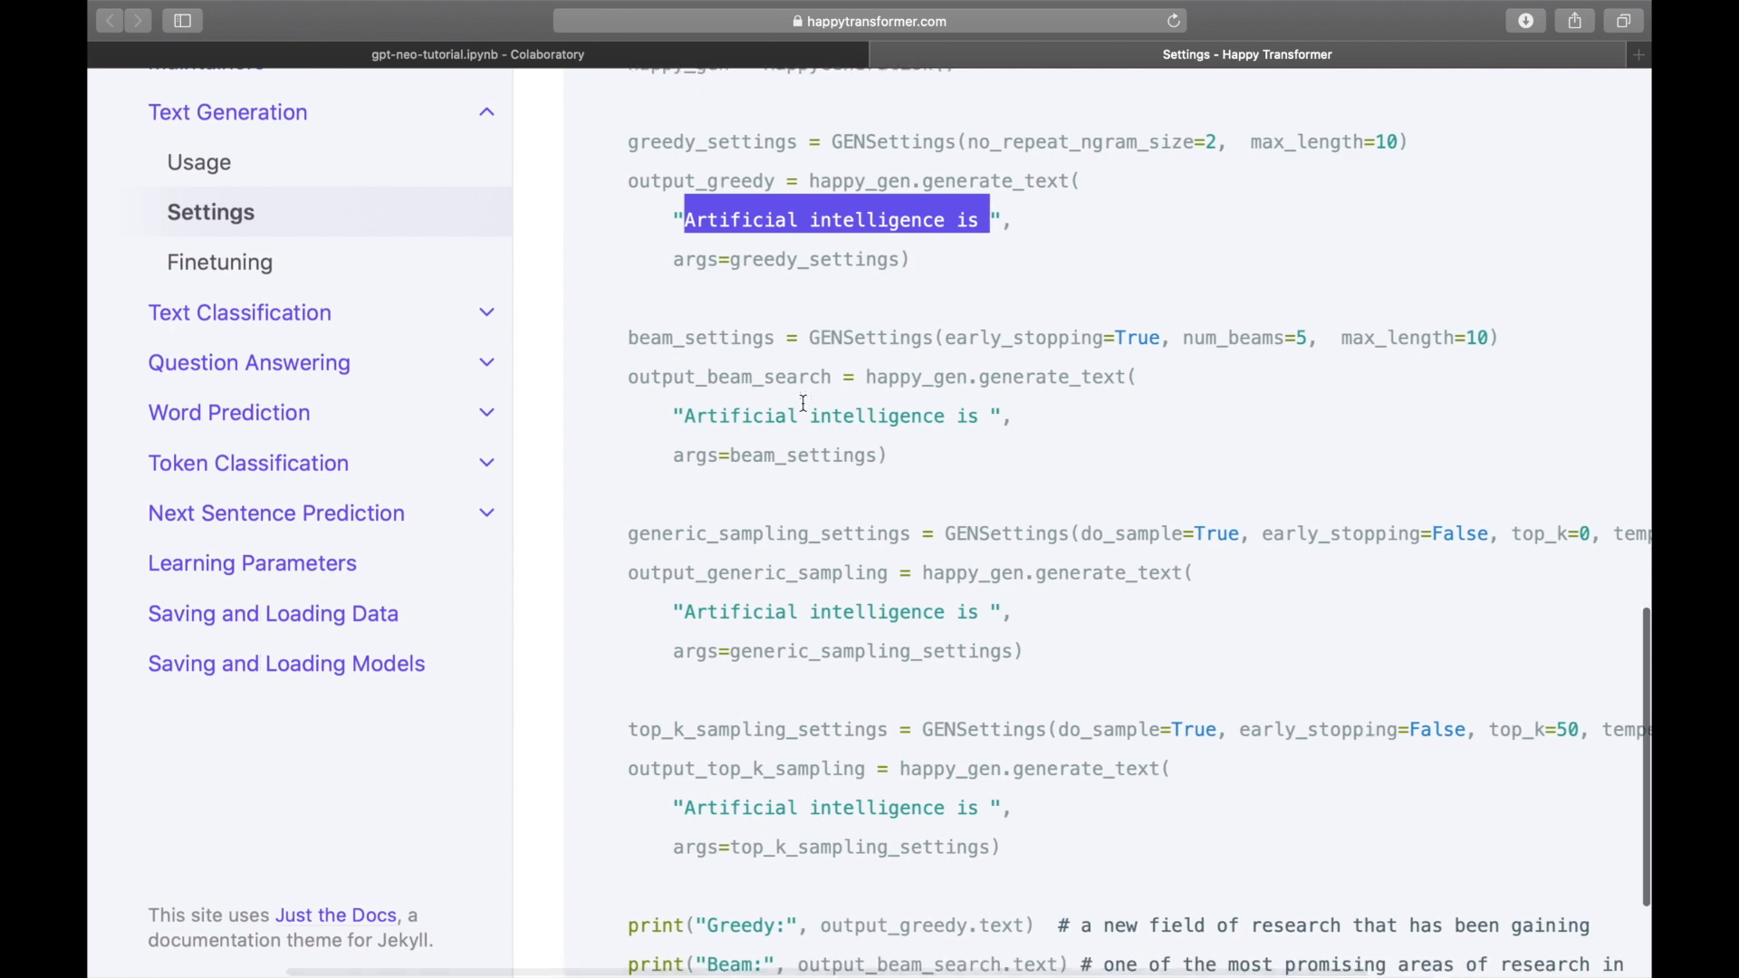
scroll(down, 3)
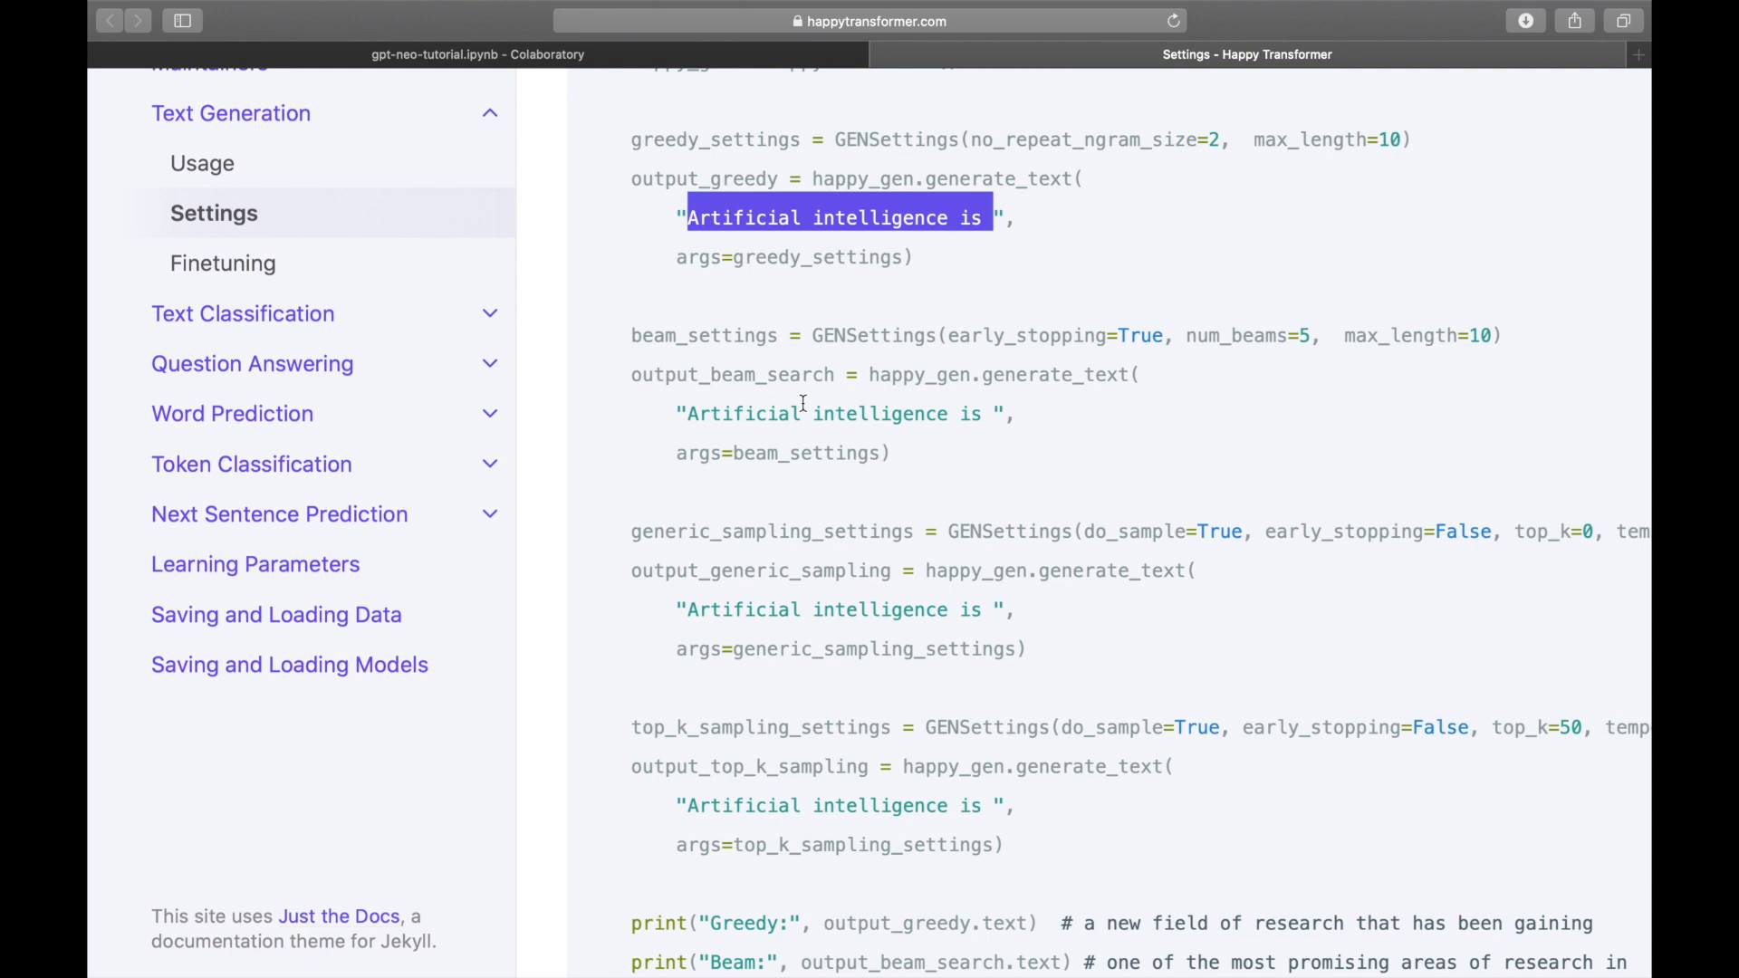
scroll(down, 3)
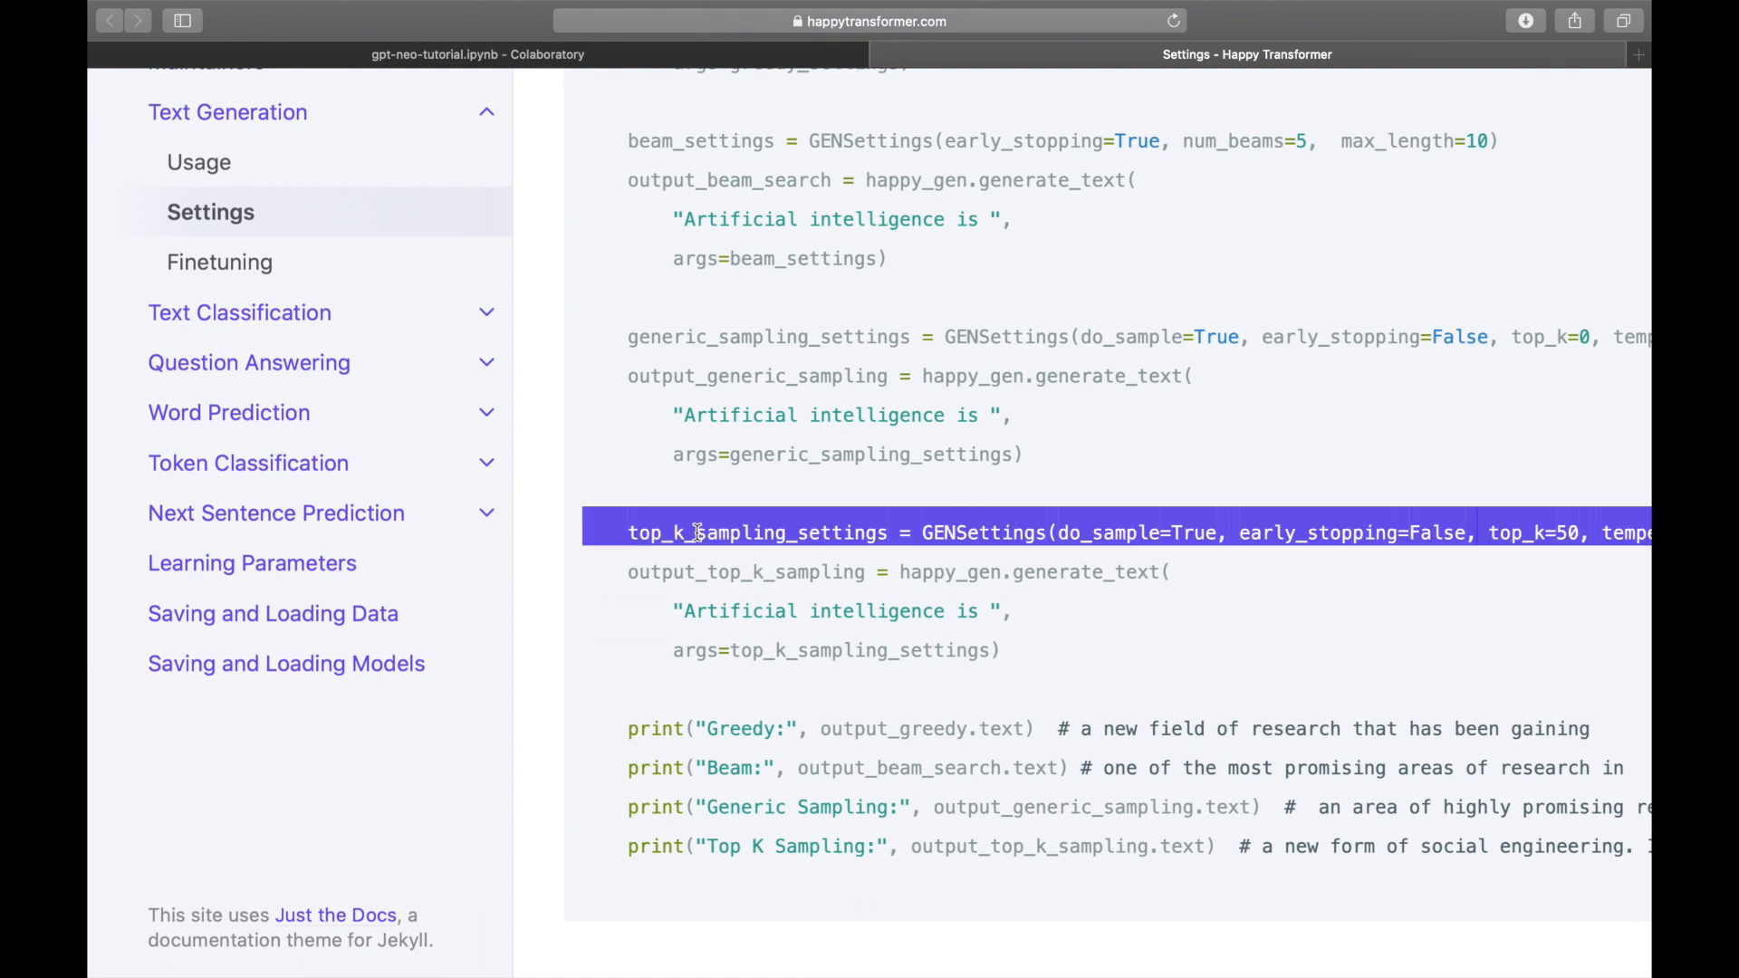
click(477, 54)
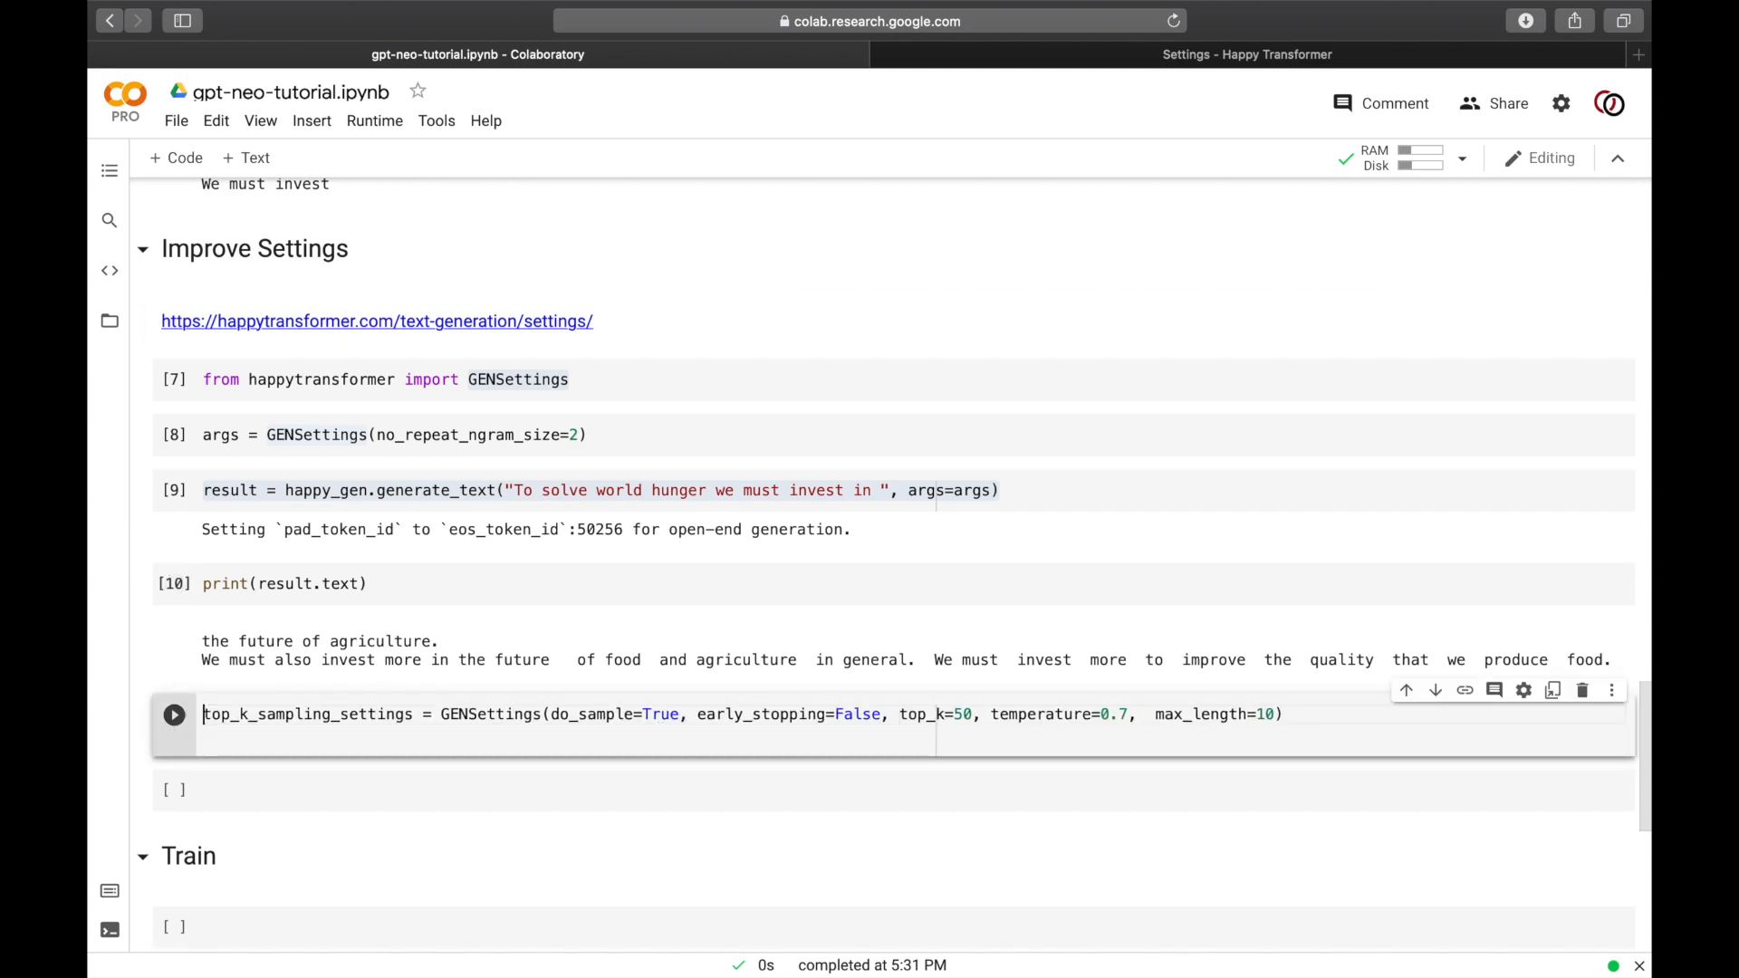
Step: Generate text with top-k sampling settings minus max_length and print result.text
double_click(1199, 714)
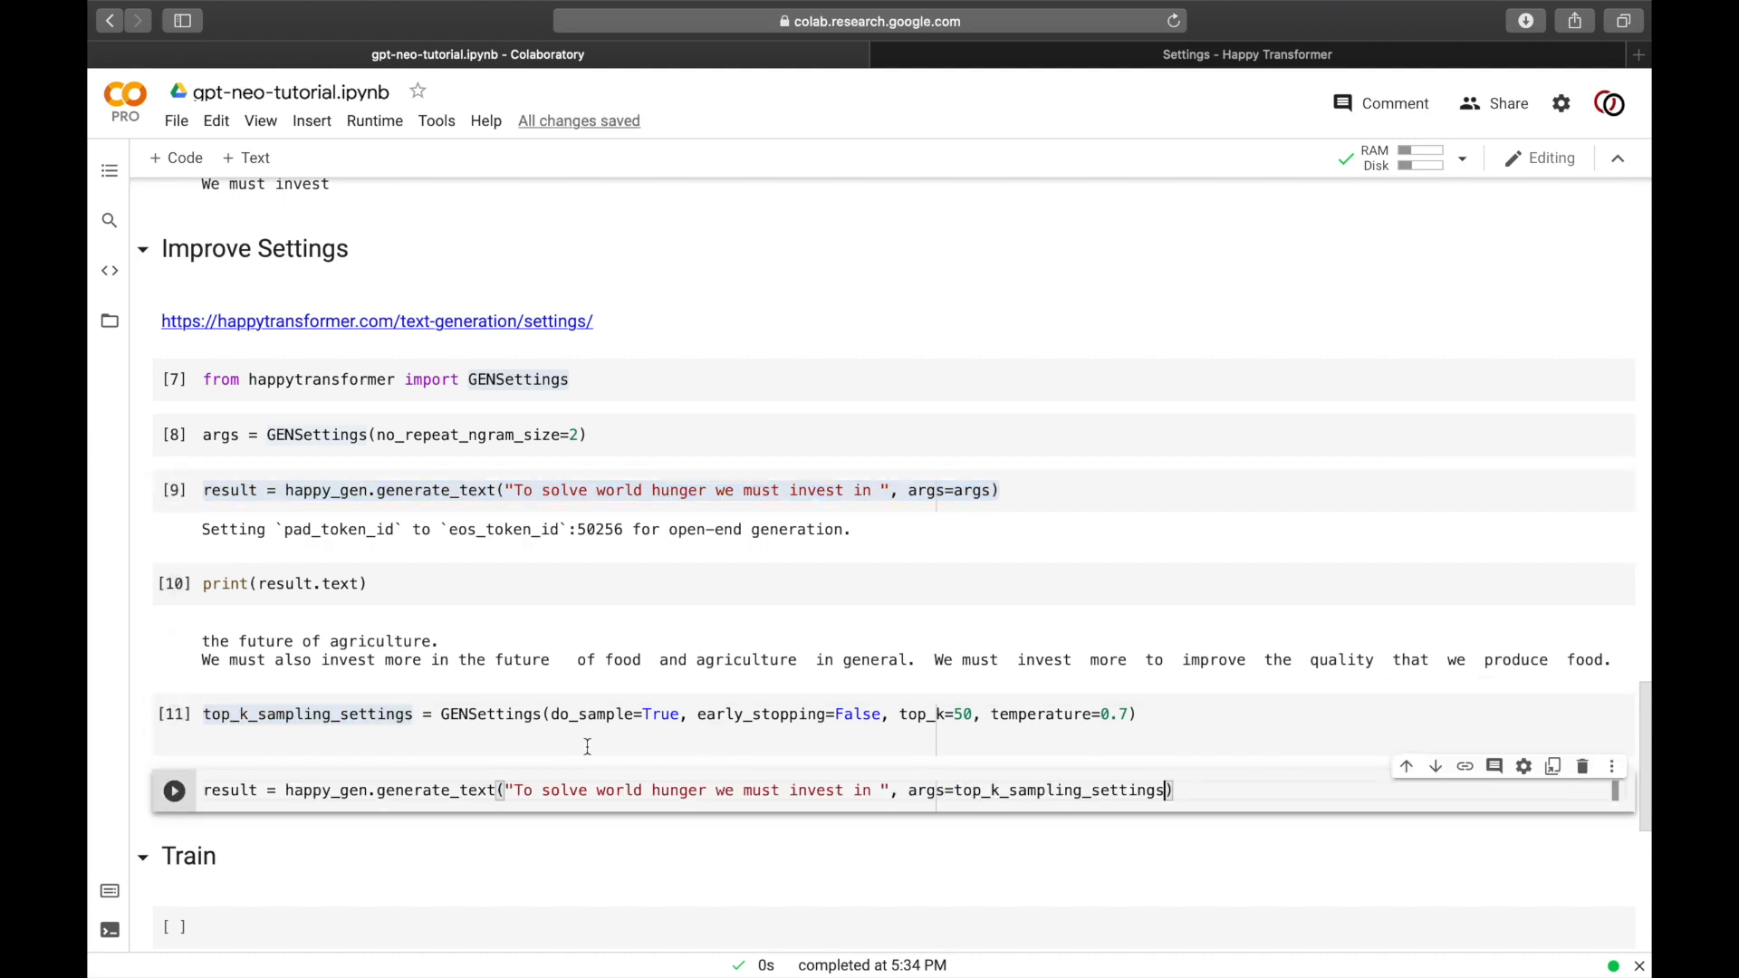
click(174, 790)
text(print)
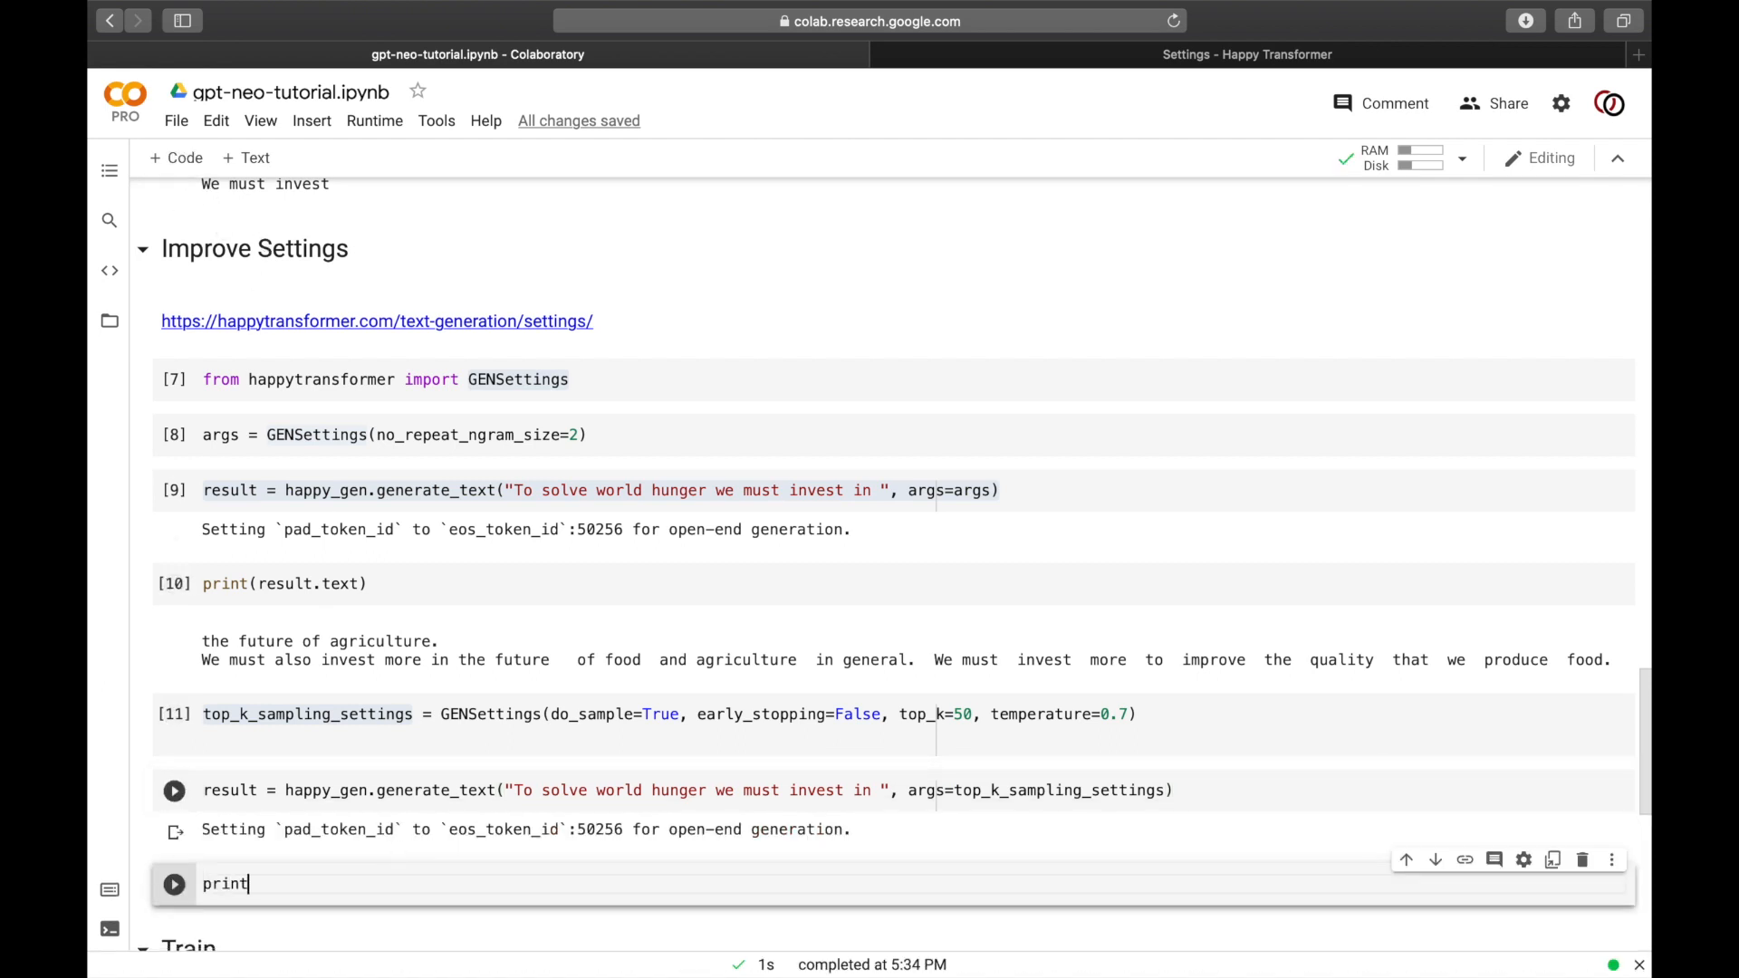
text((result.text))
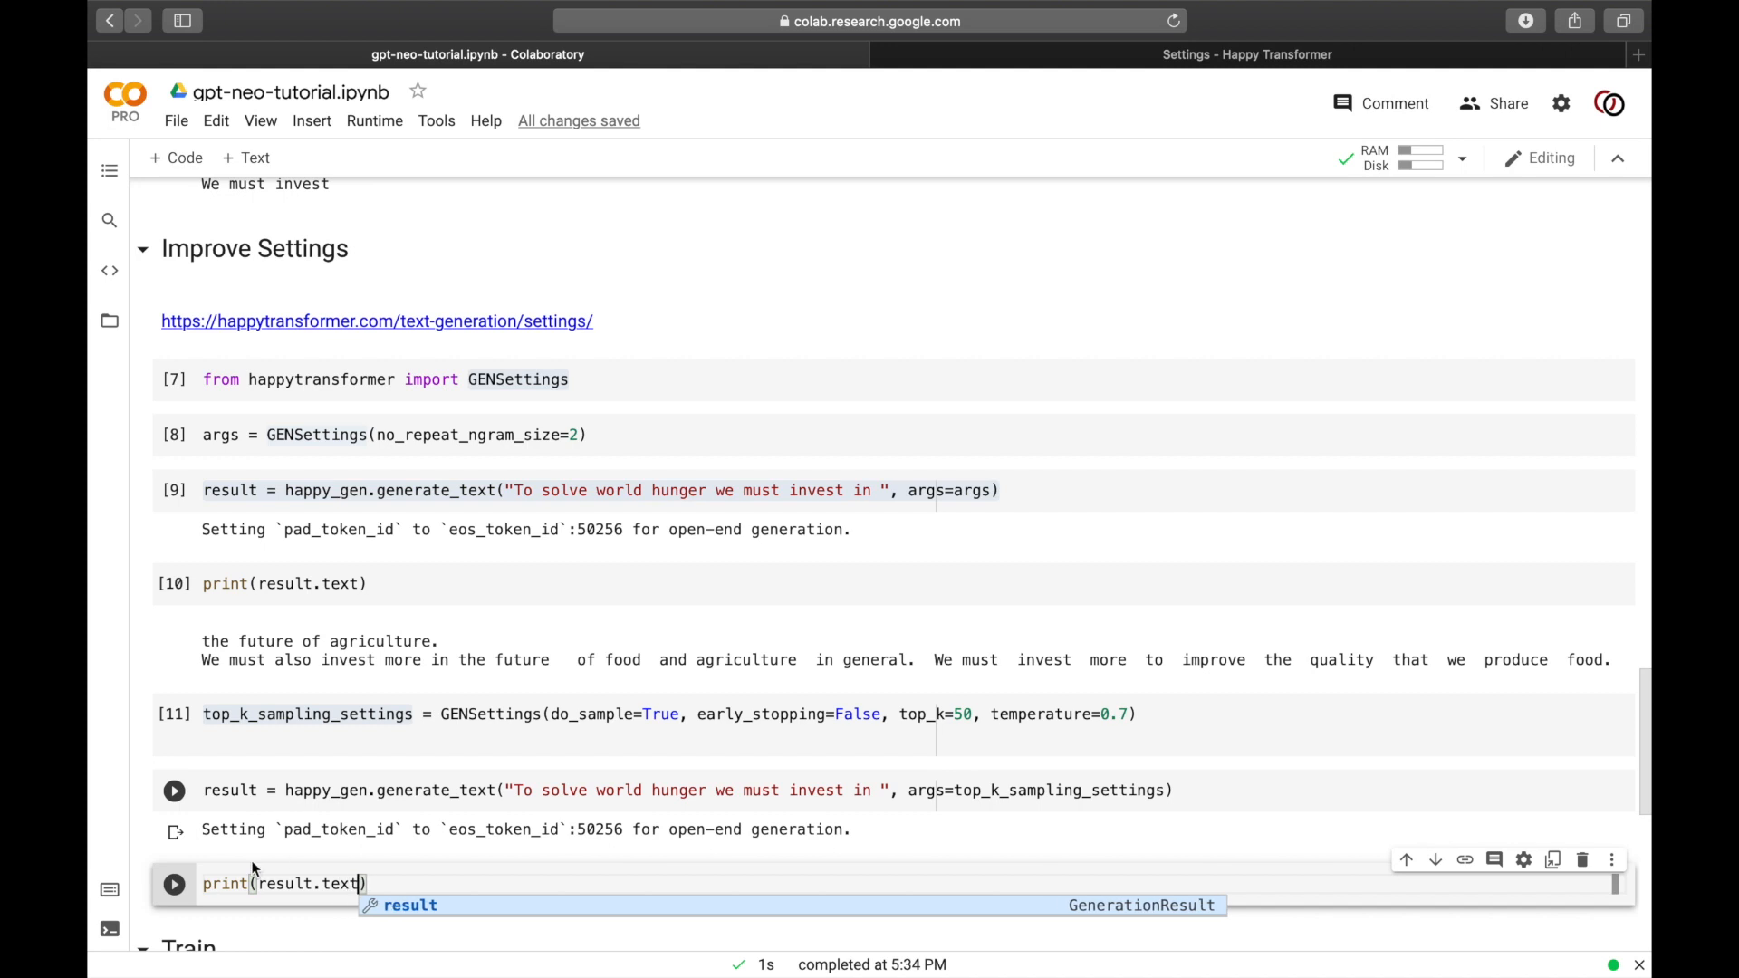
click(174, 882)
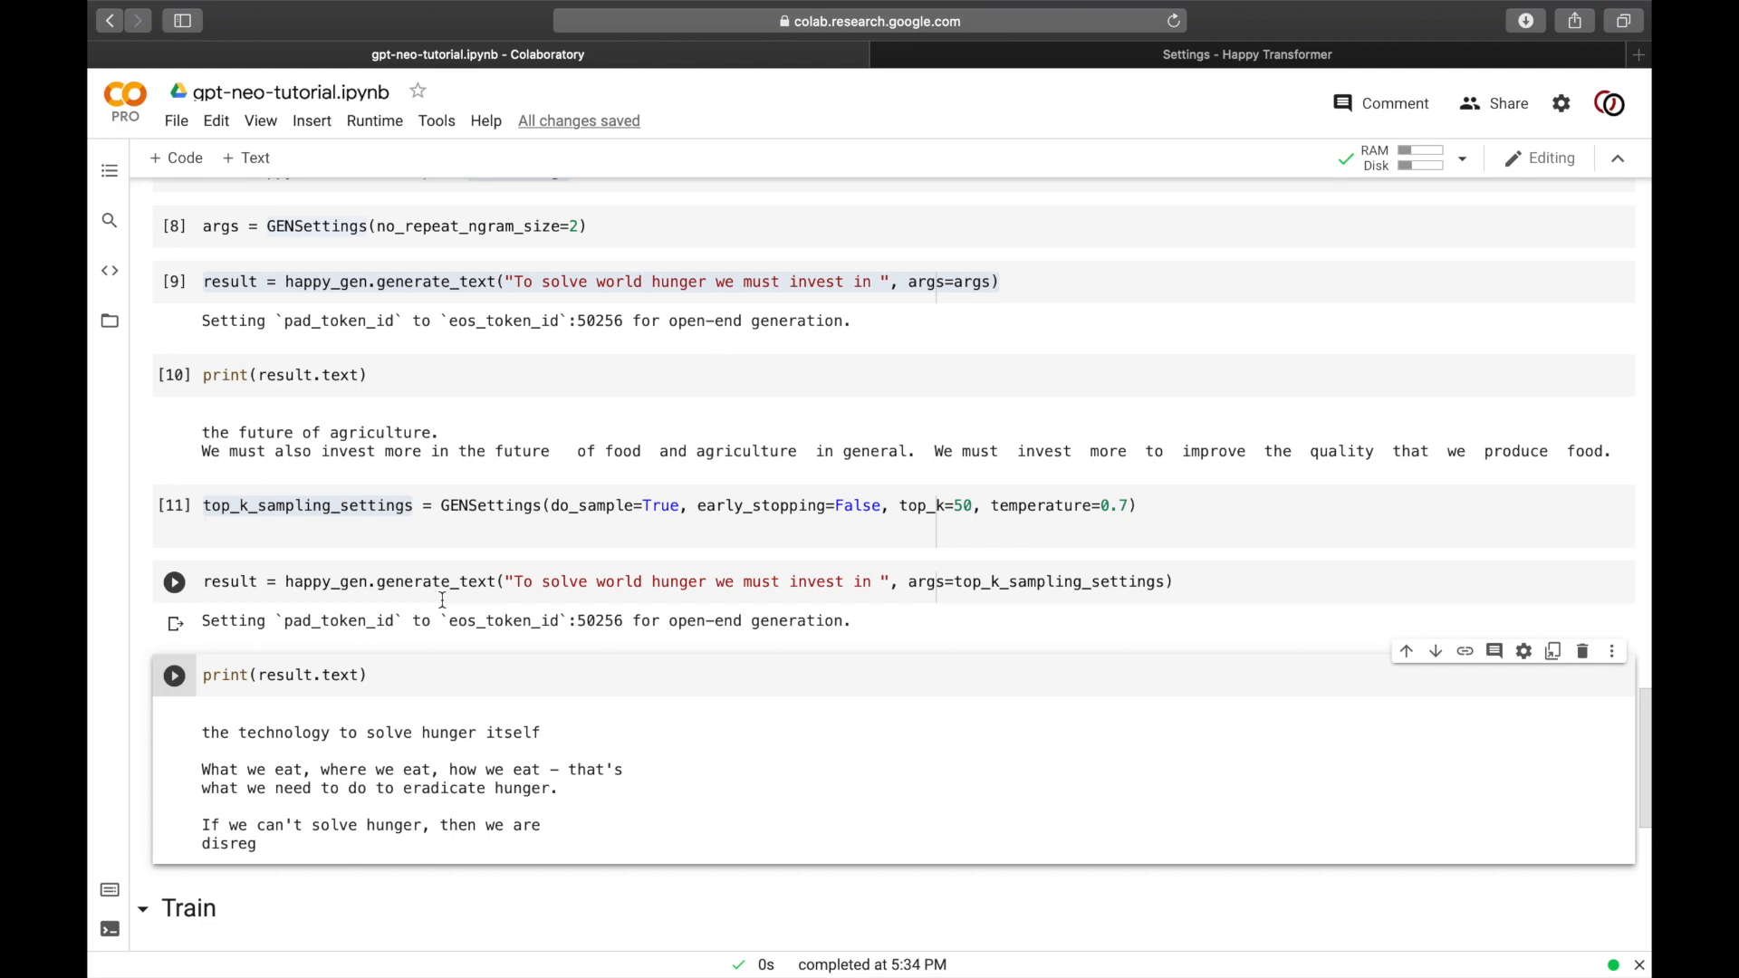
Step: Rerun the top-k generation and print the fresh output beginning 'Our planet is currently starving.'
click(174, 582)
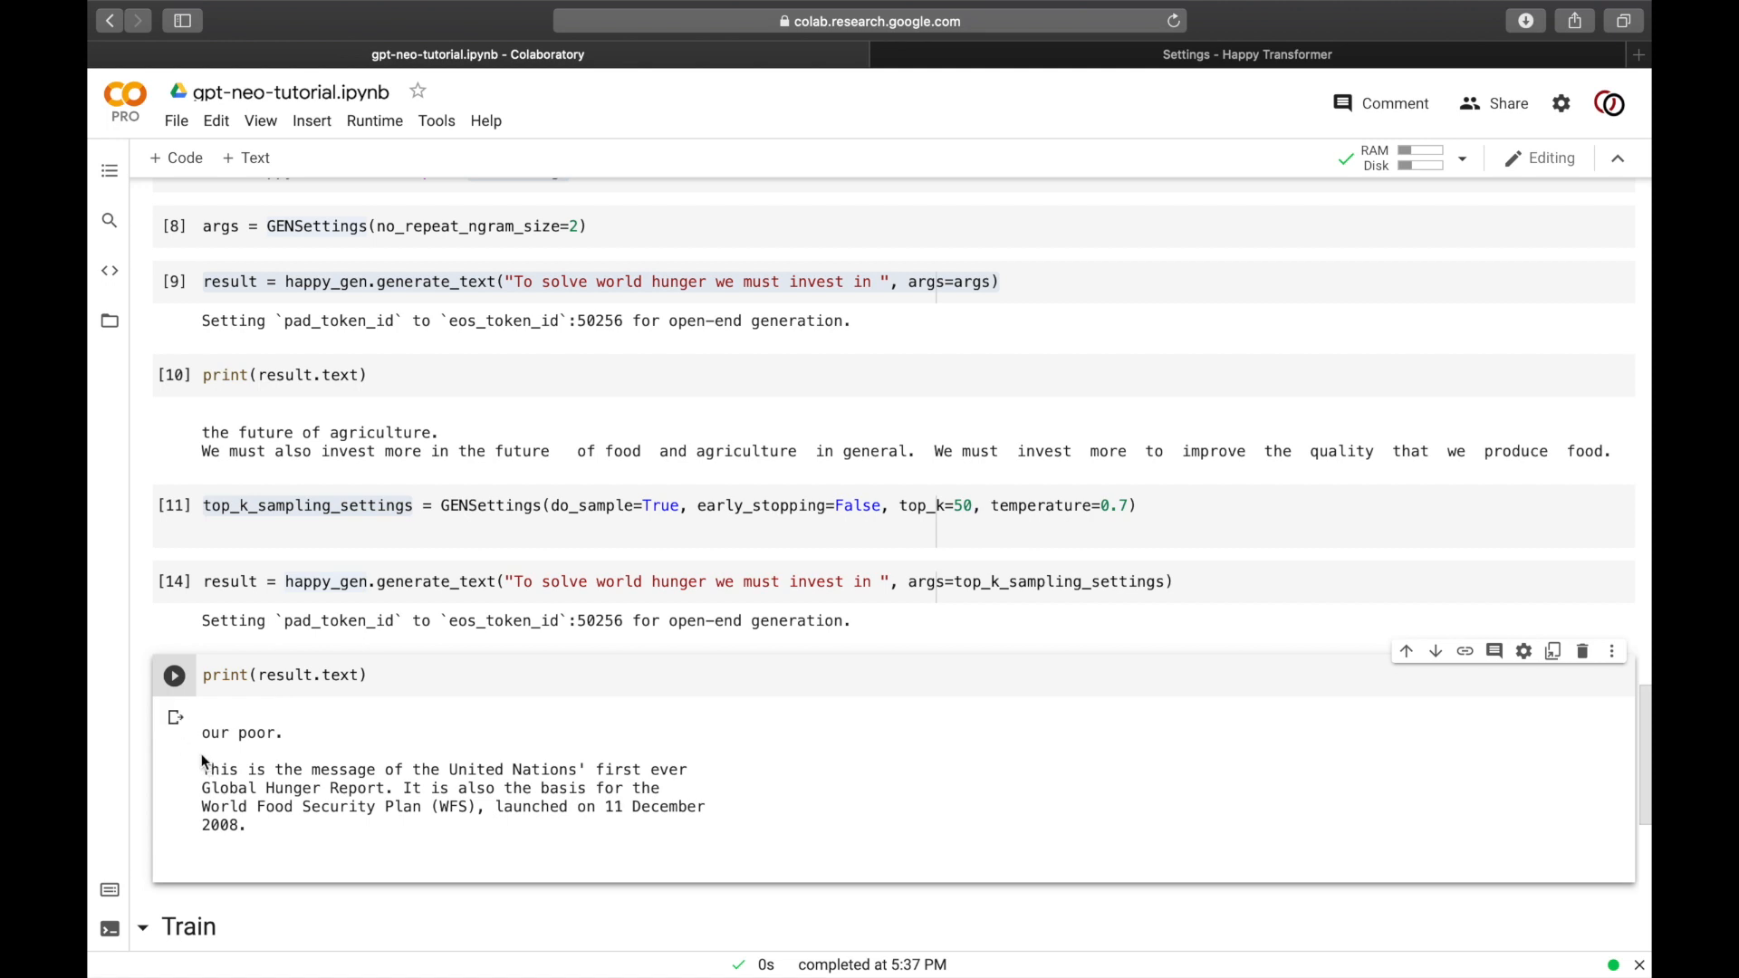
mouse_move(281, 779)
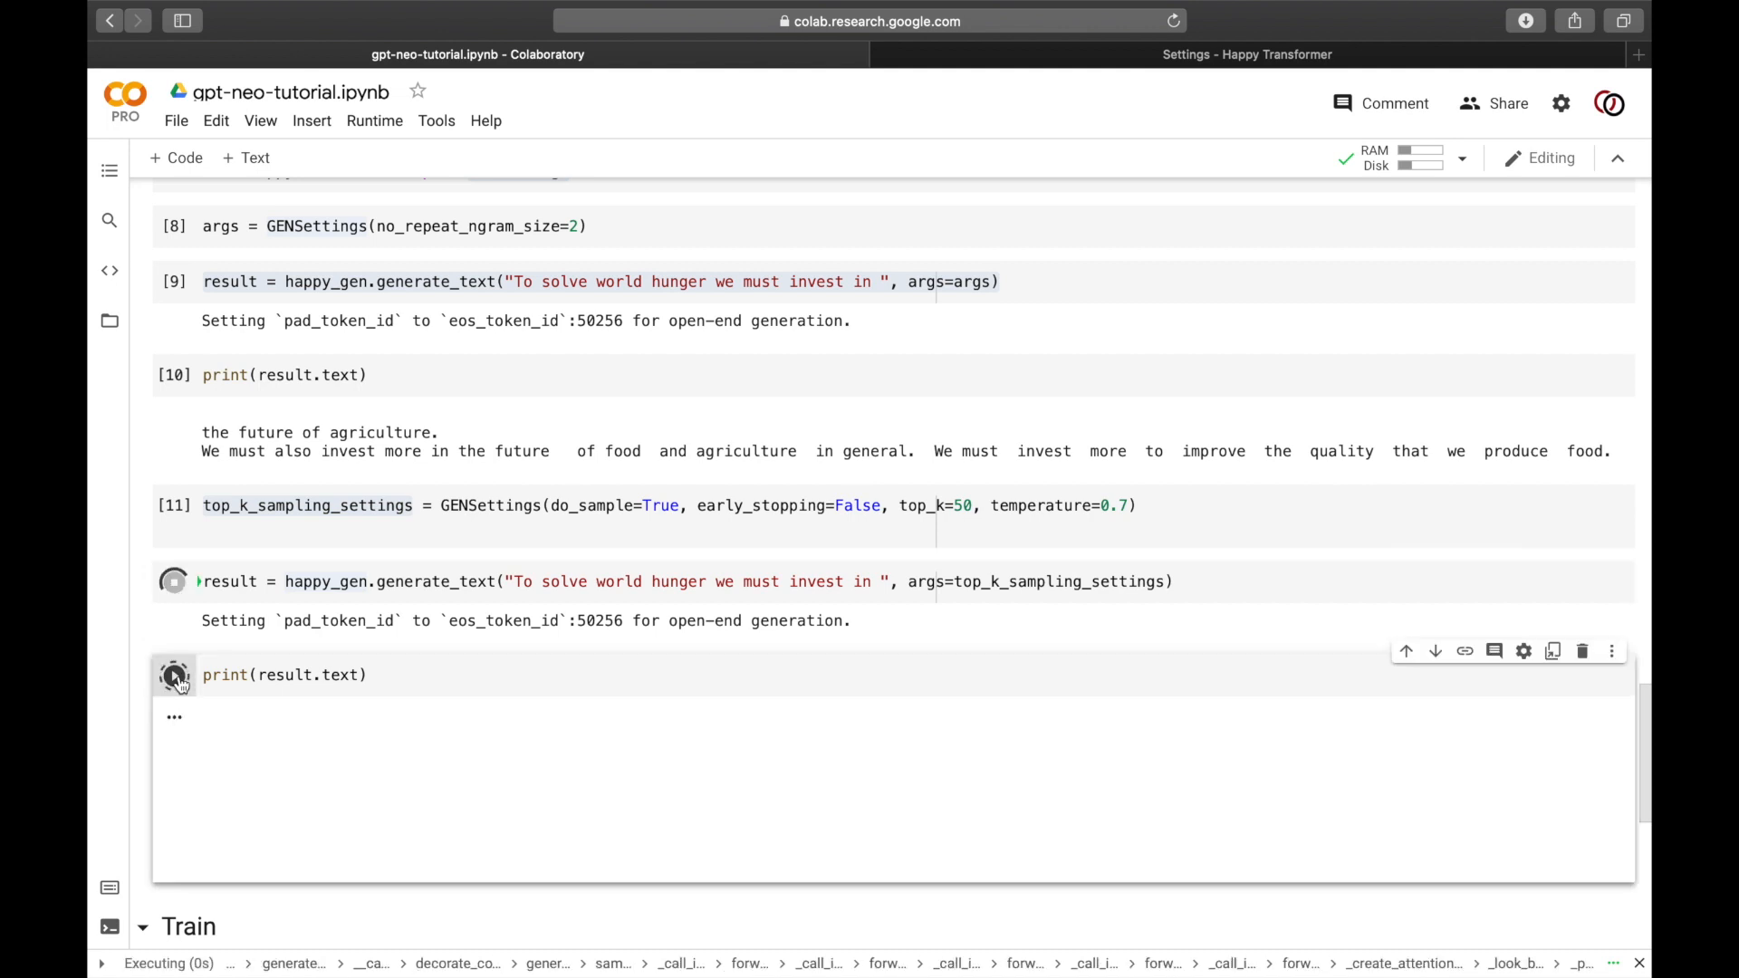
click(174, 676)
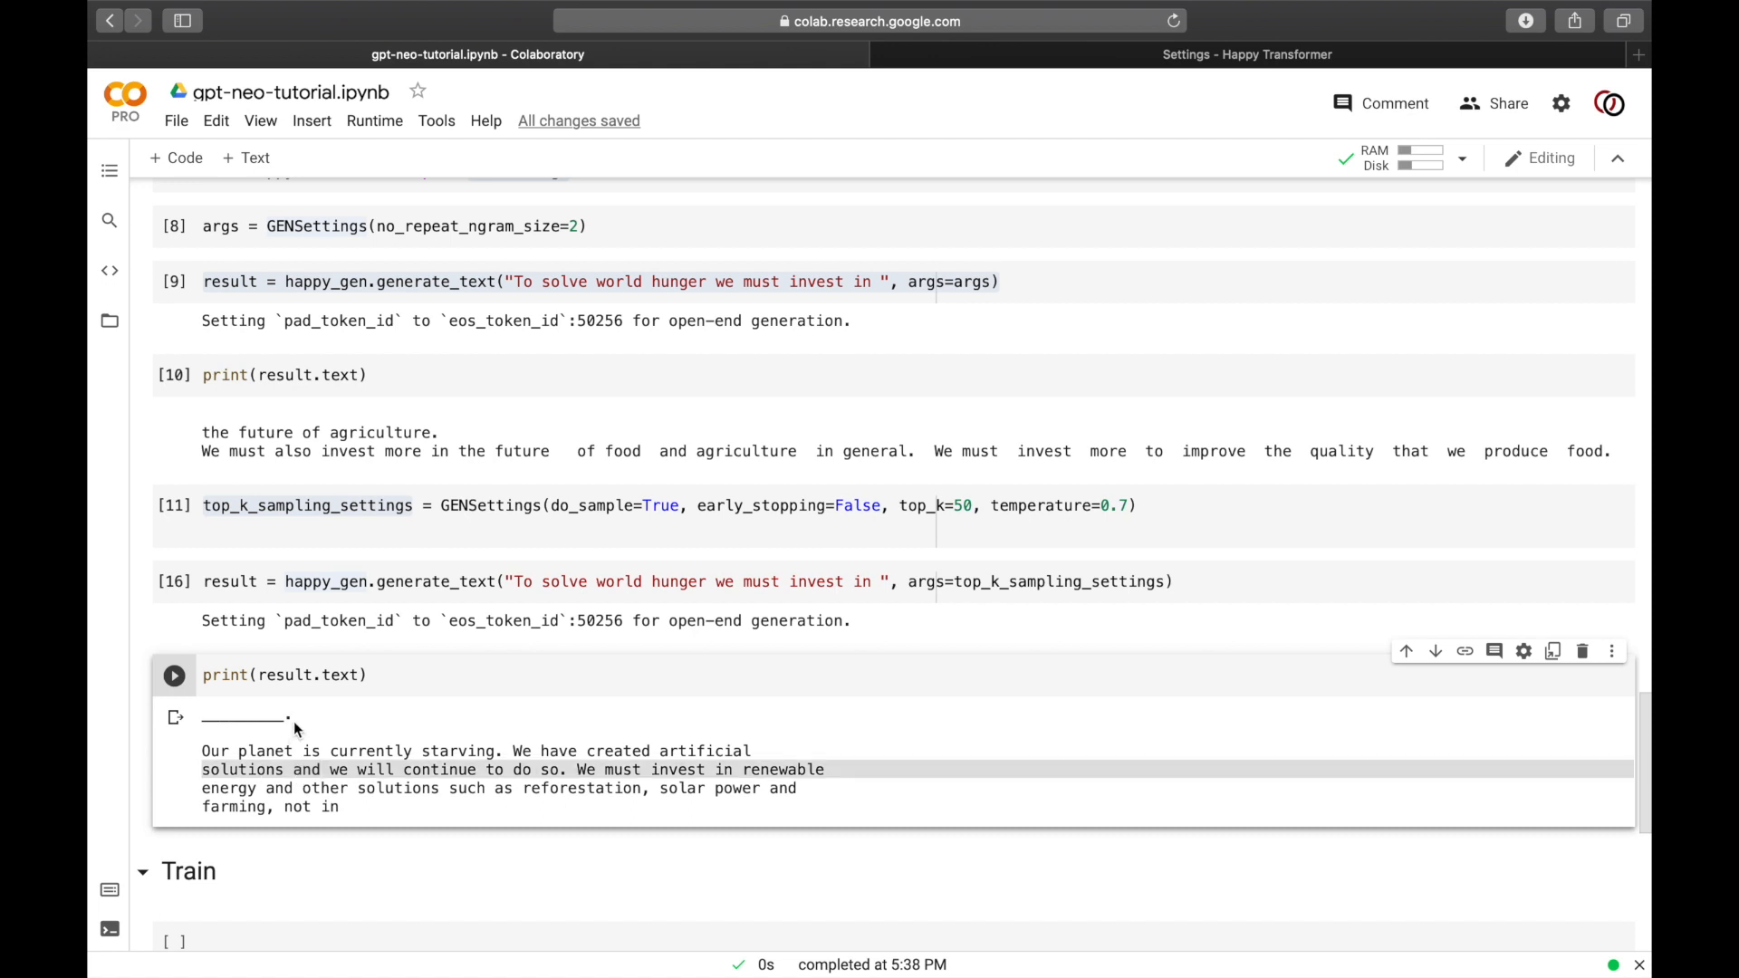
mouse_move(174, 717)
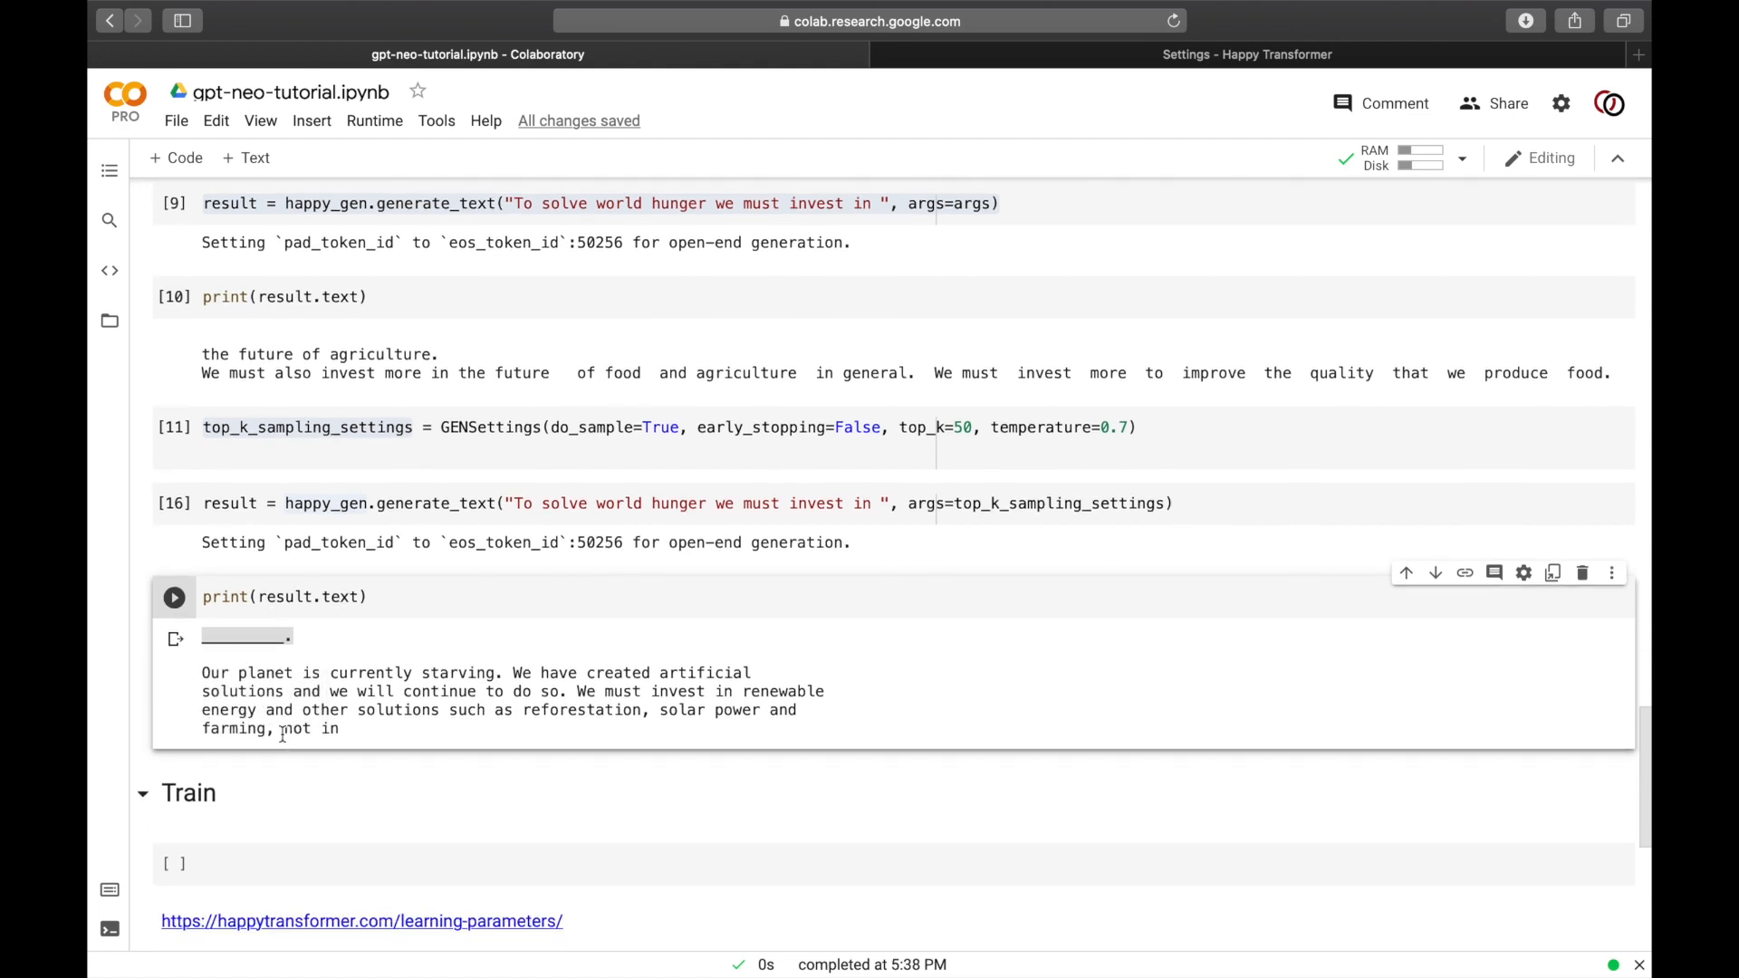
Step: Scroll down to the Train section before switching to the desktop with train.txt
scroll(down, 3)
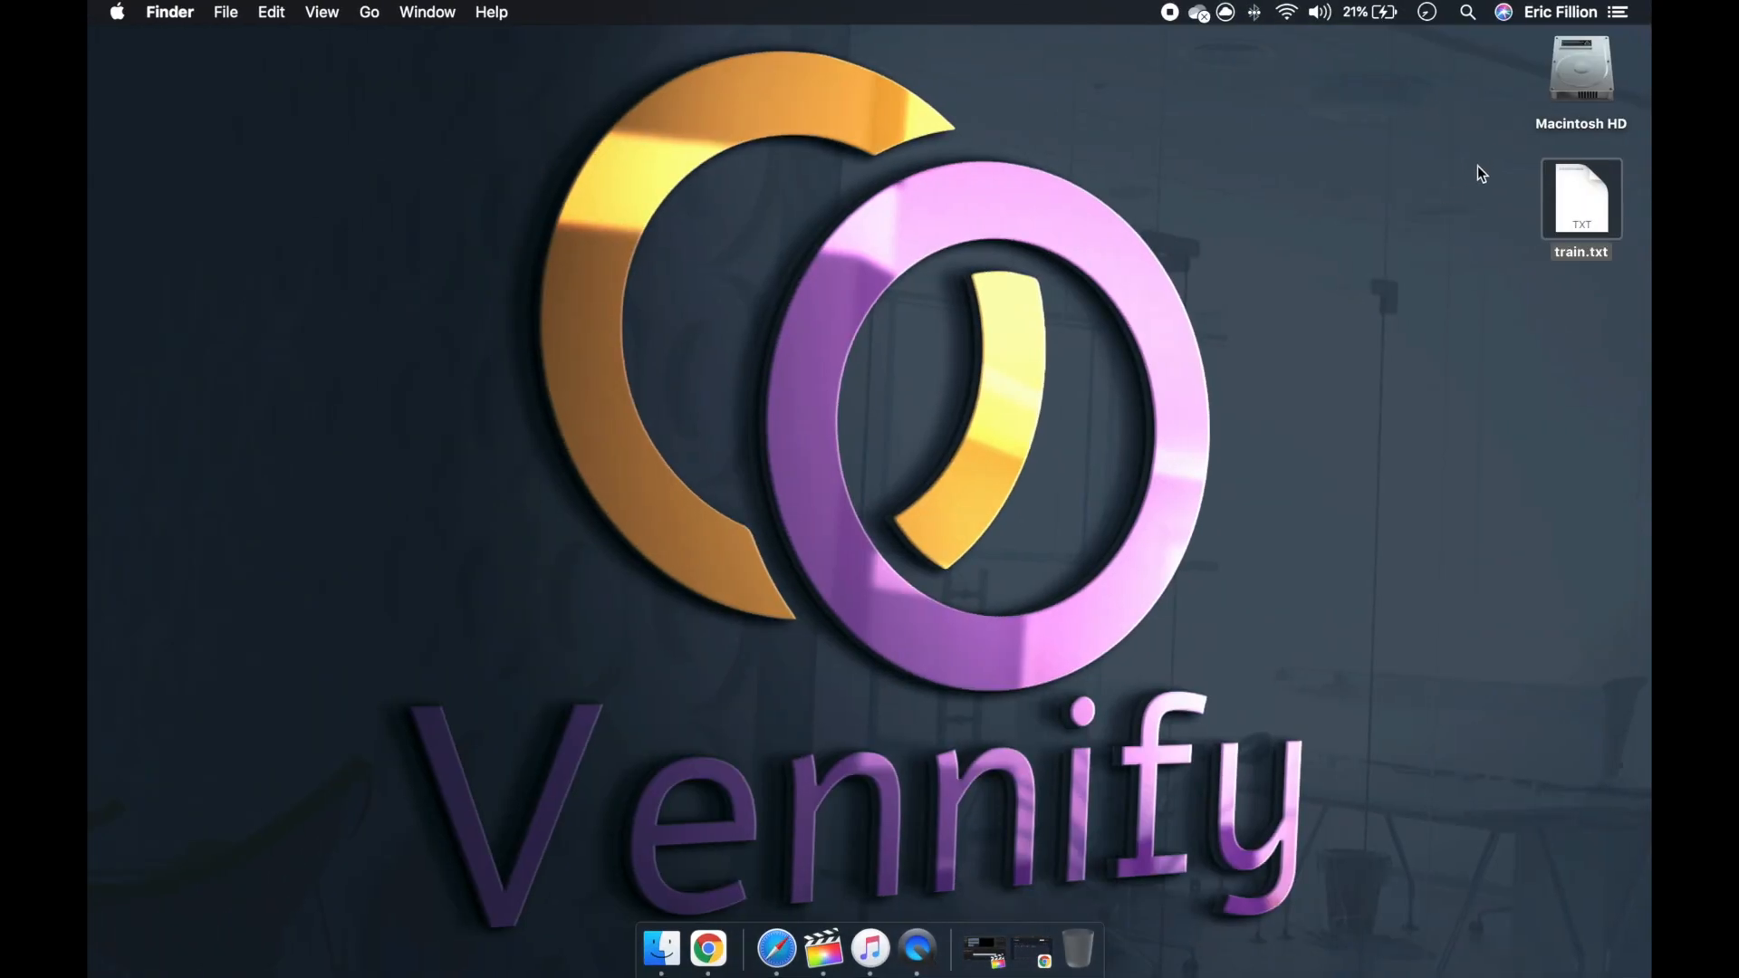
Step: Upload train.txt to the Colab Files panel and dismiss the deletion reminder
double_click(1579, 199)
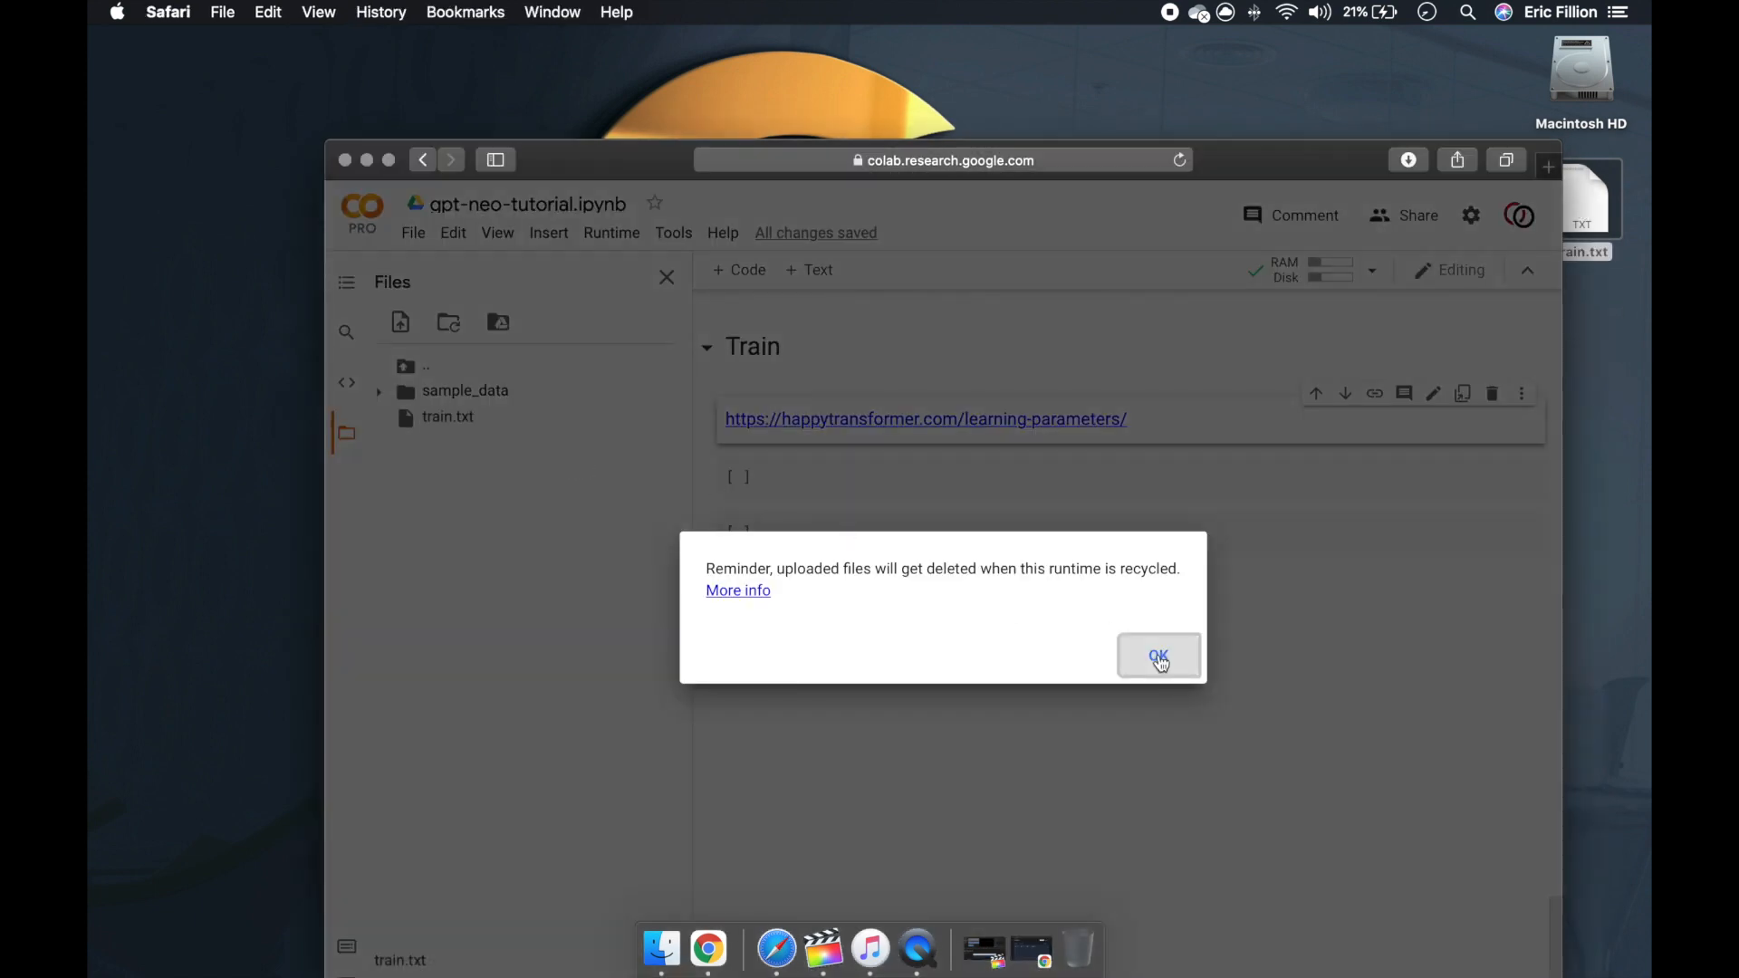
click(1158, 656)
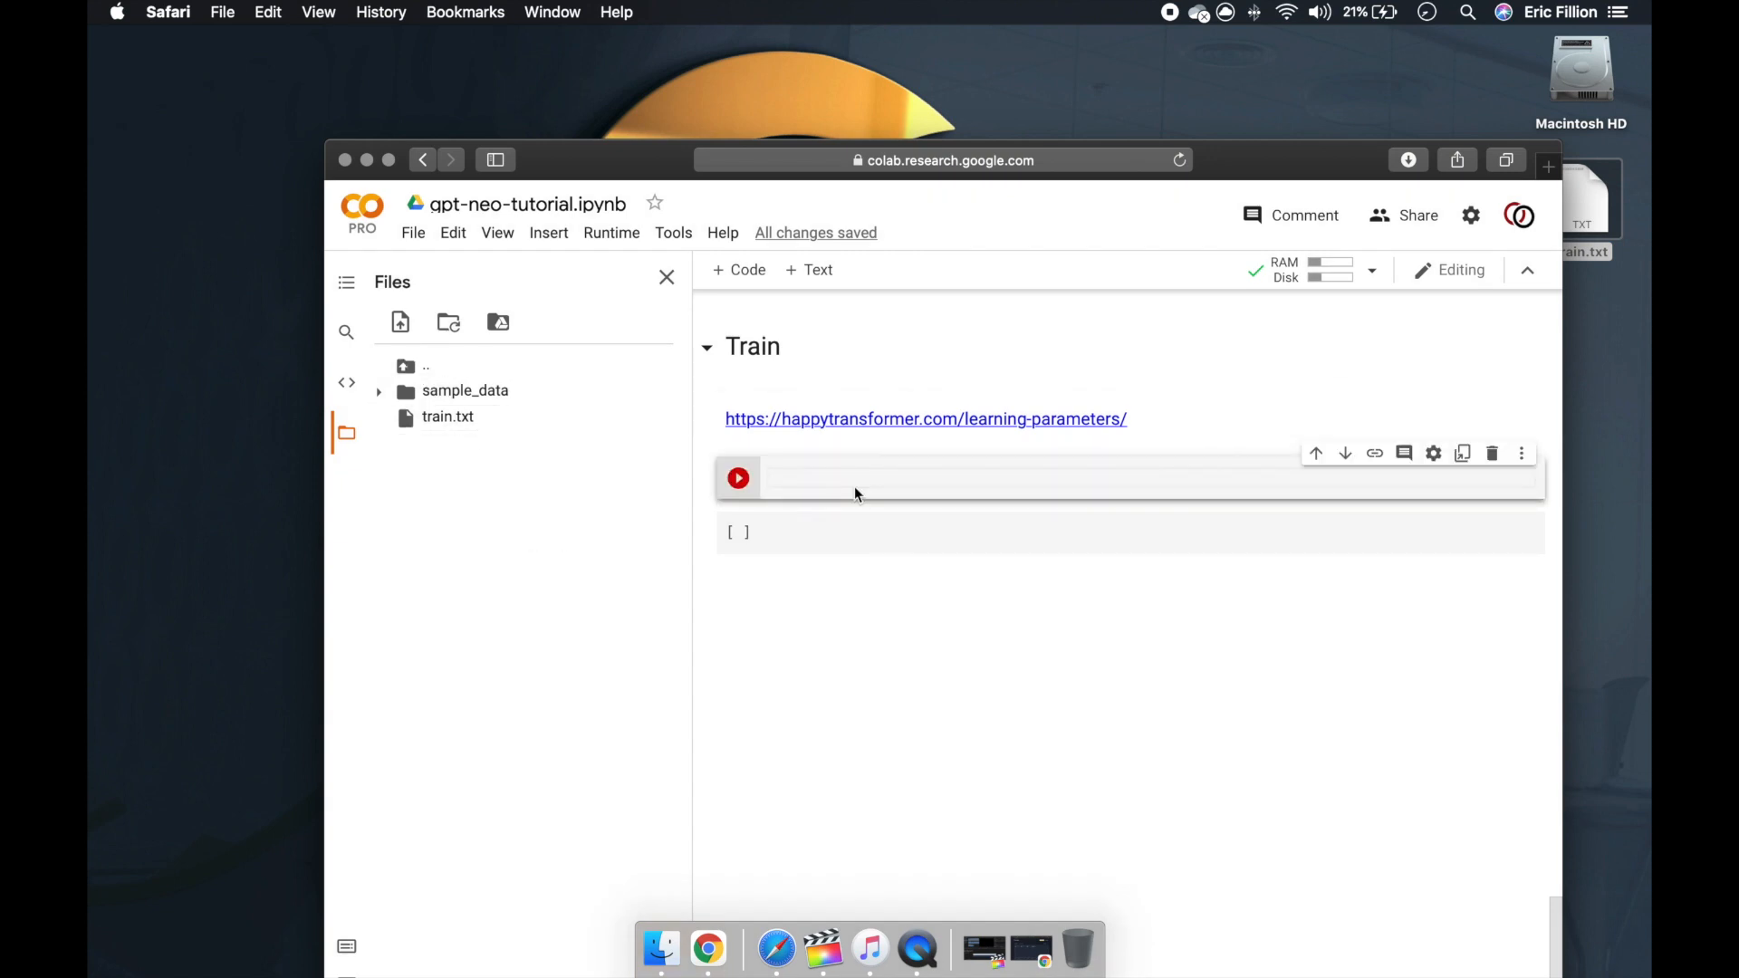
Step: Write happy_gen.train("train.txt") in the empty cell under Train
text(happy)
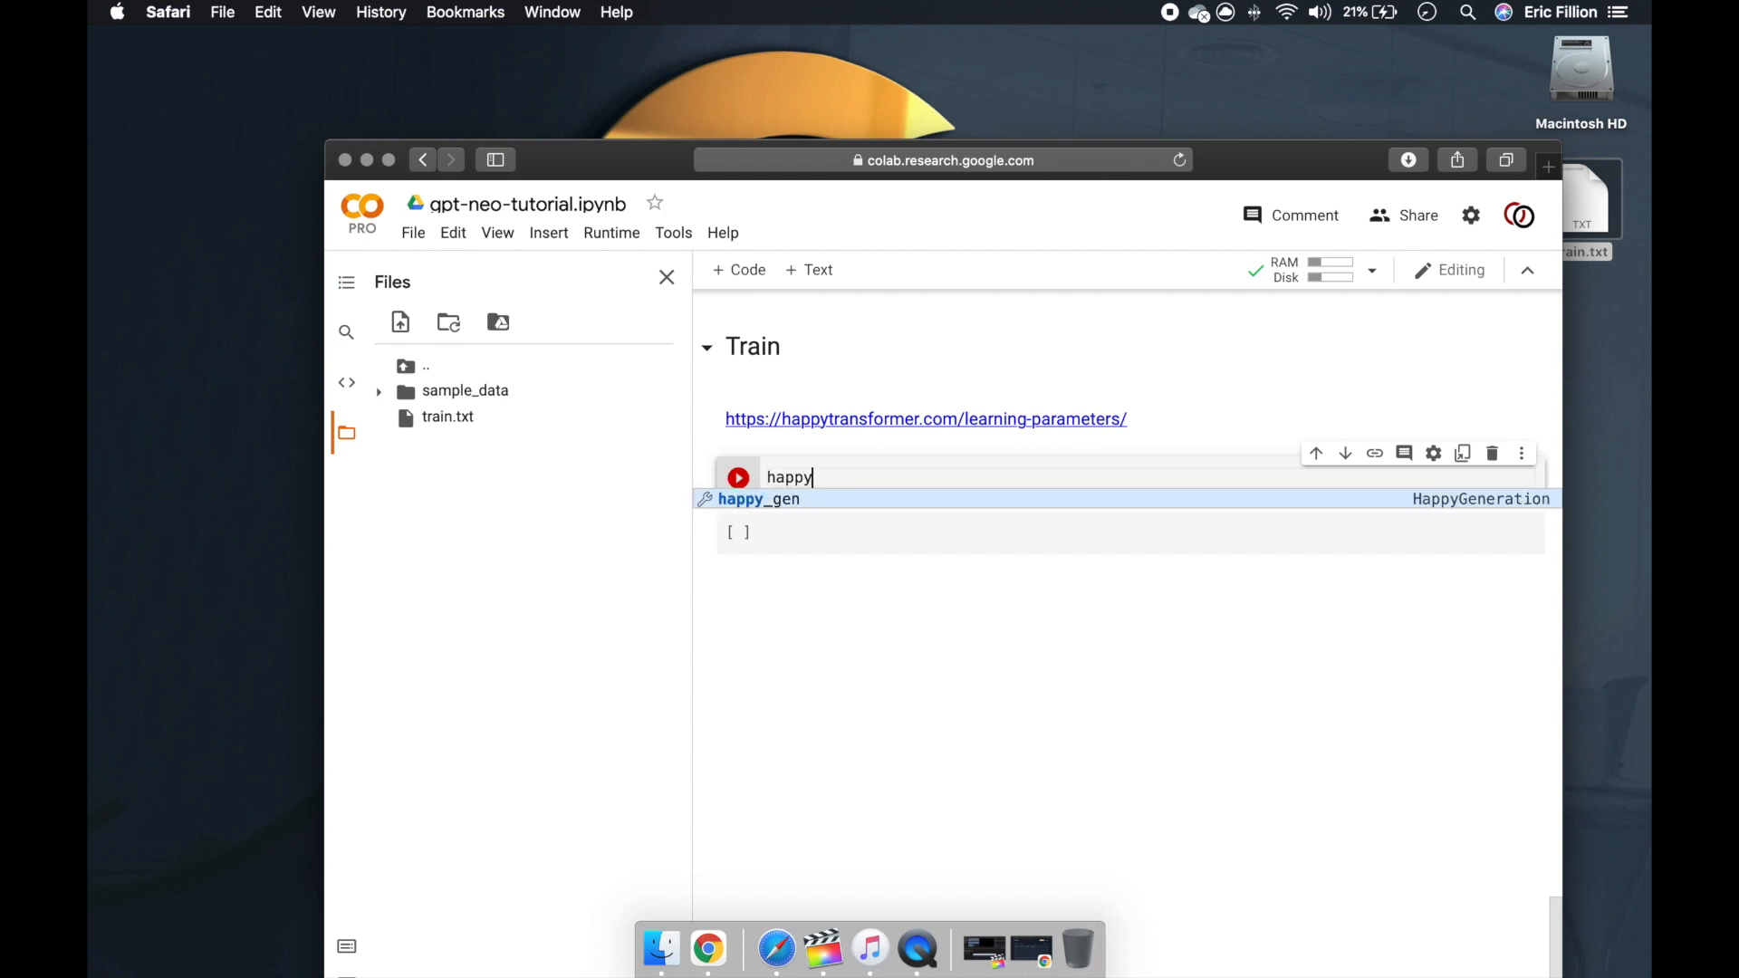
text(_gen.t)
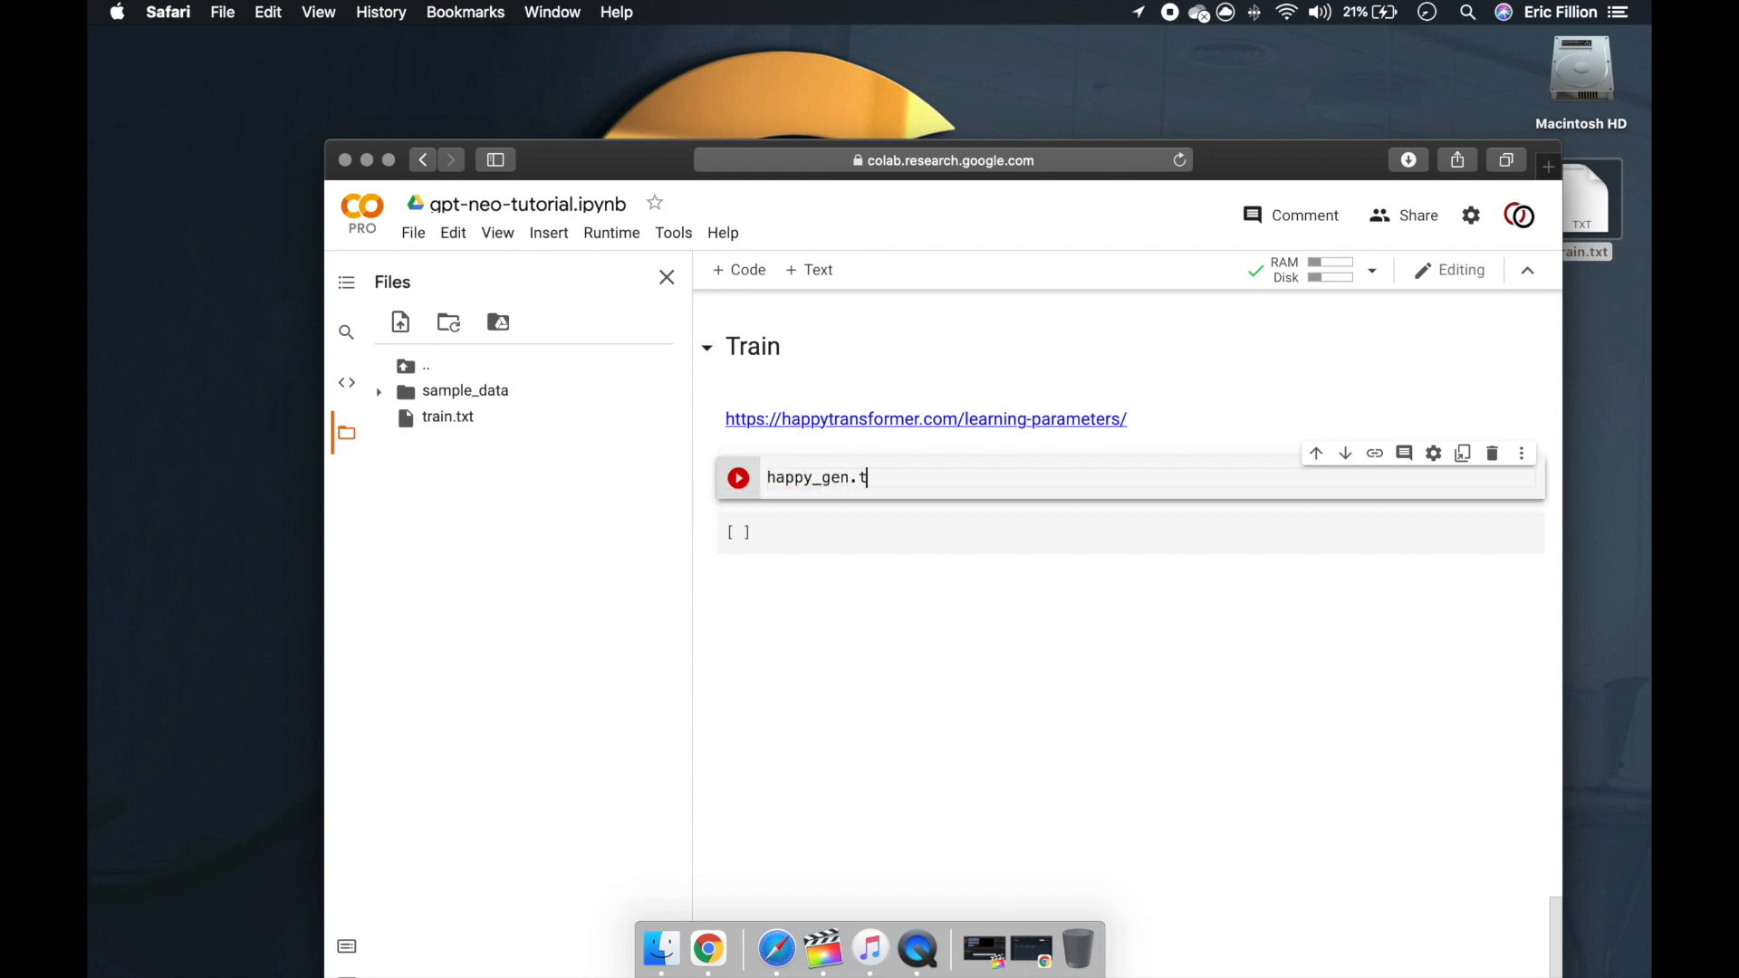
text(rain(""))
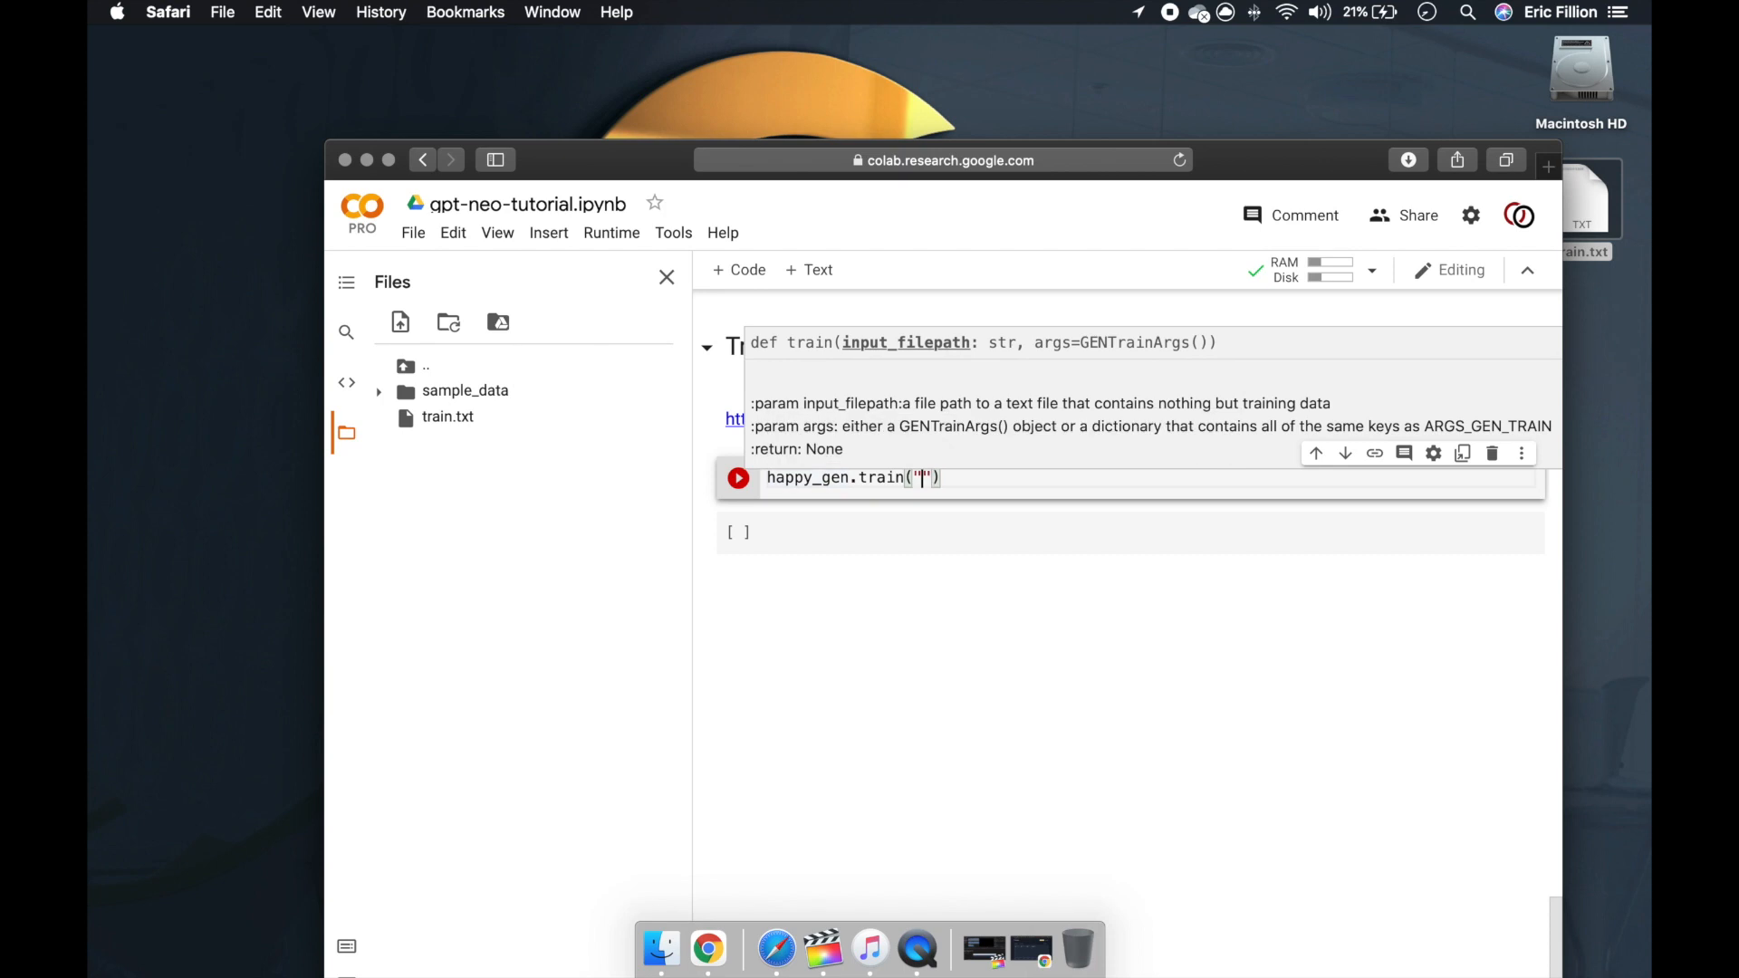
text(train)
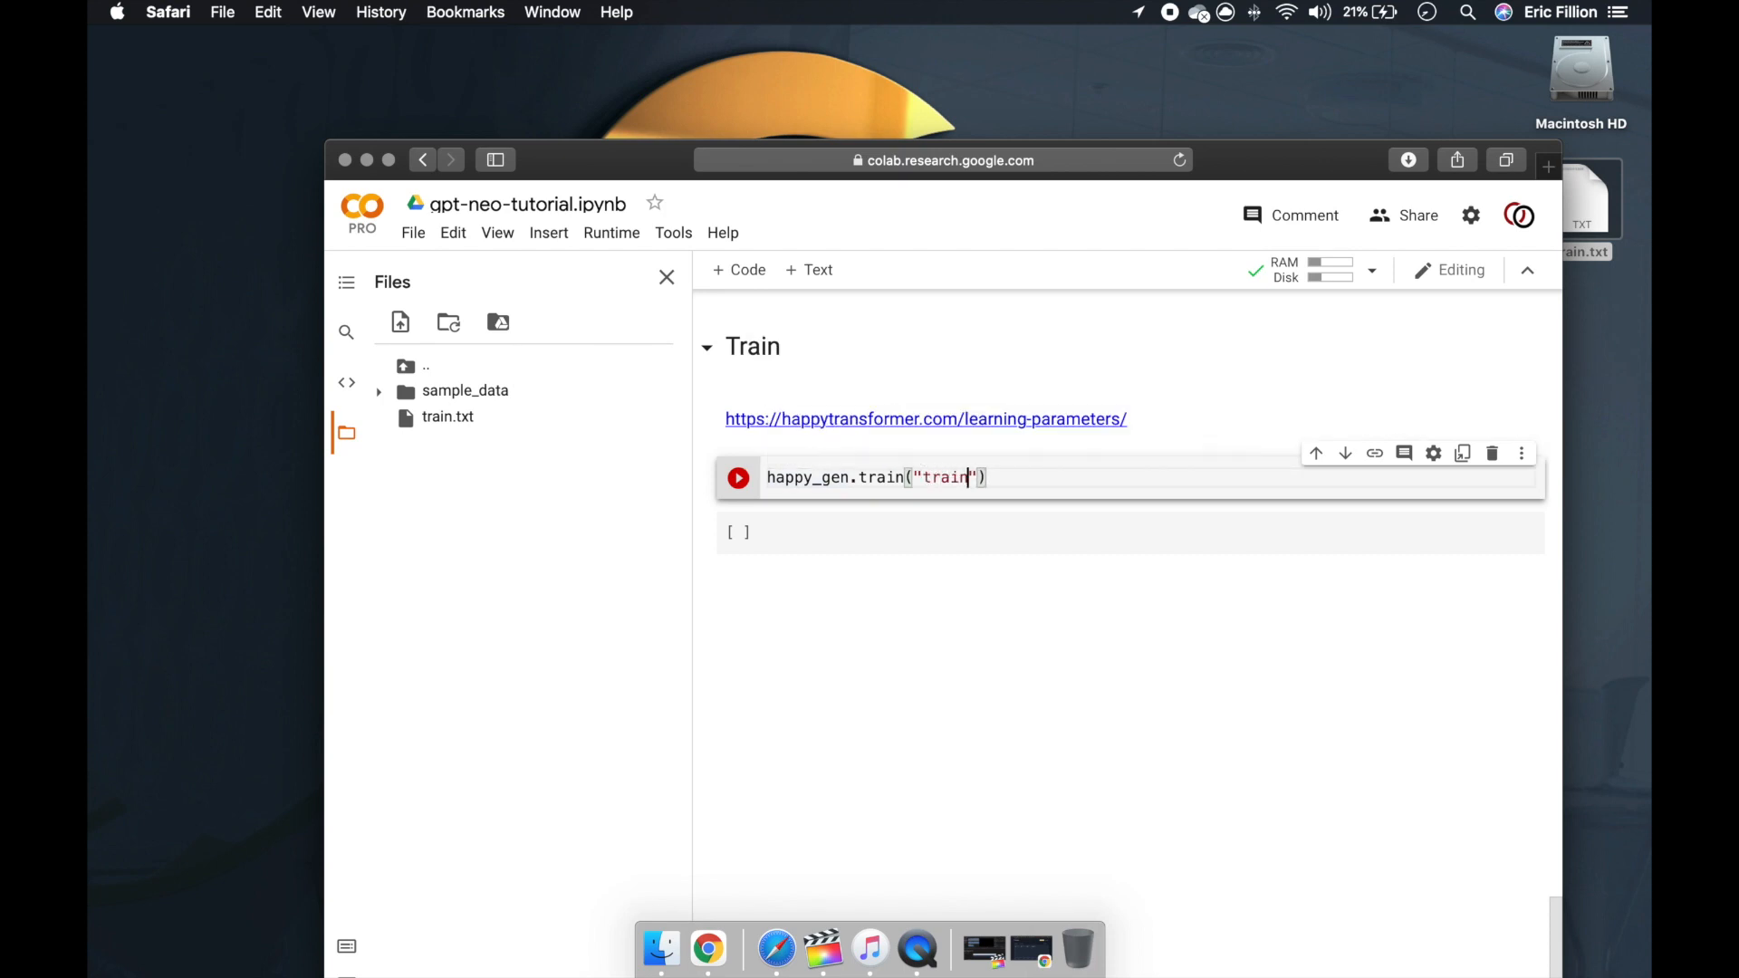
text(.txt)
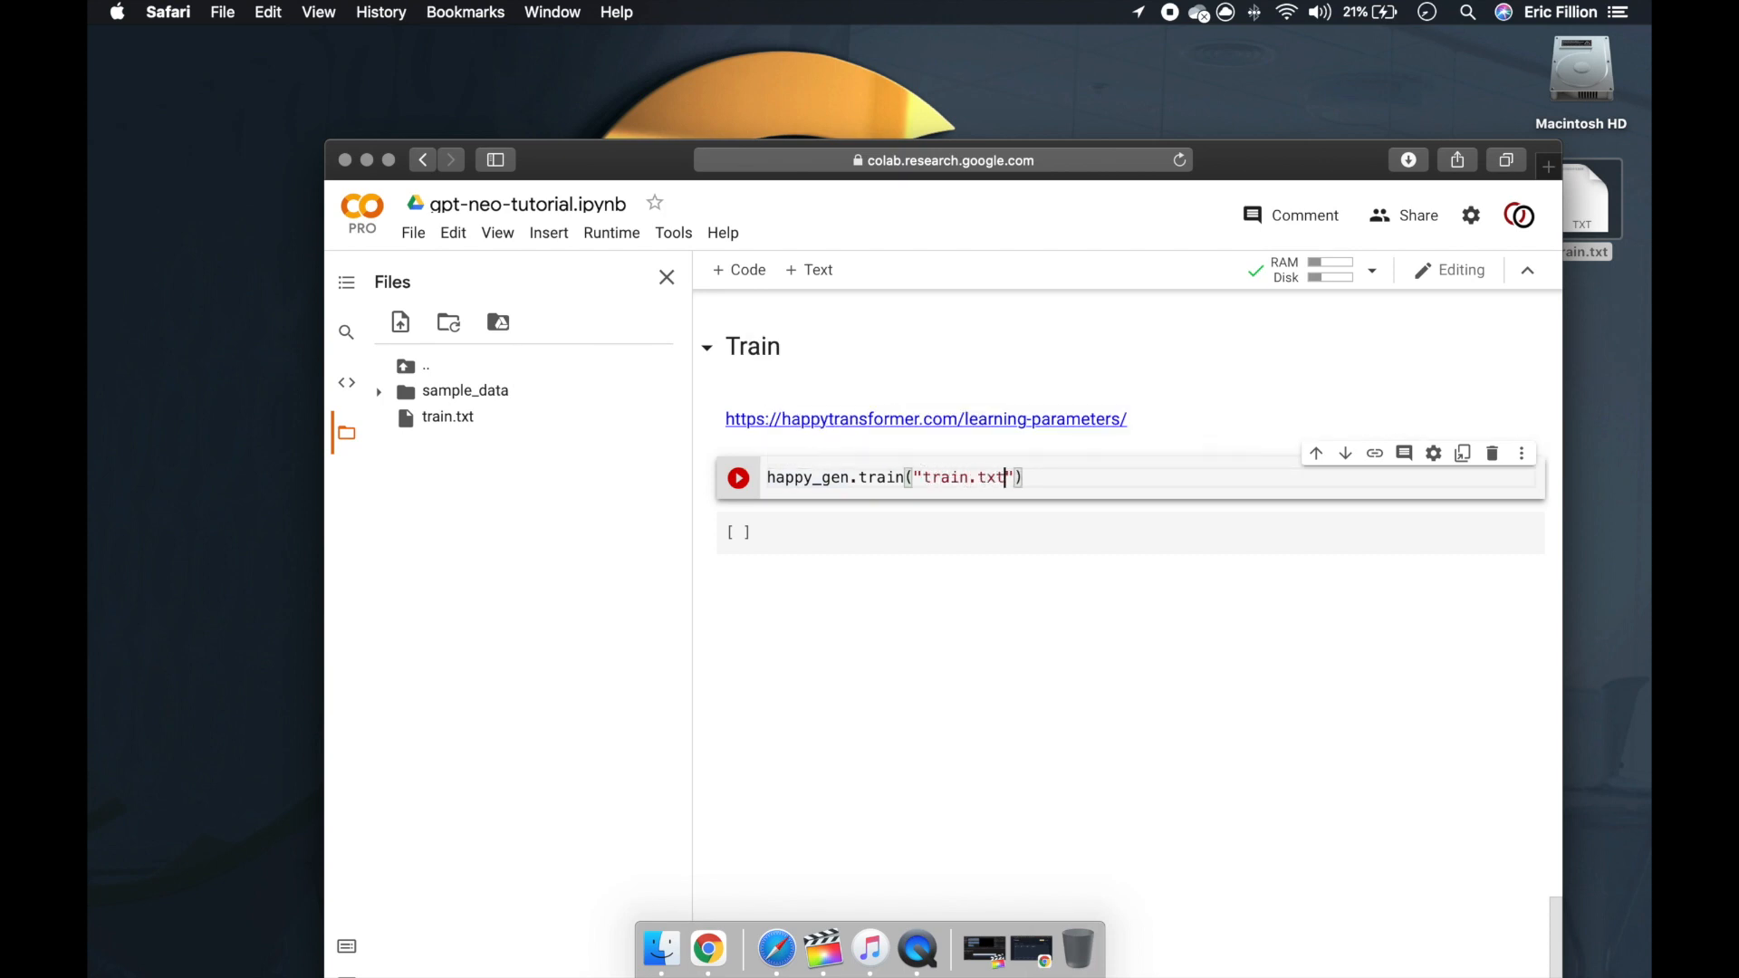
scroll(up, 3)
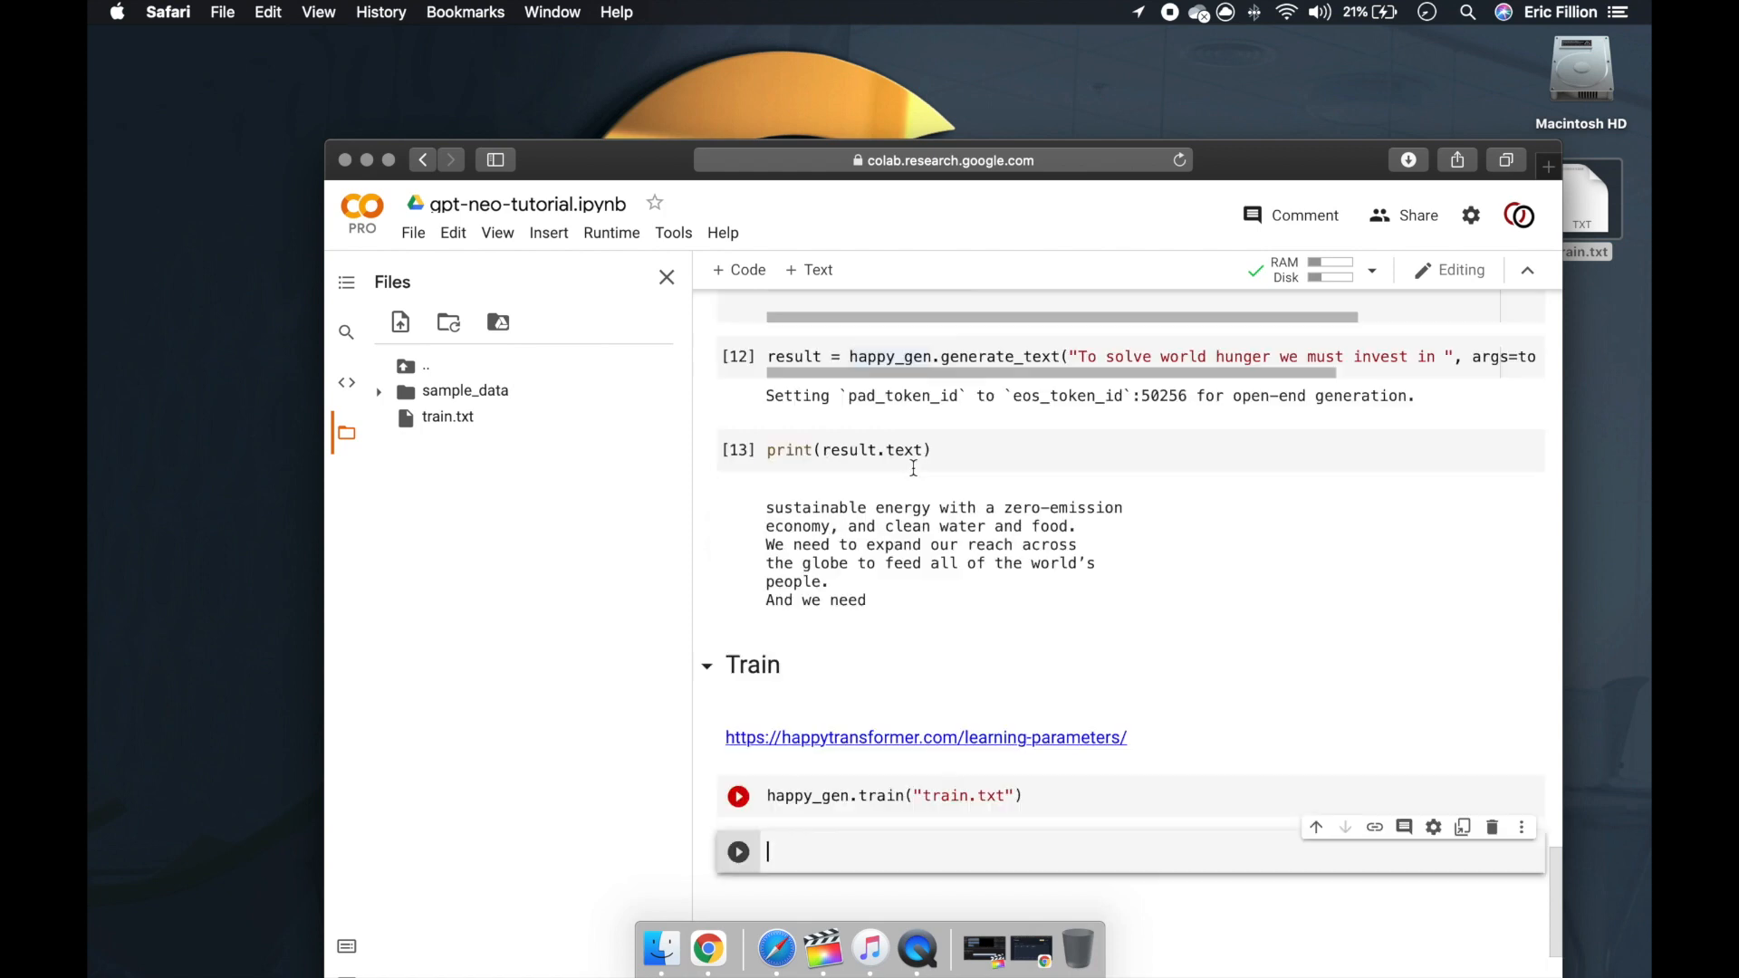
Step: Change the HappyGeneration model to EleutherAI/gpt-neo-125M and rerun the cell
scroll(up, 3)
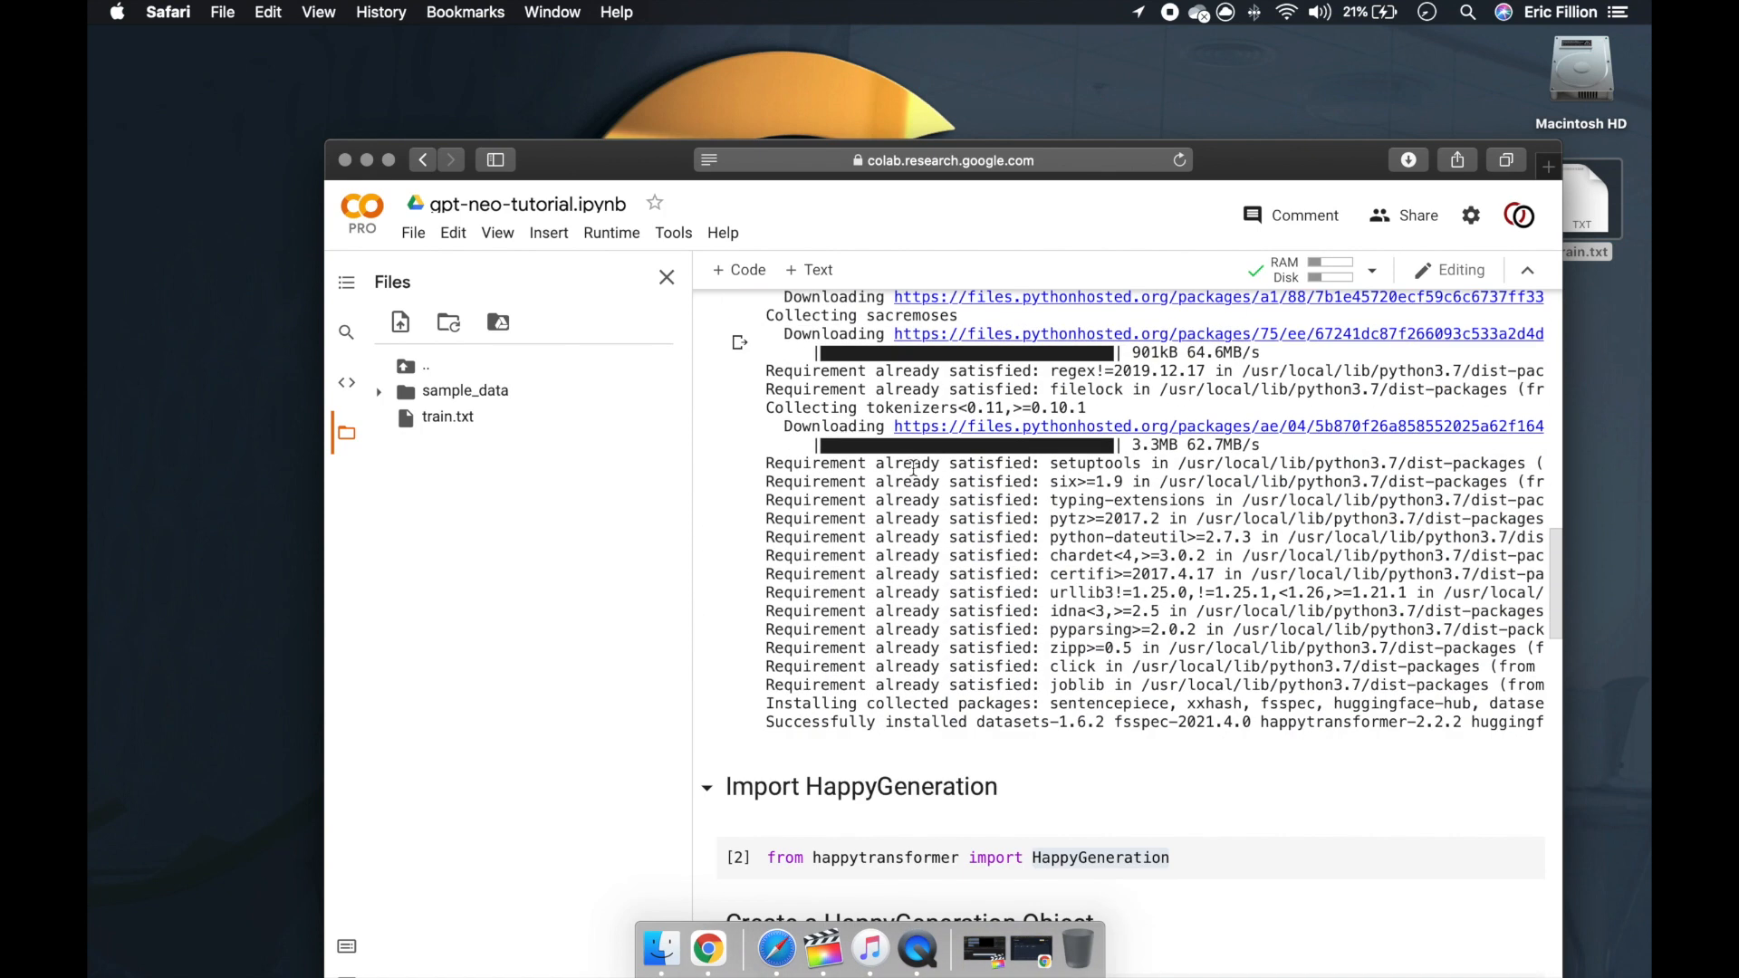
scroll(down, 3)
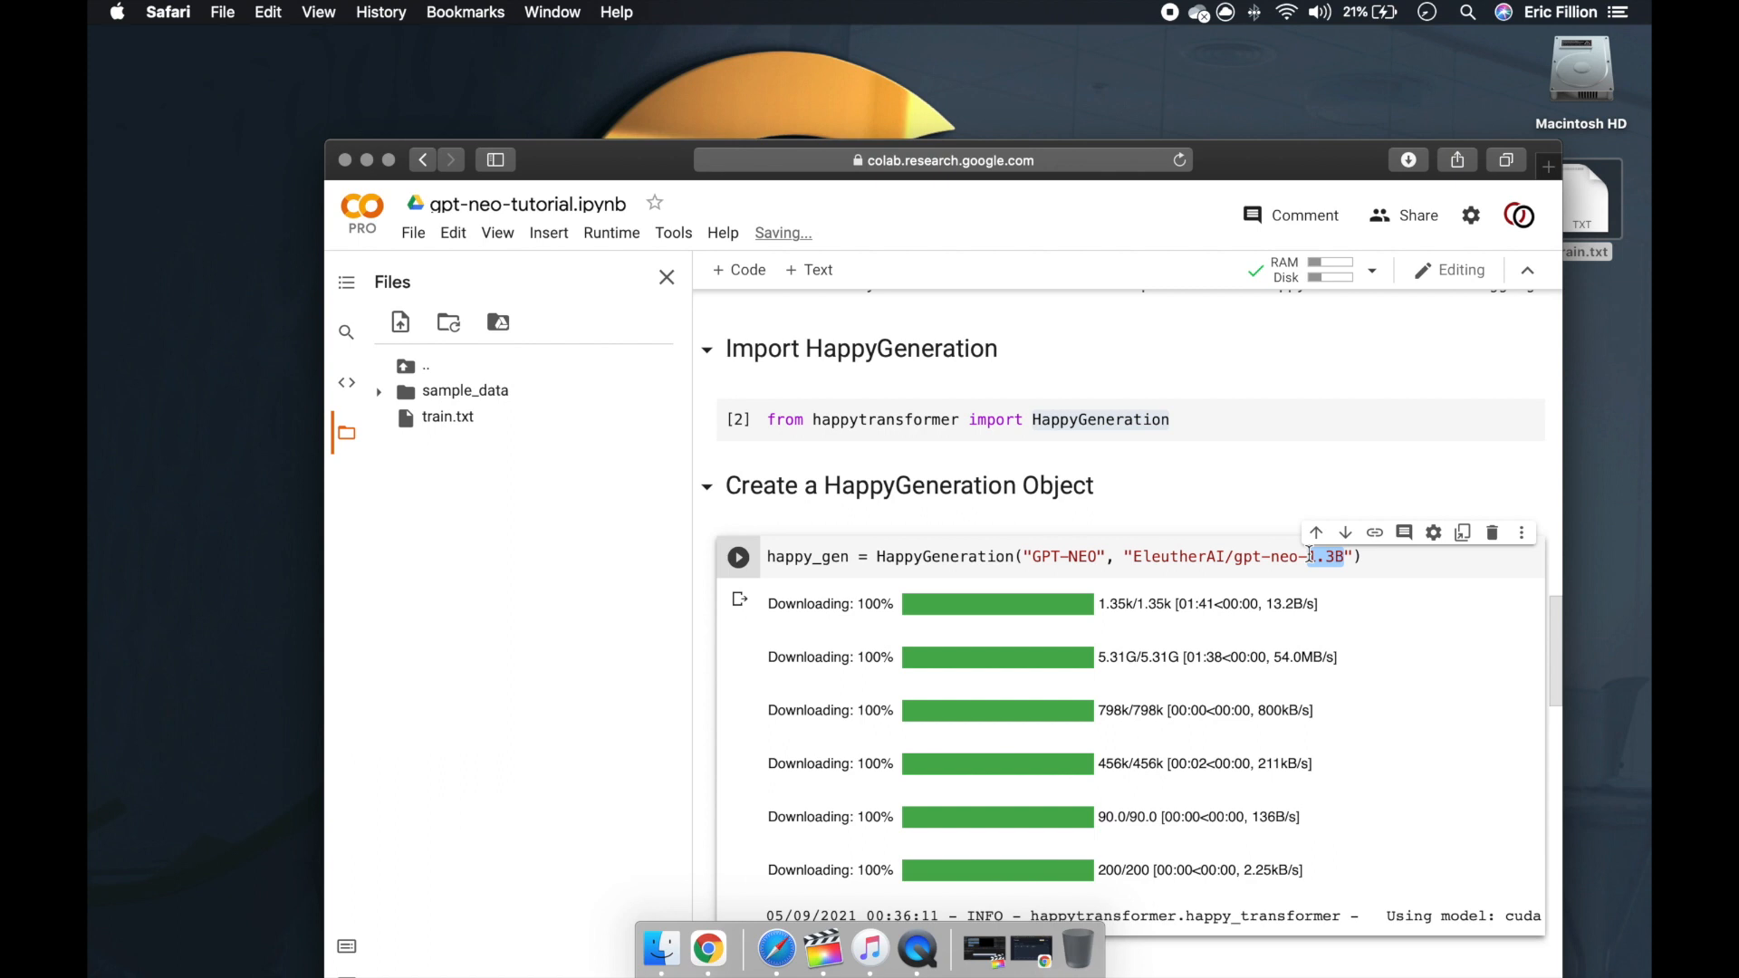
text(12)
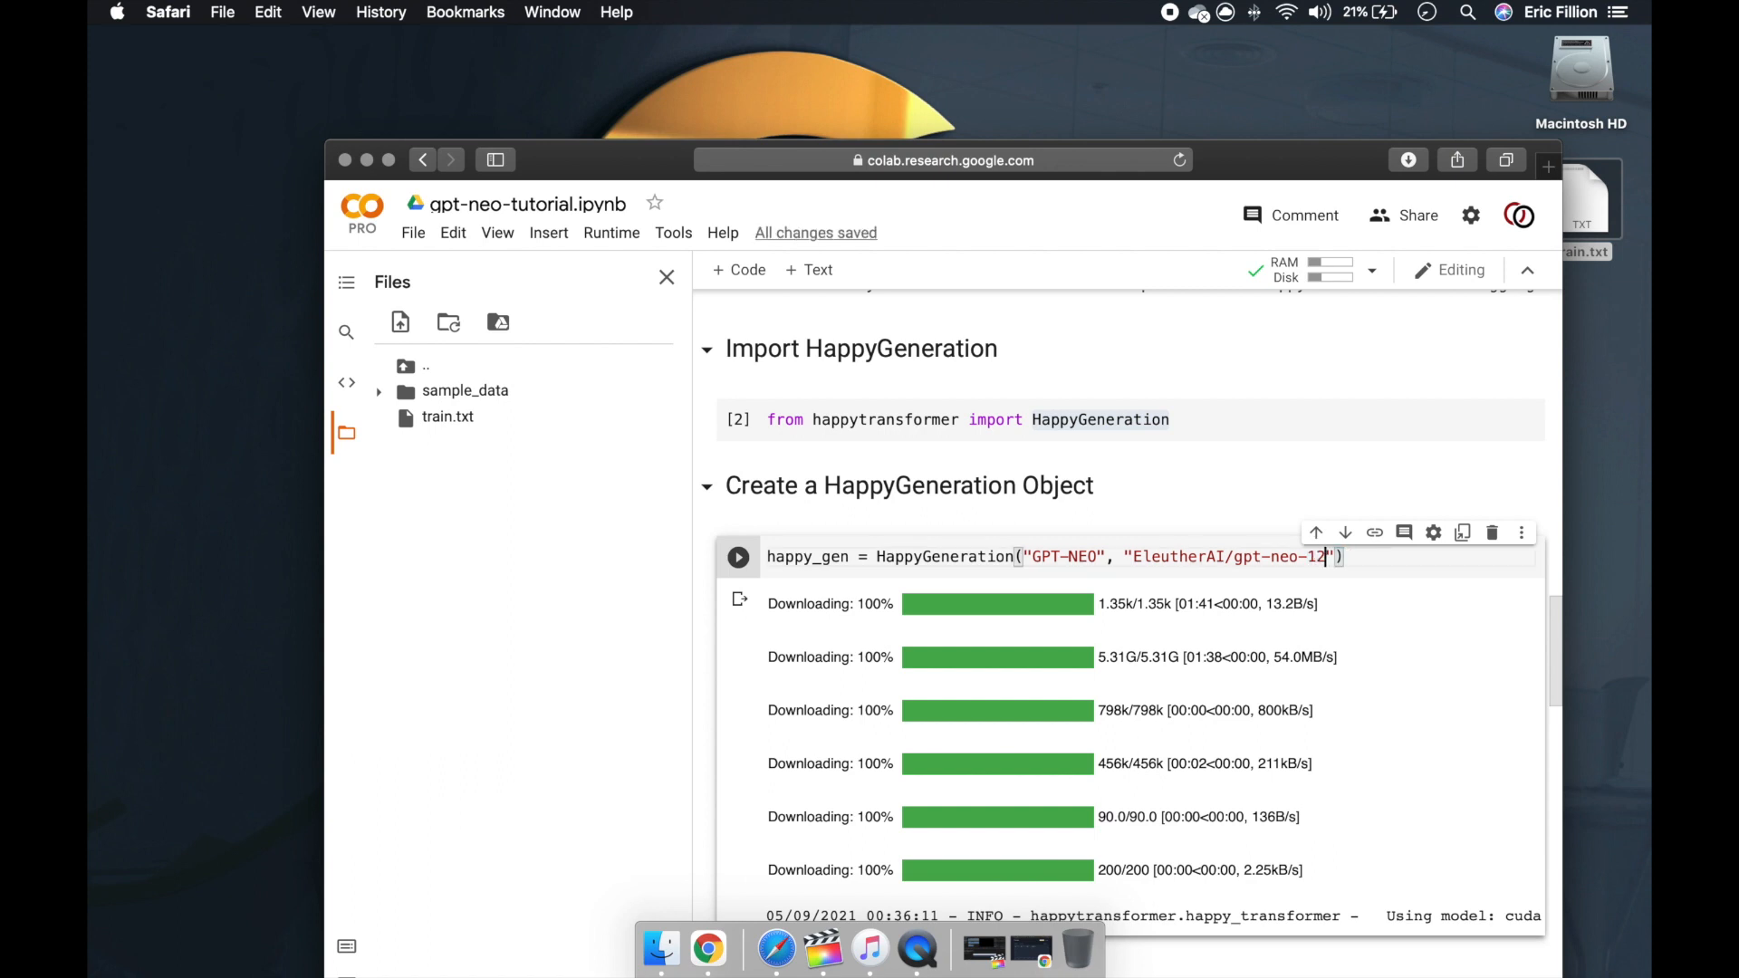
text(5)
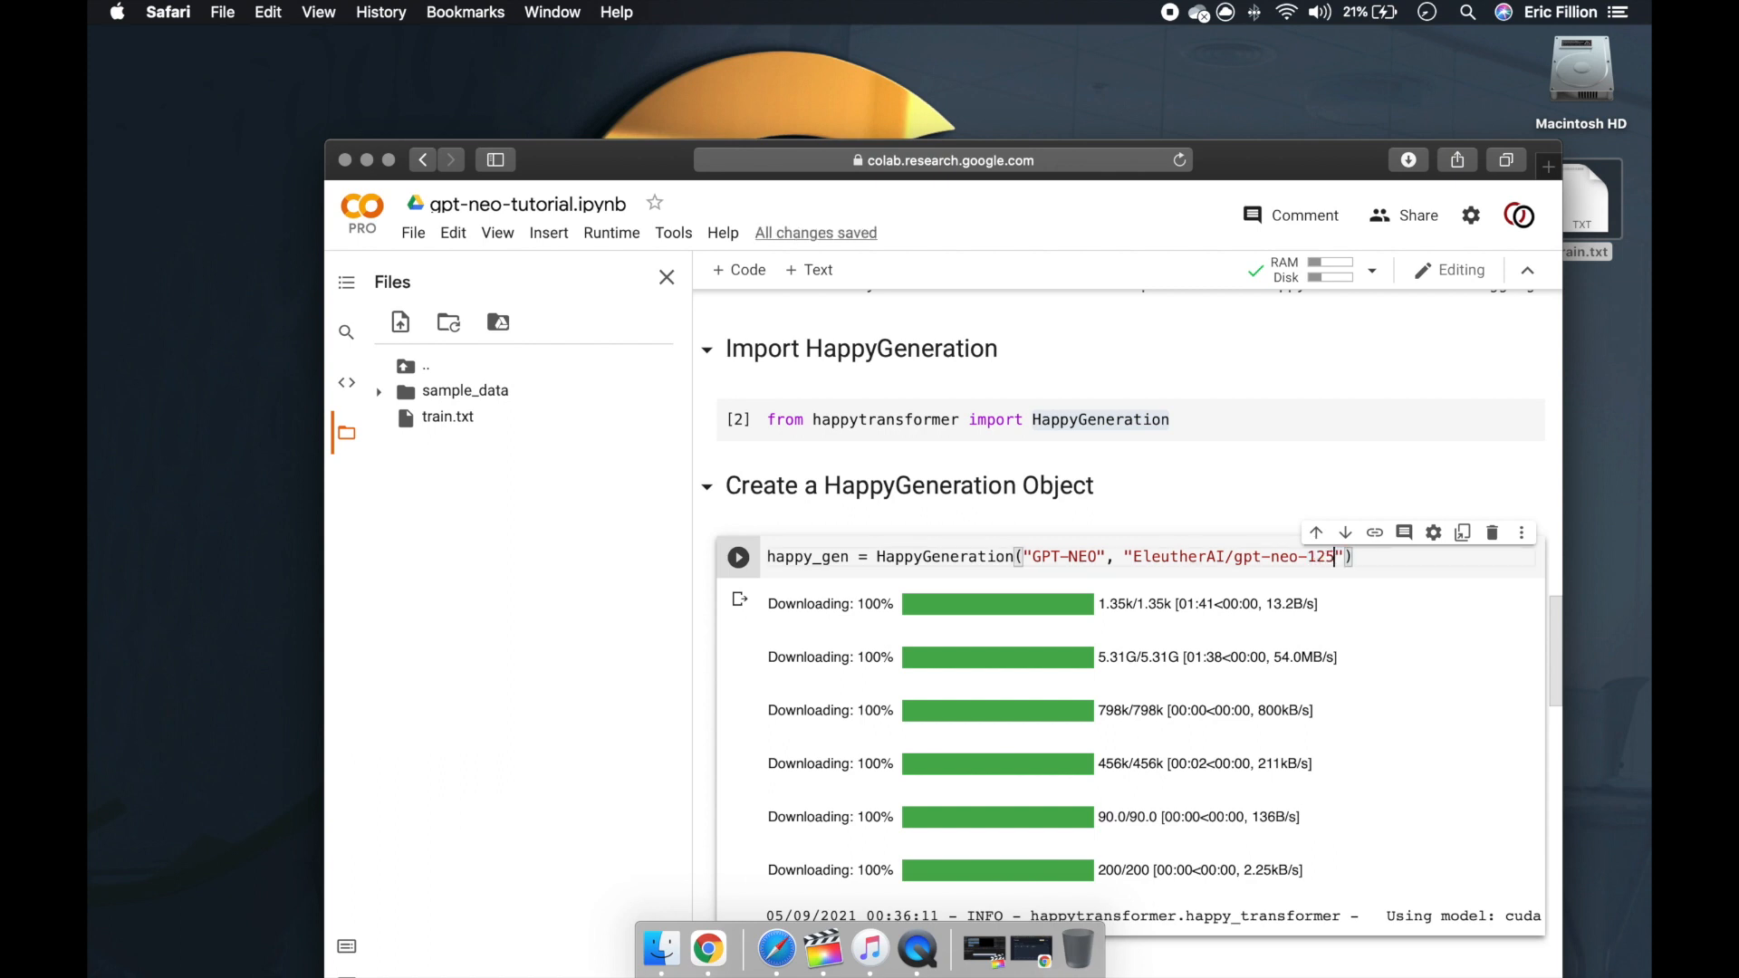
click(739, 557)
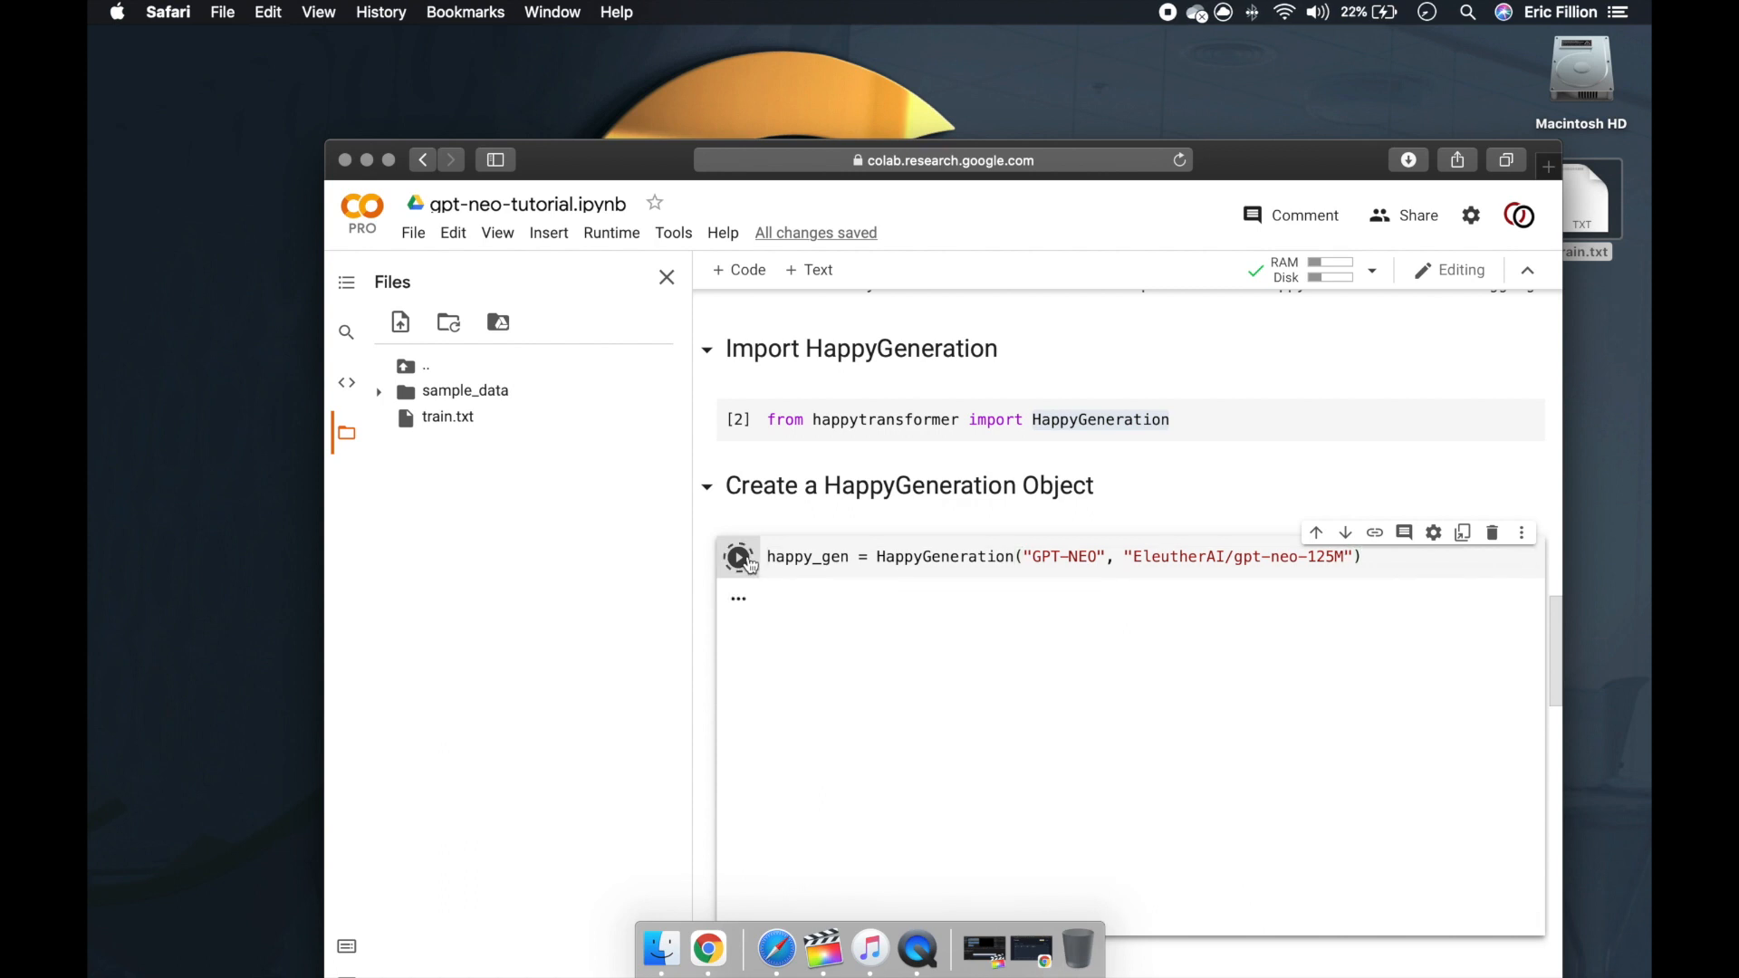
click(739, 556)
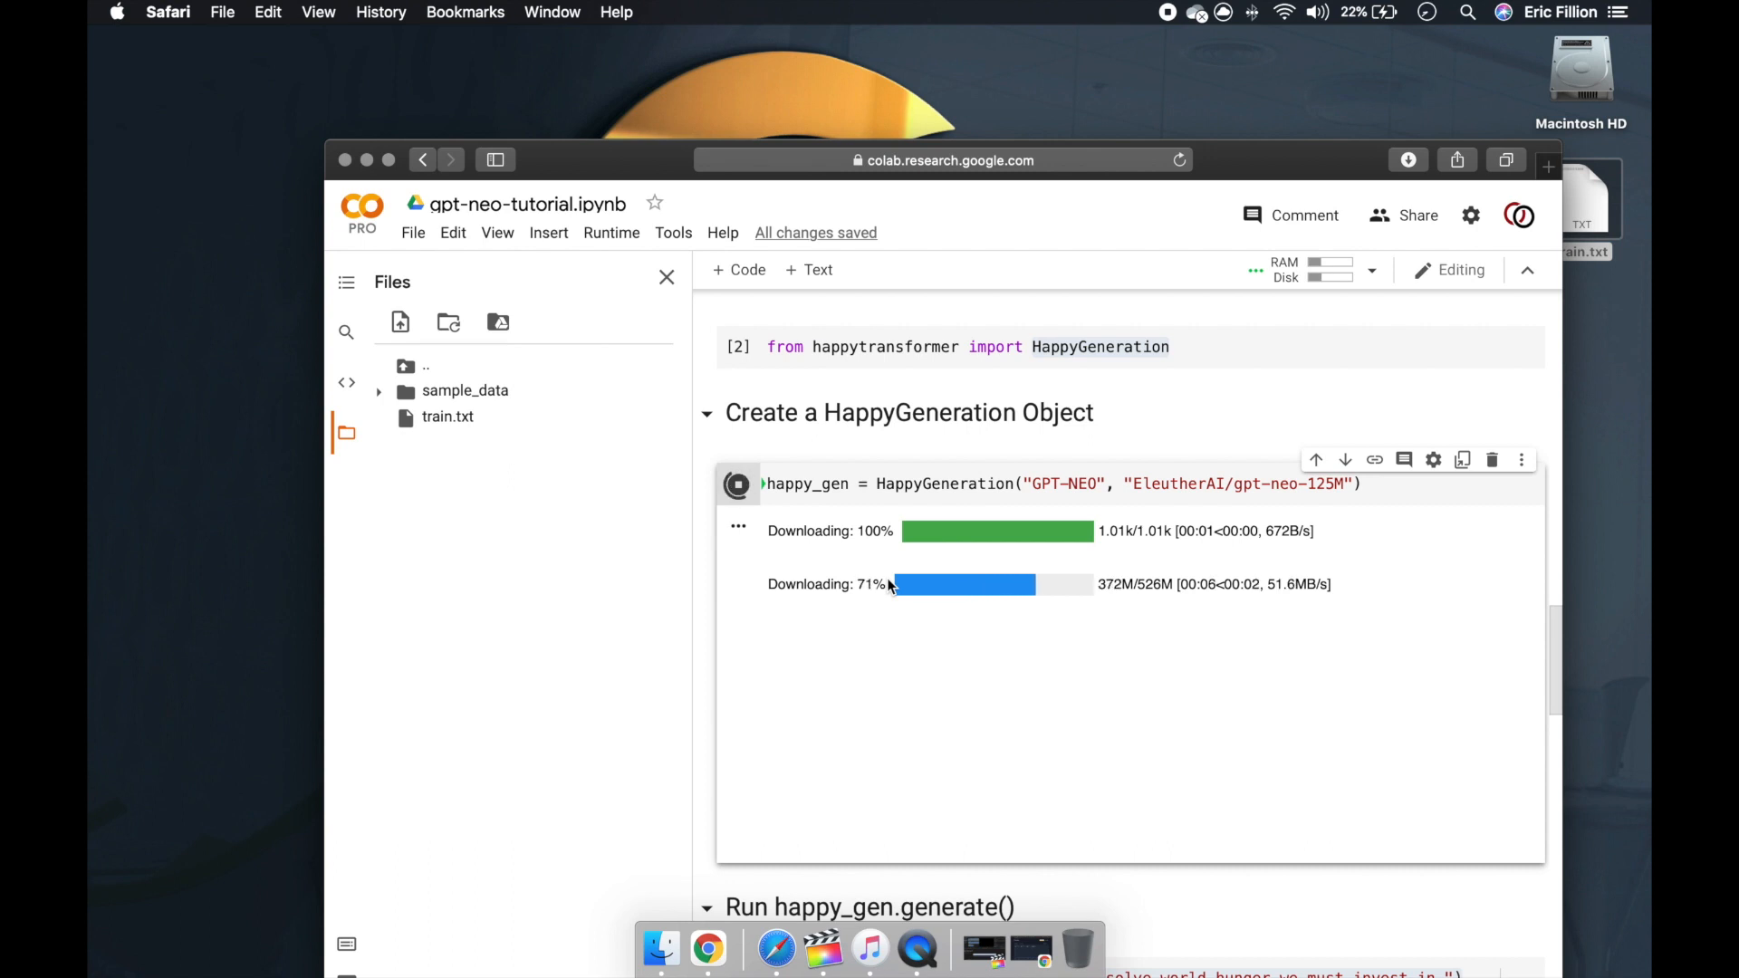
scroll(down, 3)
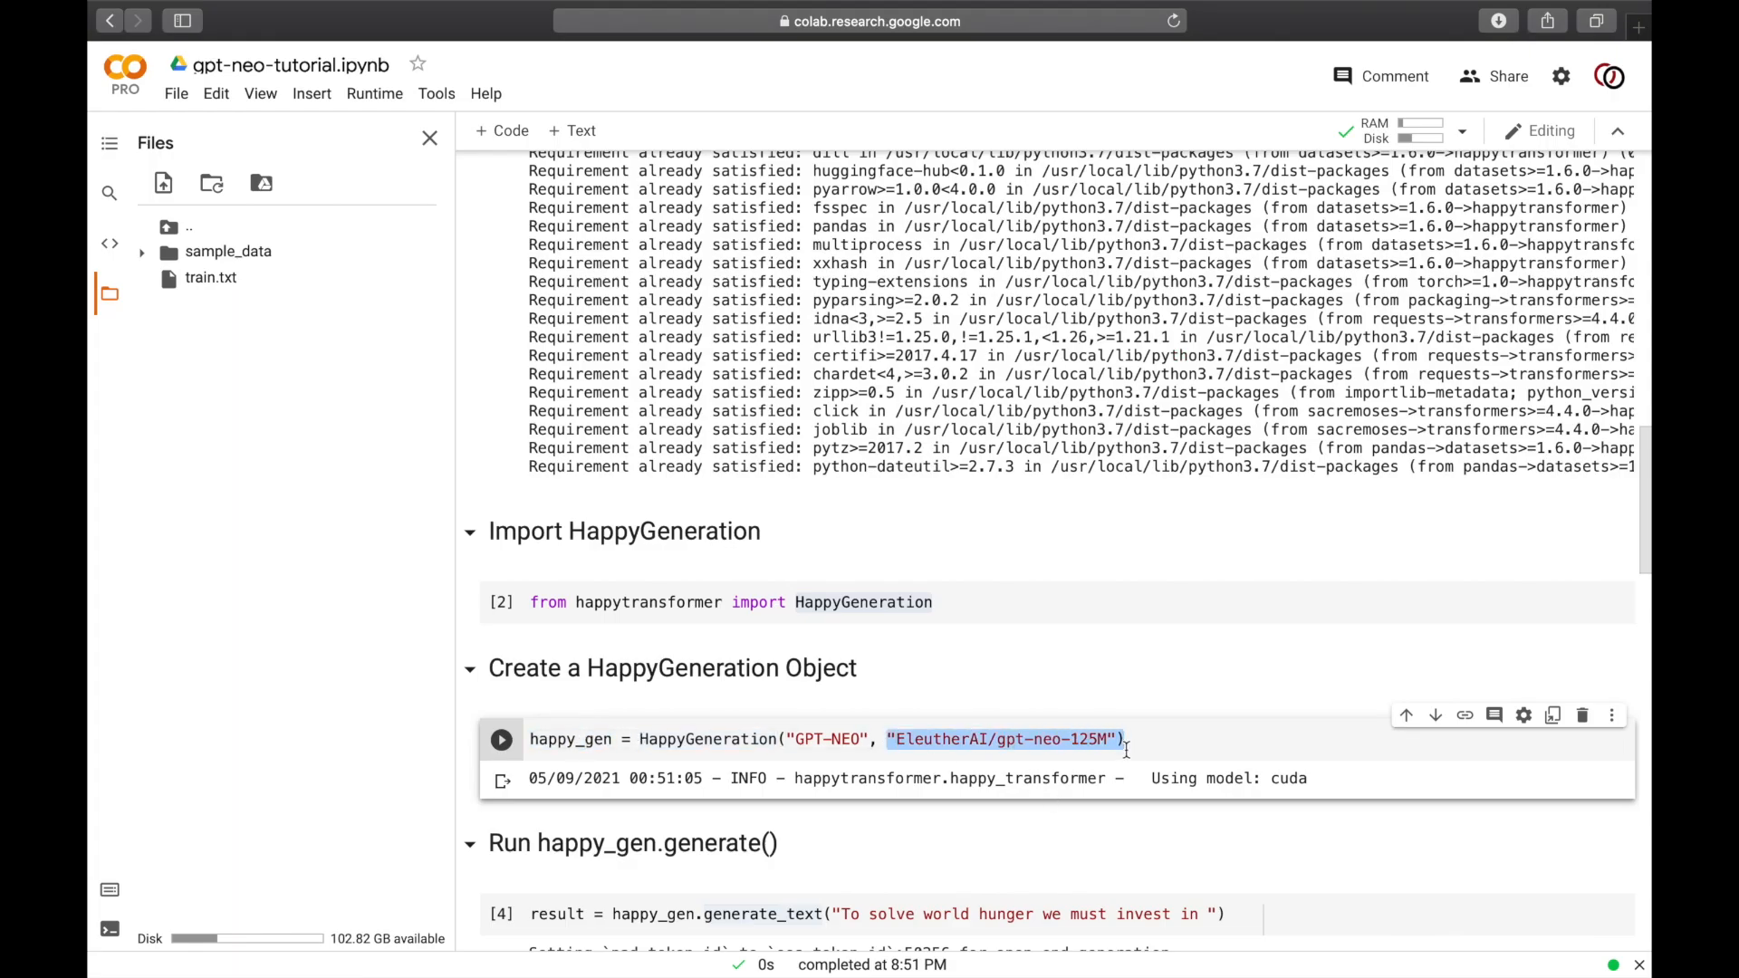
Step: Run the happy_gen.train cell on train.txt and add a new code cell below
scroll(down, 3)
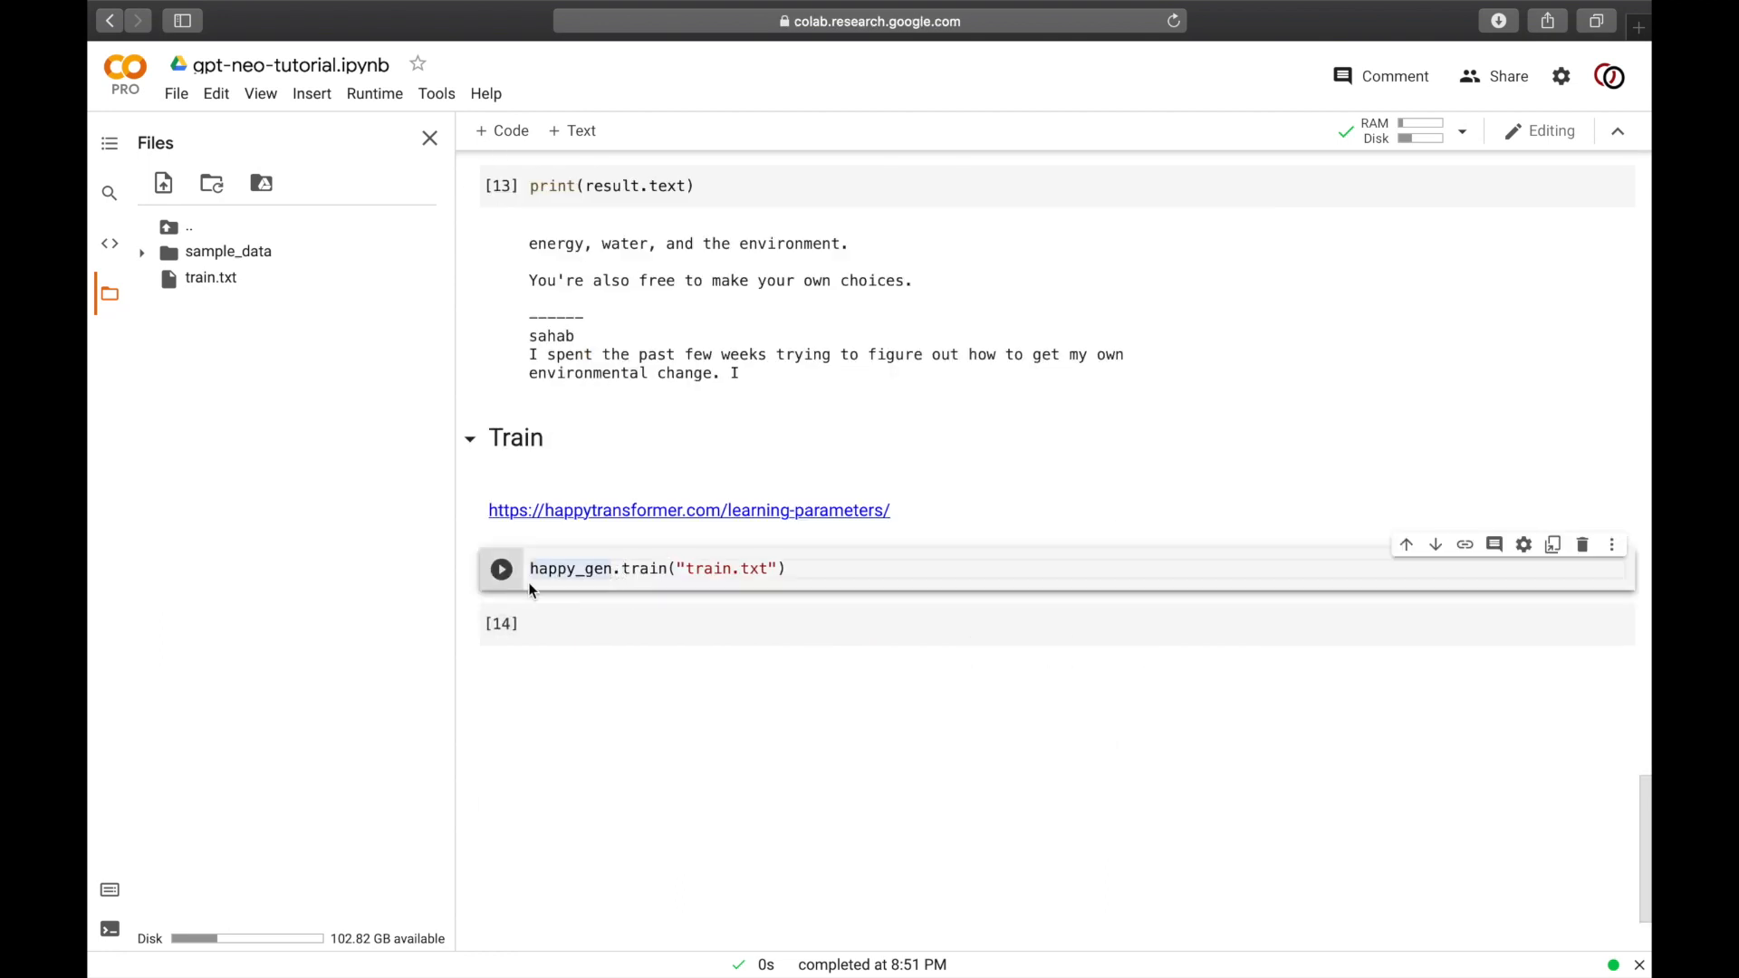
click(500, 567)
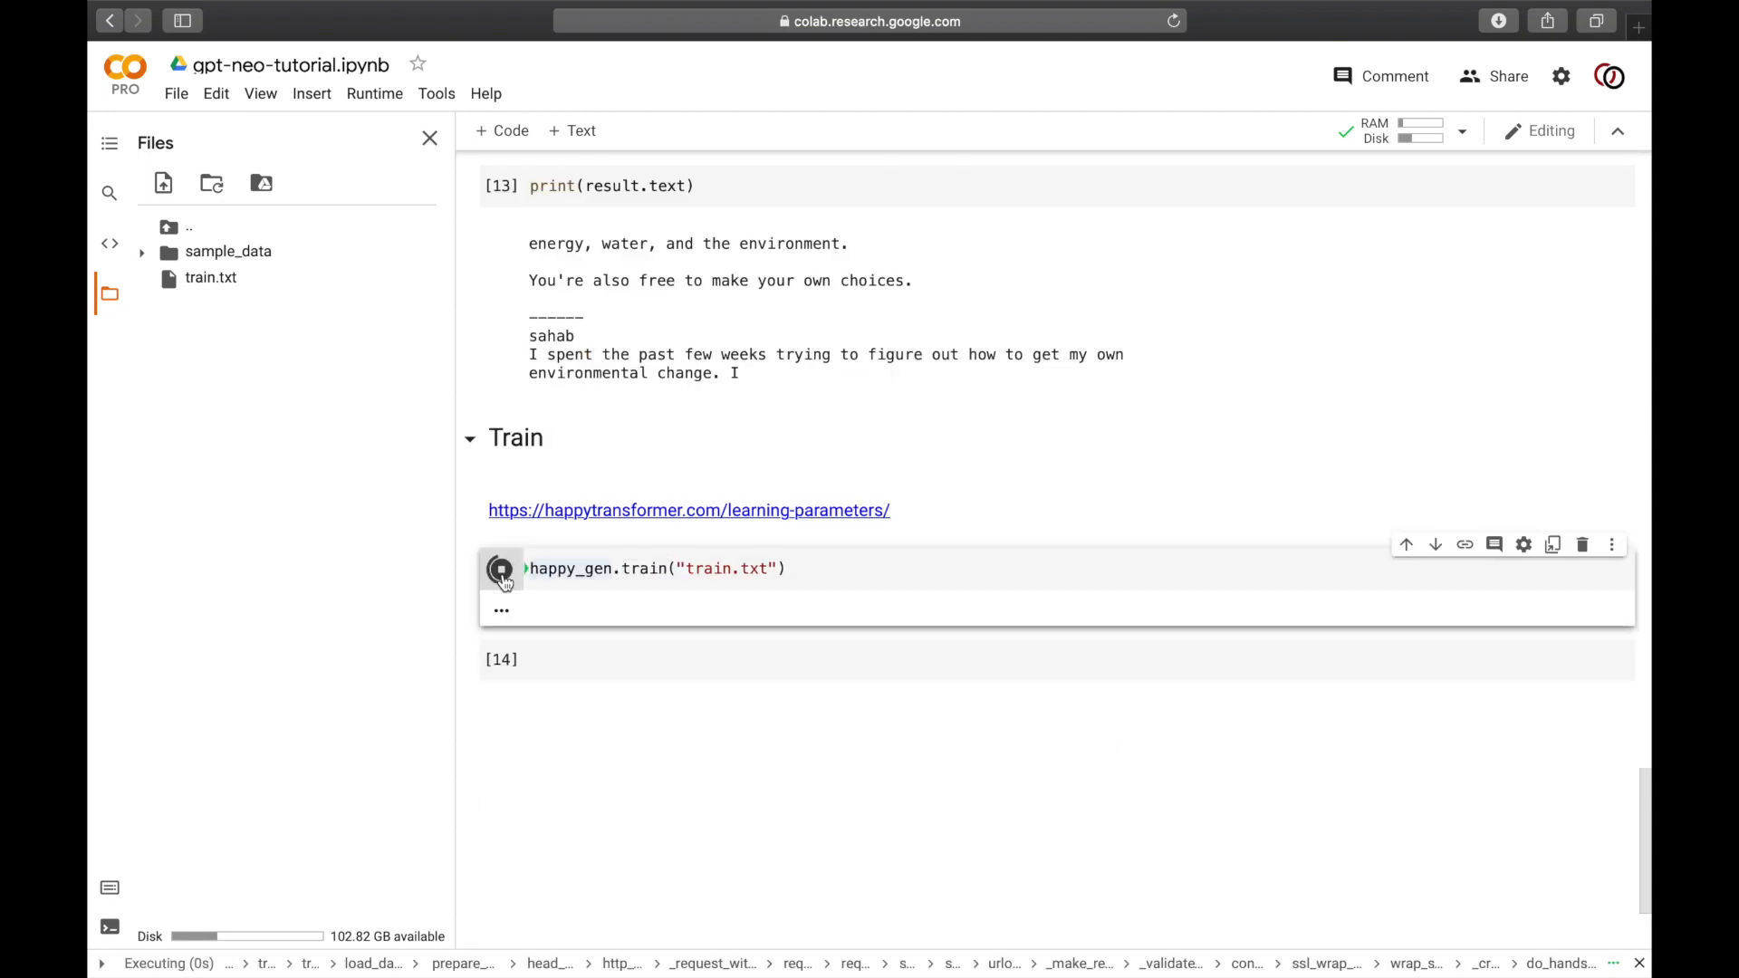
click(500, 569)
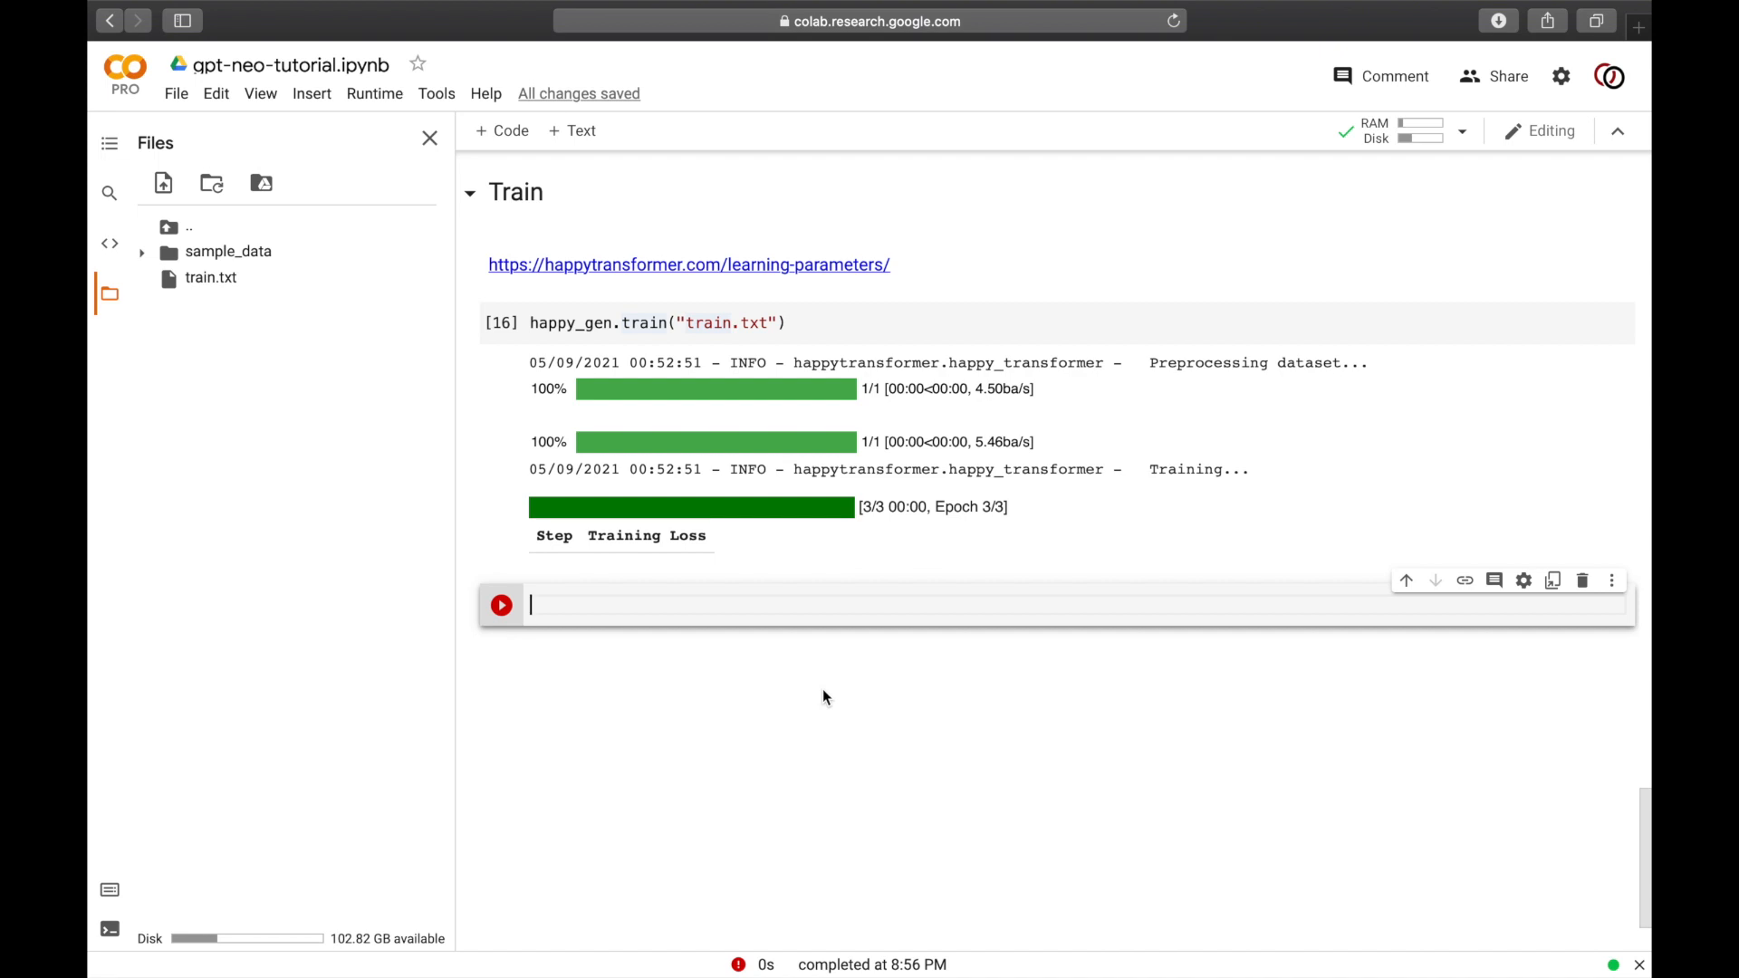
Step: Write and run 'from happytransformer import GENTrainArgs'
text(from happy)
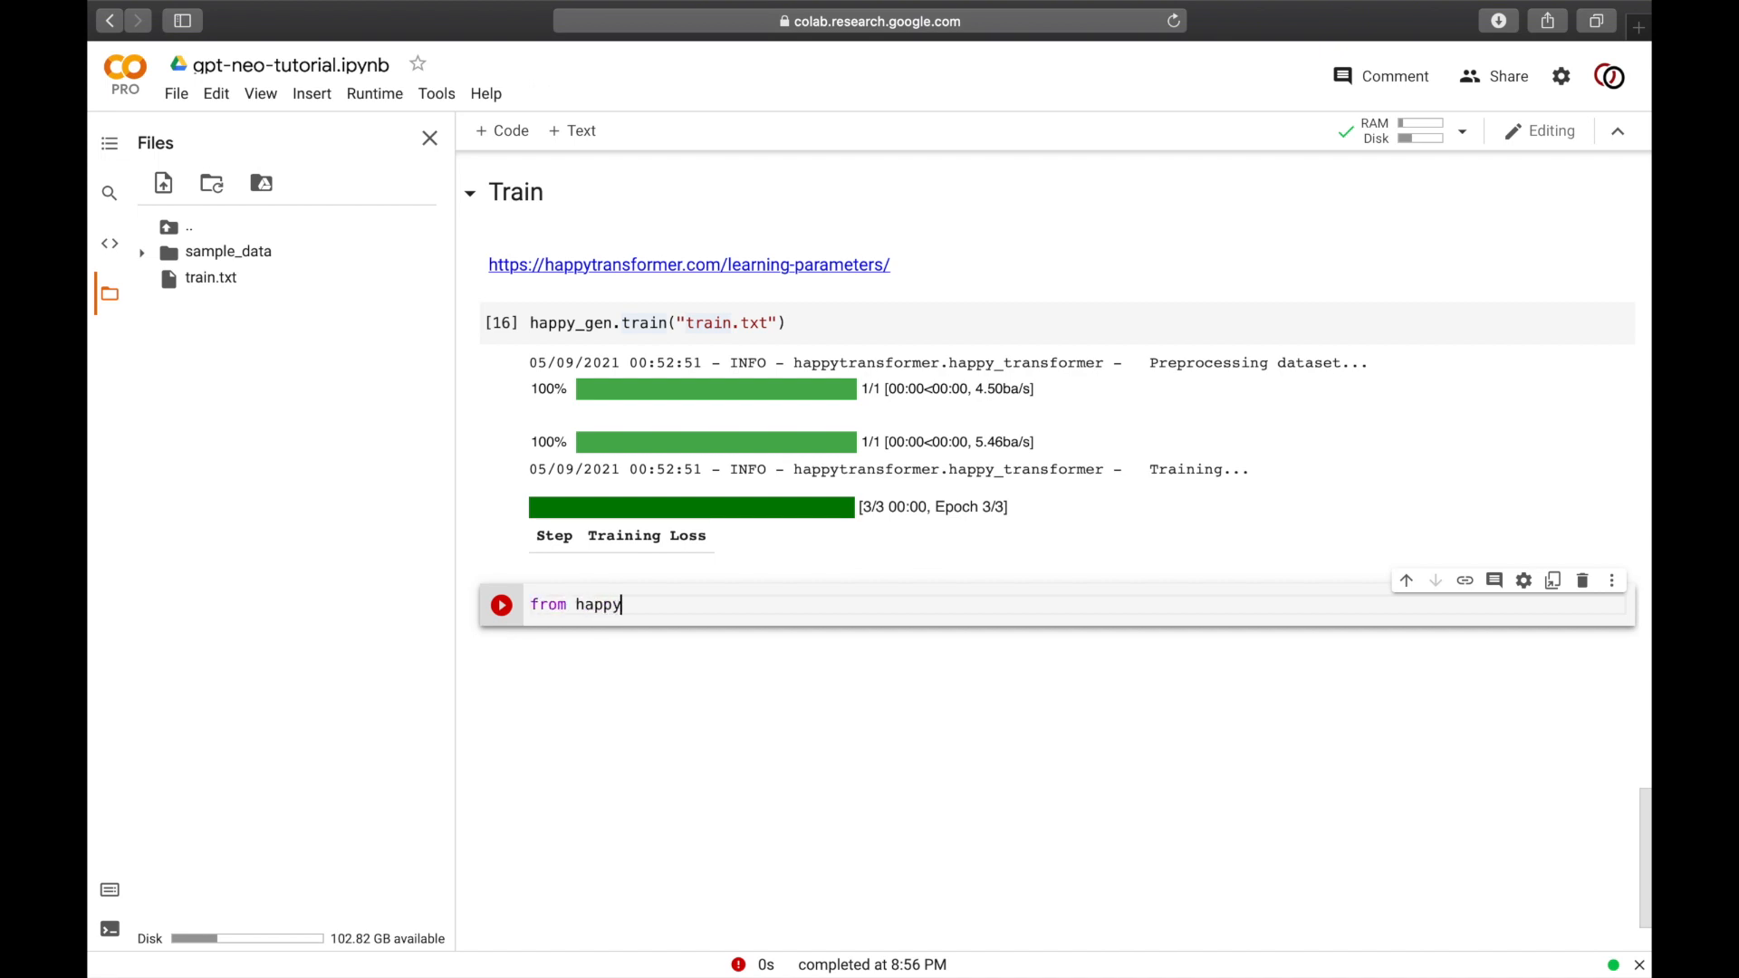
text(transformer impor)
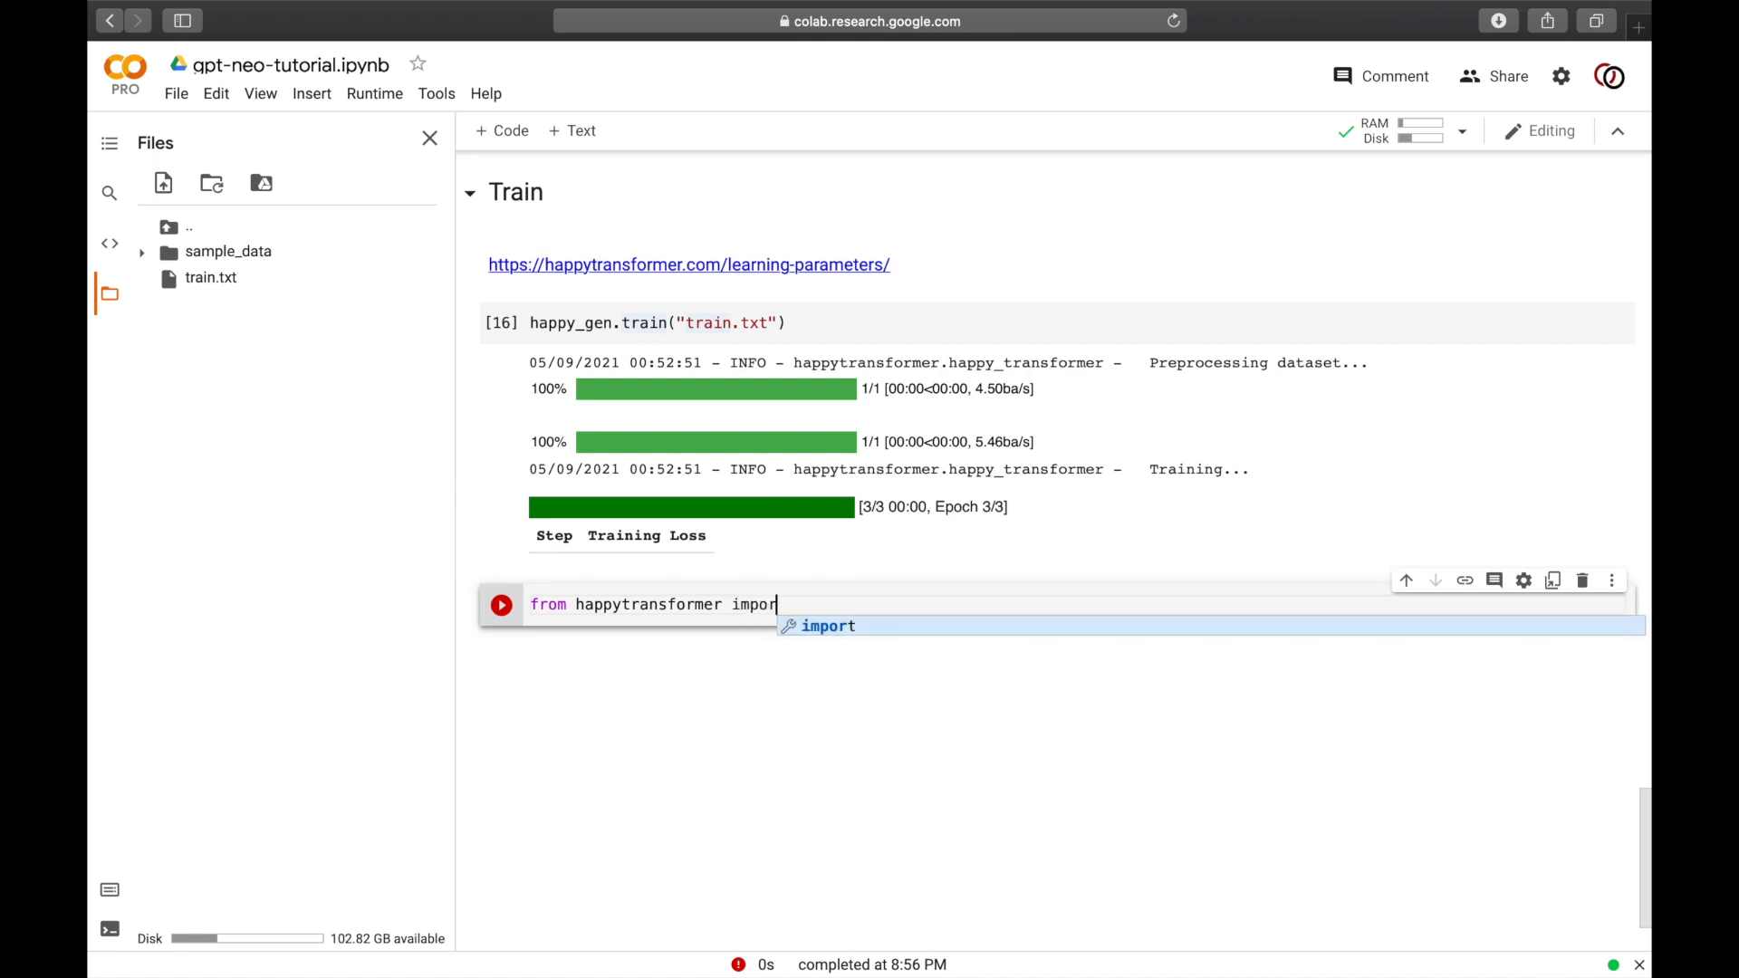
text(GEN)
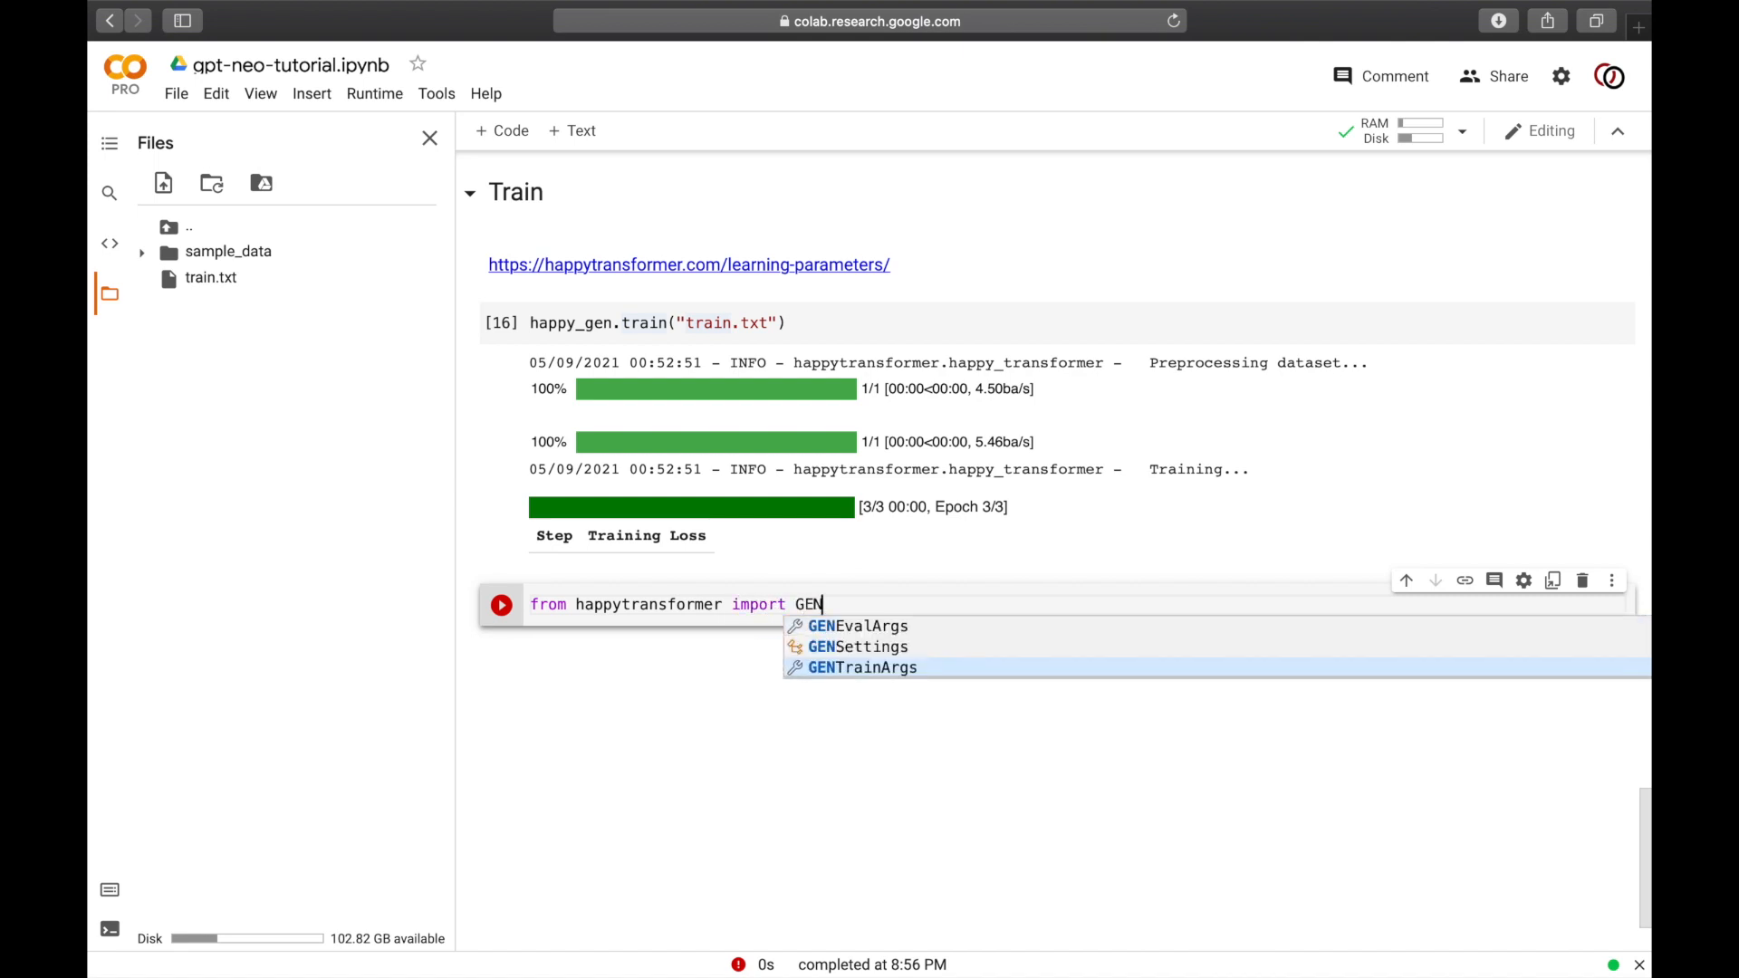
click(864, 667)
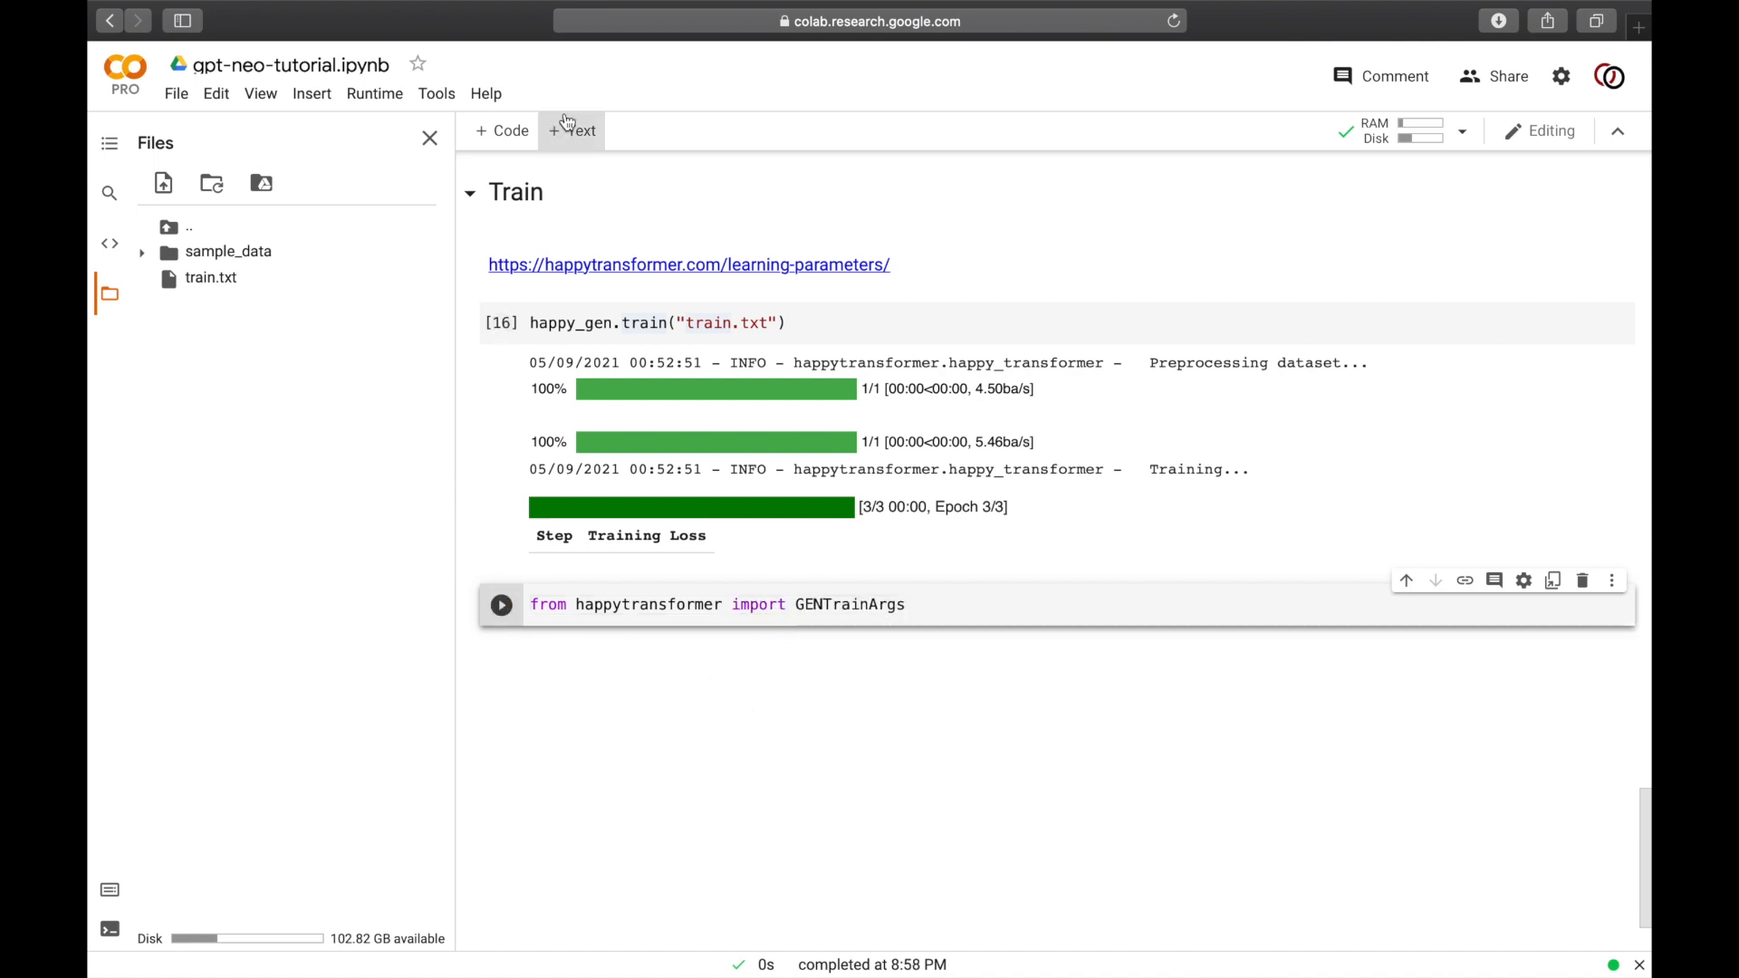
Step: Write args = GENTrainArgs() and head to the learning parameters documentation
text(a)
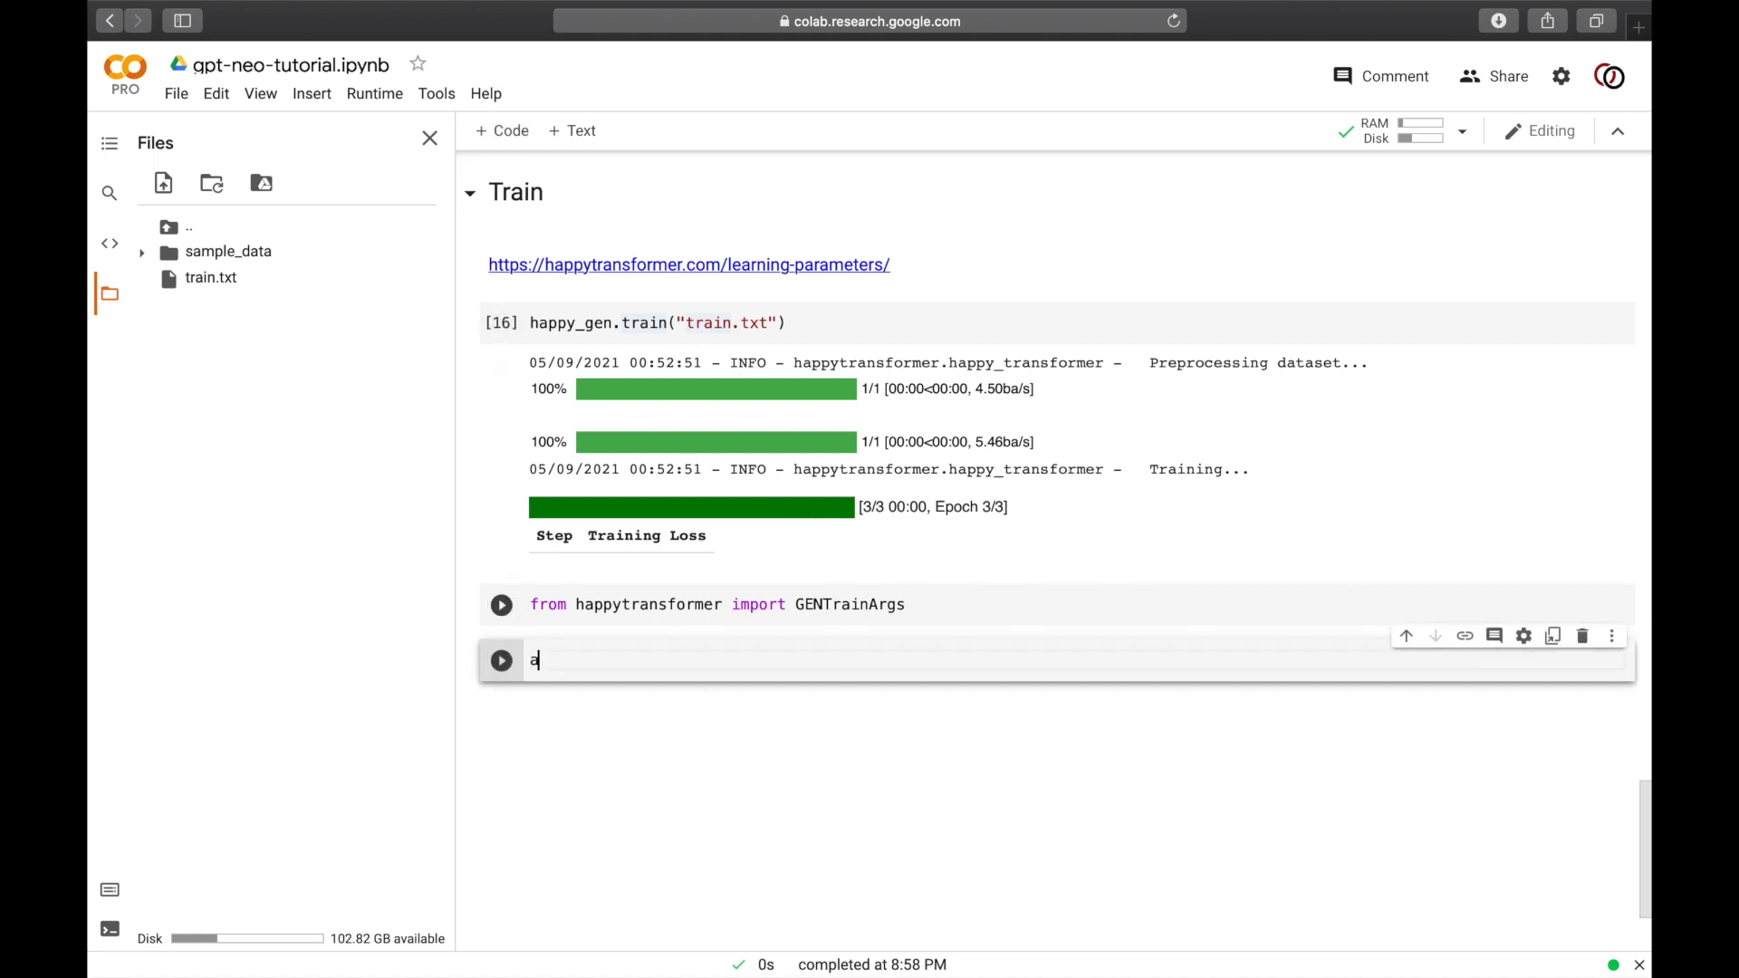
text(rgs =)
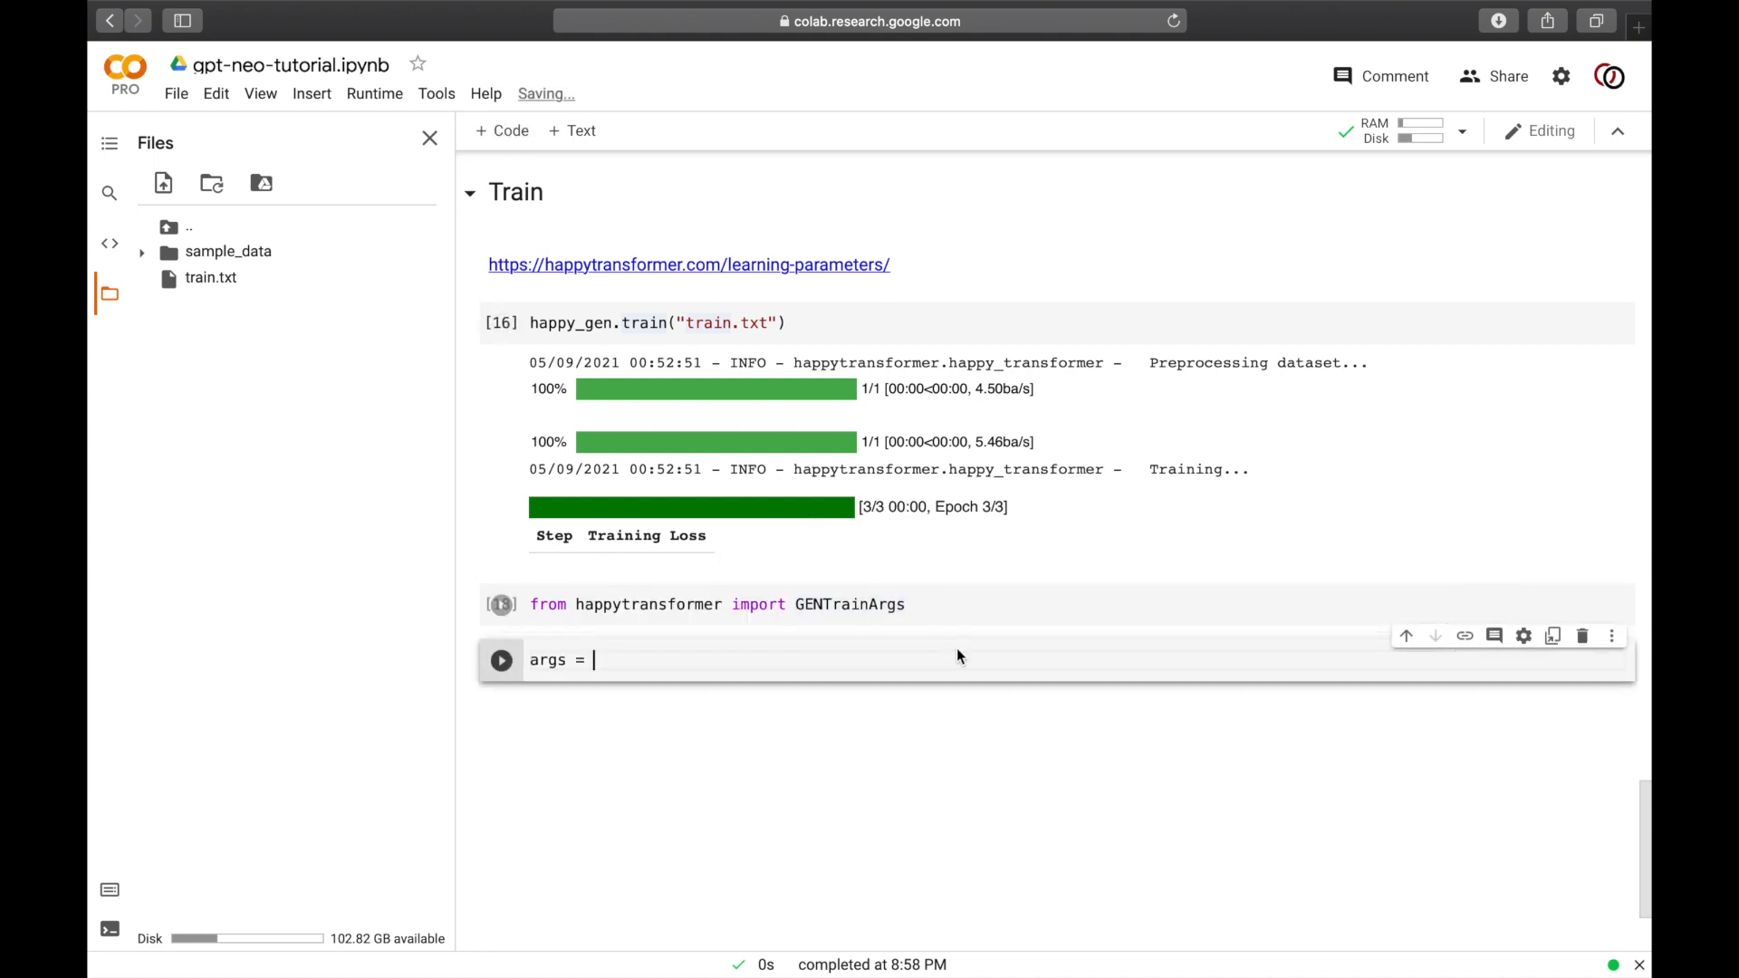
text(GENTrainArgs)
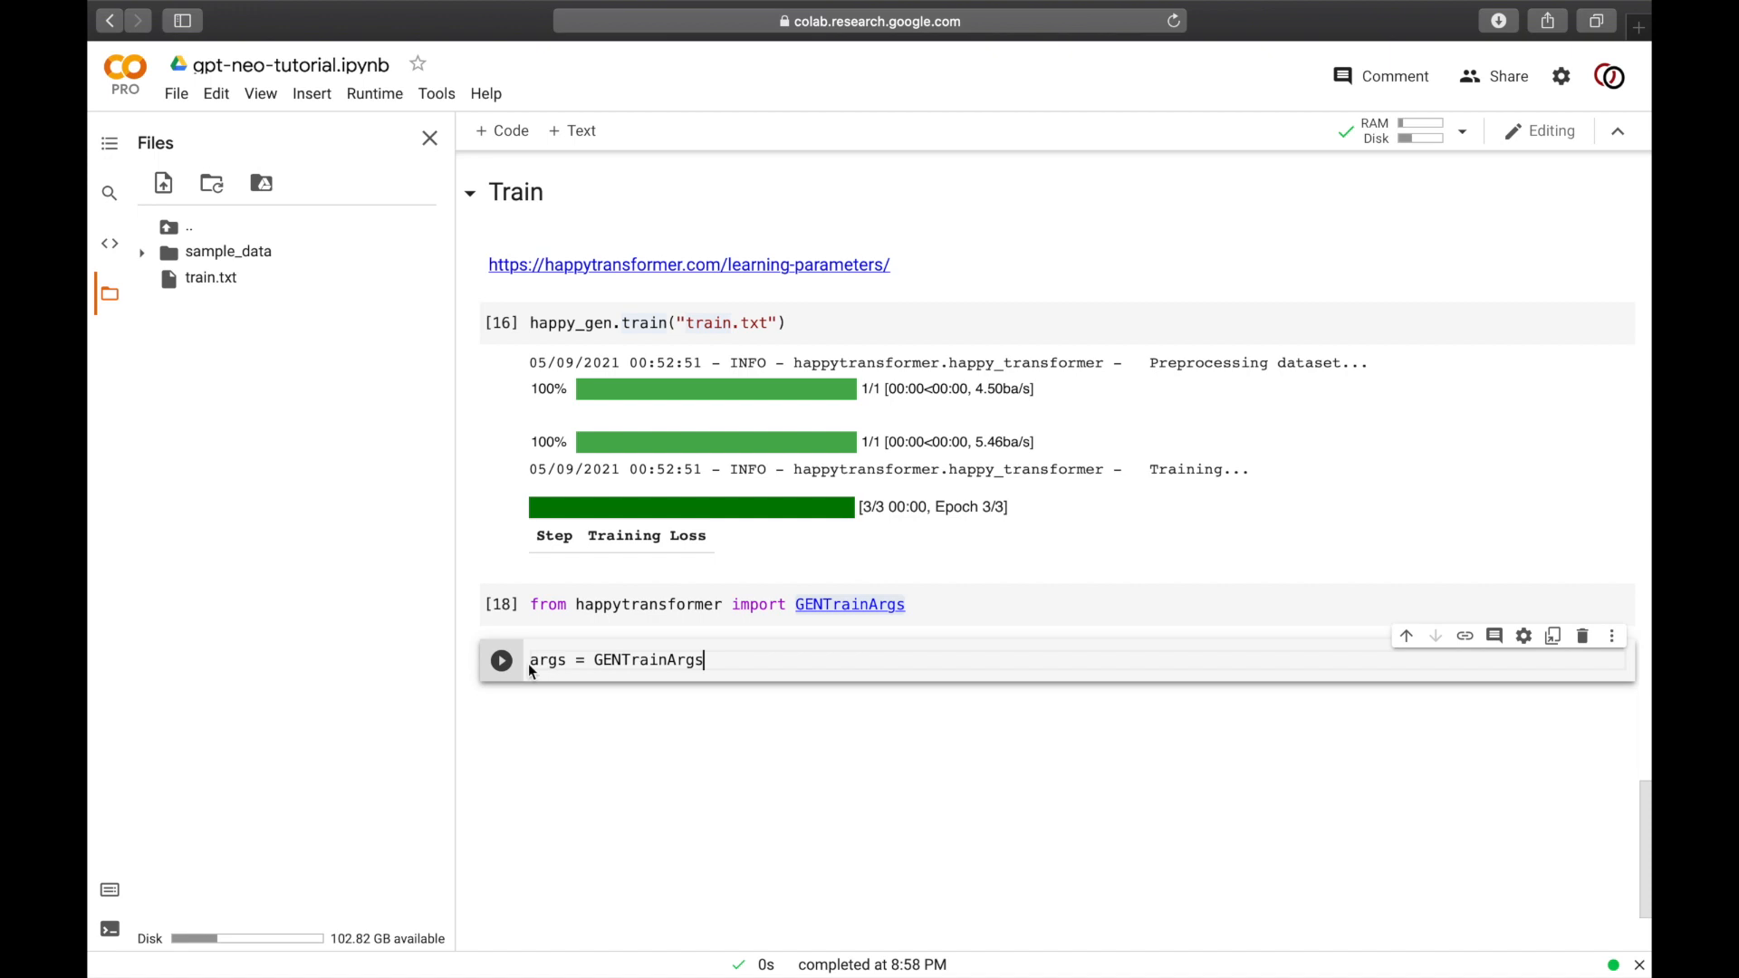
text(())
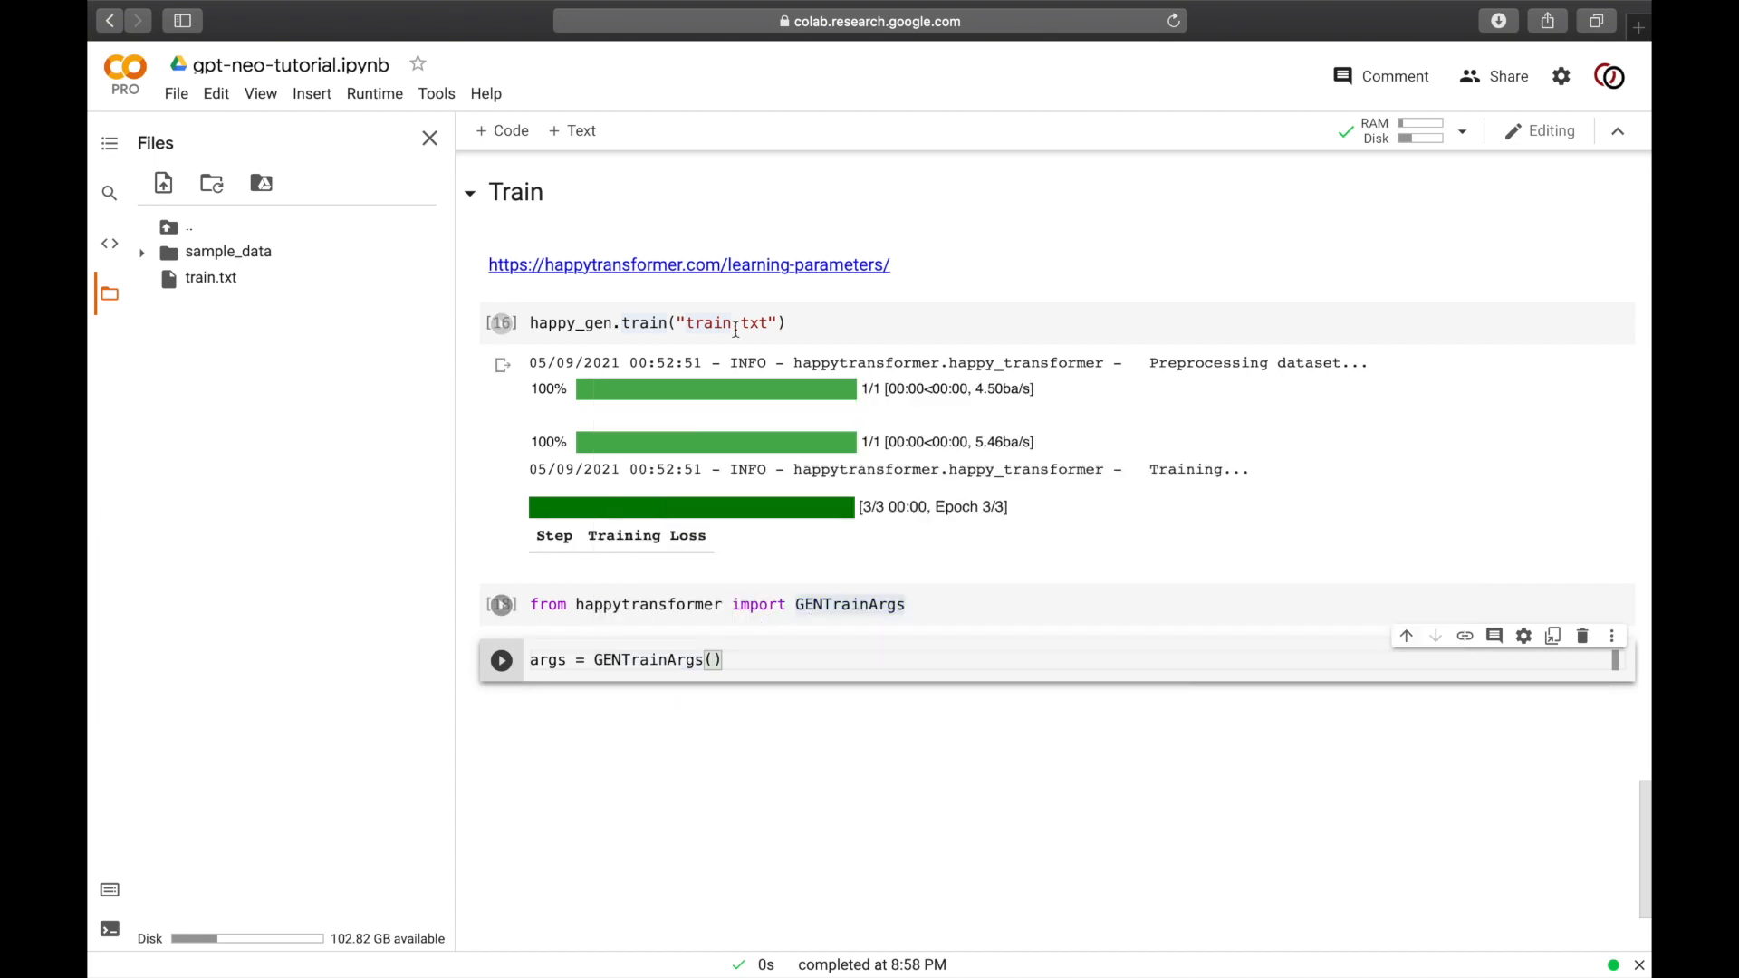
click(688, 265)
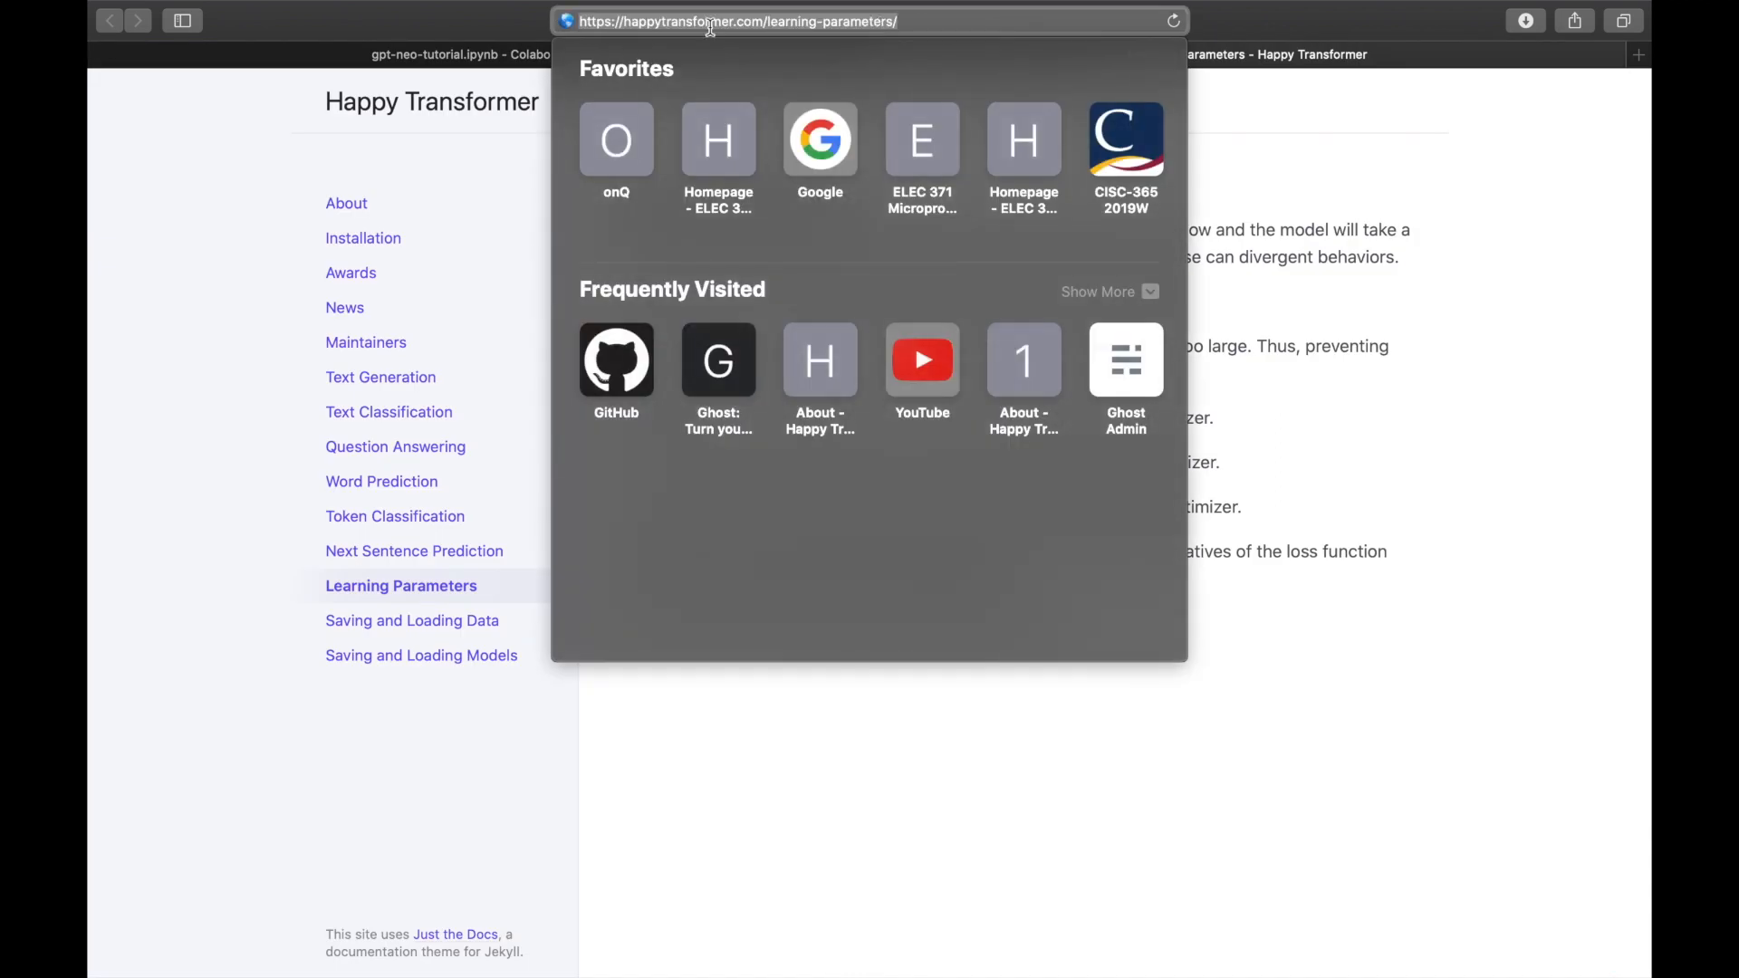
Step: Review num_train_epochs on the Learning Parameters page and return to the notebook
key(Return)
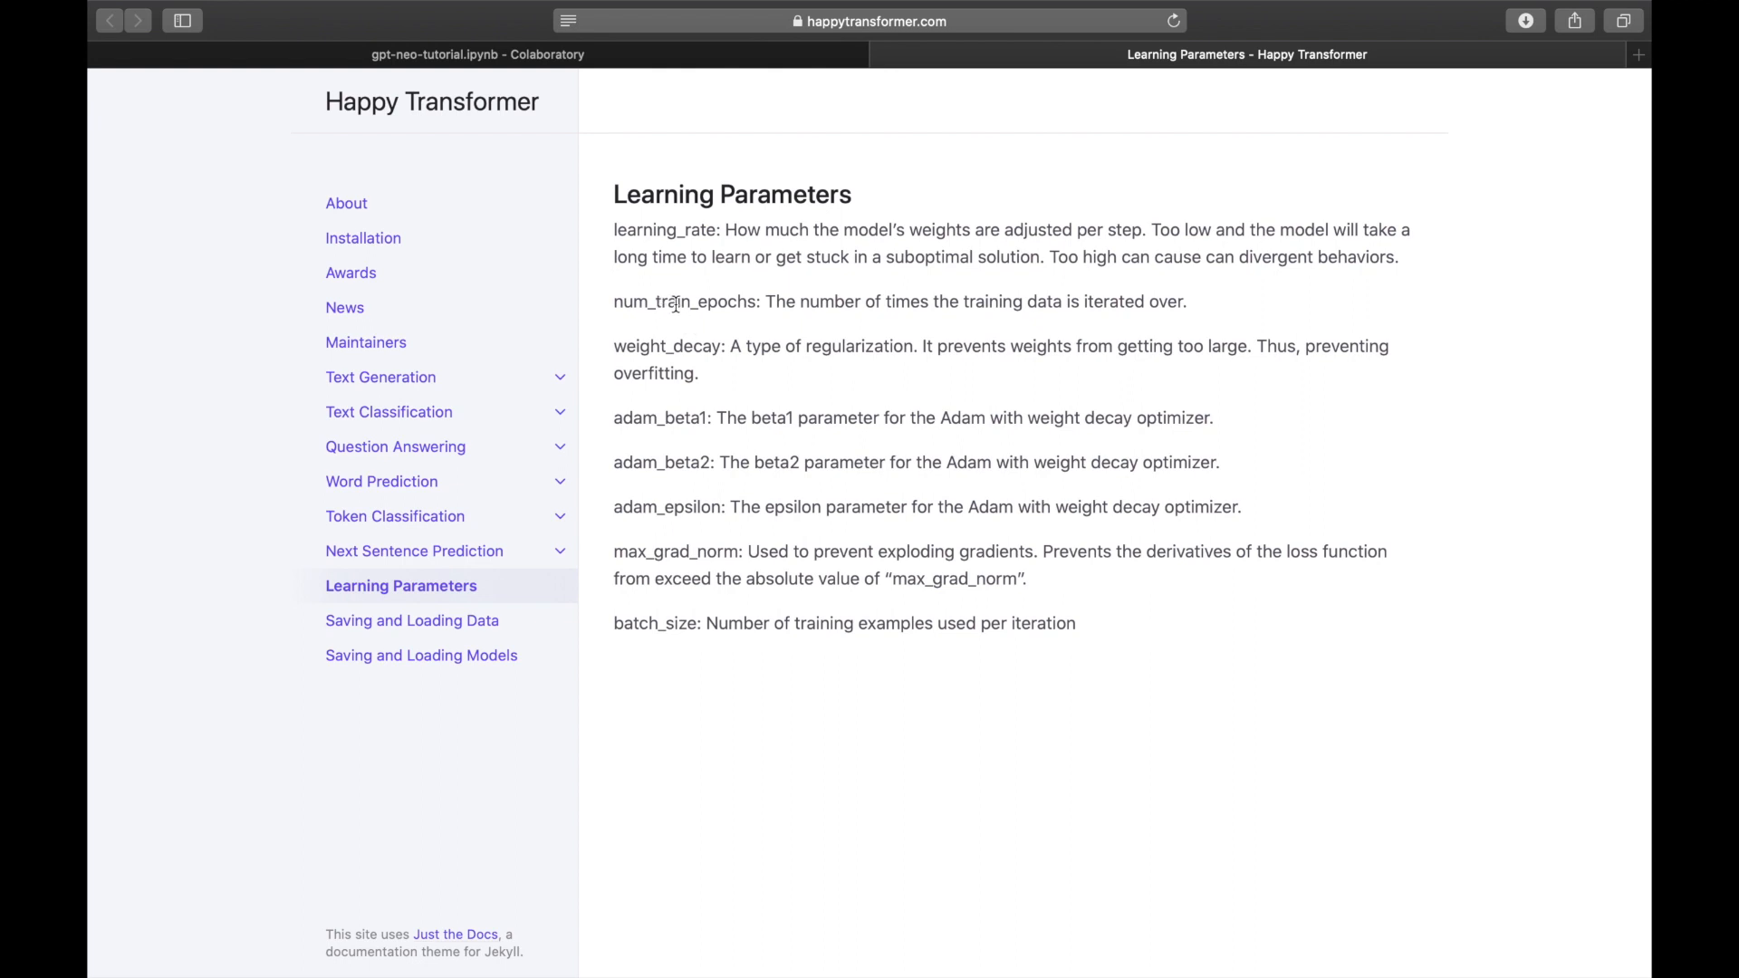
double_click(683, 302)
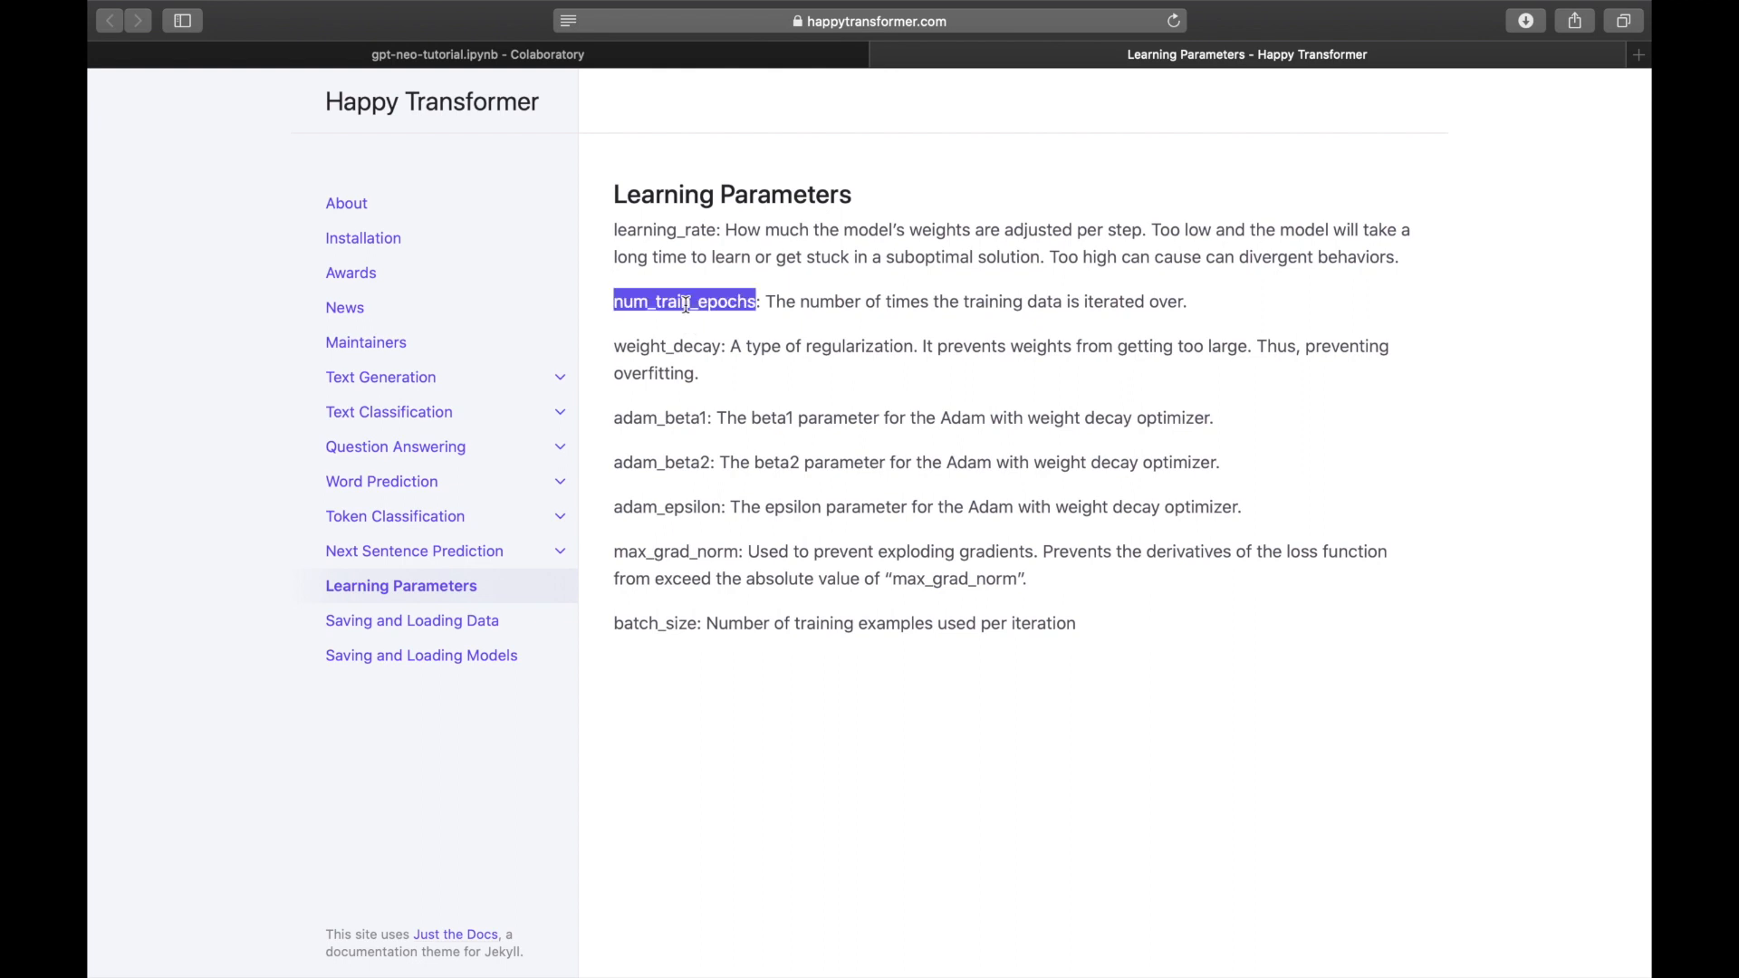
click(476, 55)
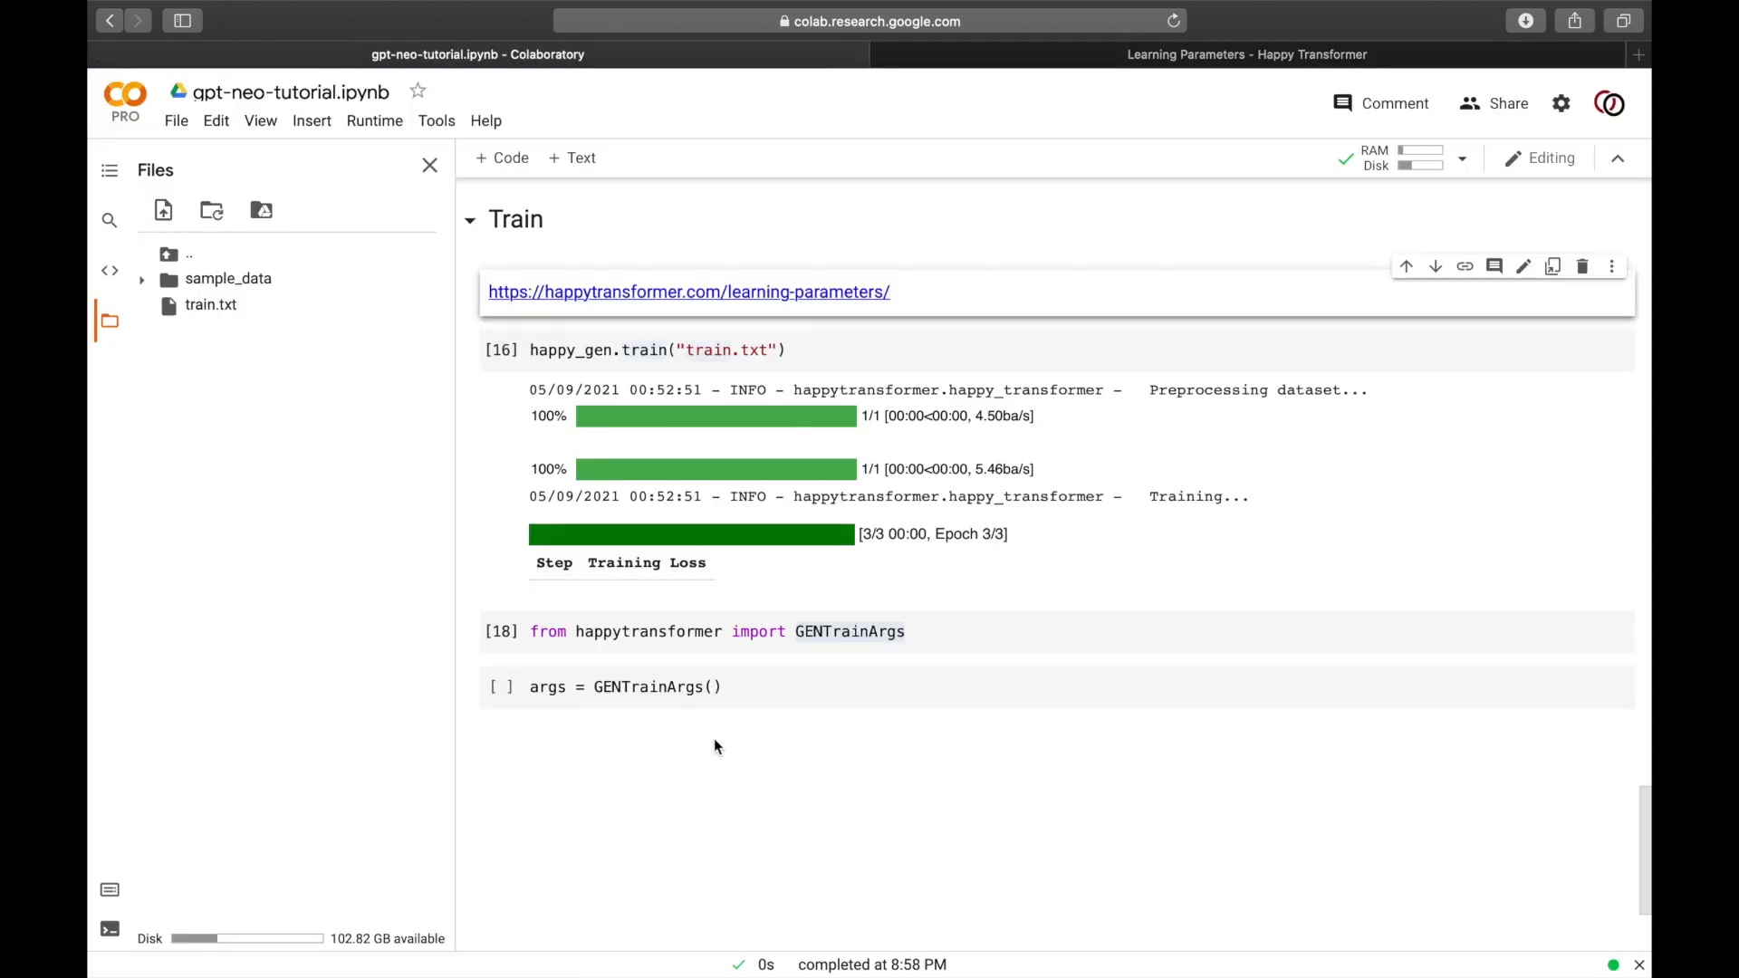
Step: Set args = GENTrainArgs(num_train_epochs=1), double-checking against the docs tab
text(num_train_epochs)
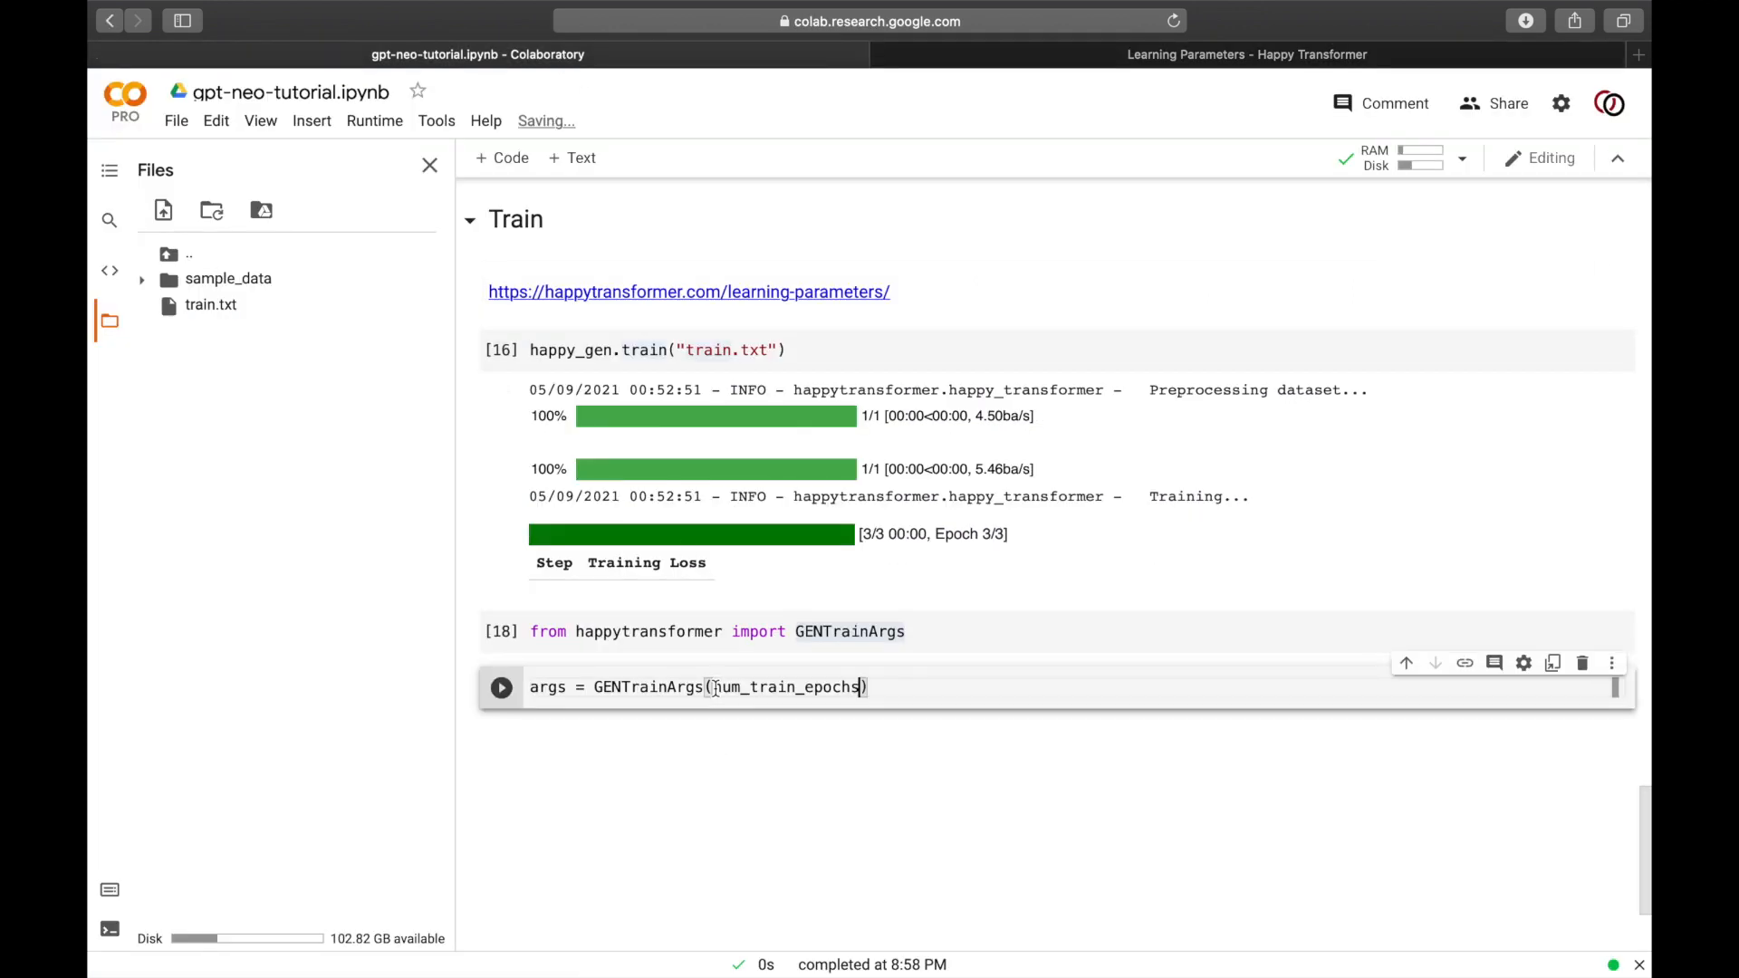
text(=)
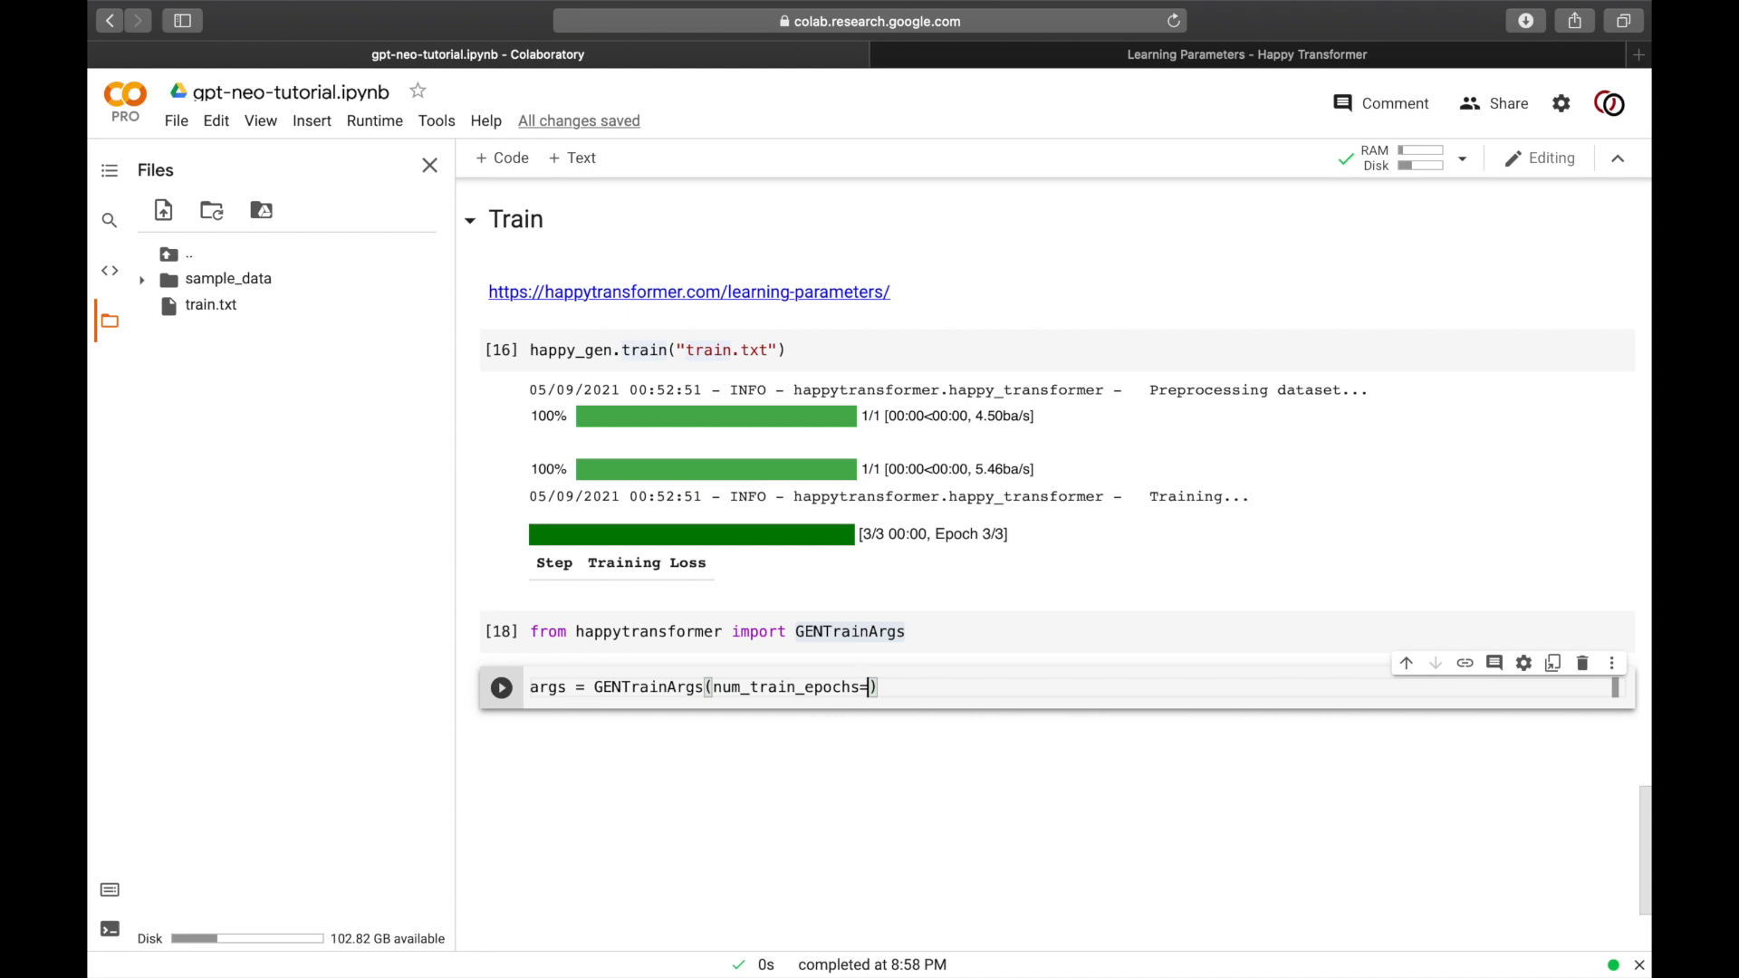
text(1)
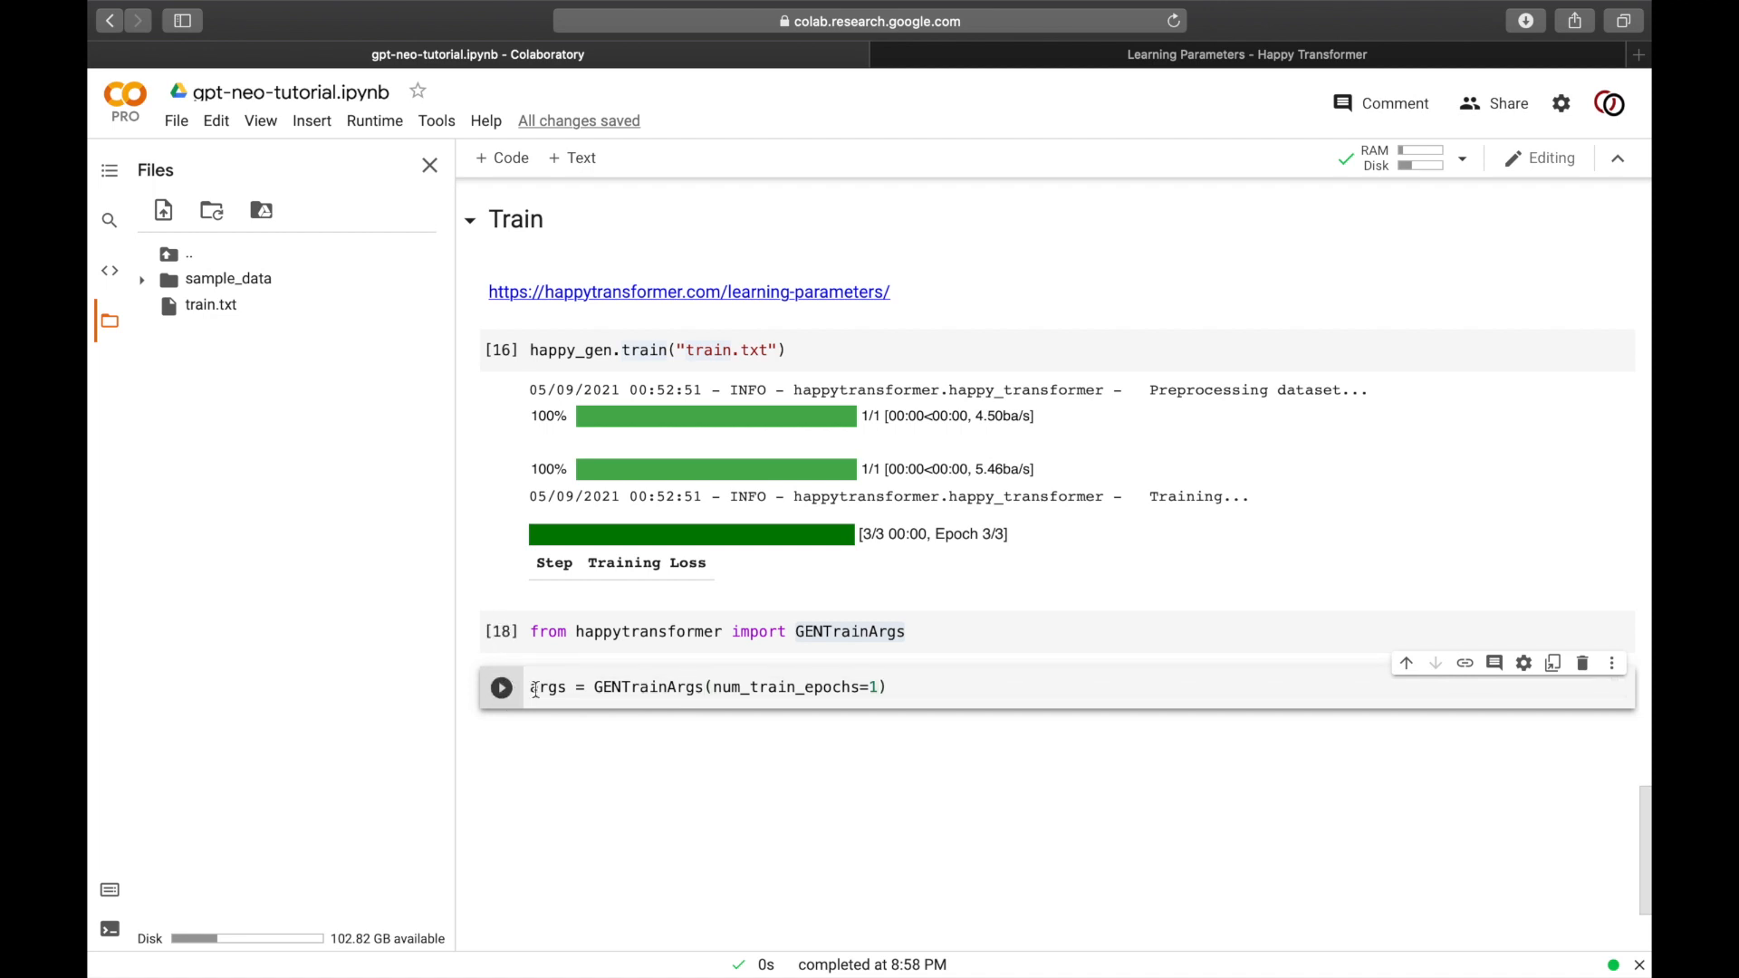
click(1247, 54)
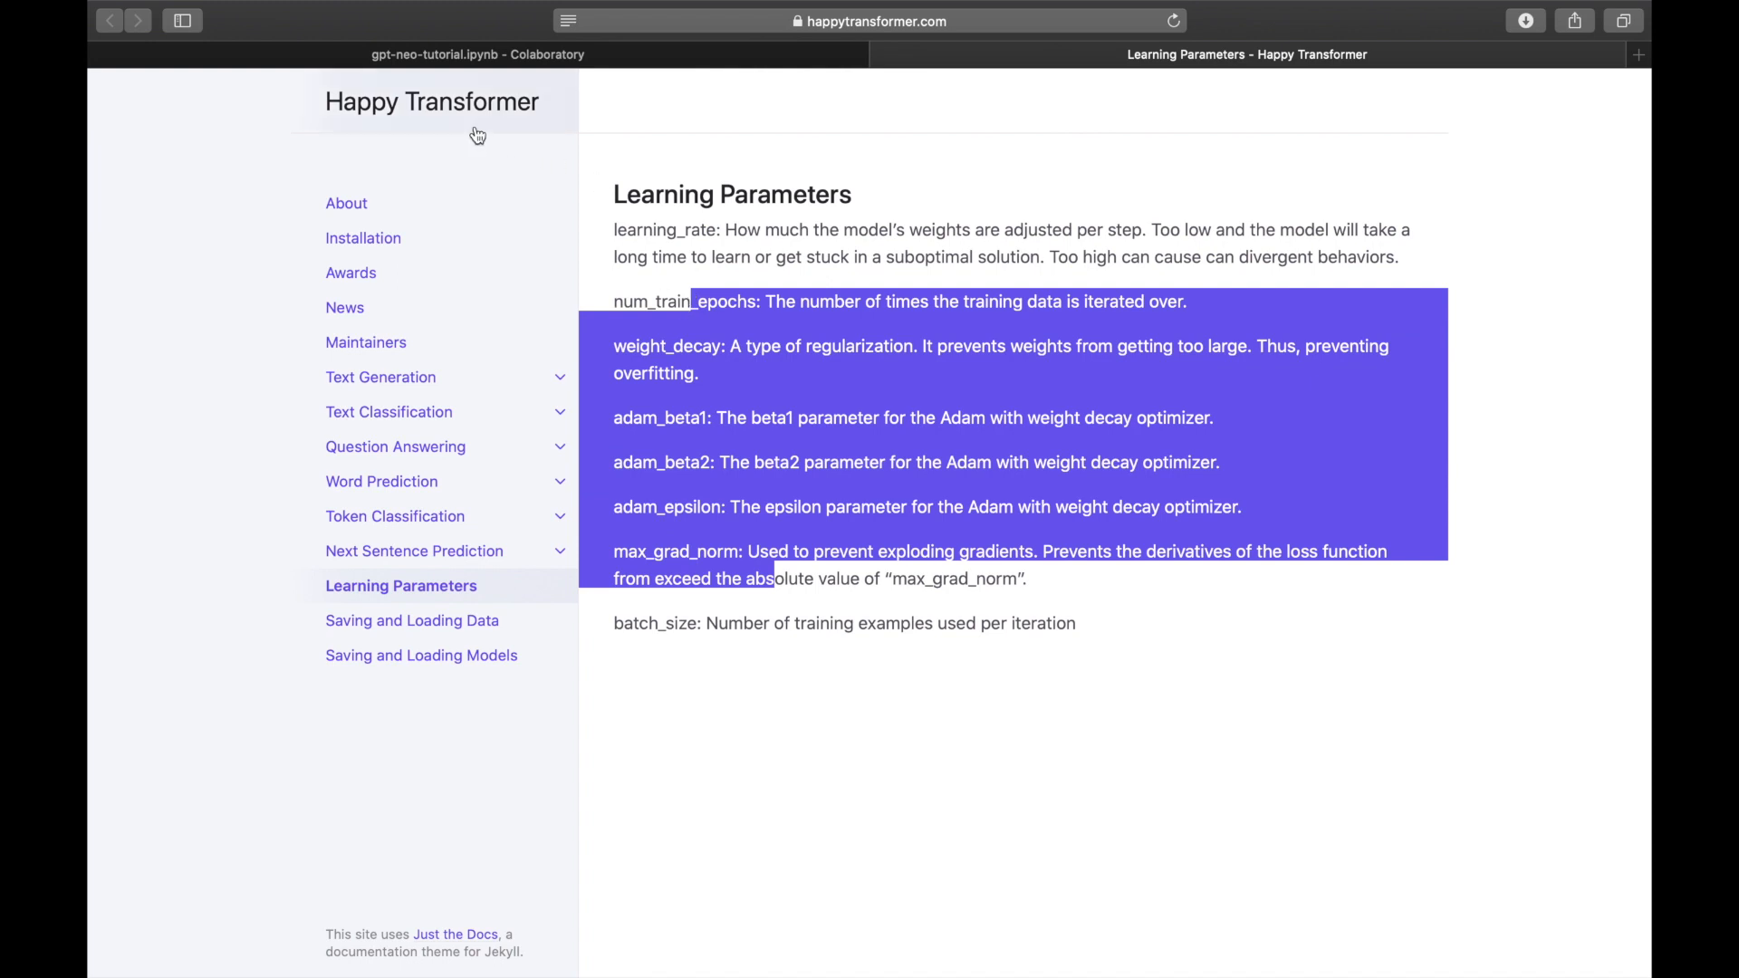
click(474, 54)
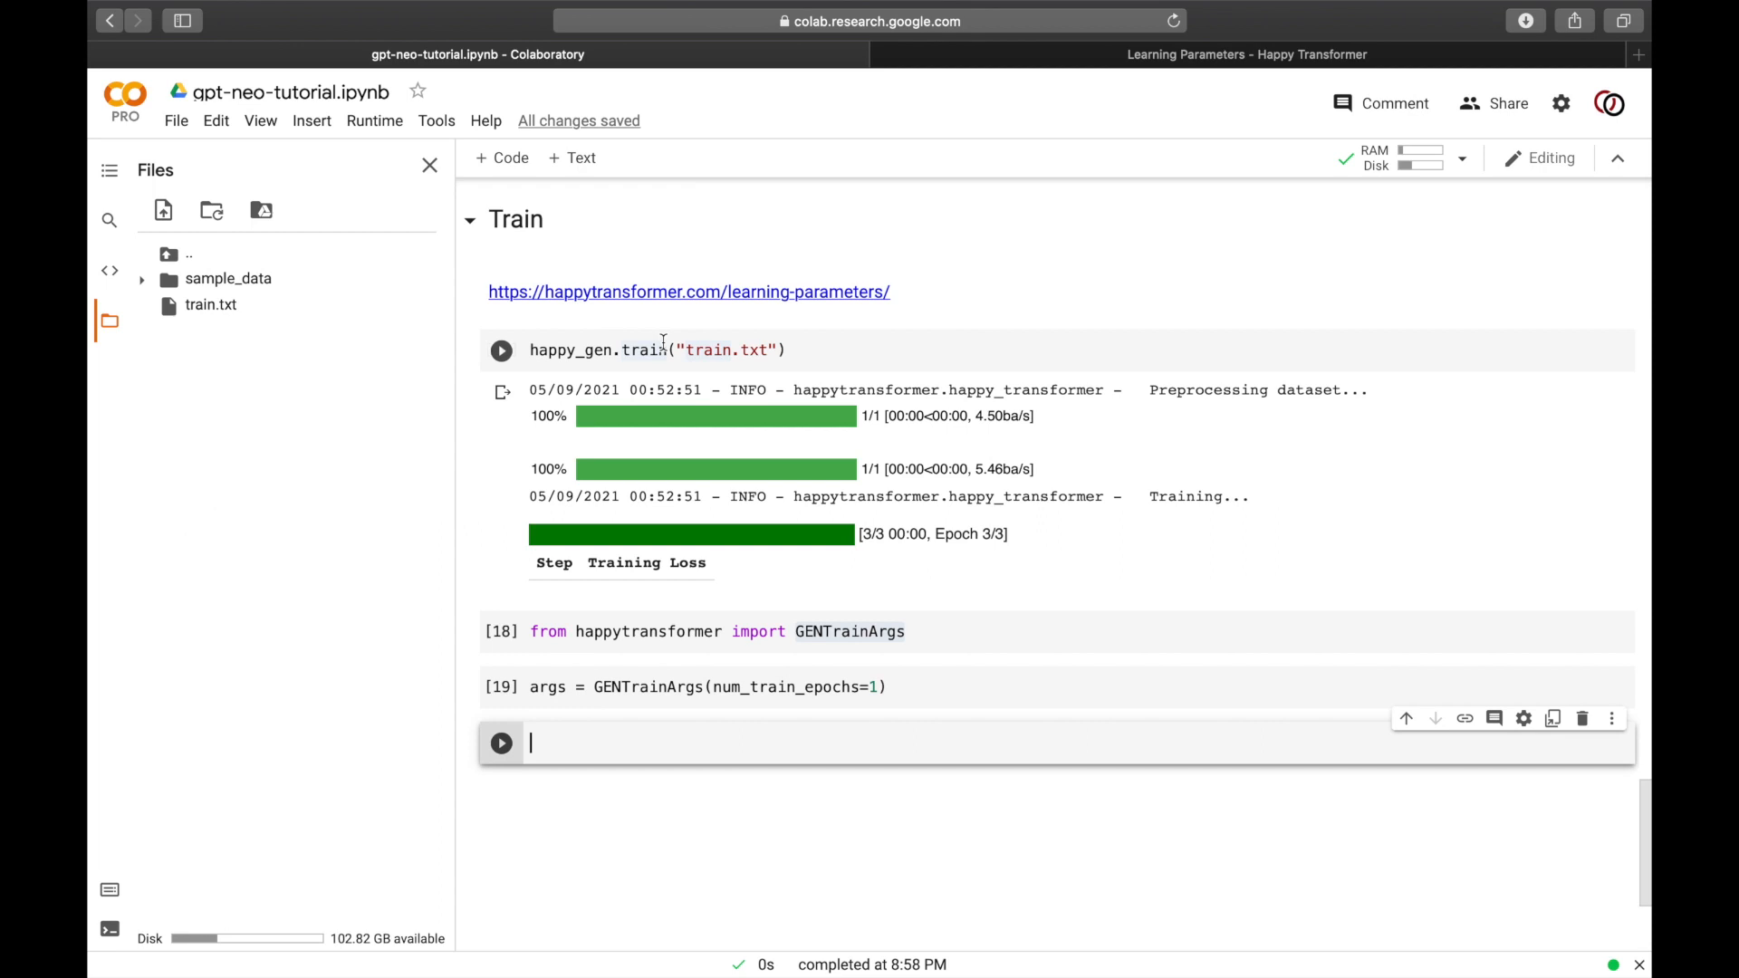
Step: Run happy_gen.train("train.txt", args=args) to fine-tune for one epoch
text(happy_gen.train("train.txt"))
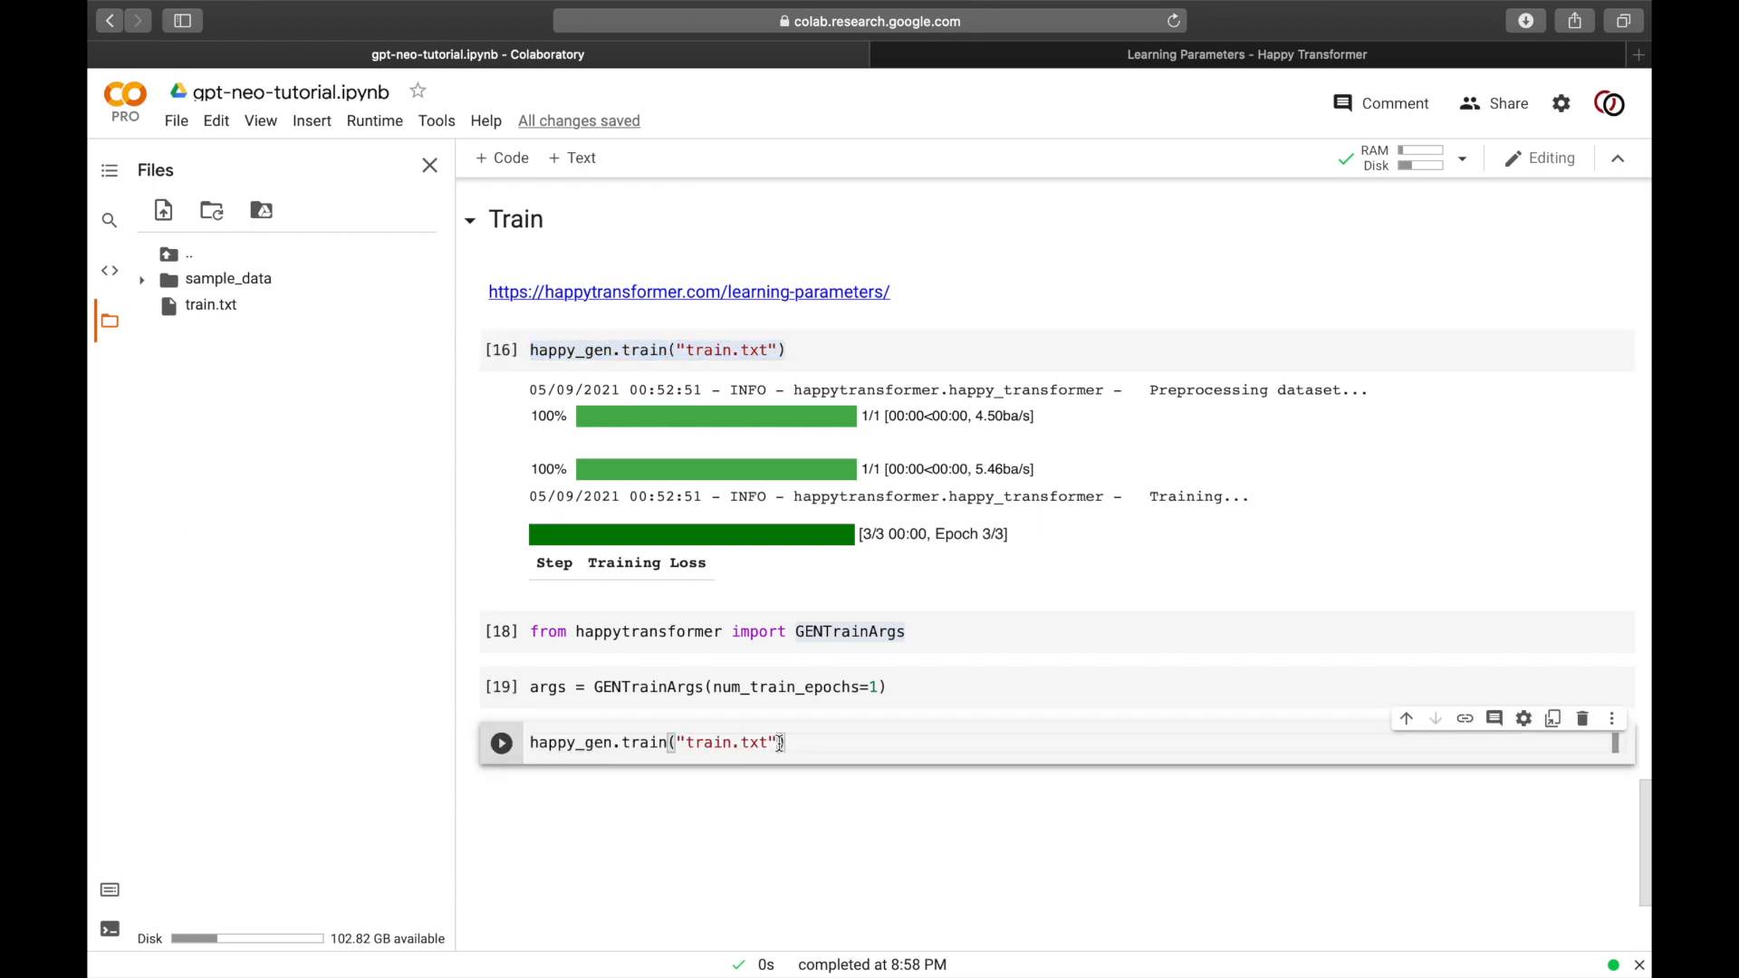
text(, args=args)
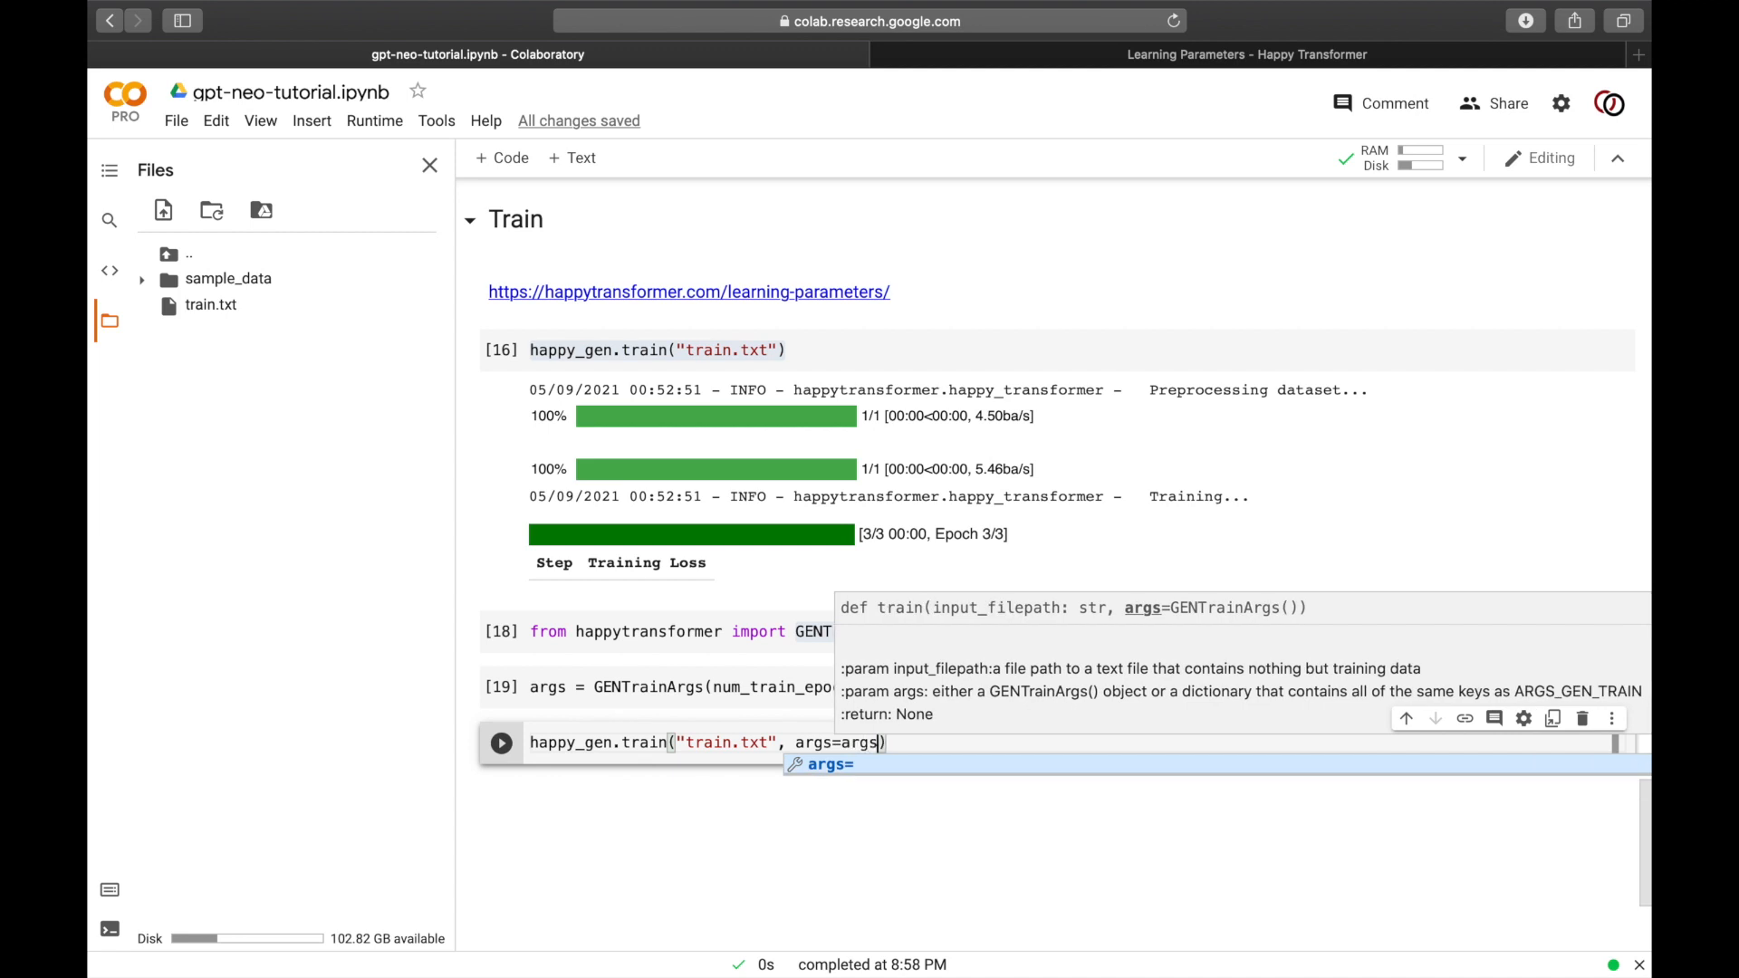
click(500, 743)
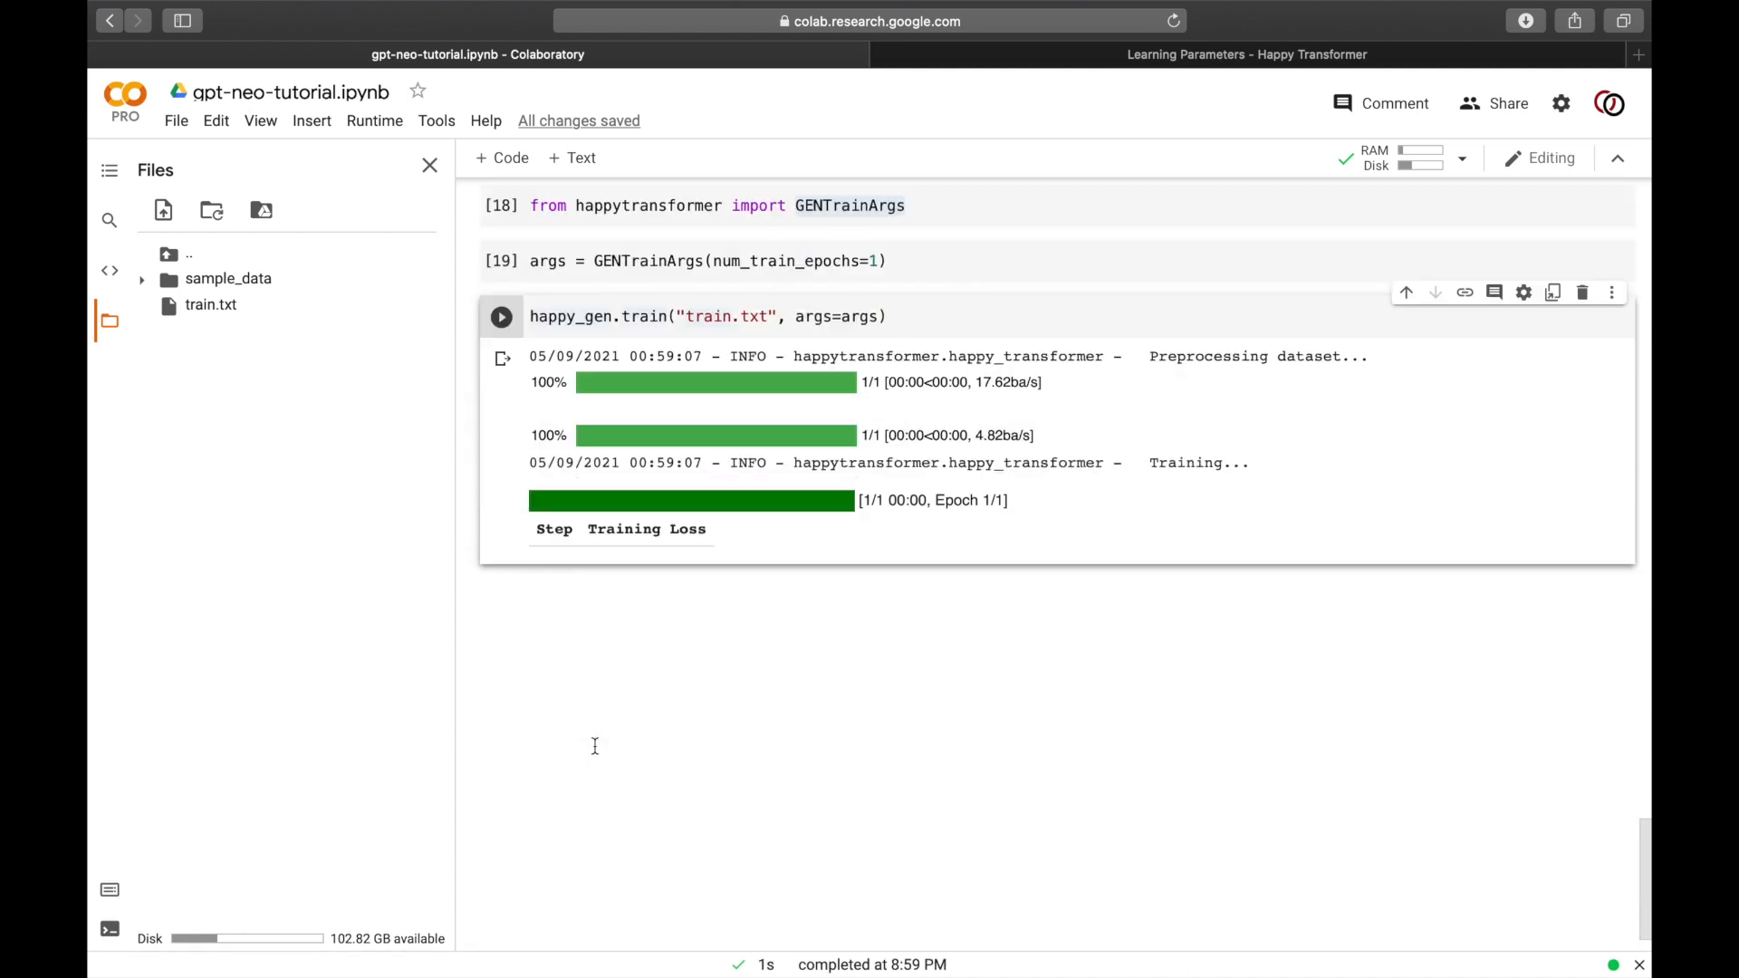
scroll(up, 3)
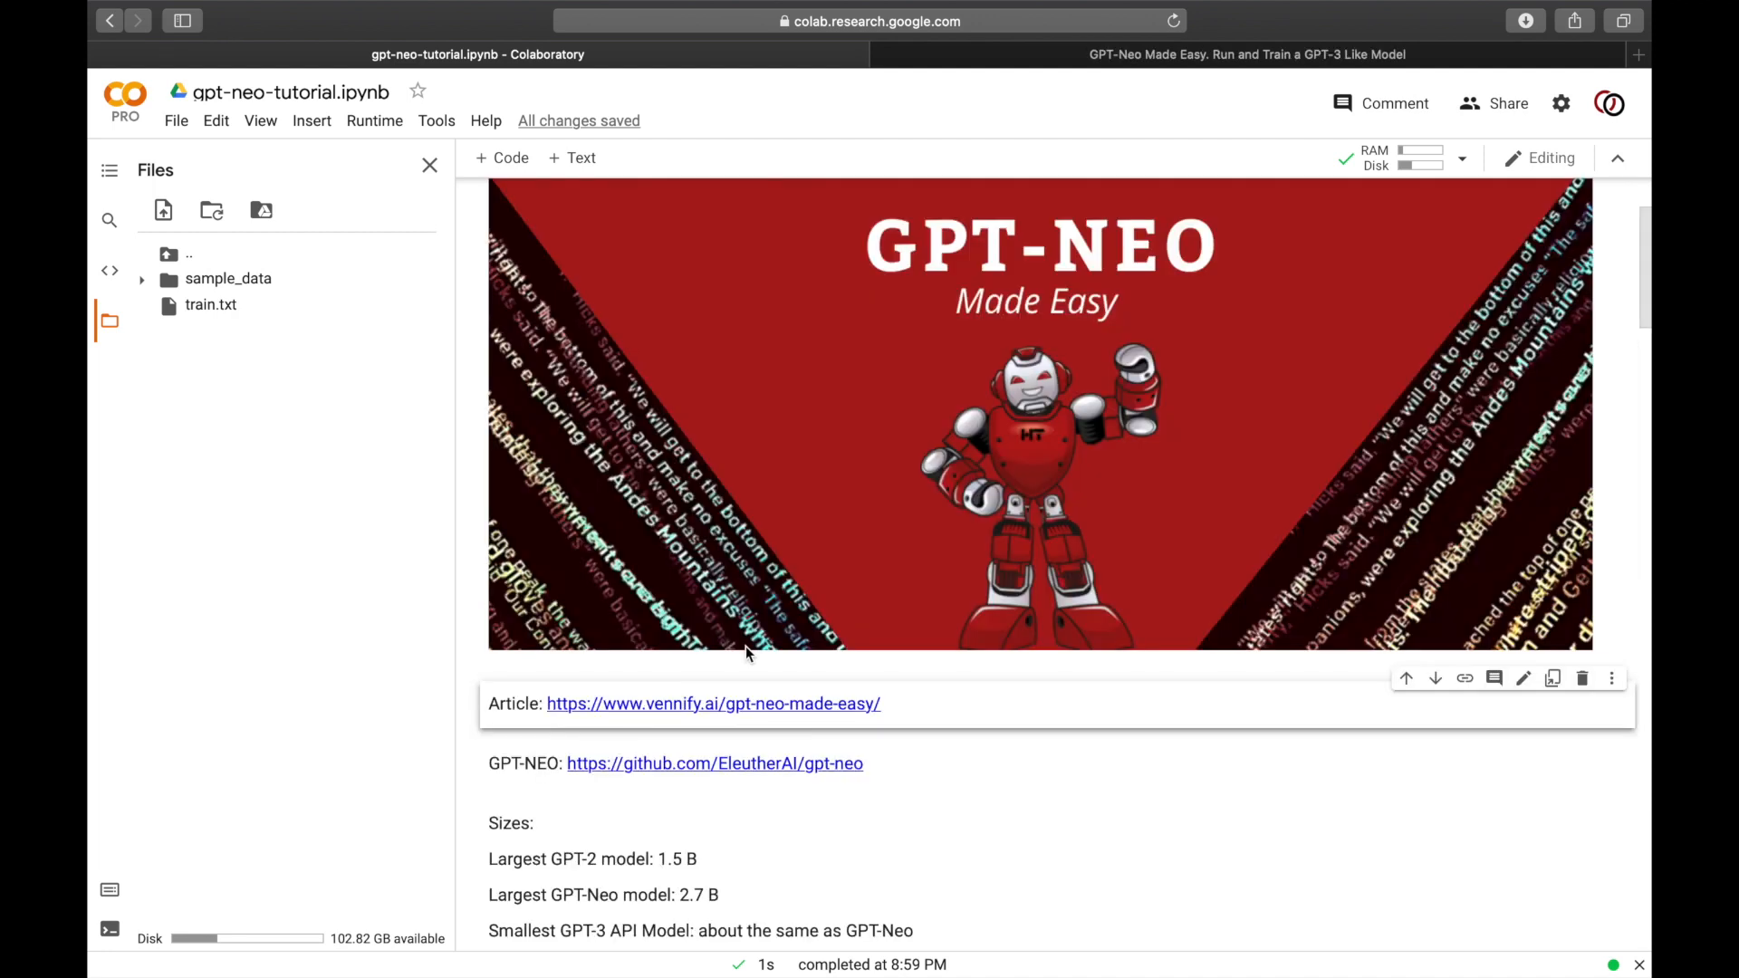
mouse_move(748, 447)
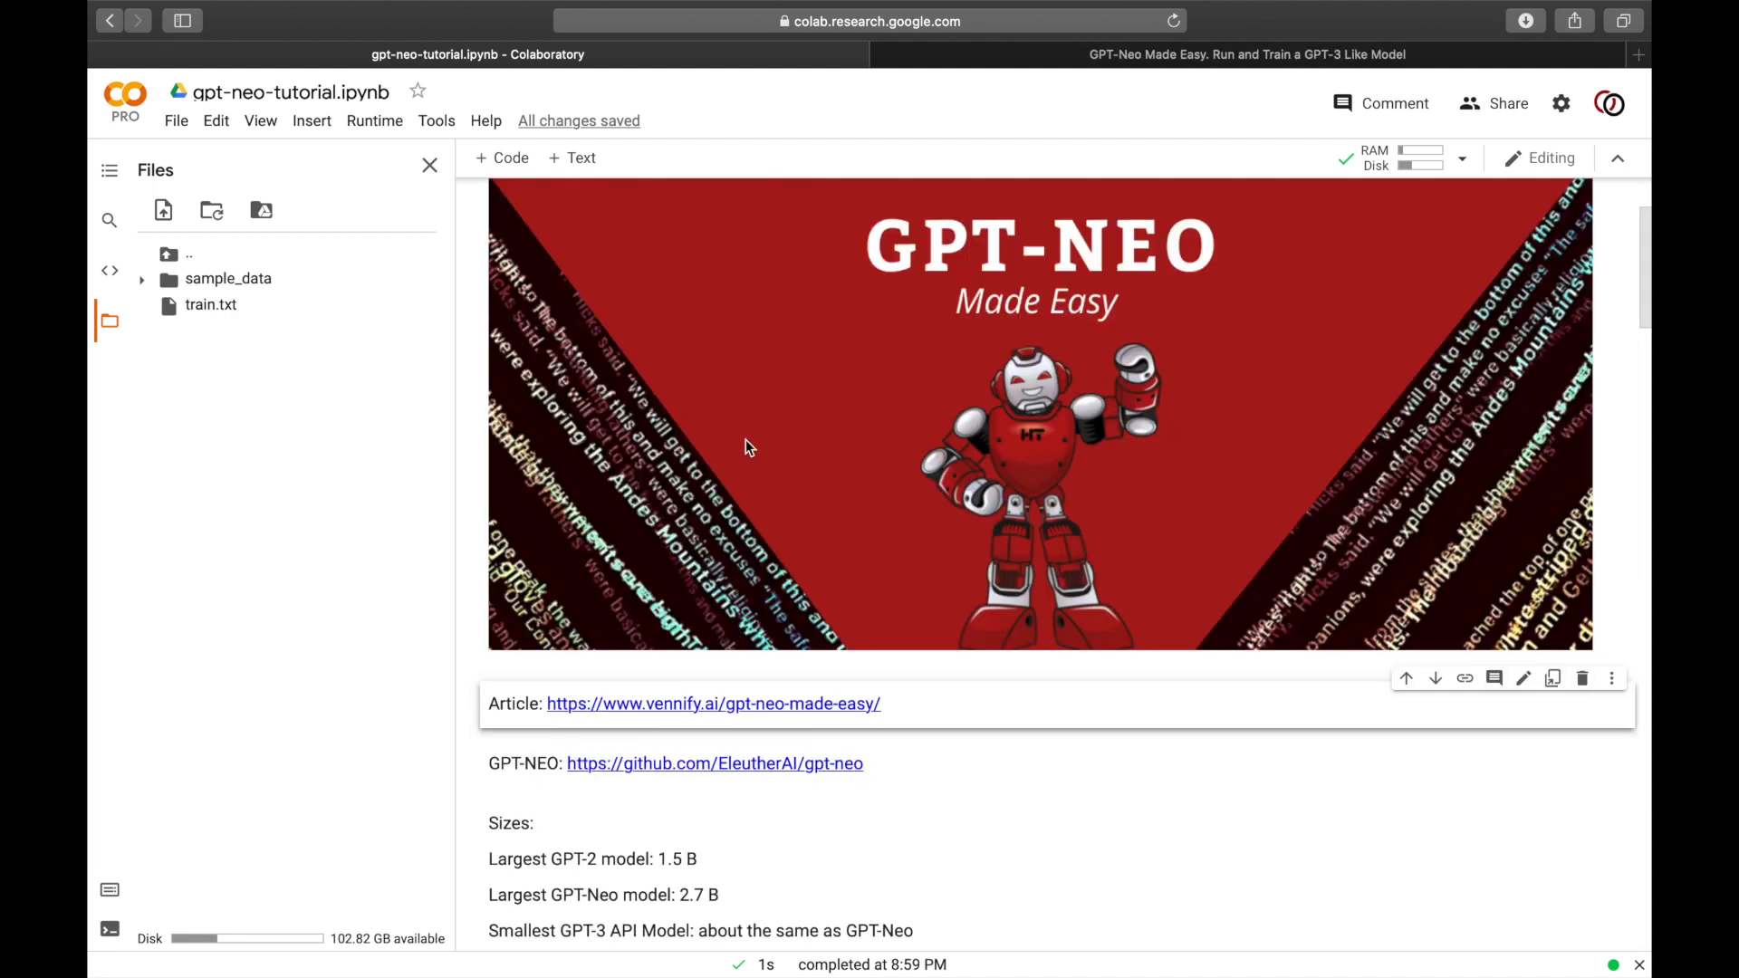
Step: Switch to the GPT-Neo Made Easy article and scroll down to its Colab link and references
scroll(up, 3)
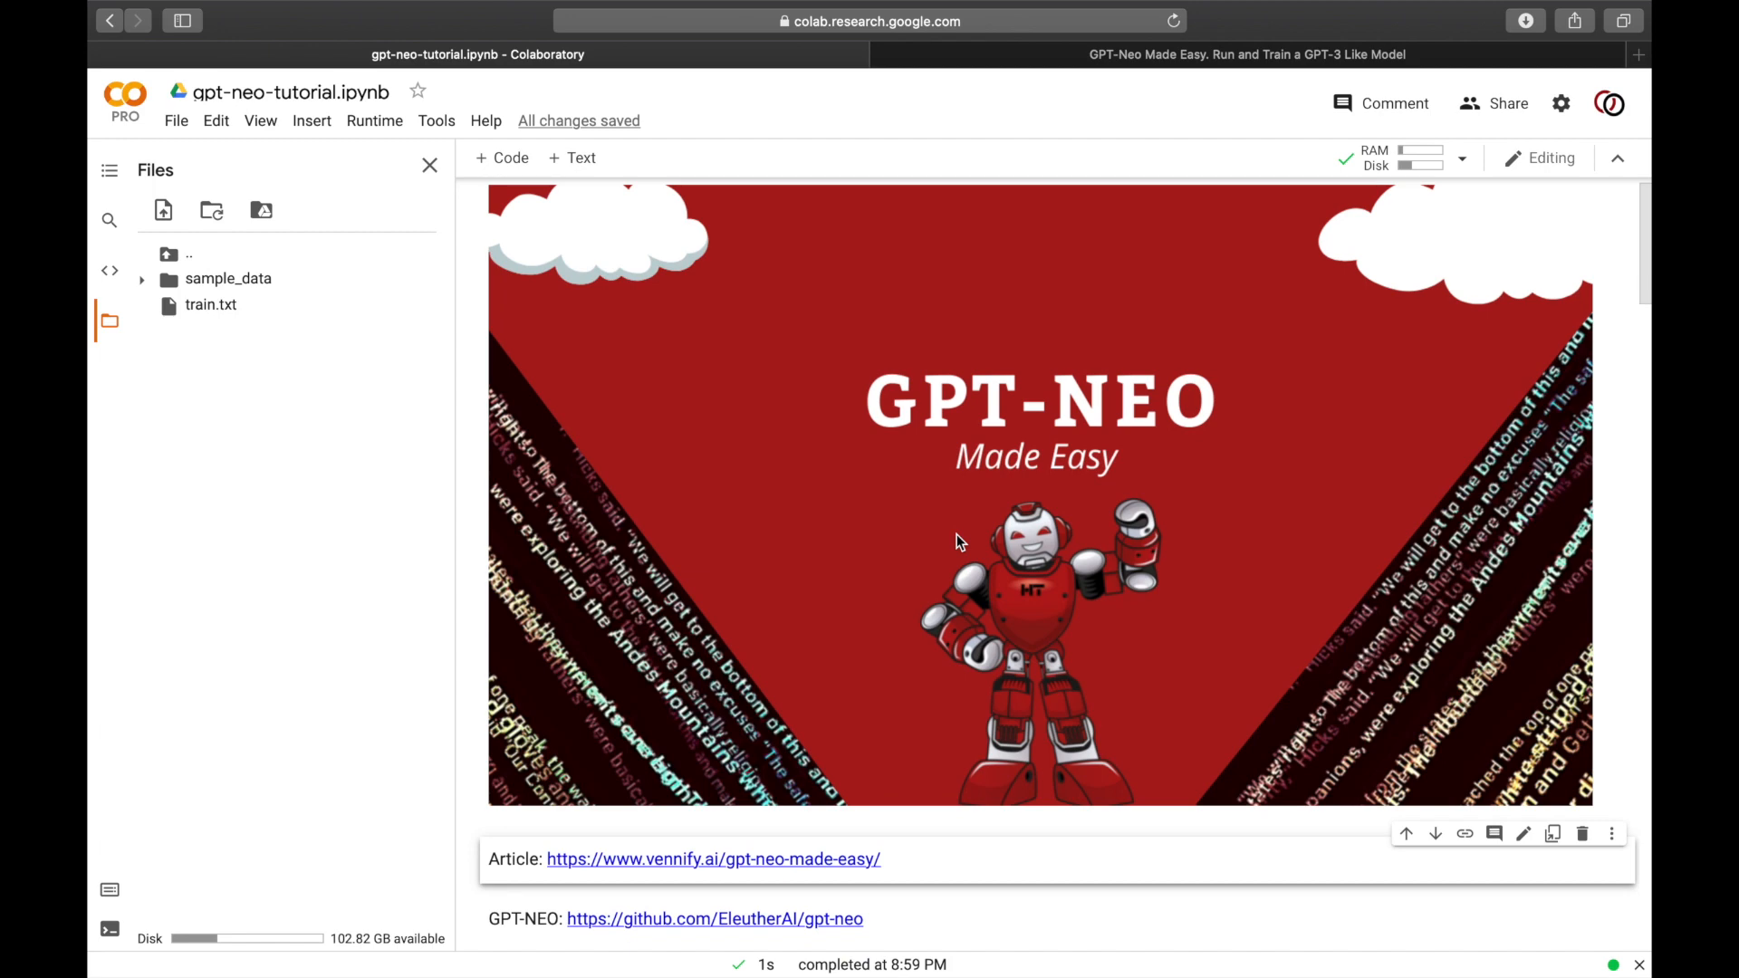
mouse_move(1154, 52)
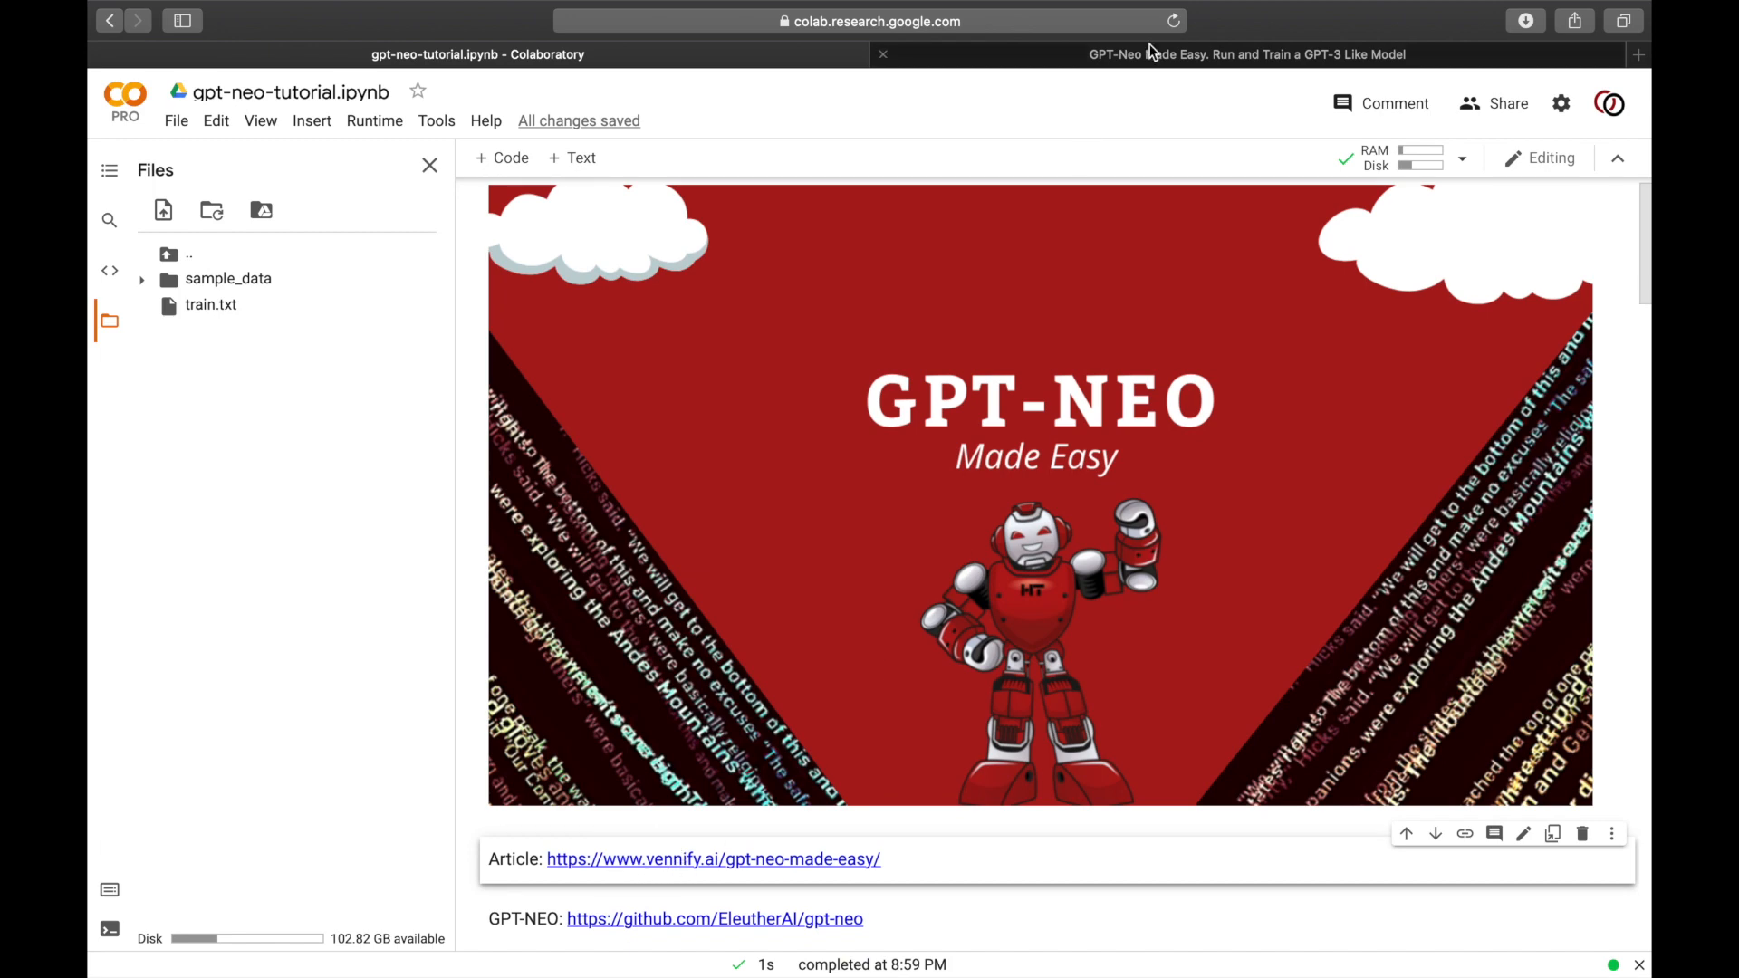
click(1246, 54)
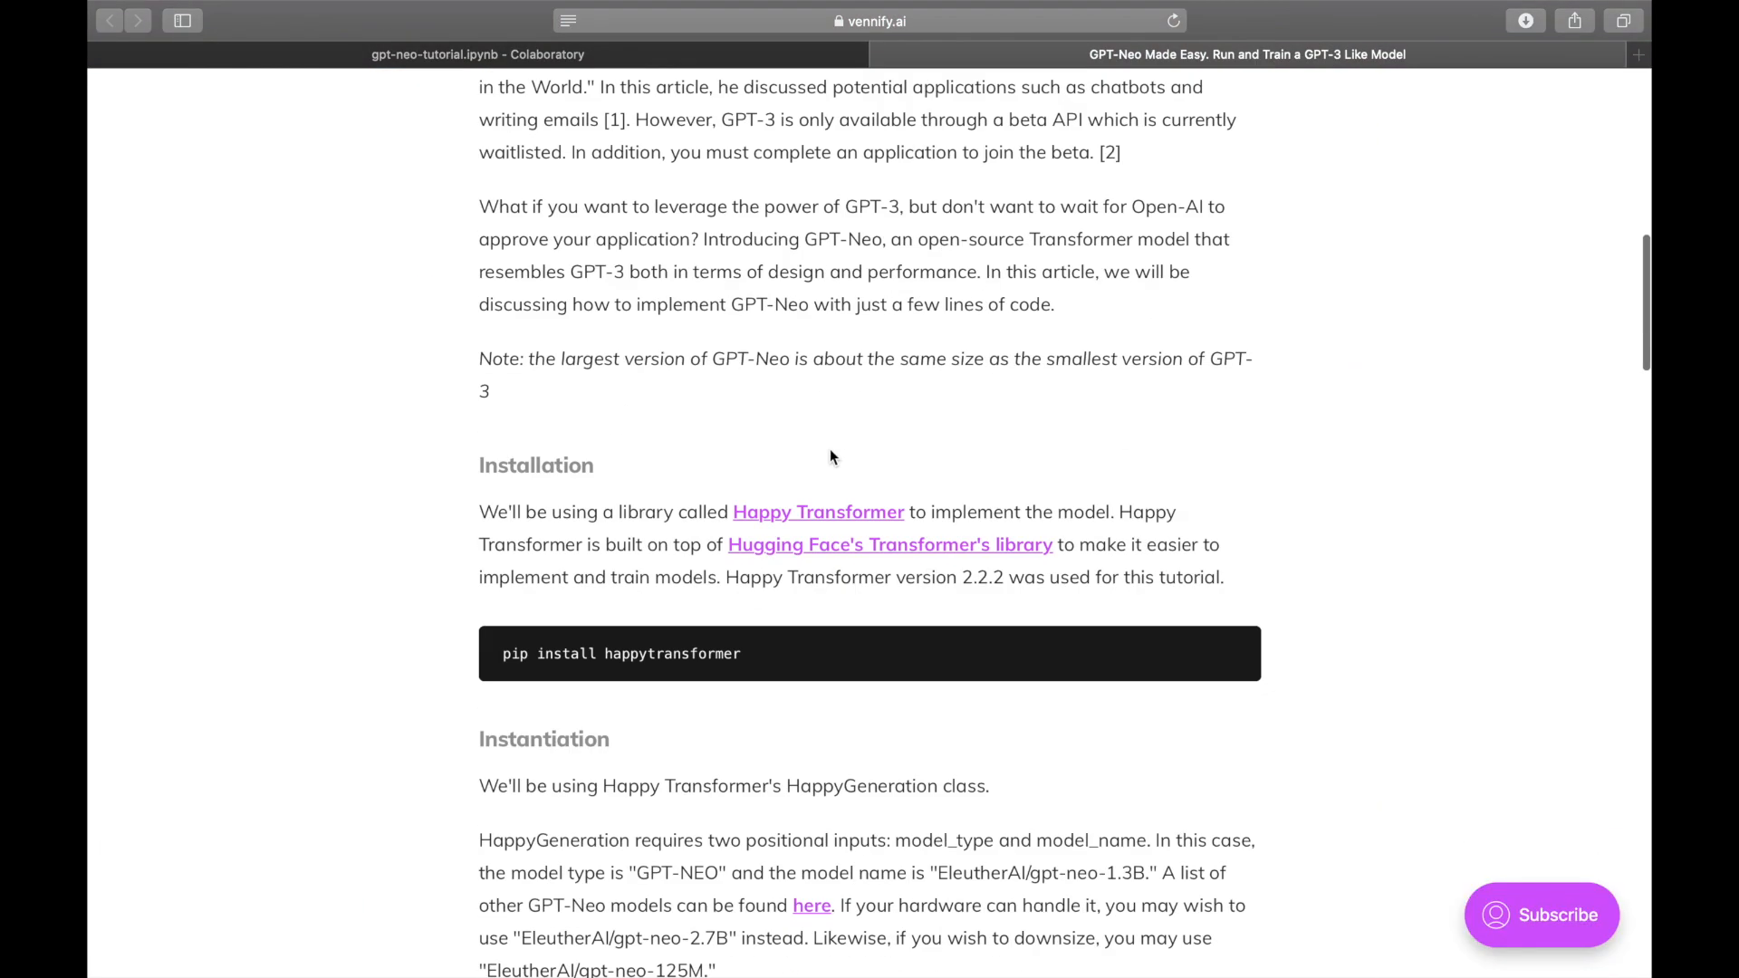
scroll(down, 3)
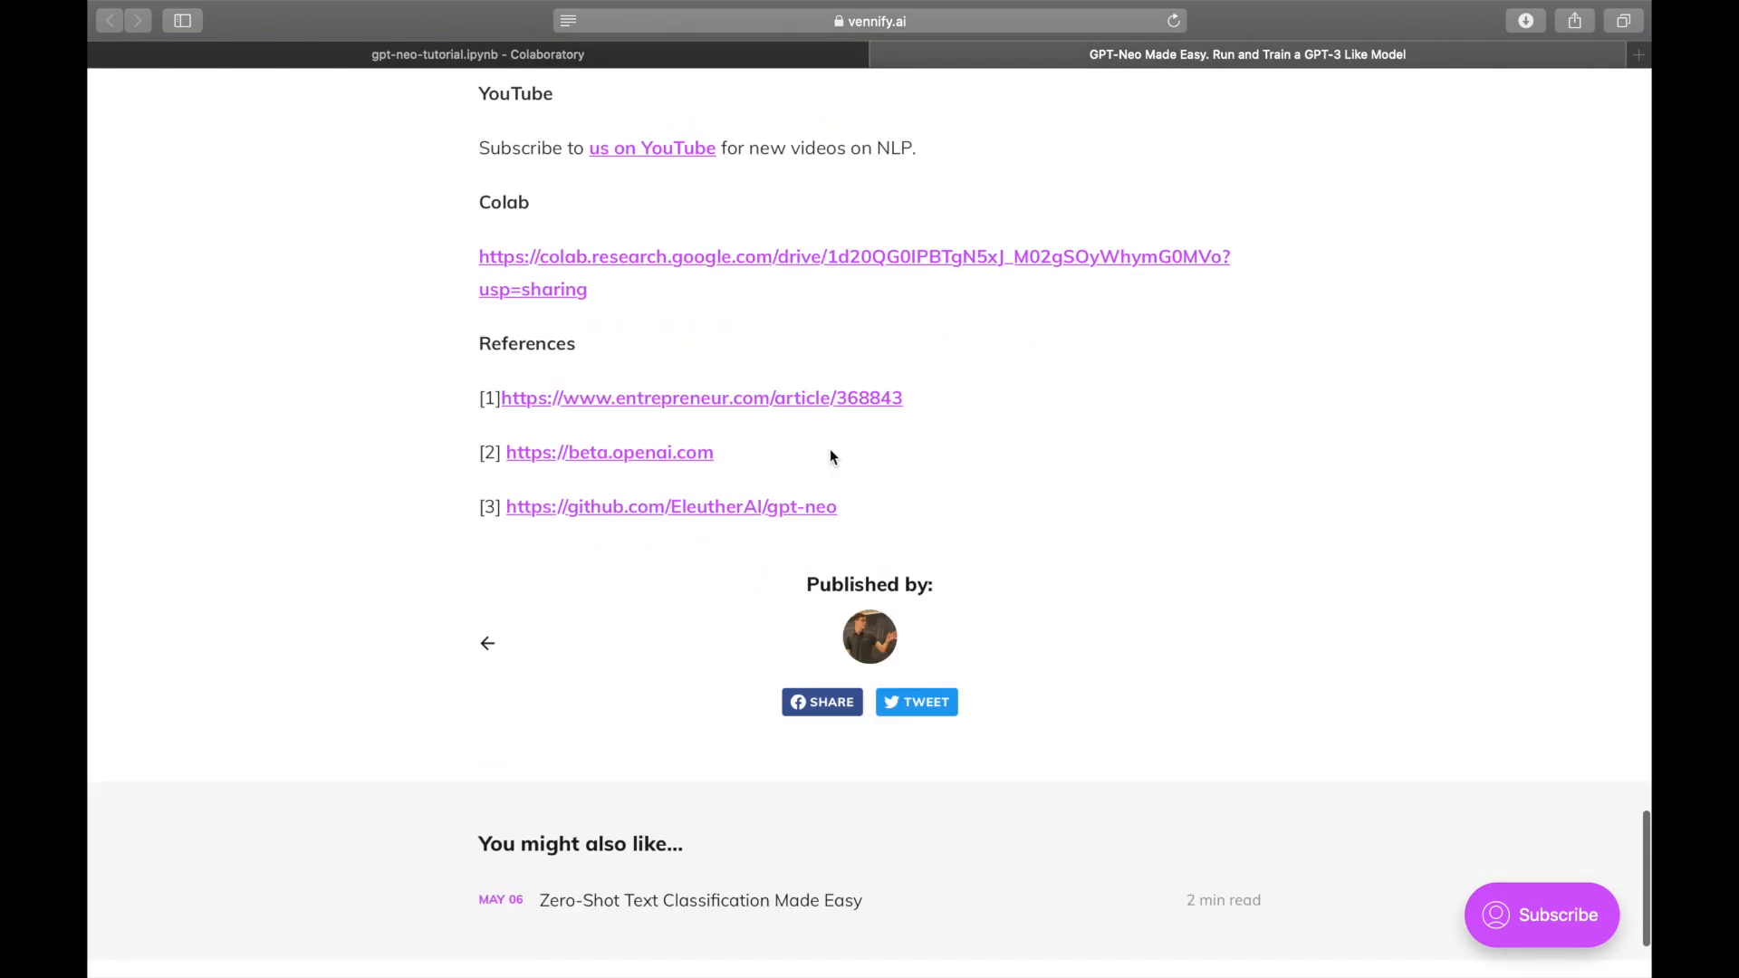